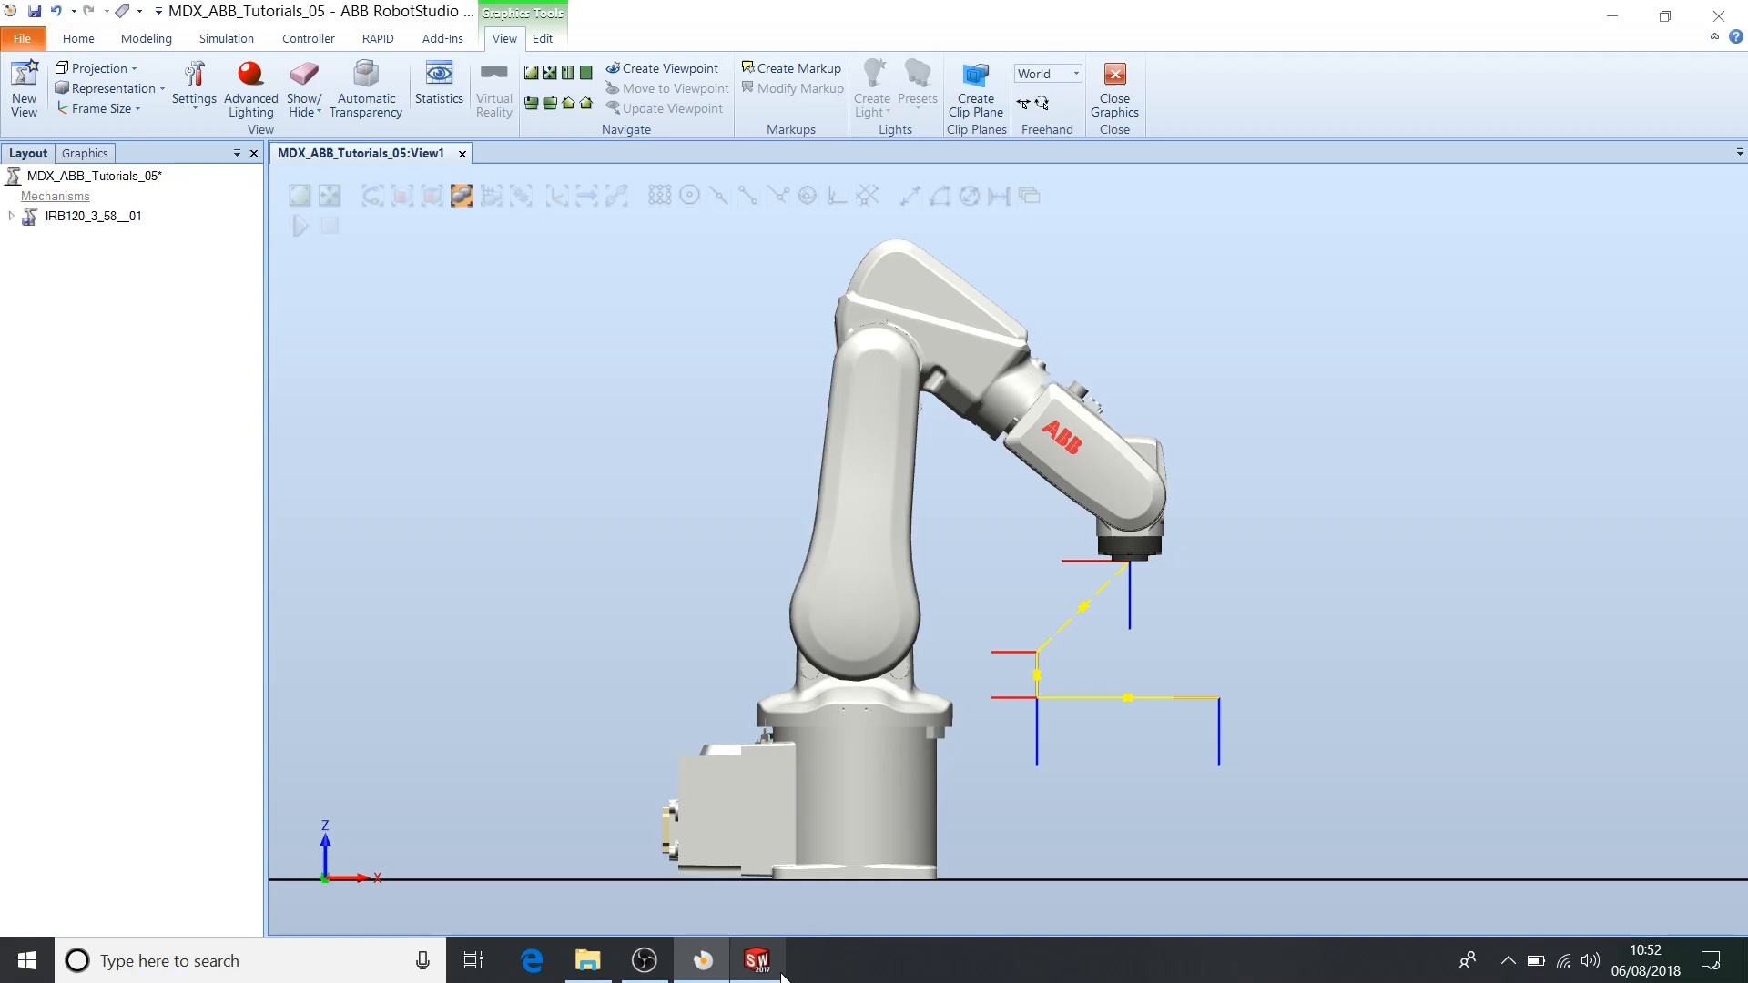
# - Switch from RobotStudio to the open SolidWorks table_top part
pyautogui.click(760, 959)
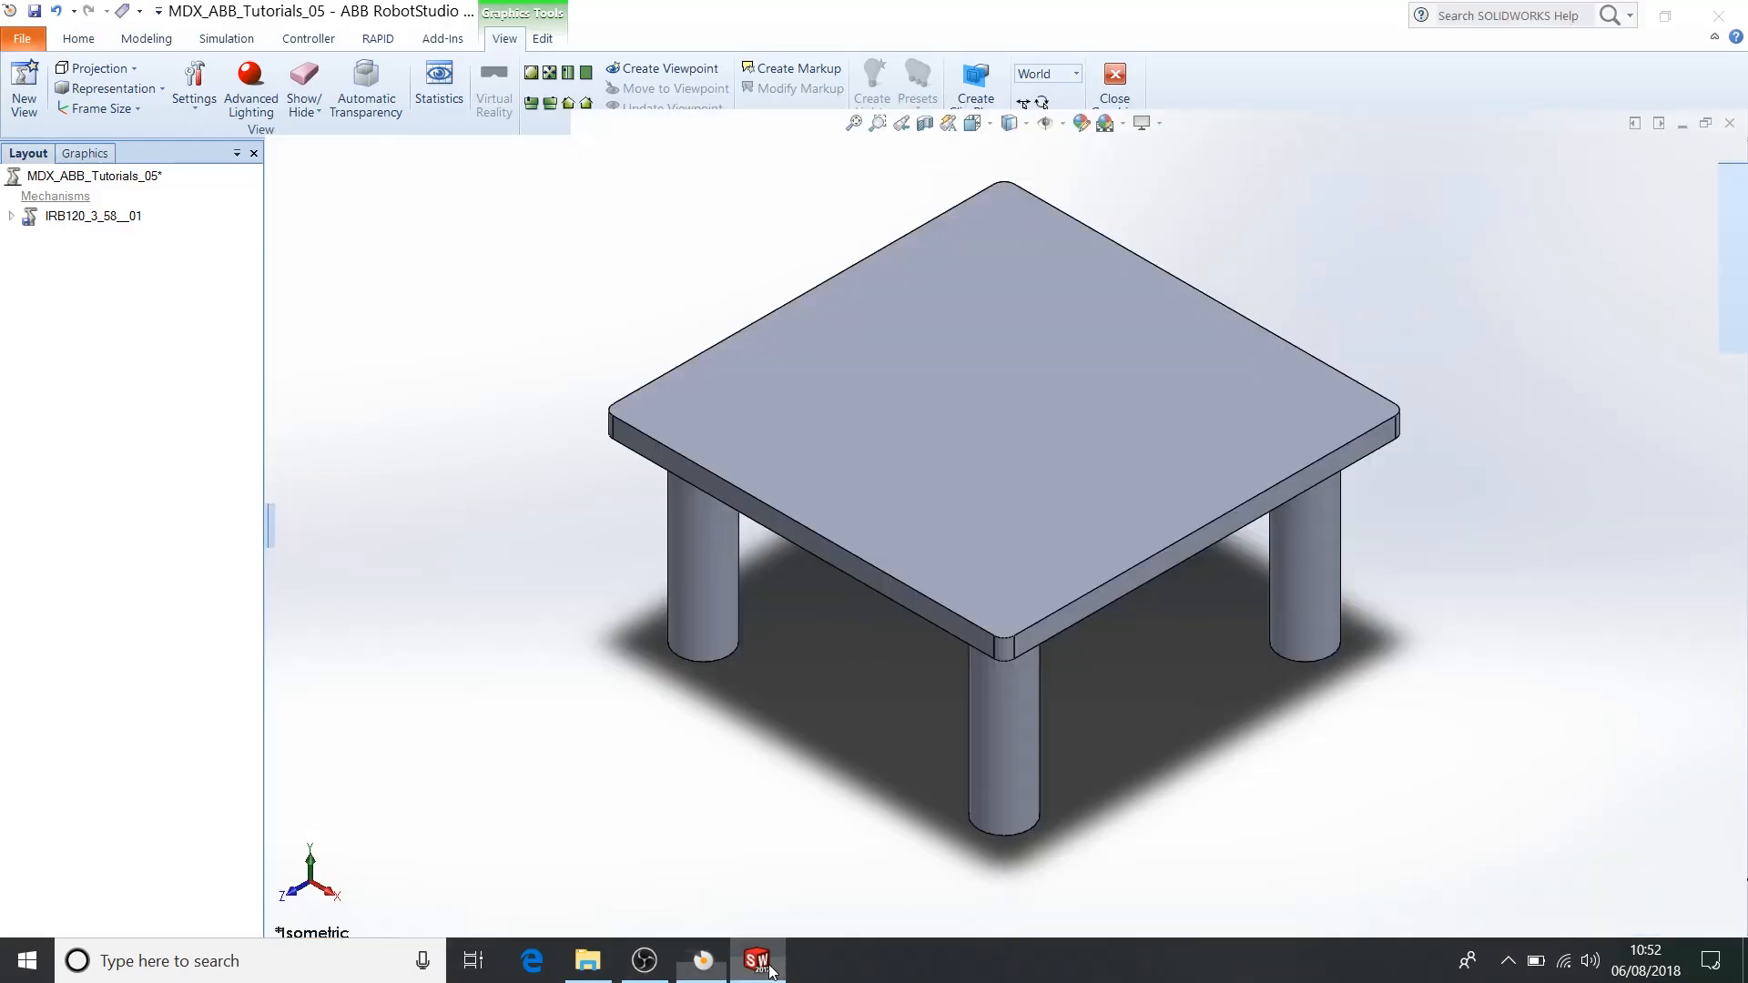
# - Save the table_top part as an ACIS (*.sat) file in the Additional_Files folder
pyautogui.click(759, 960)
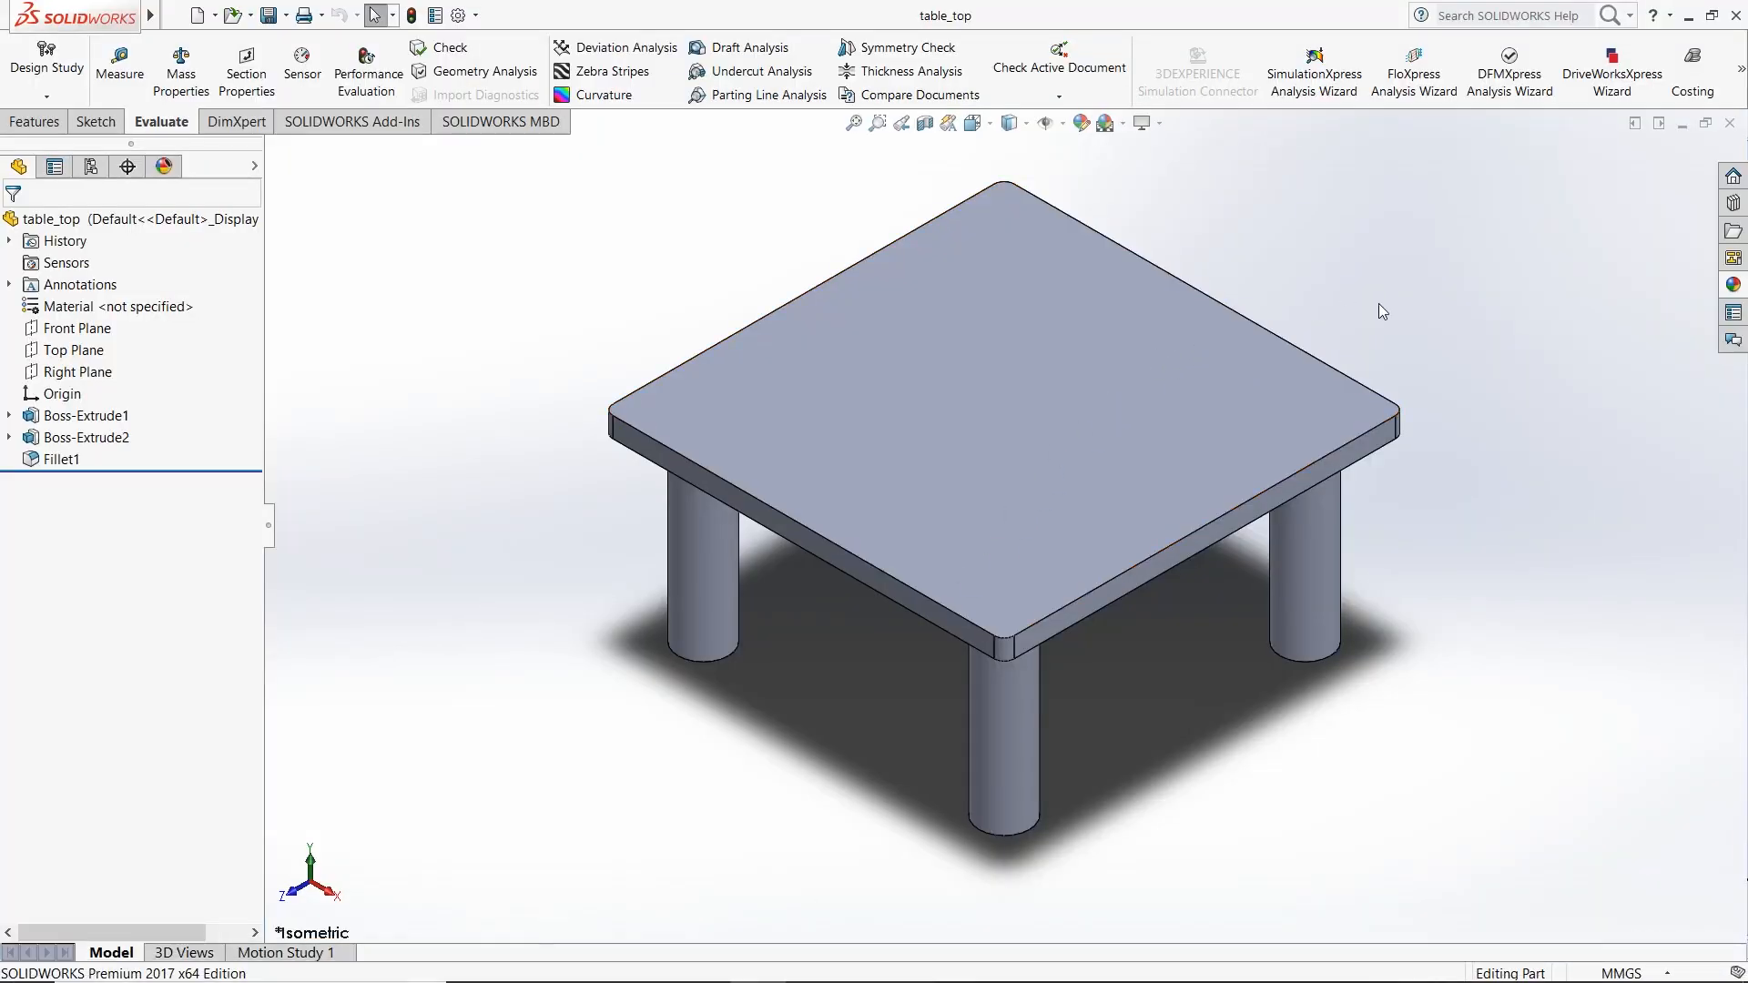
pyautogui.click(176, 16)
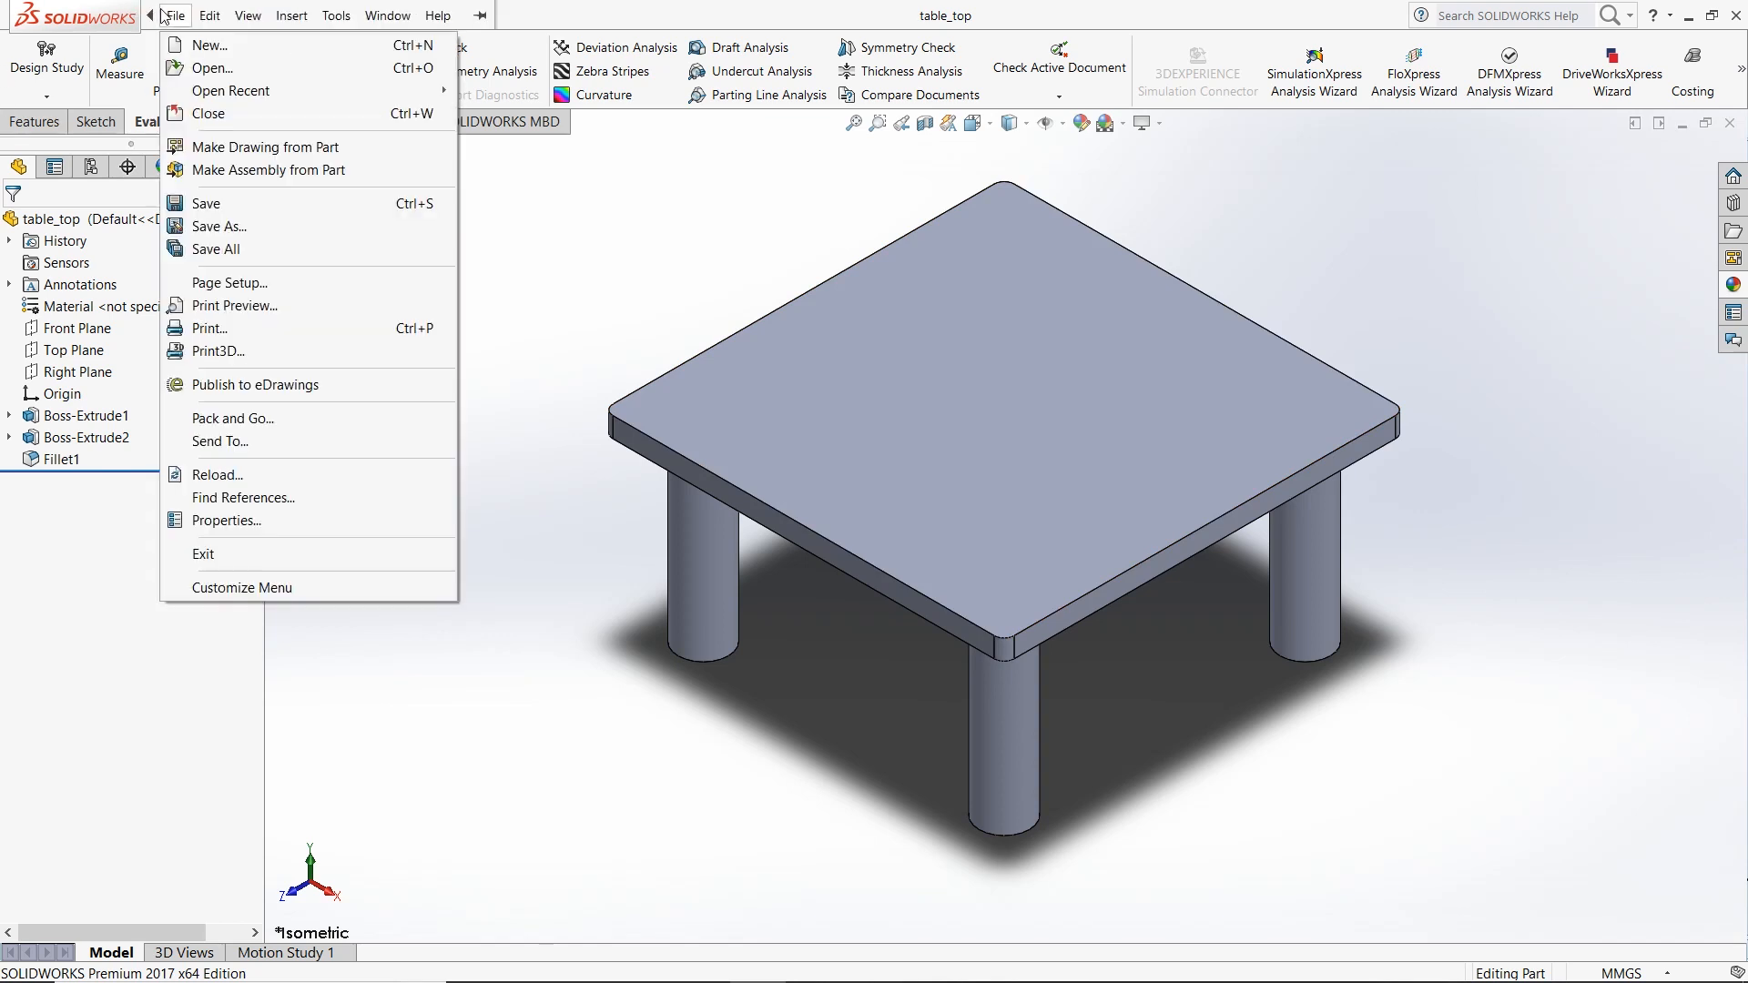
pyautogui.click(219, 226)
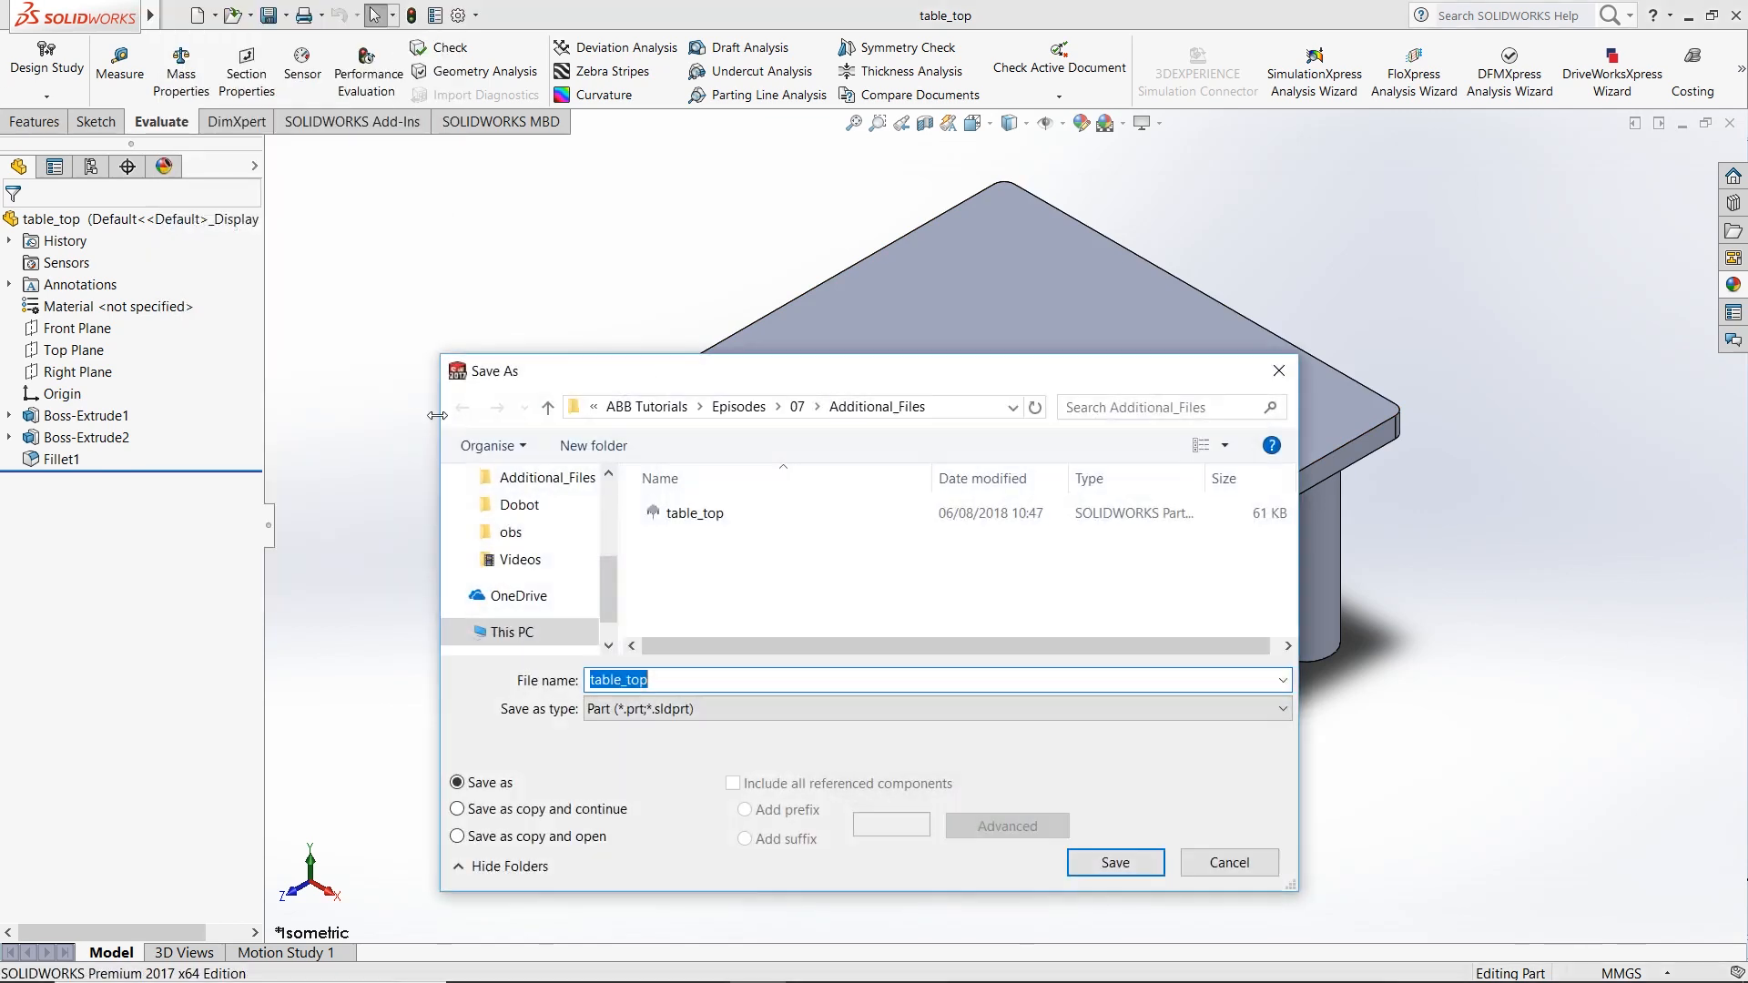
pyautogui.click(1276, 709)
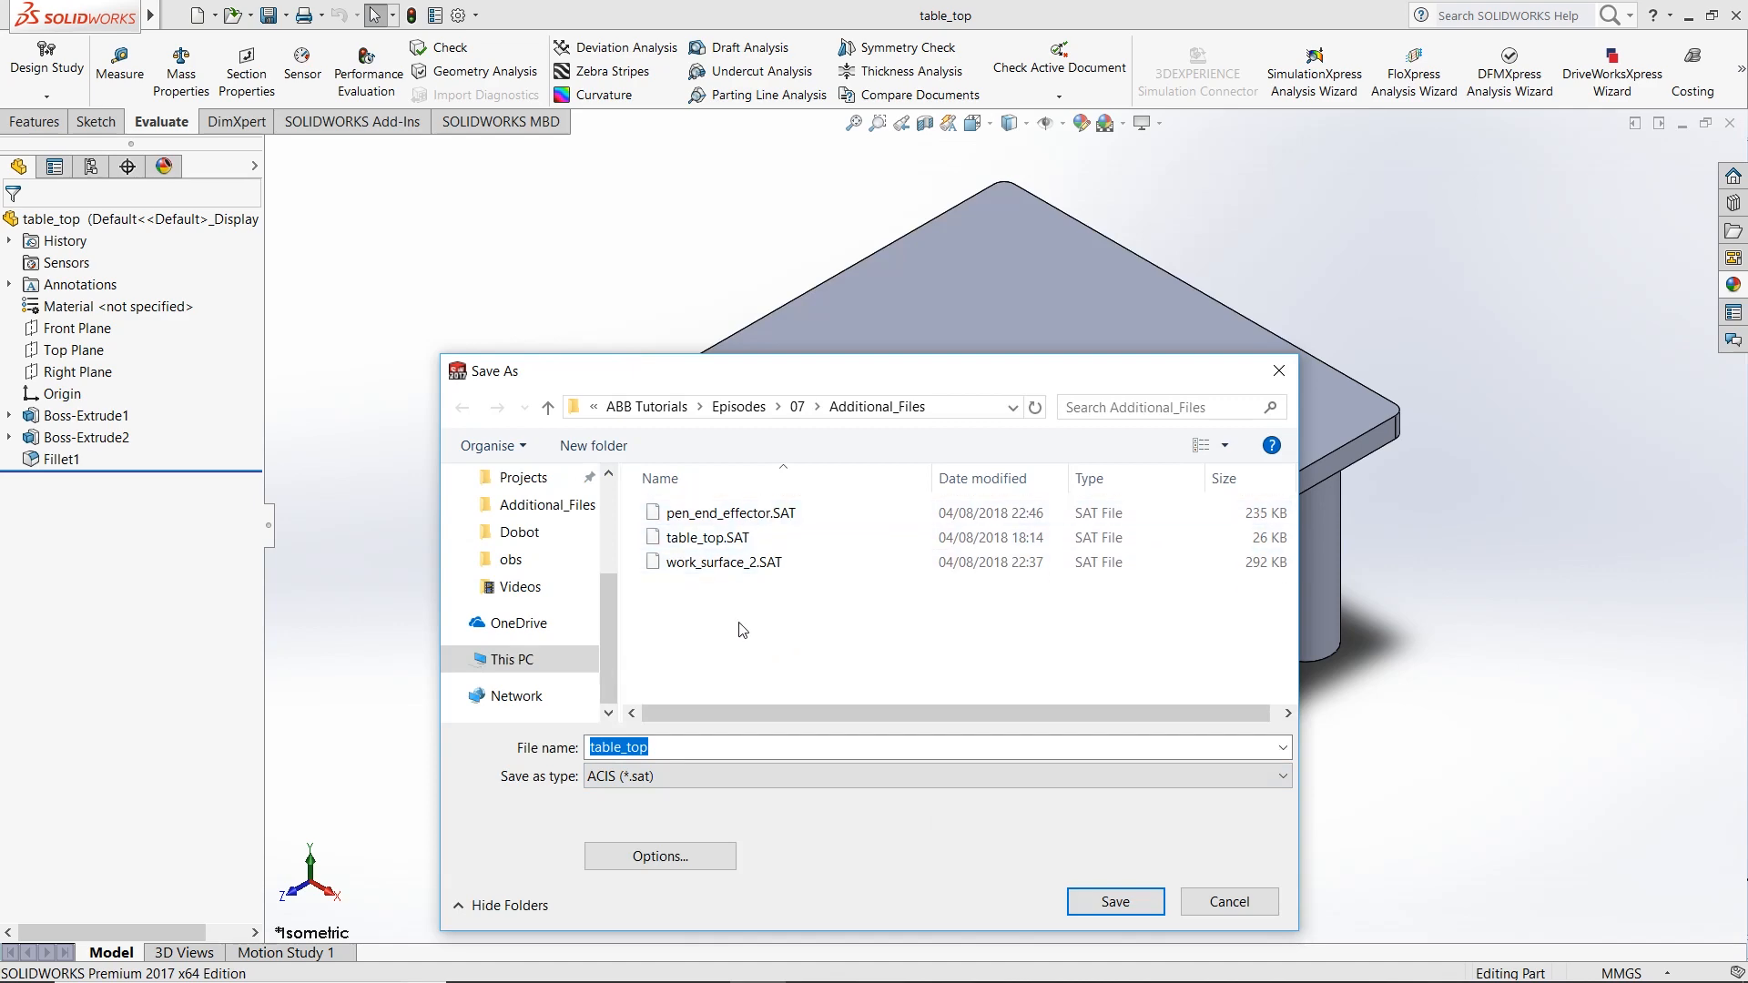
pyautogui.moveTo(766, 635)
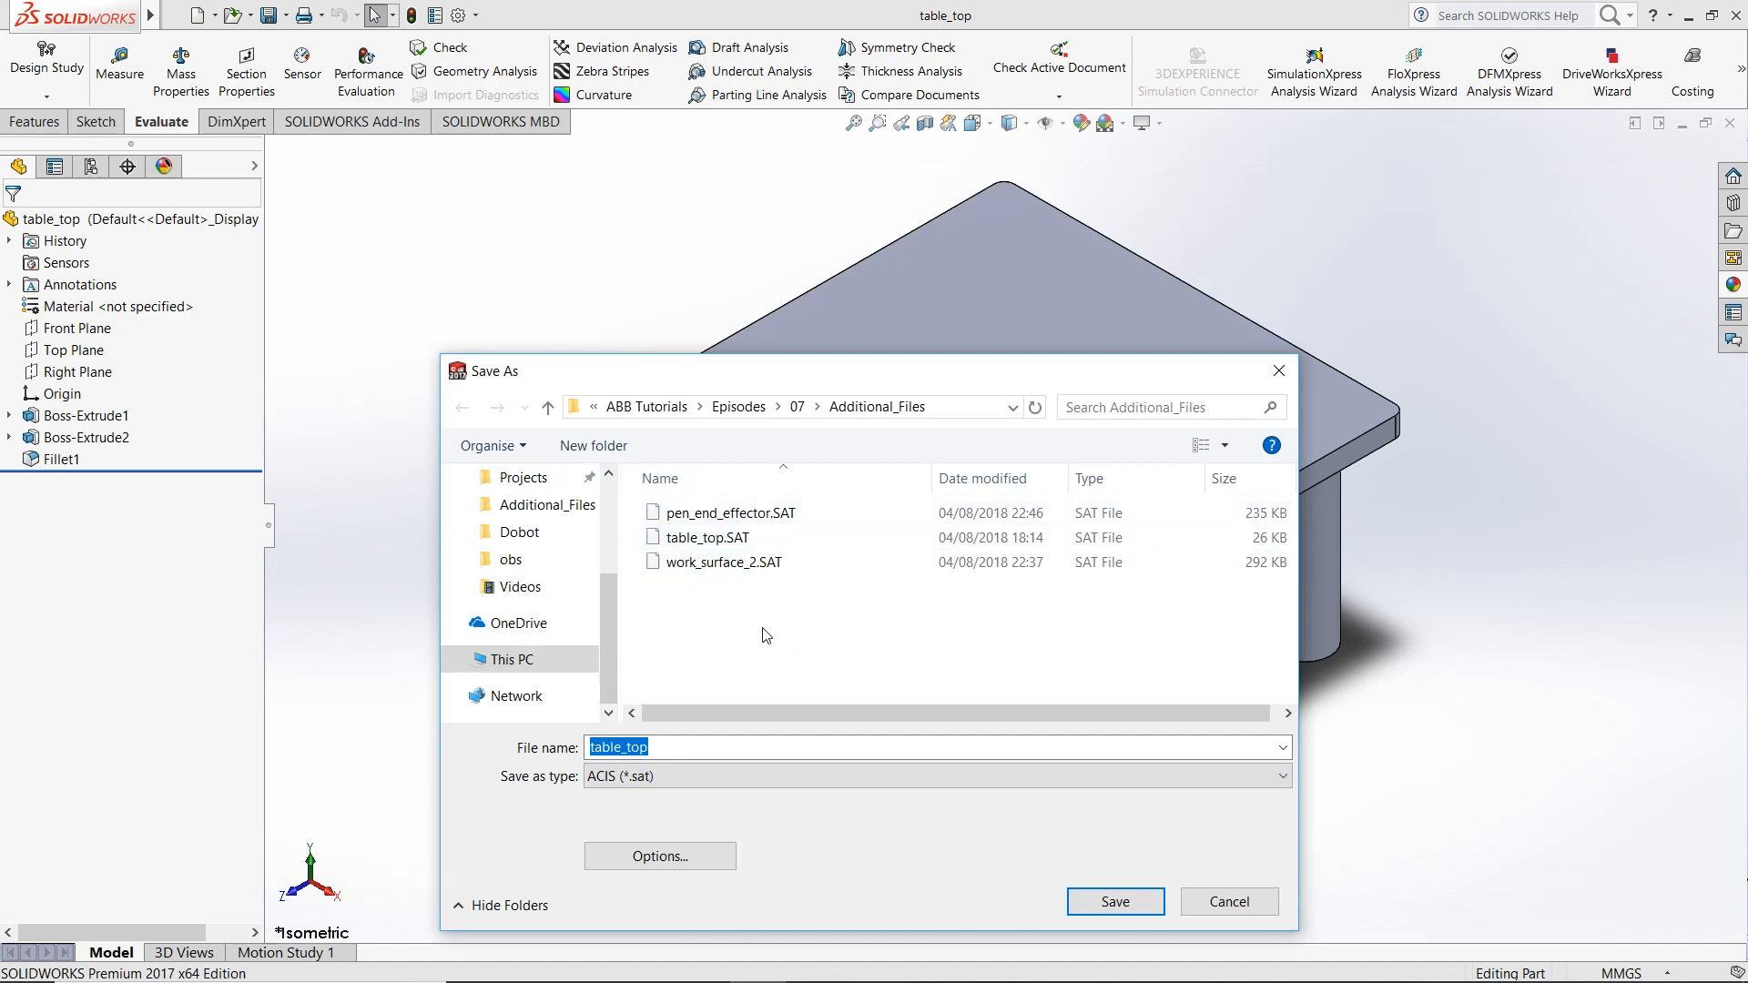
pyautogui.click(1115, 901)
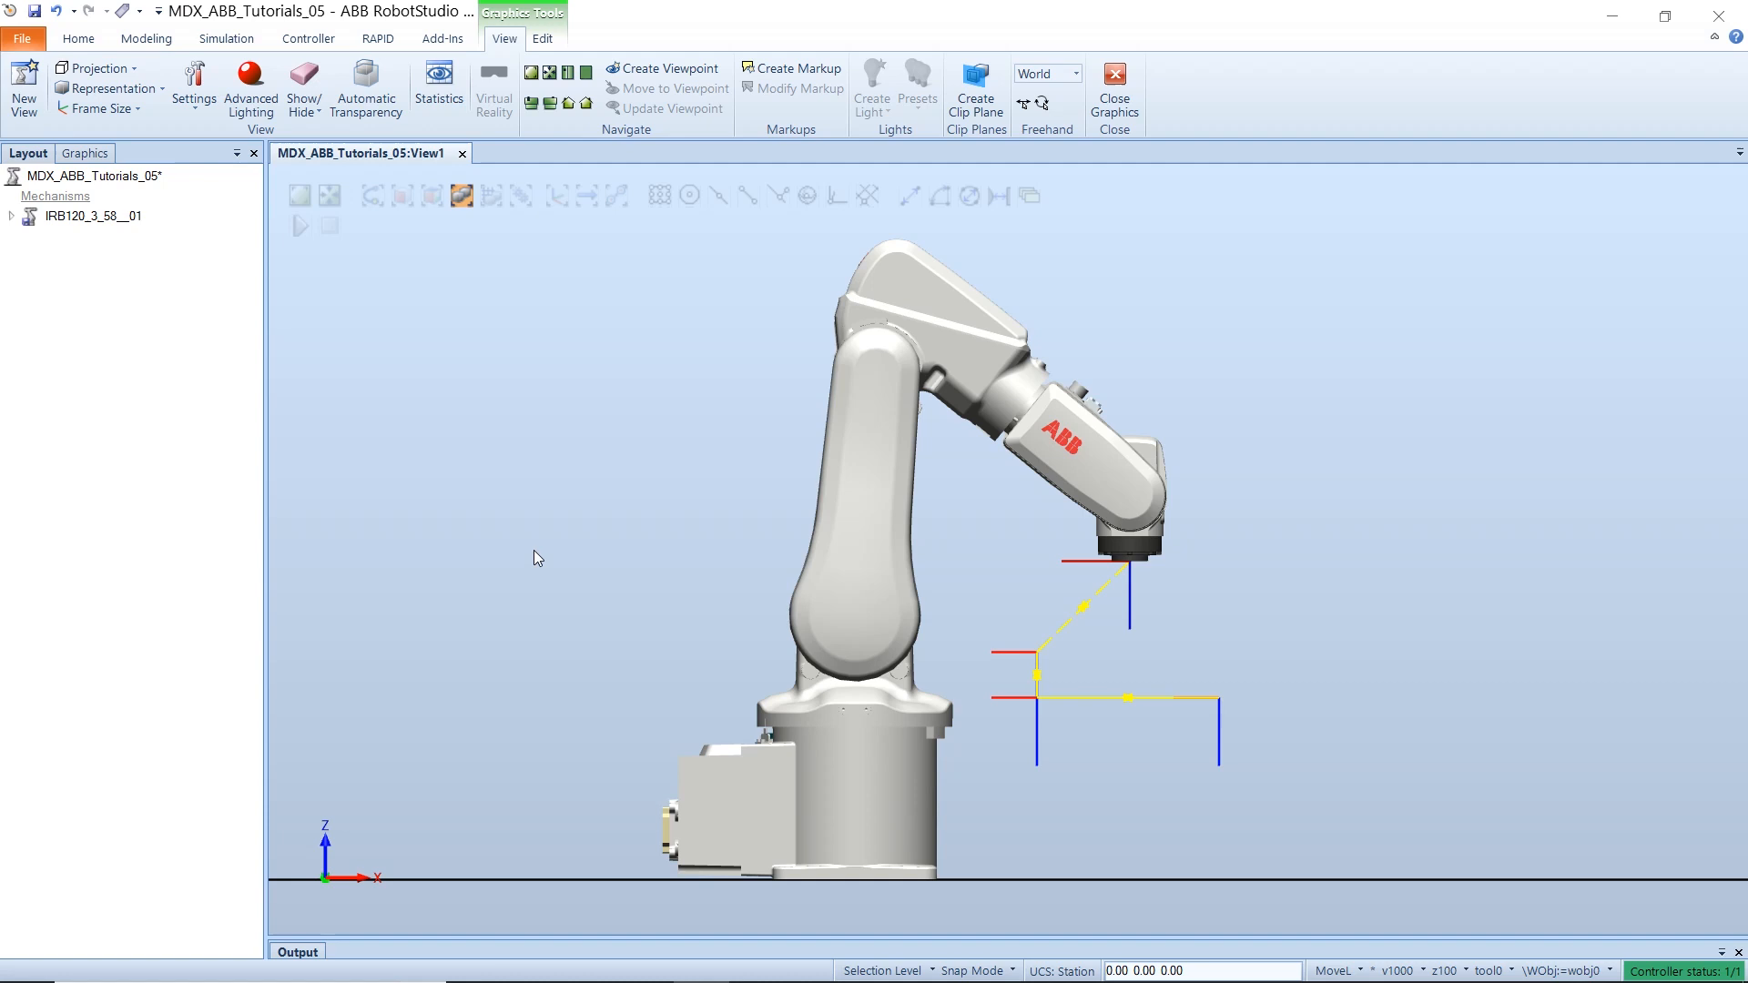
# - Import table_top.SAT through Browse for Geometry, adding the component table_top_2
pyautogui.click(81, 38)
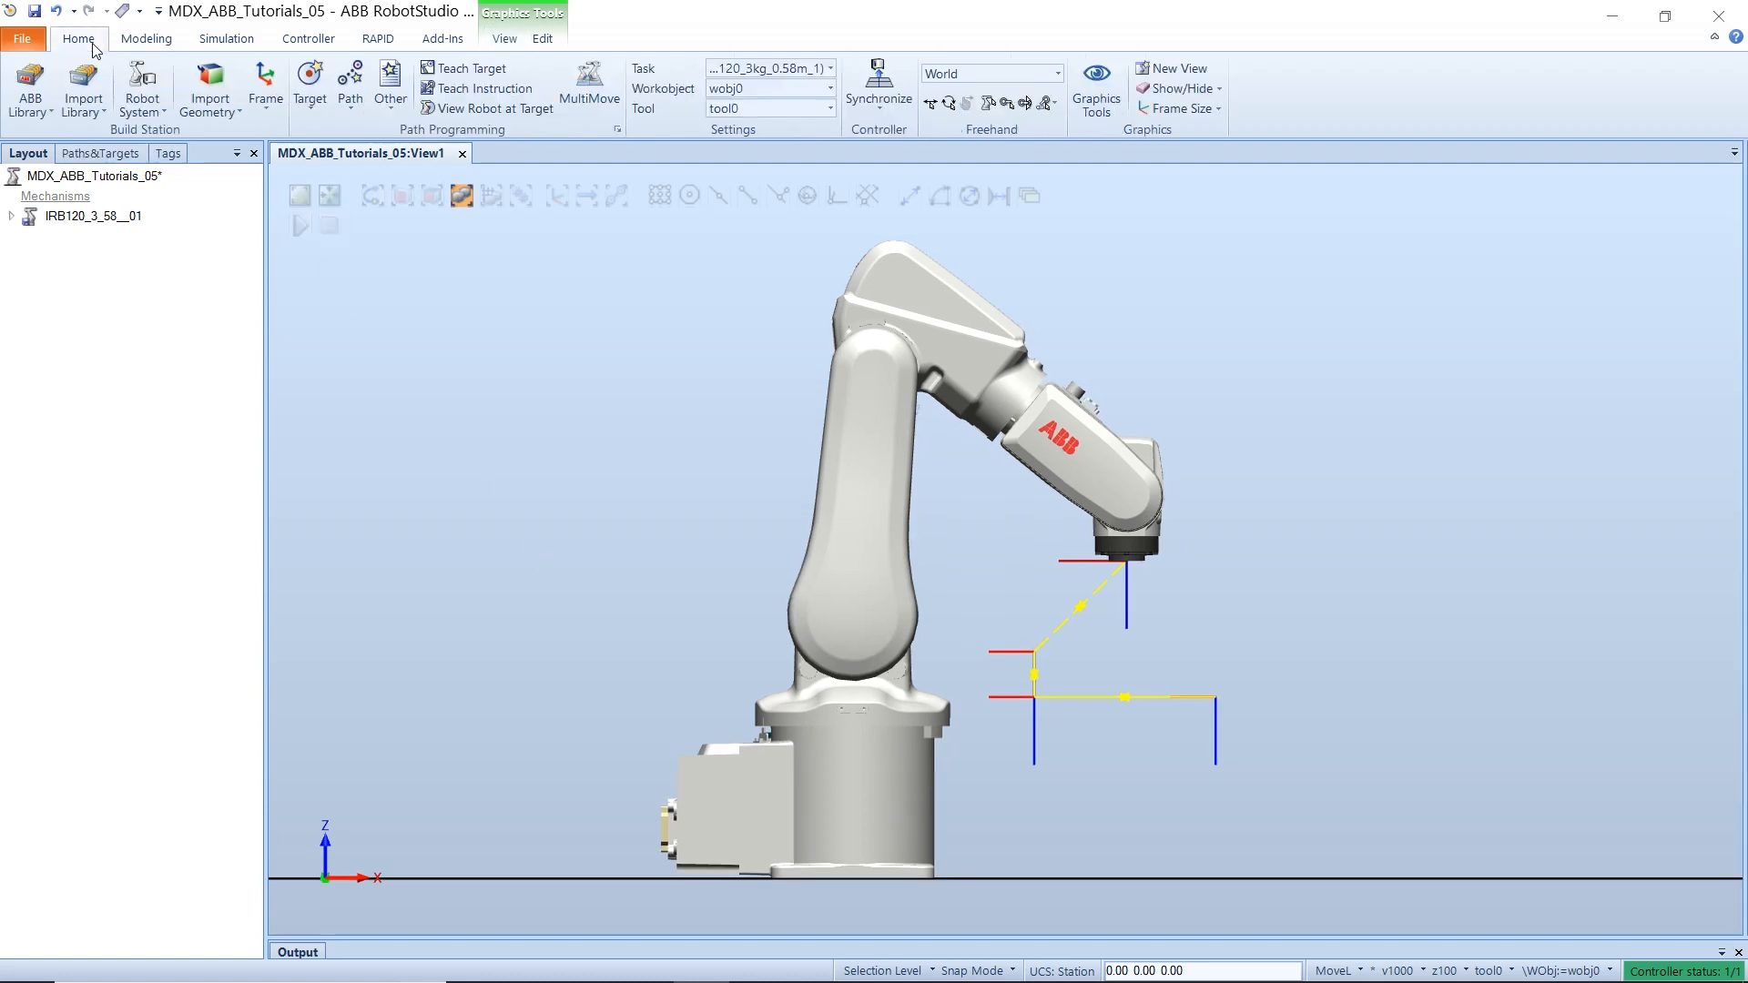
pyautogui.moveTo(212, 158)
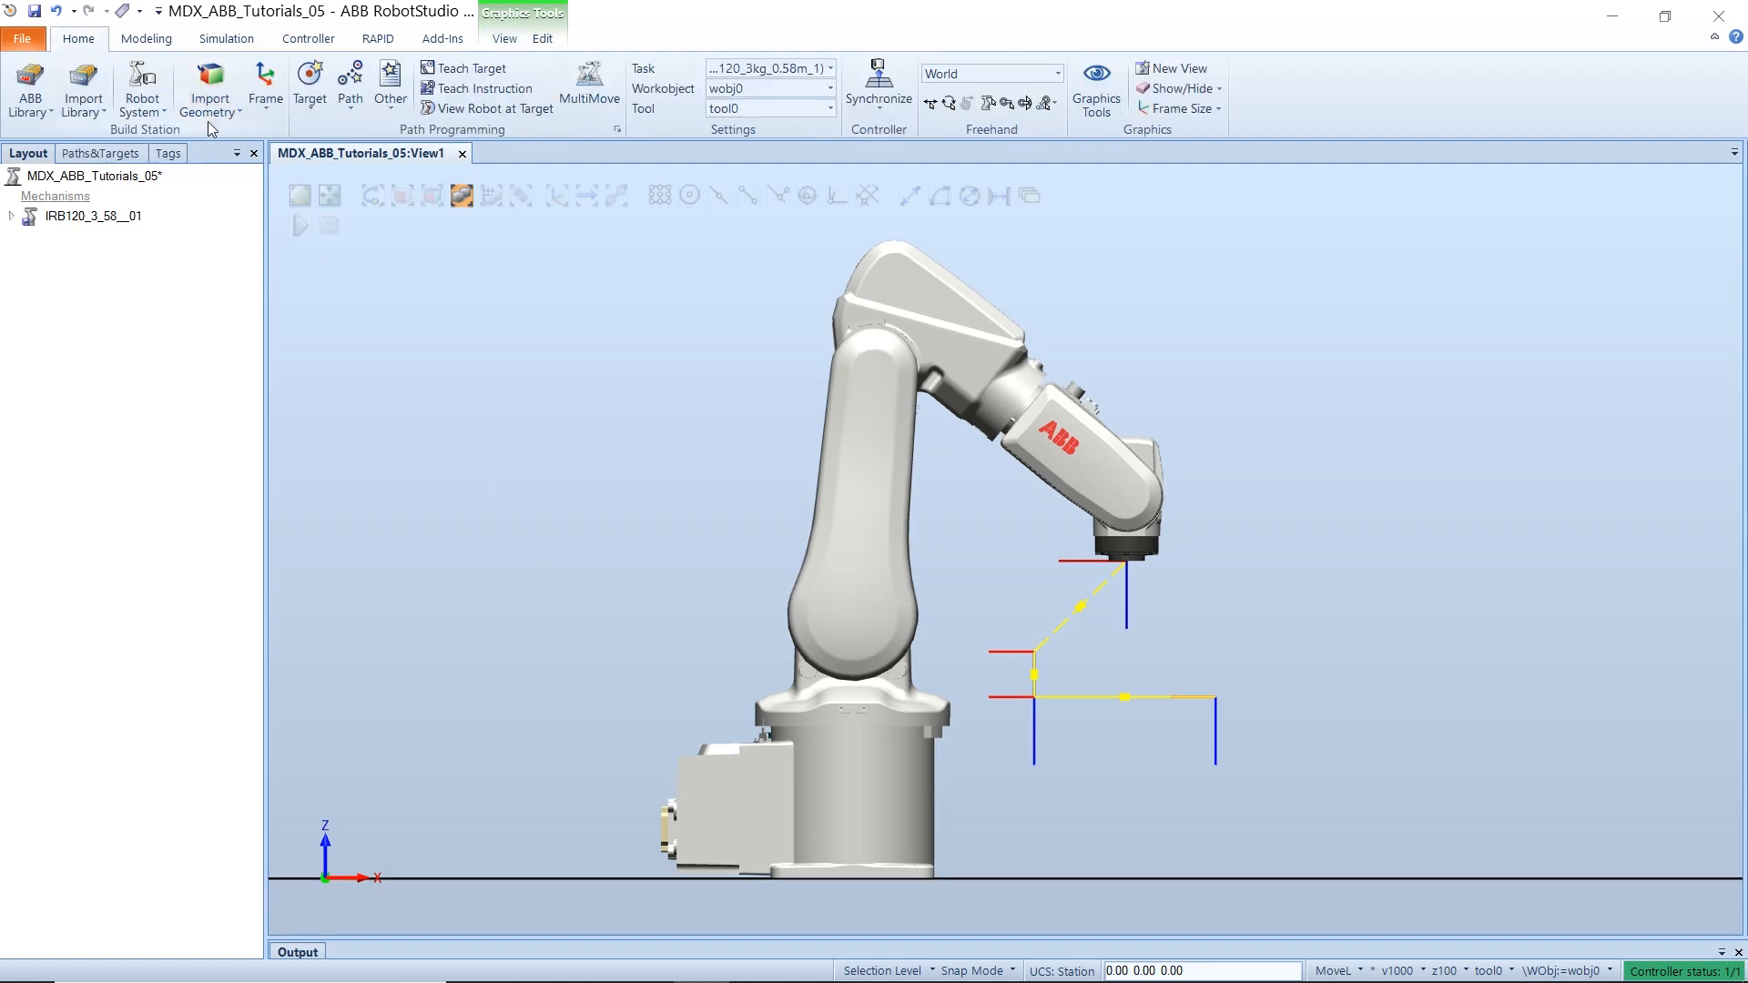
pyautogui.click(209, 87)
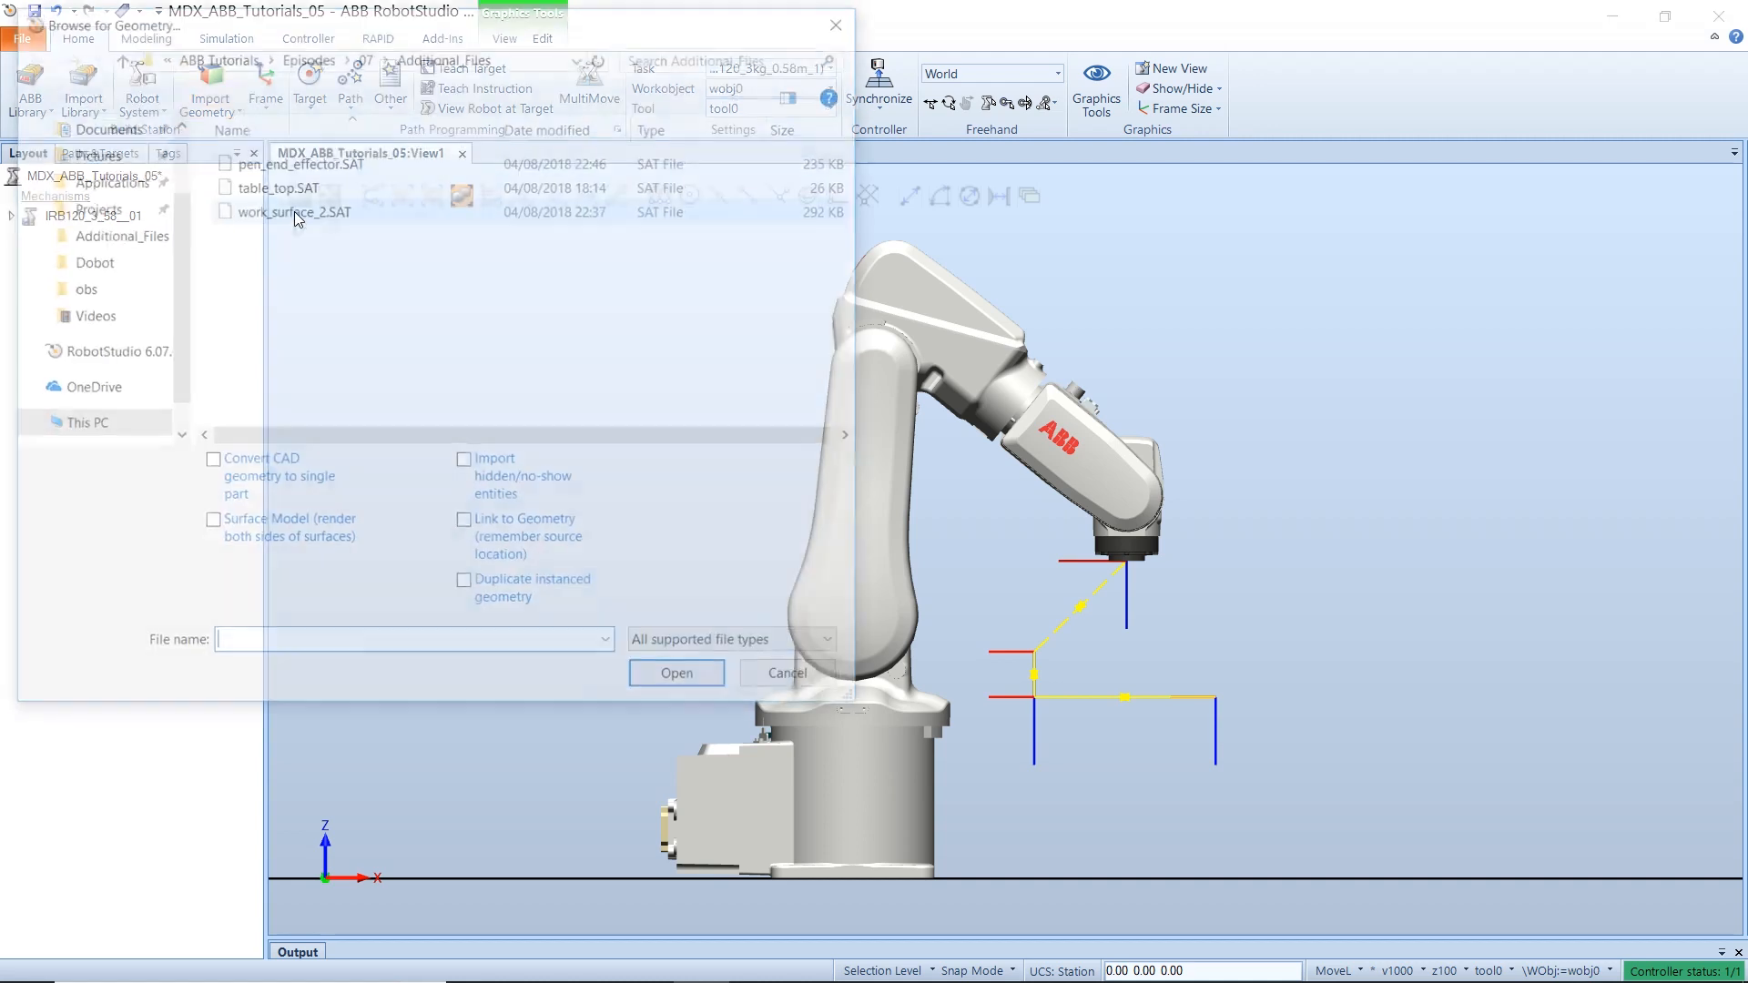
pyautogui.click(273, 184)
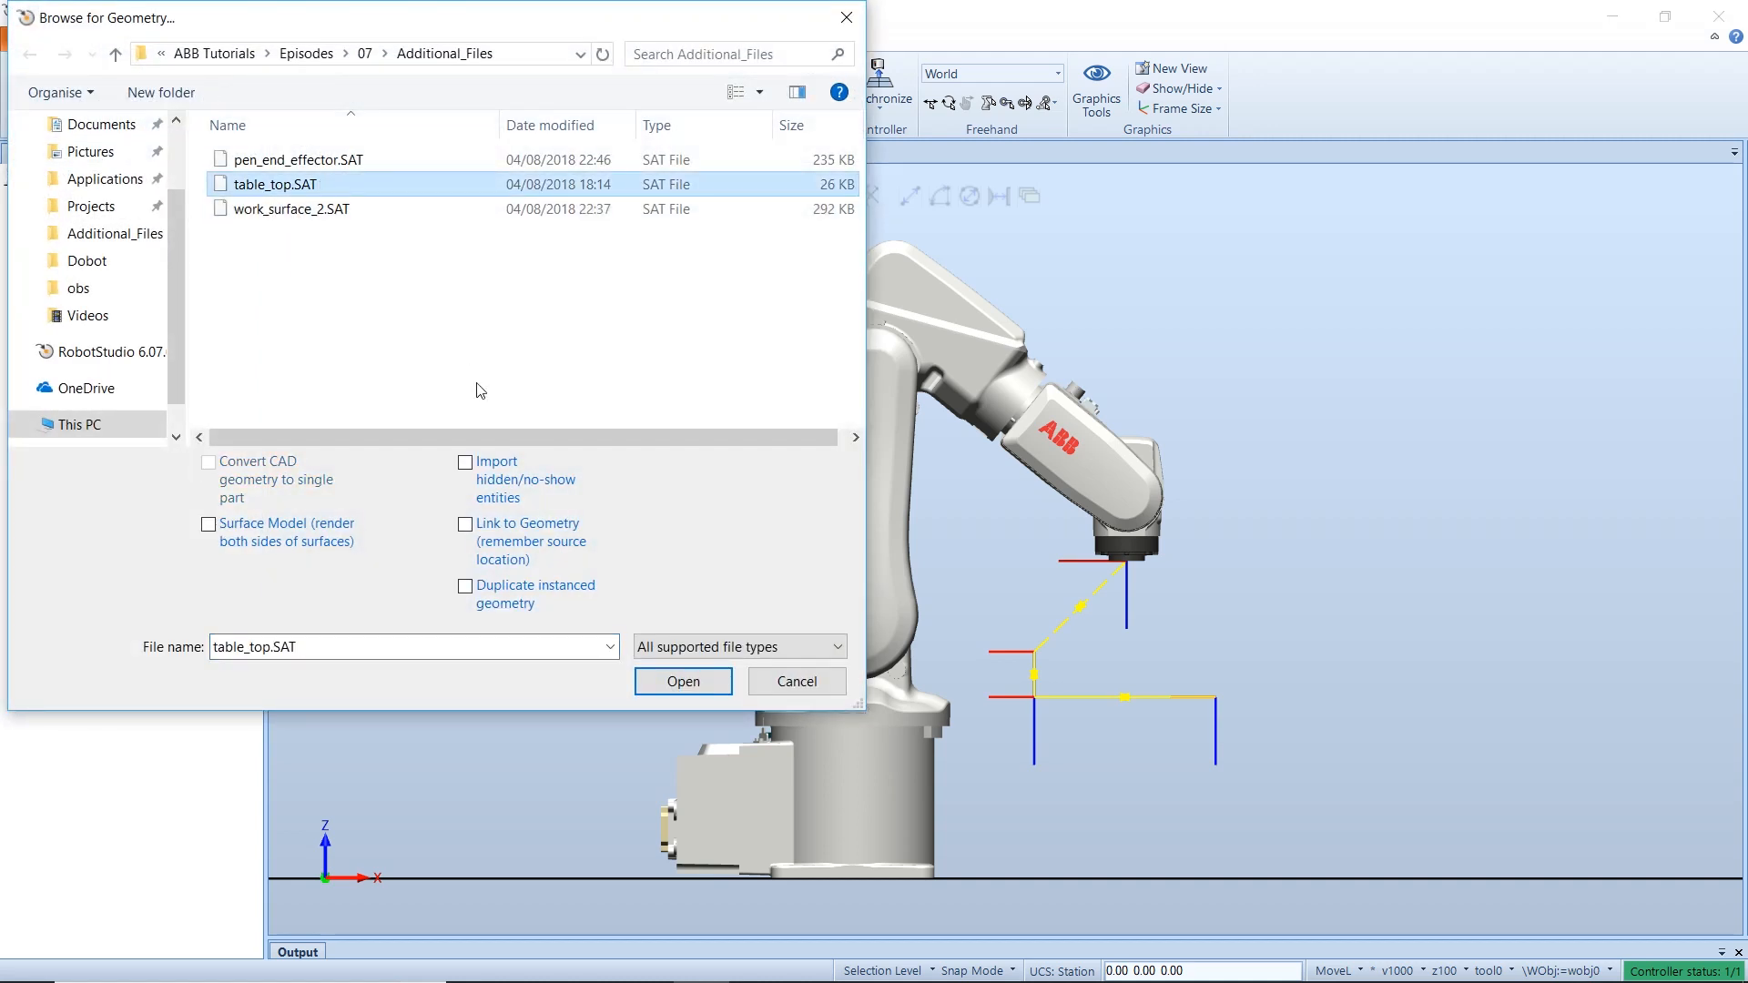
pyautogui.click(683, 681)
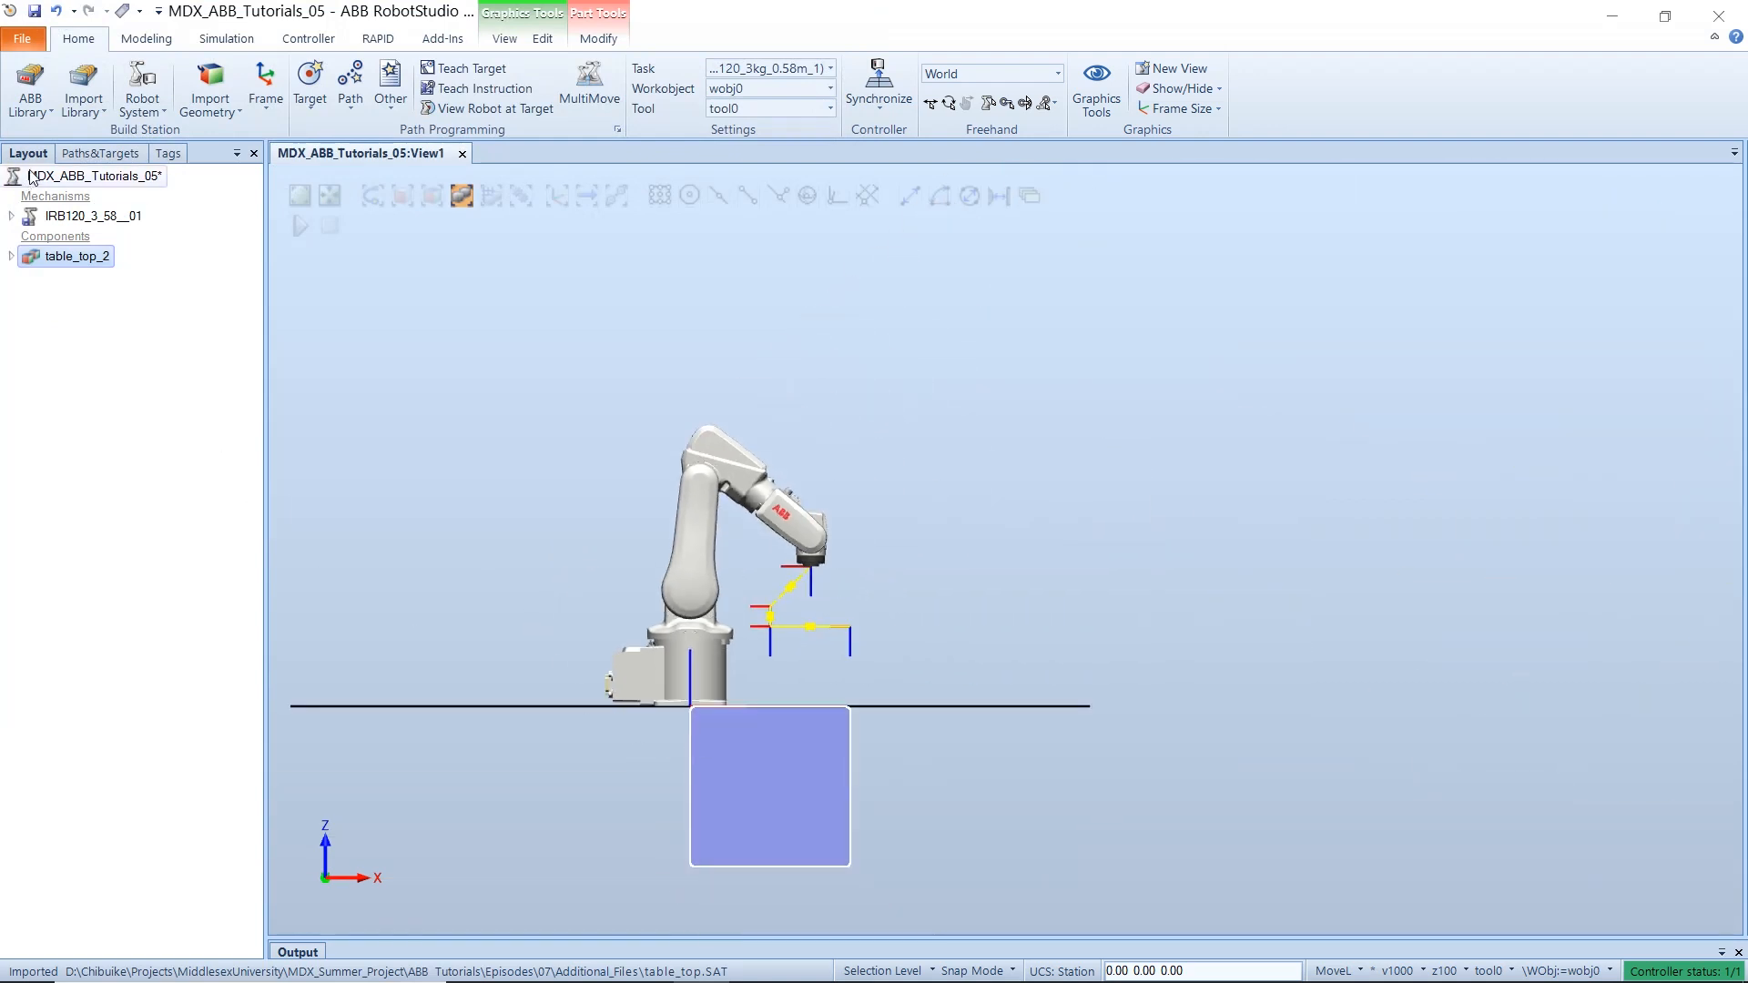
# - Open the Set Position settings for the table_top_2 component
pyautogui.click(71, 256)
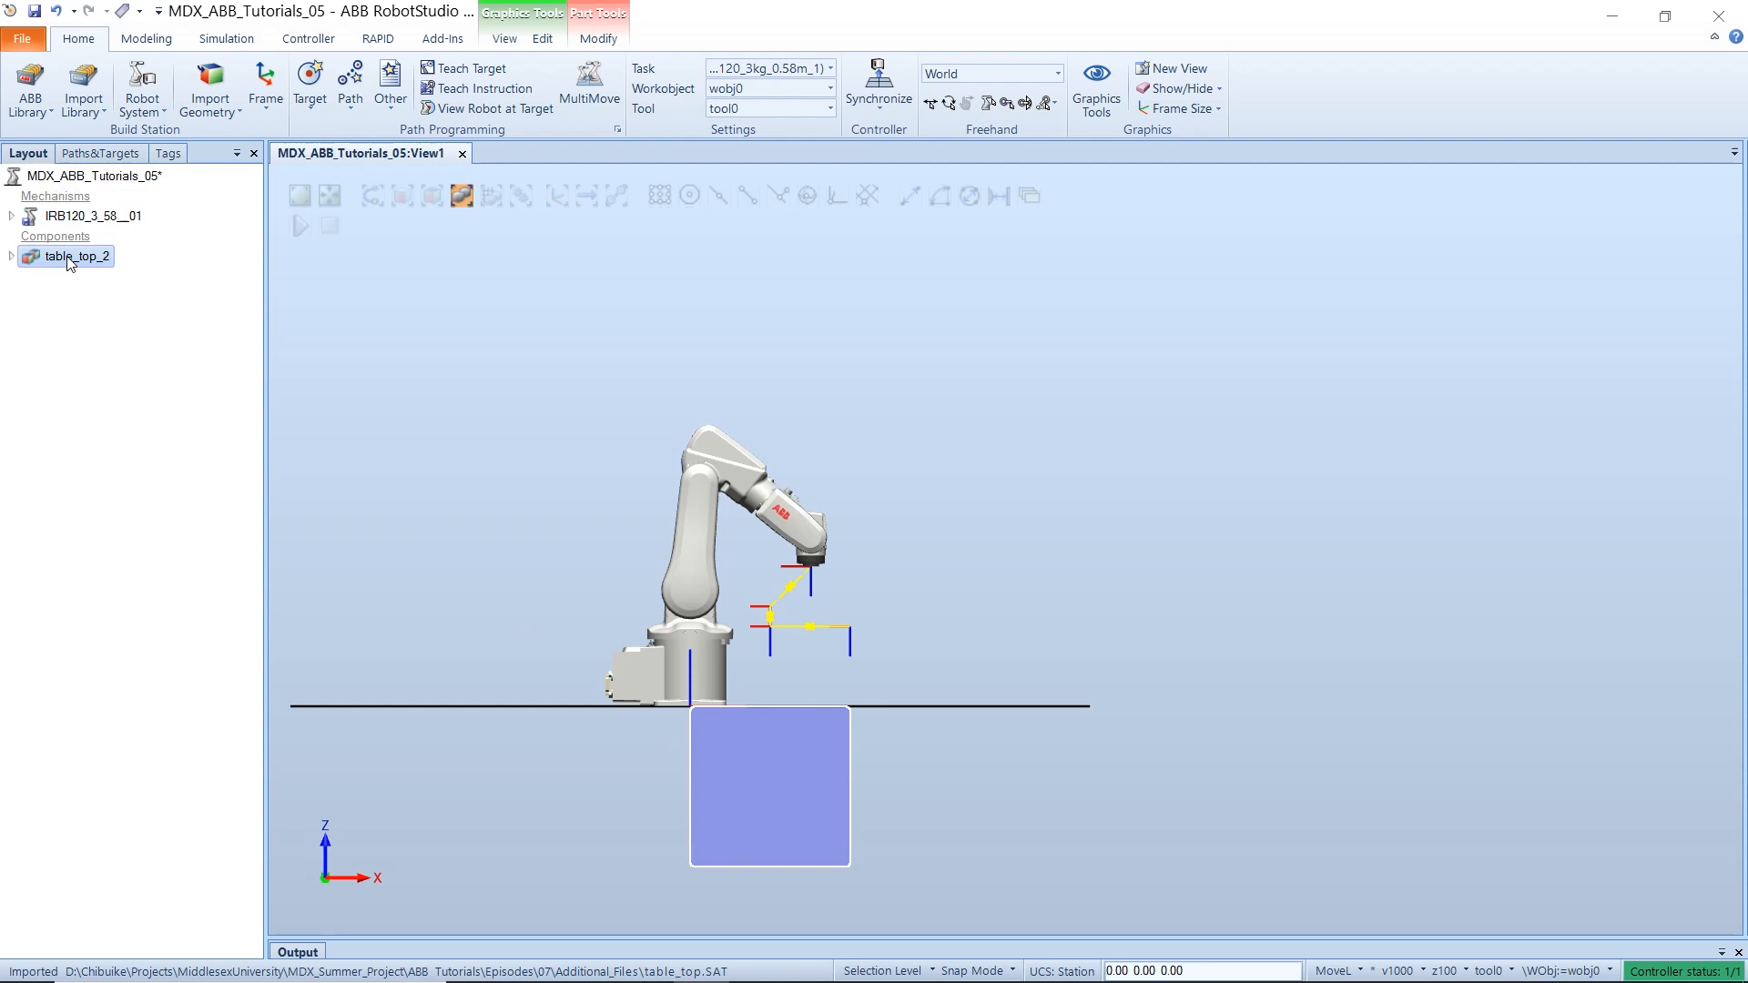
pyautogui.rightClick(70, 256)
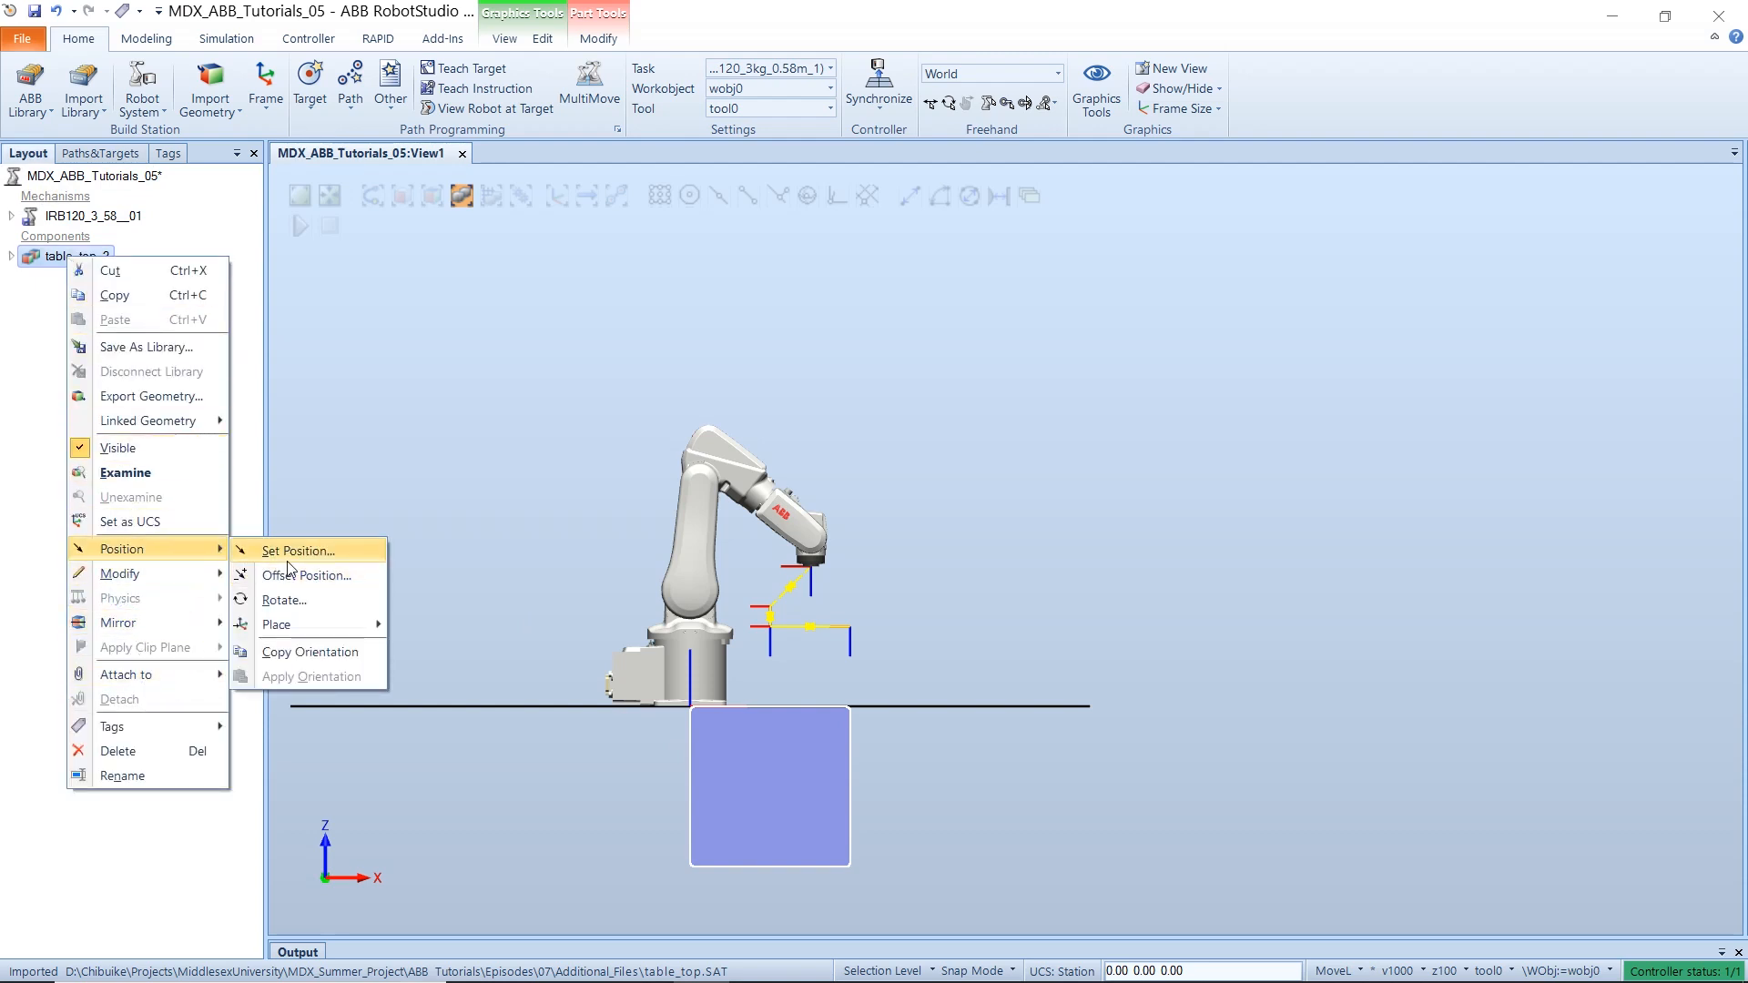
pyautogui.click(299, 551)
pyautogui.write('0')
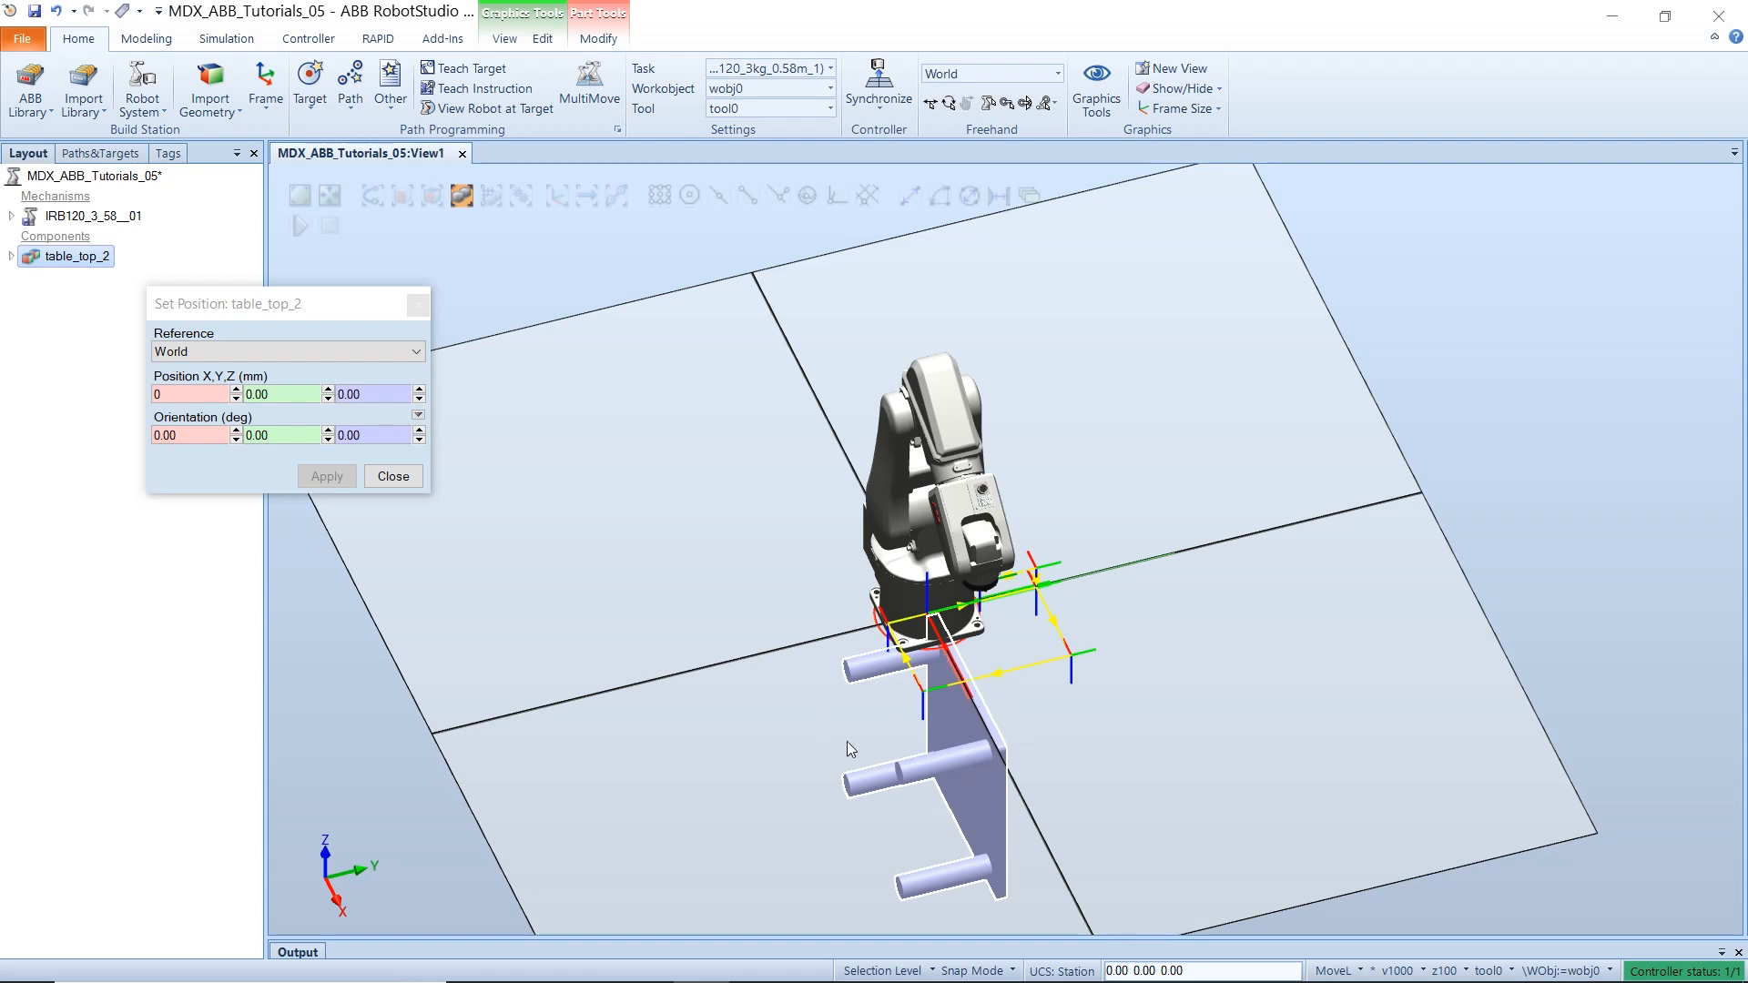
pyautogui.moveTo(870, 740)
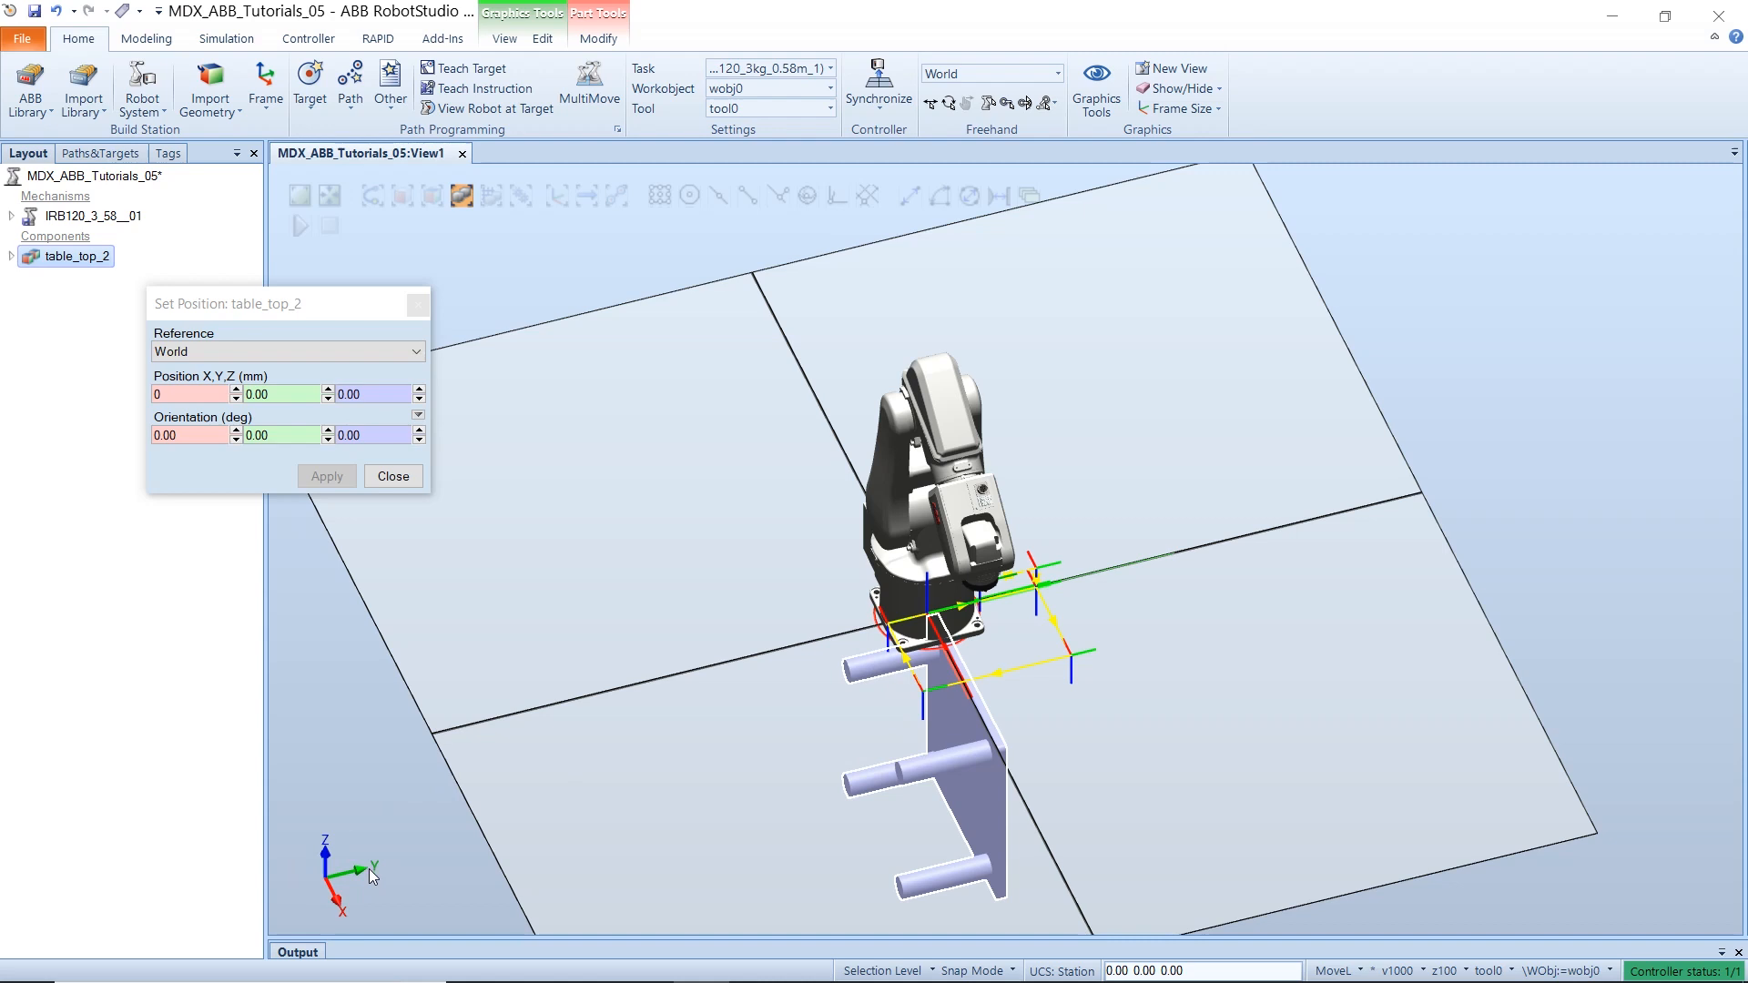
pyautogui.moveTo(351, 877)
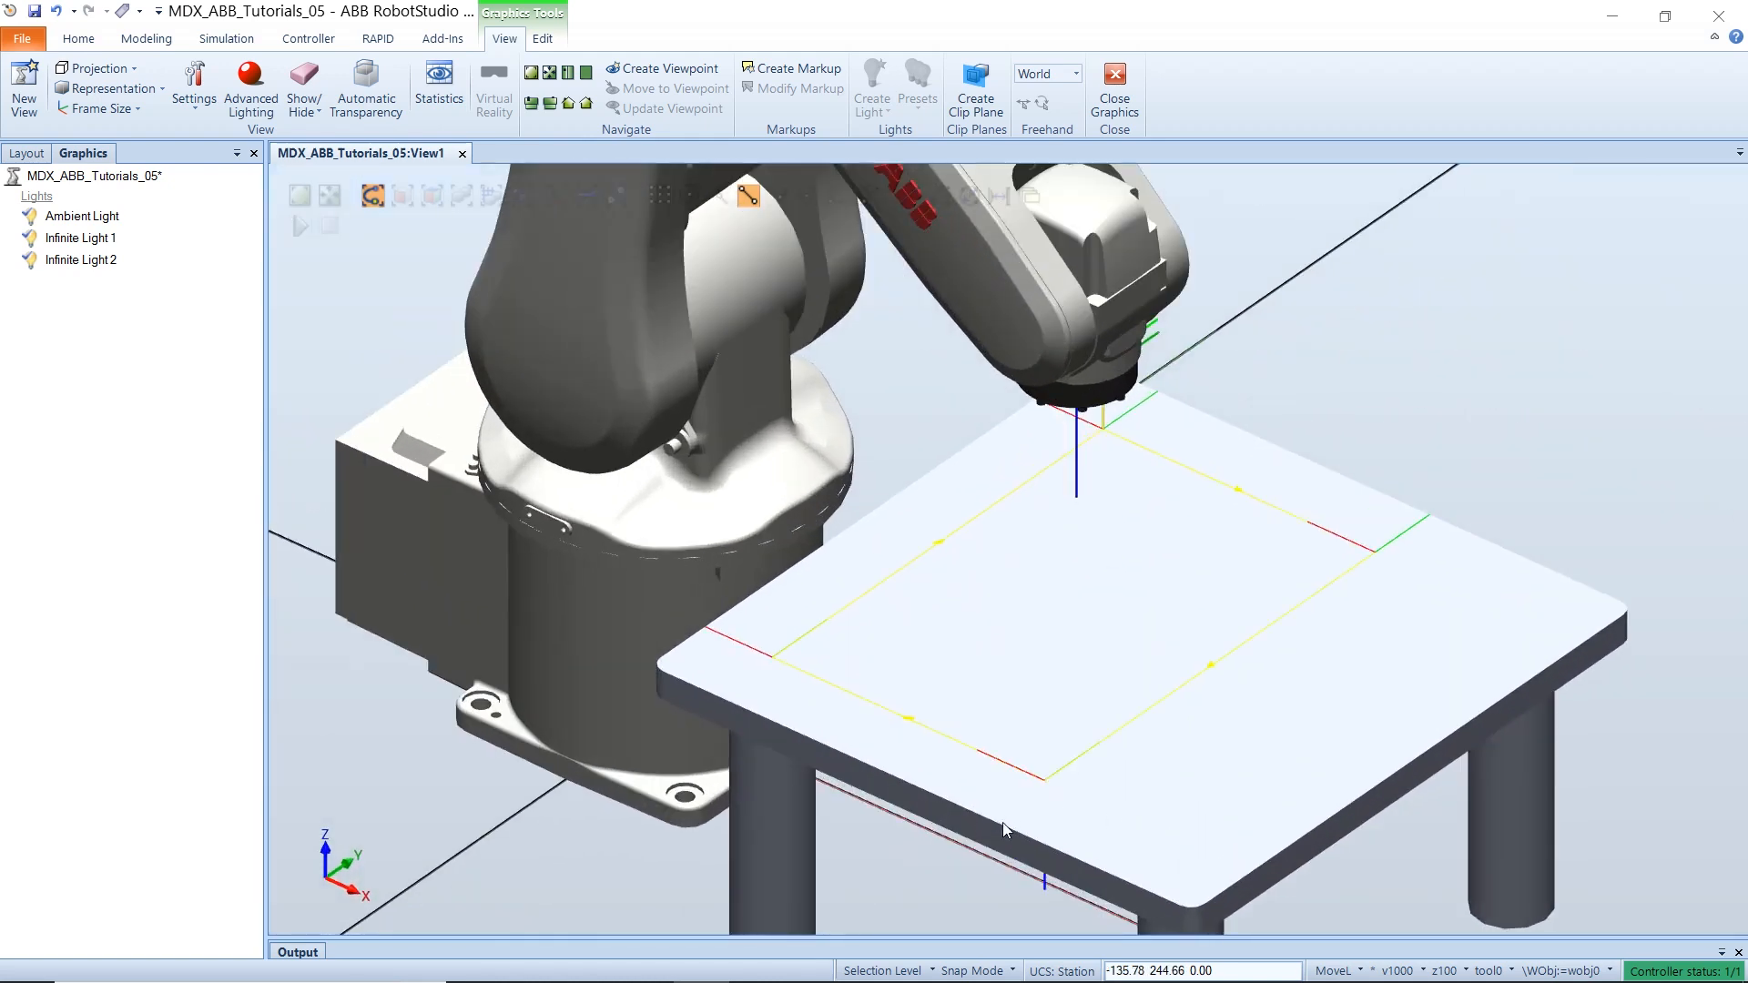
pyautogui.moveTo(811, 689)
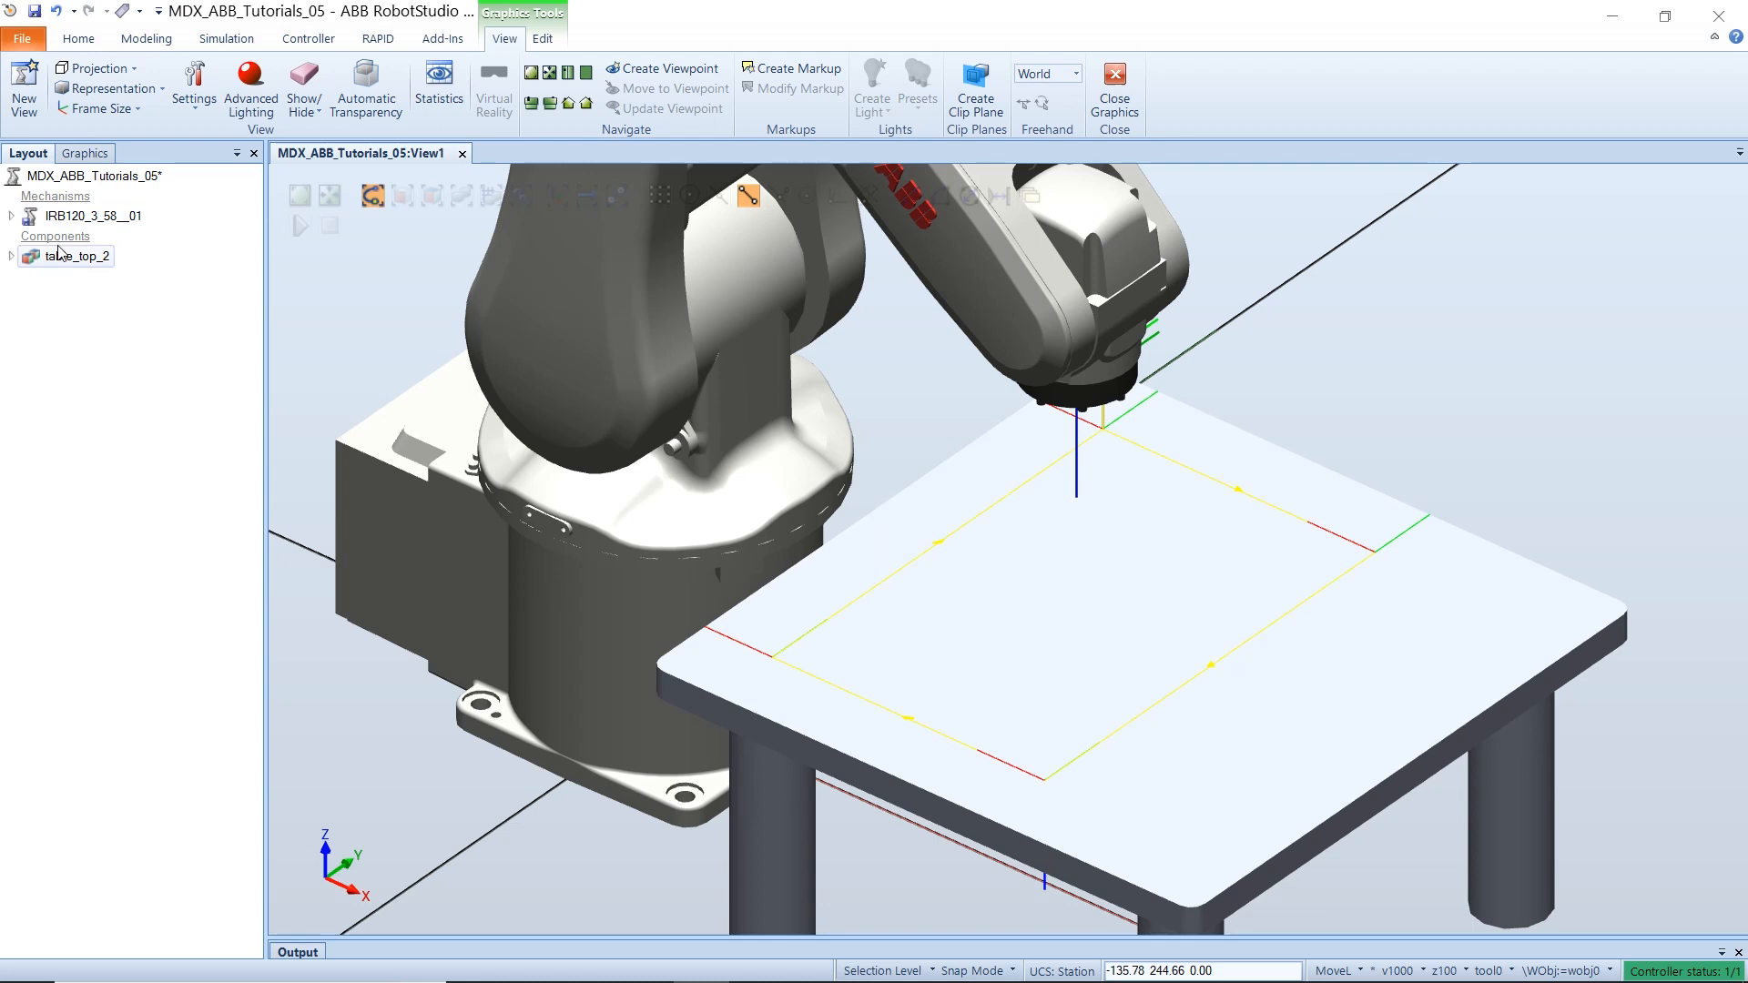
# - Create a border around table_top_2's top surface, producing Part_1
pyautogui.click(74, 256)
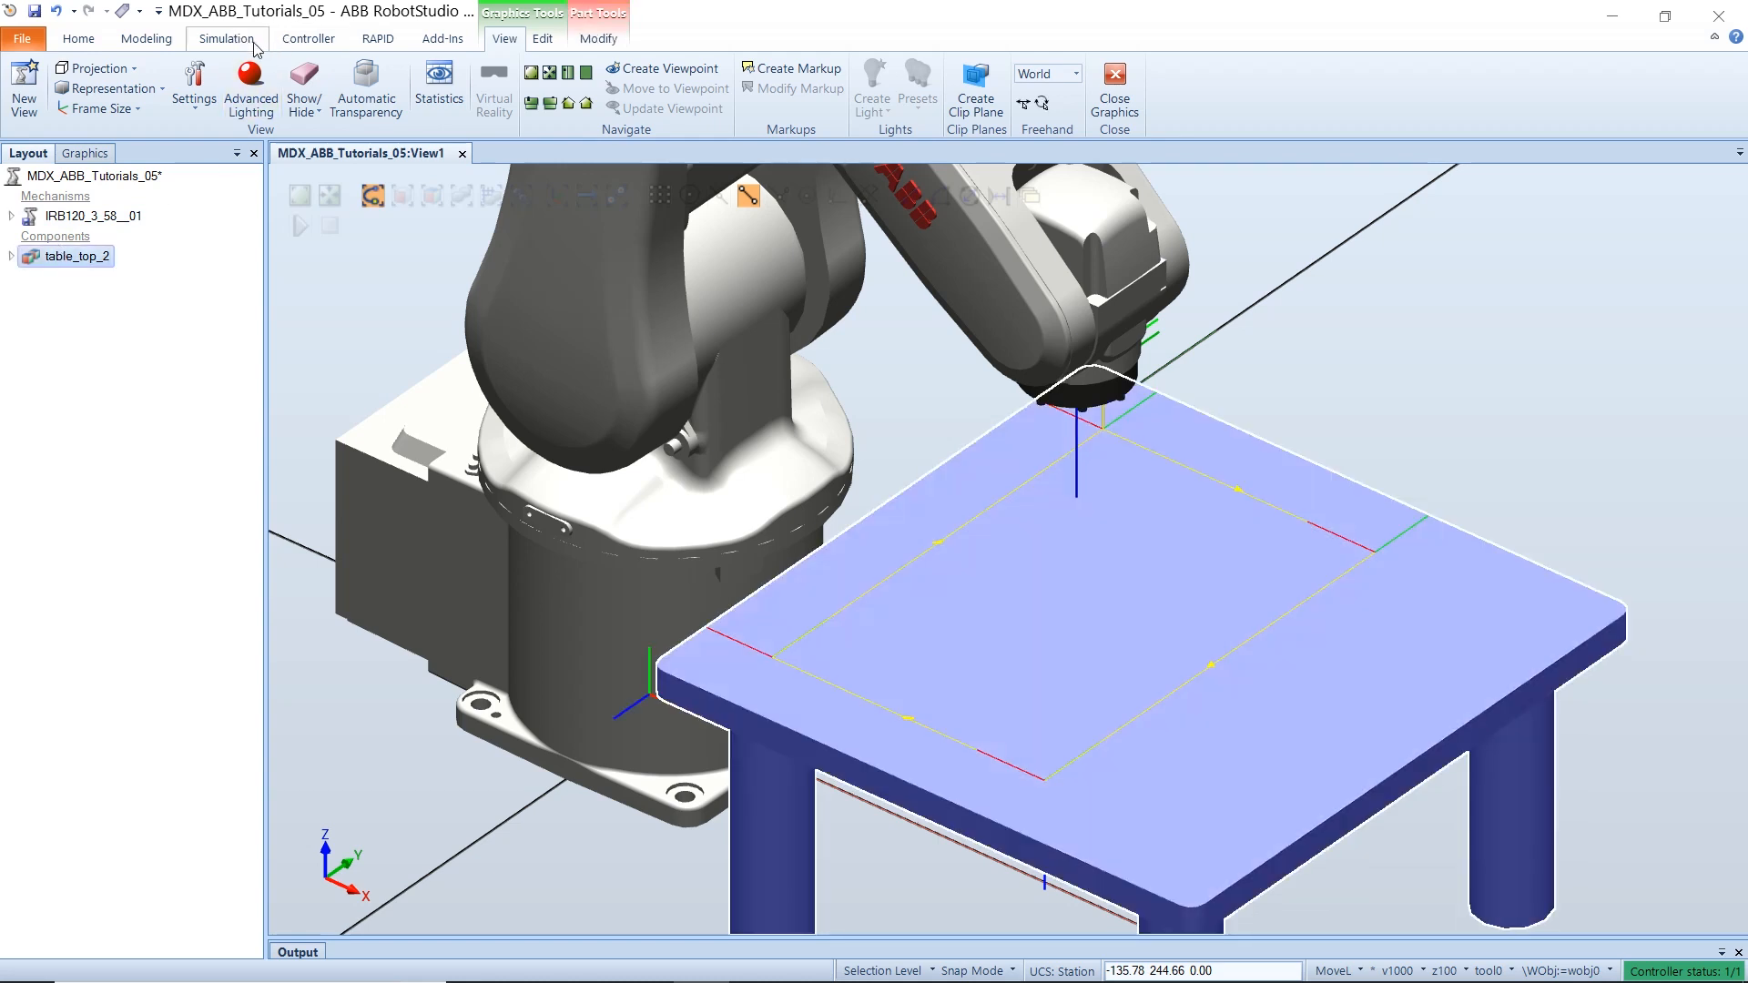
pyautogui.click(144, 38)
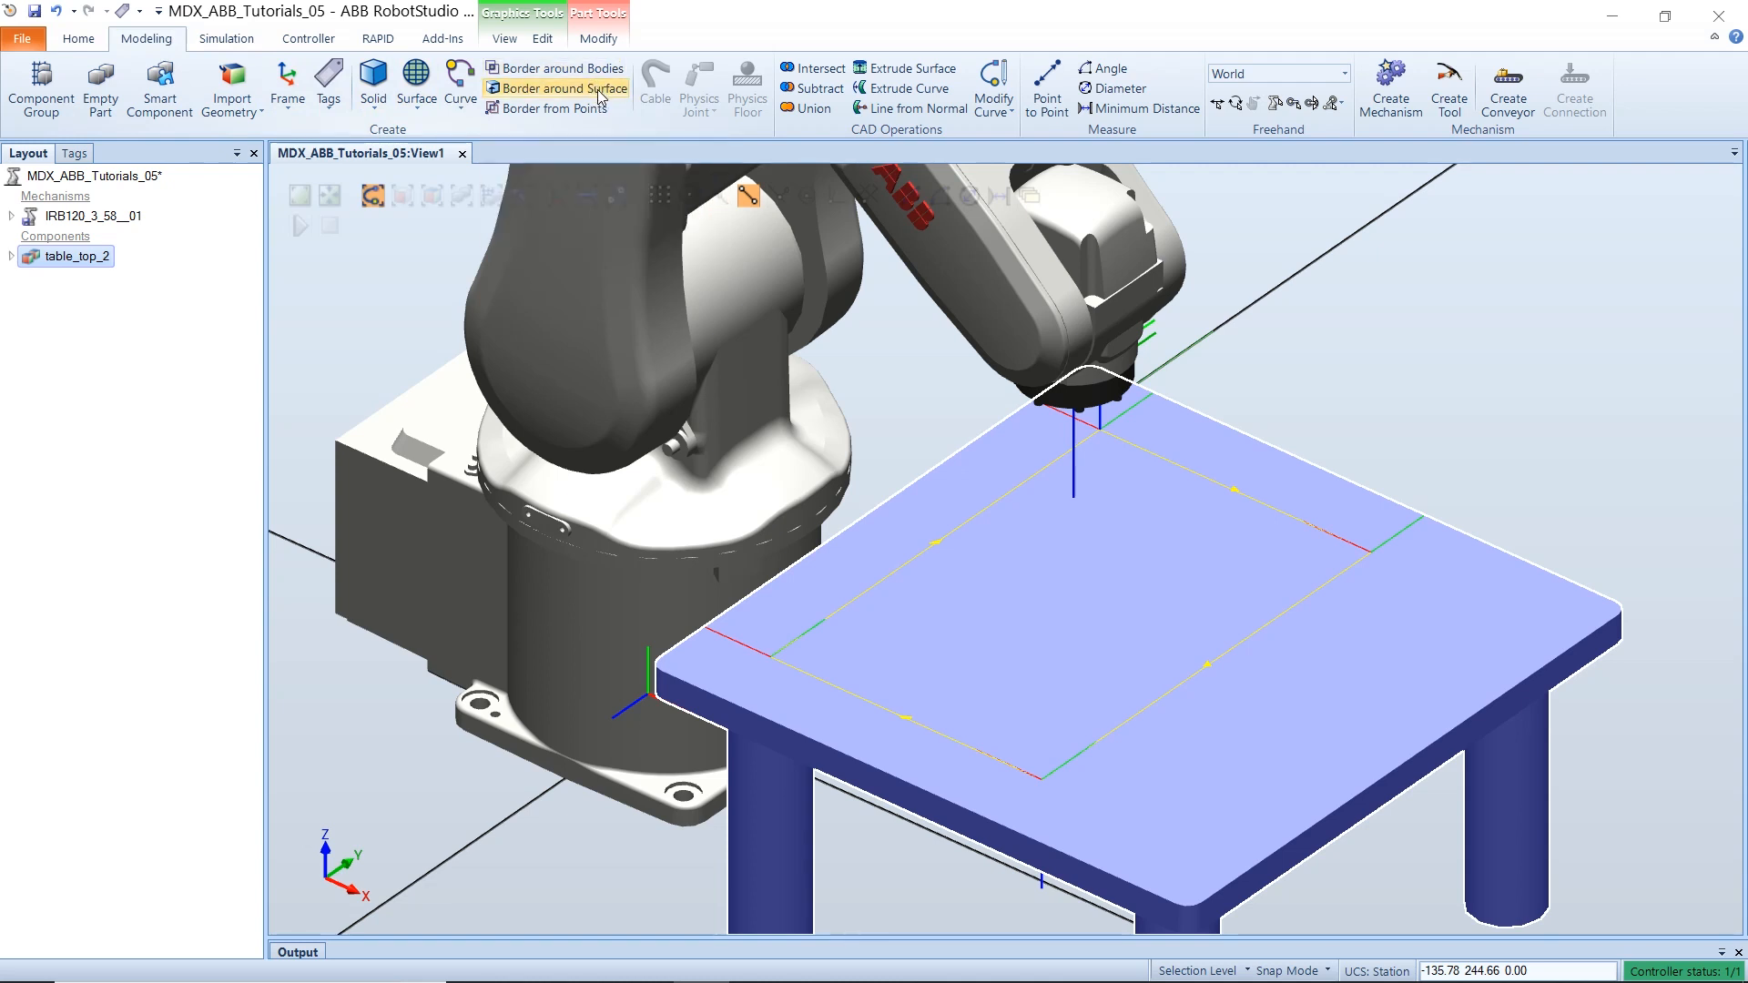
pyautogui.click(564, 87)
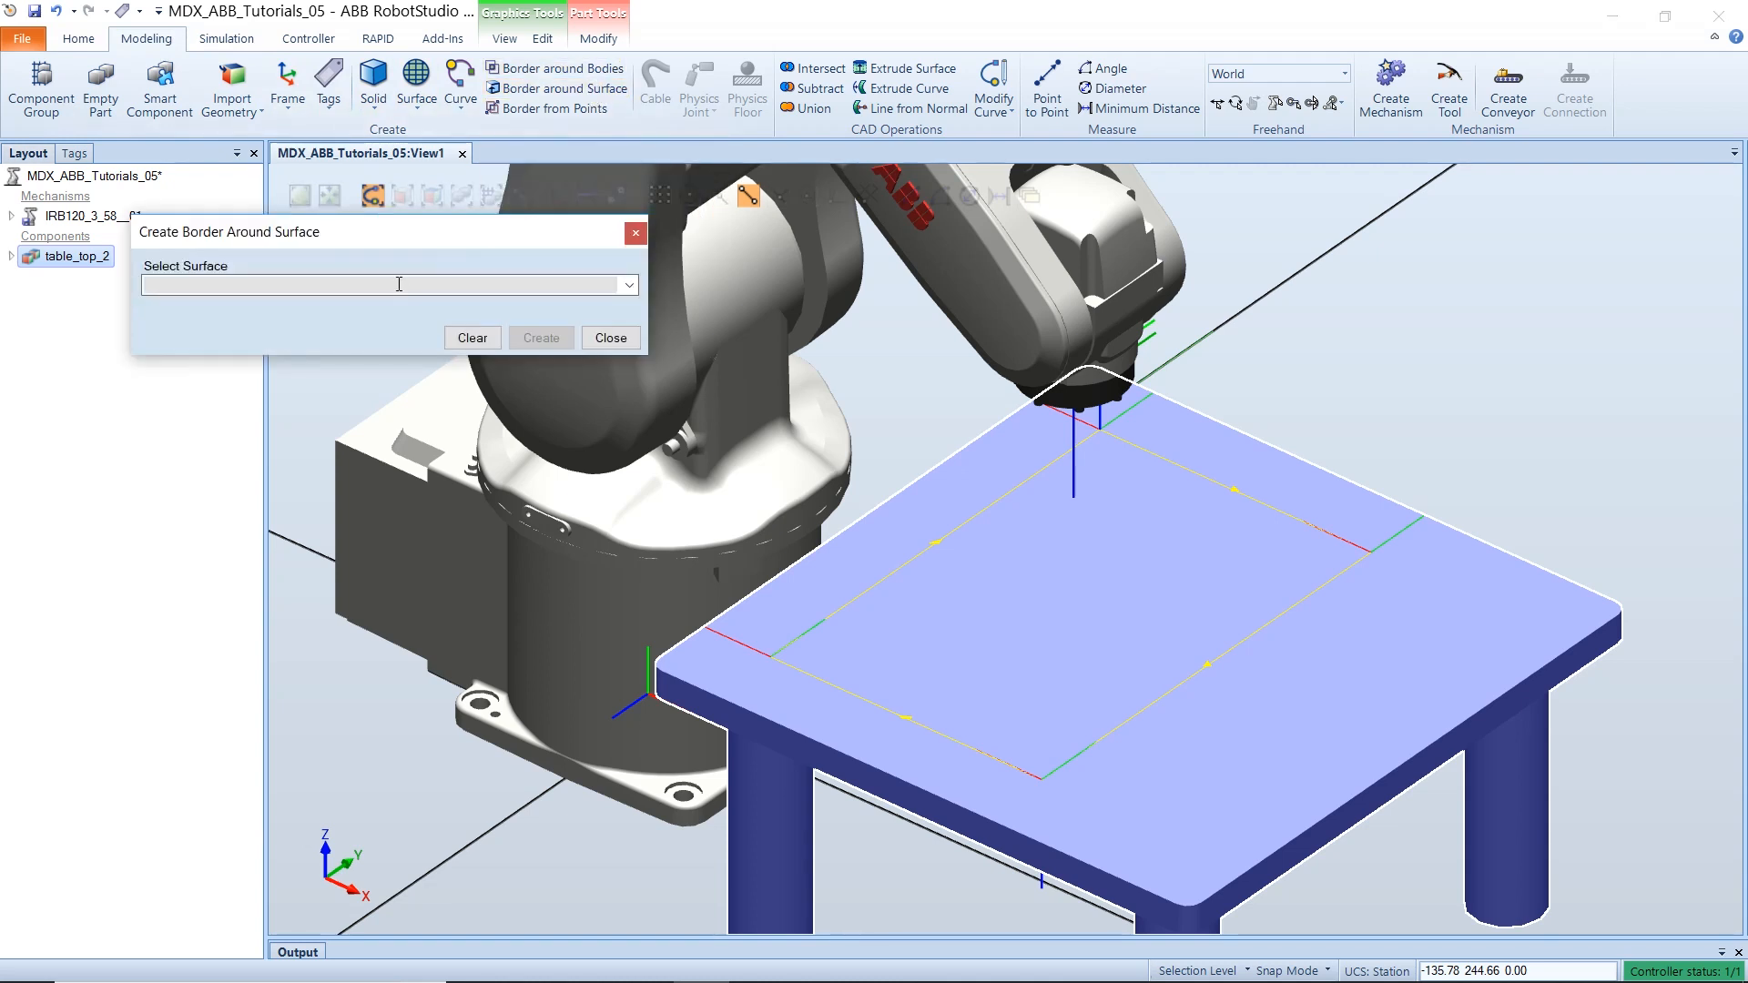
pyautogui.click(873, 658)
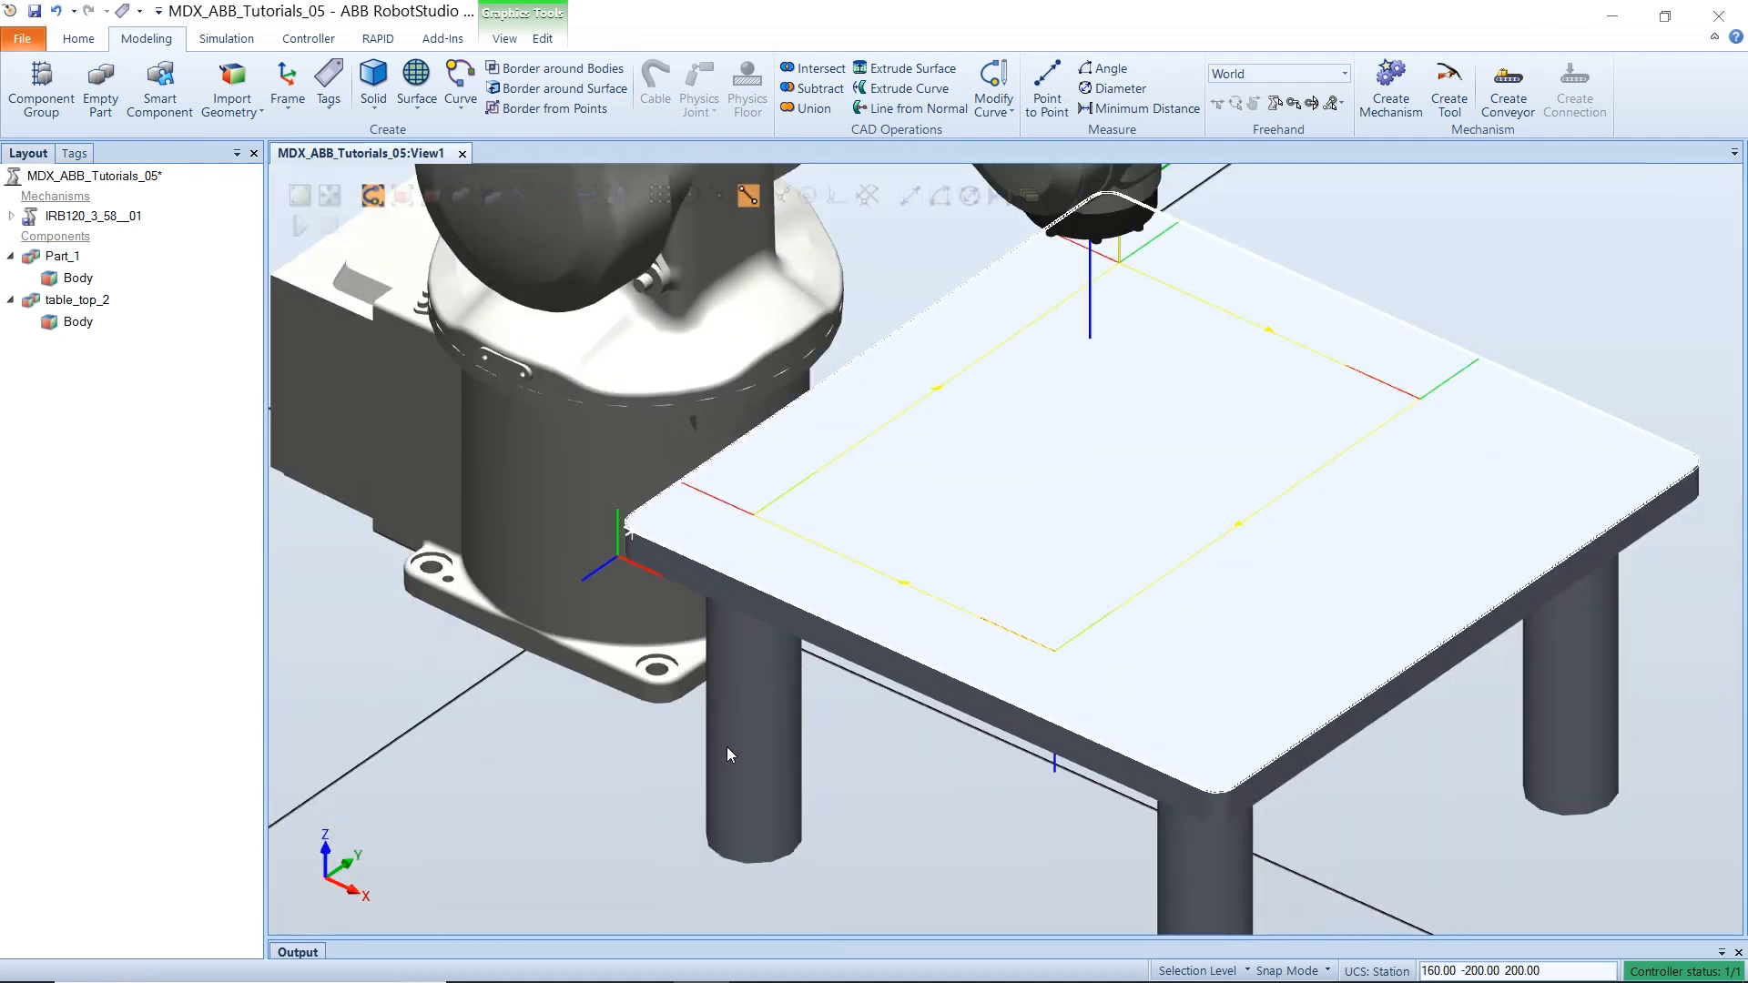
# - Start a new workobject named drawing_table and begin defining its object frame
pyautogui.click(78, 38)
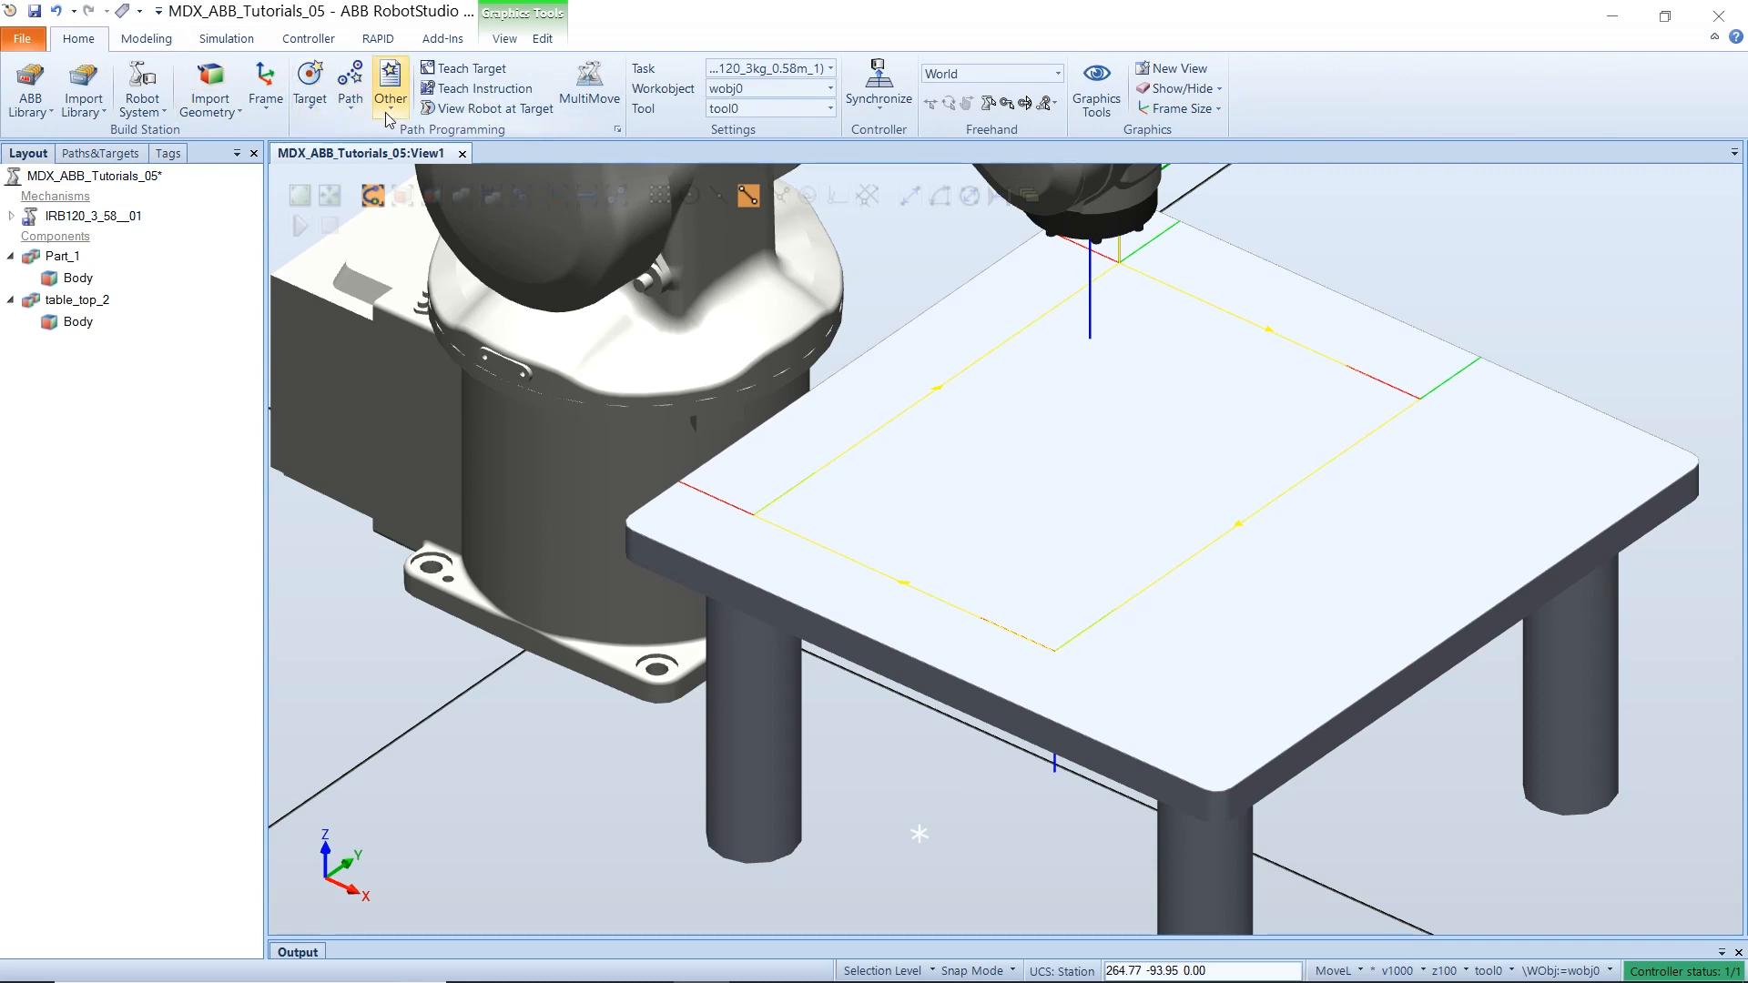
pyautogui.click(390, 87)
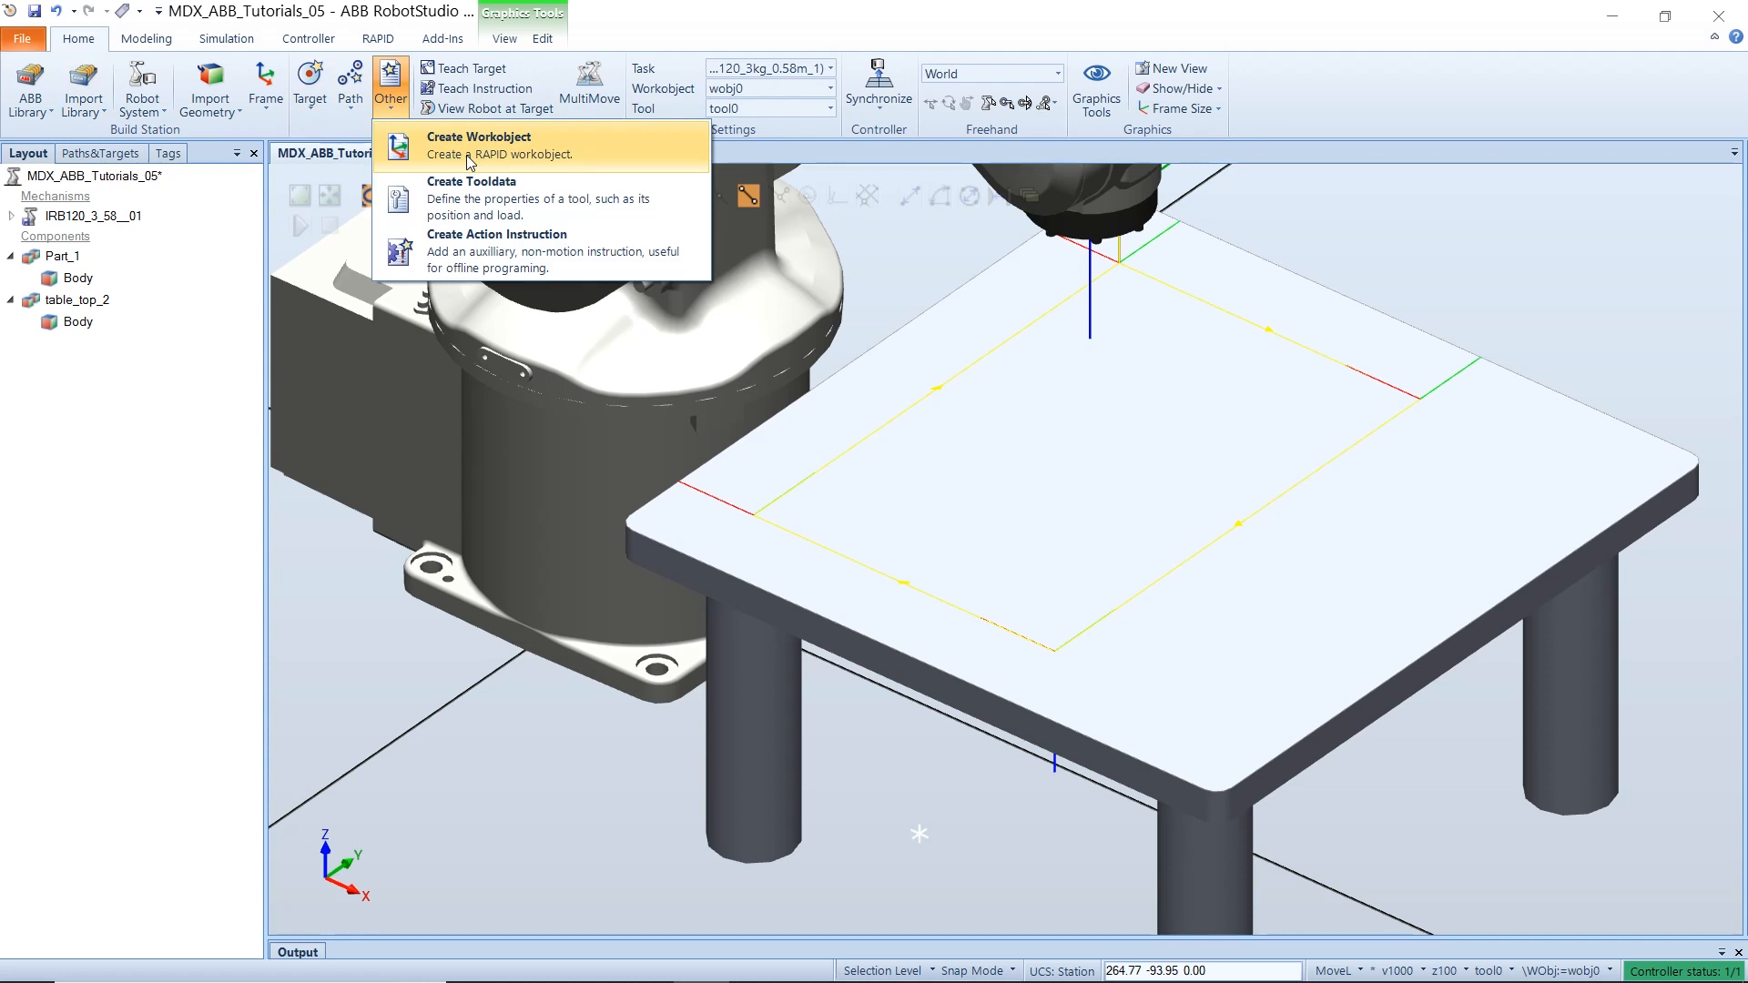
pyautogui.click(485, 137)
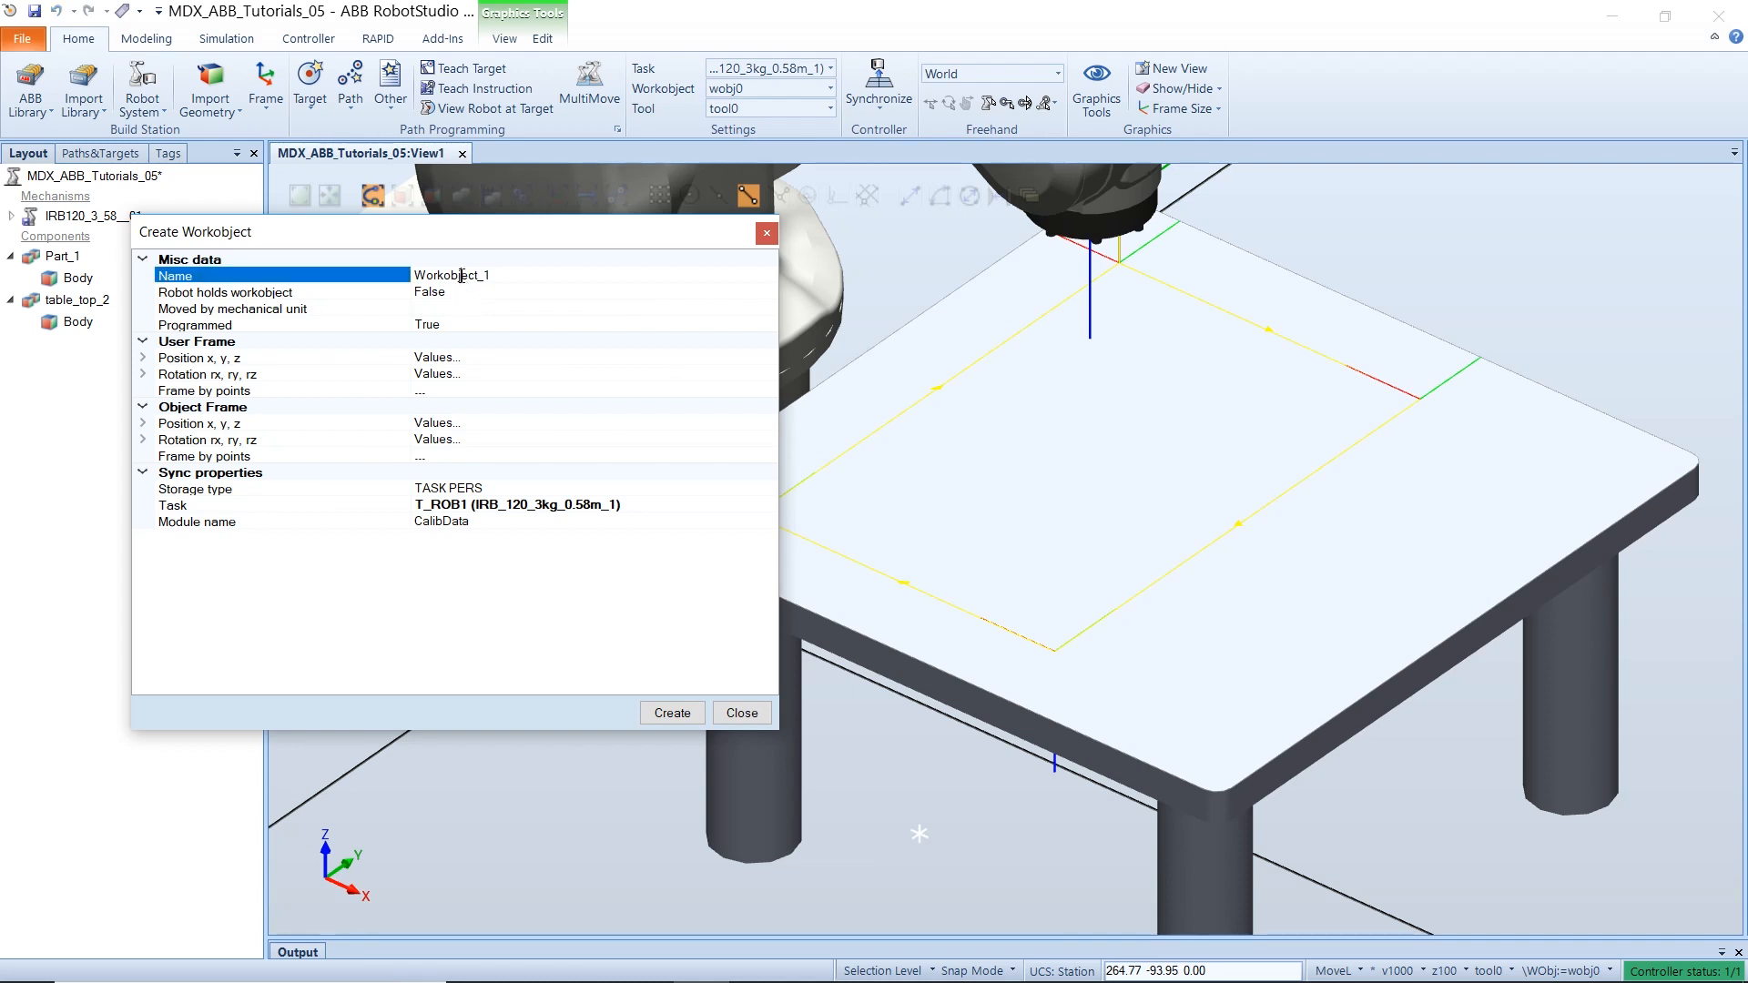
pyautogui.doubleClick(461, 275)
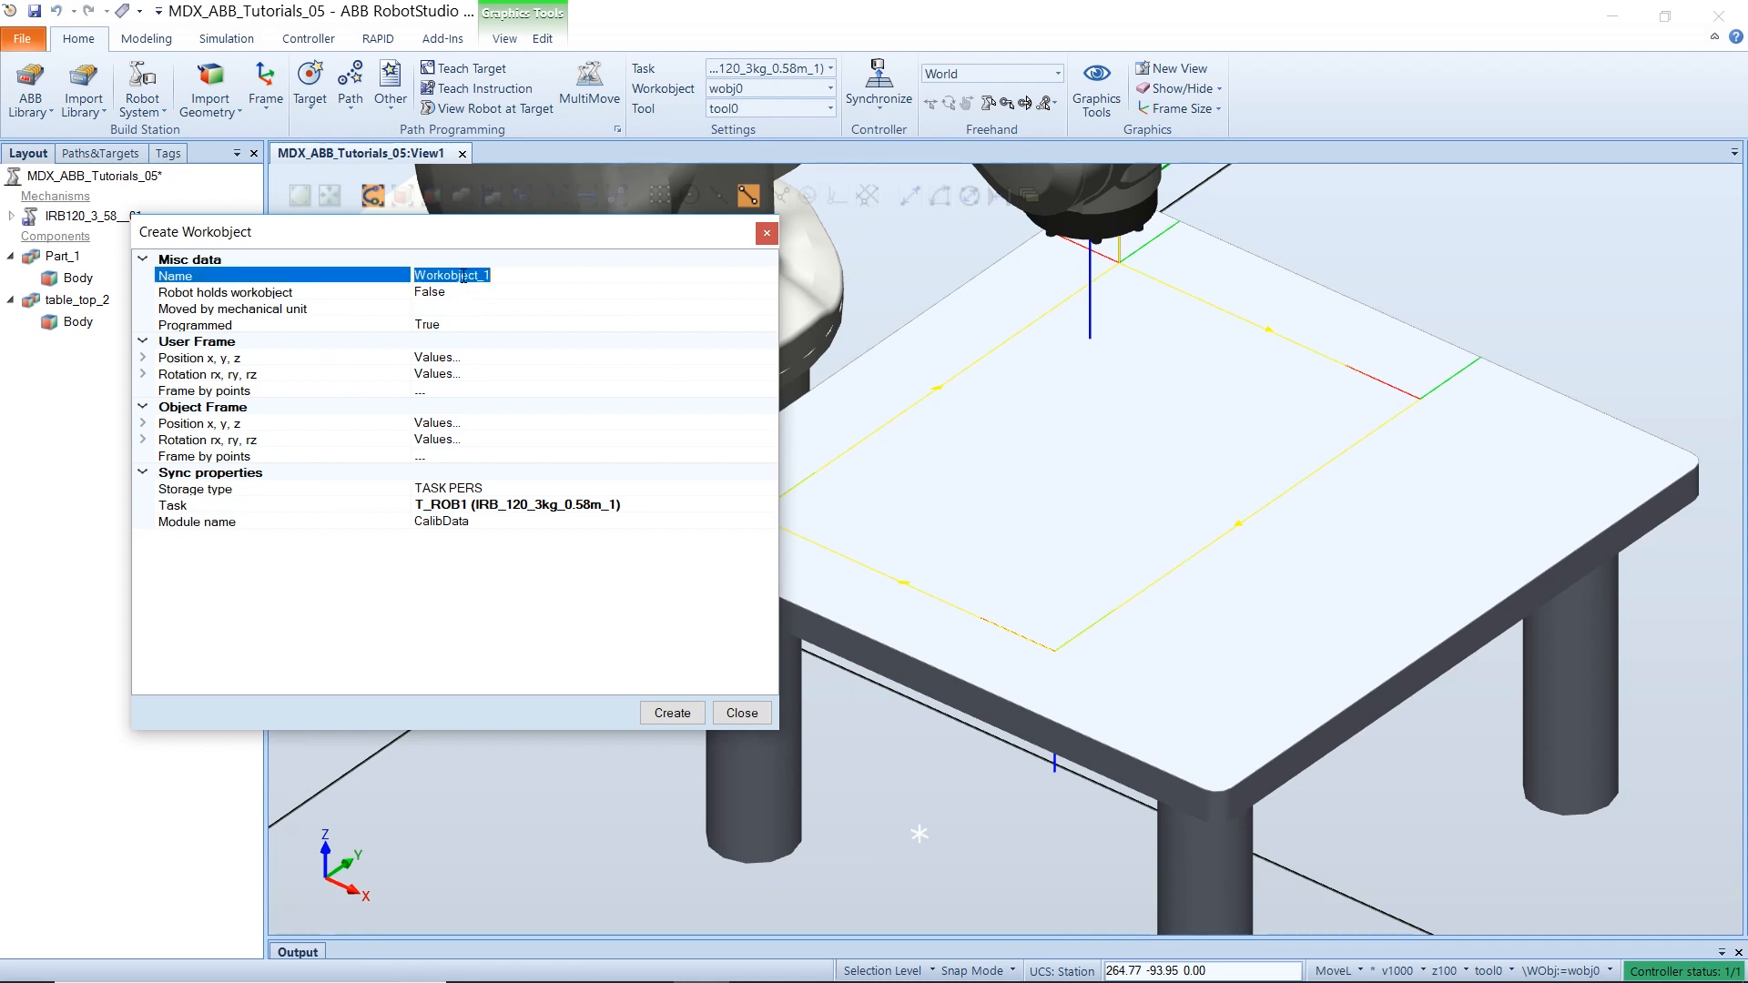
pyautogui.write('drwa')
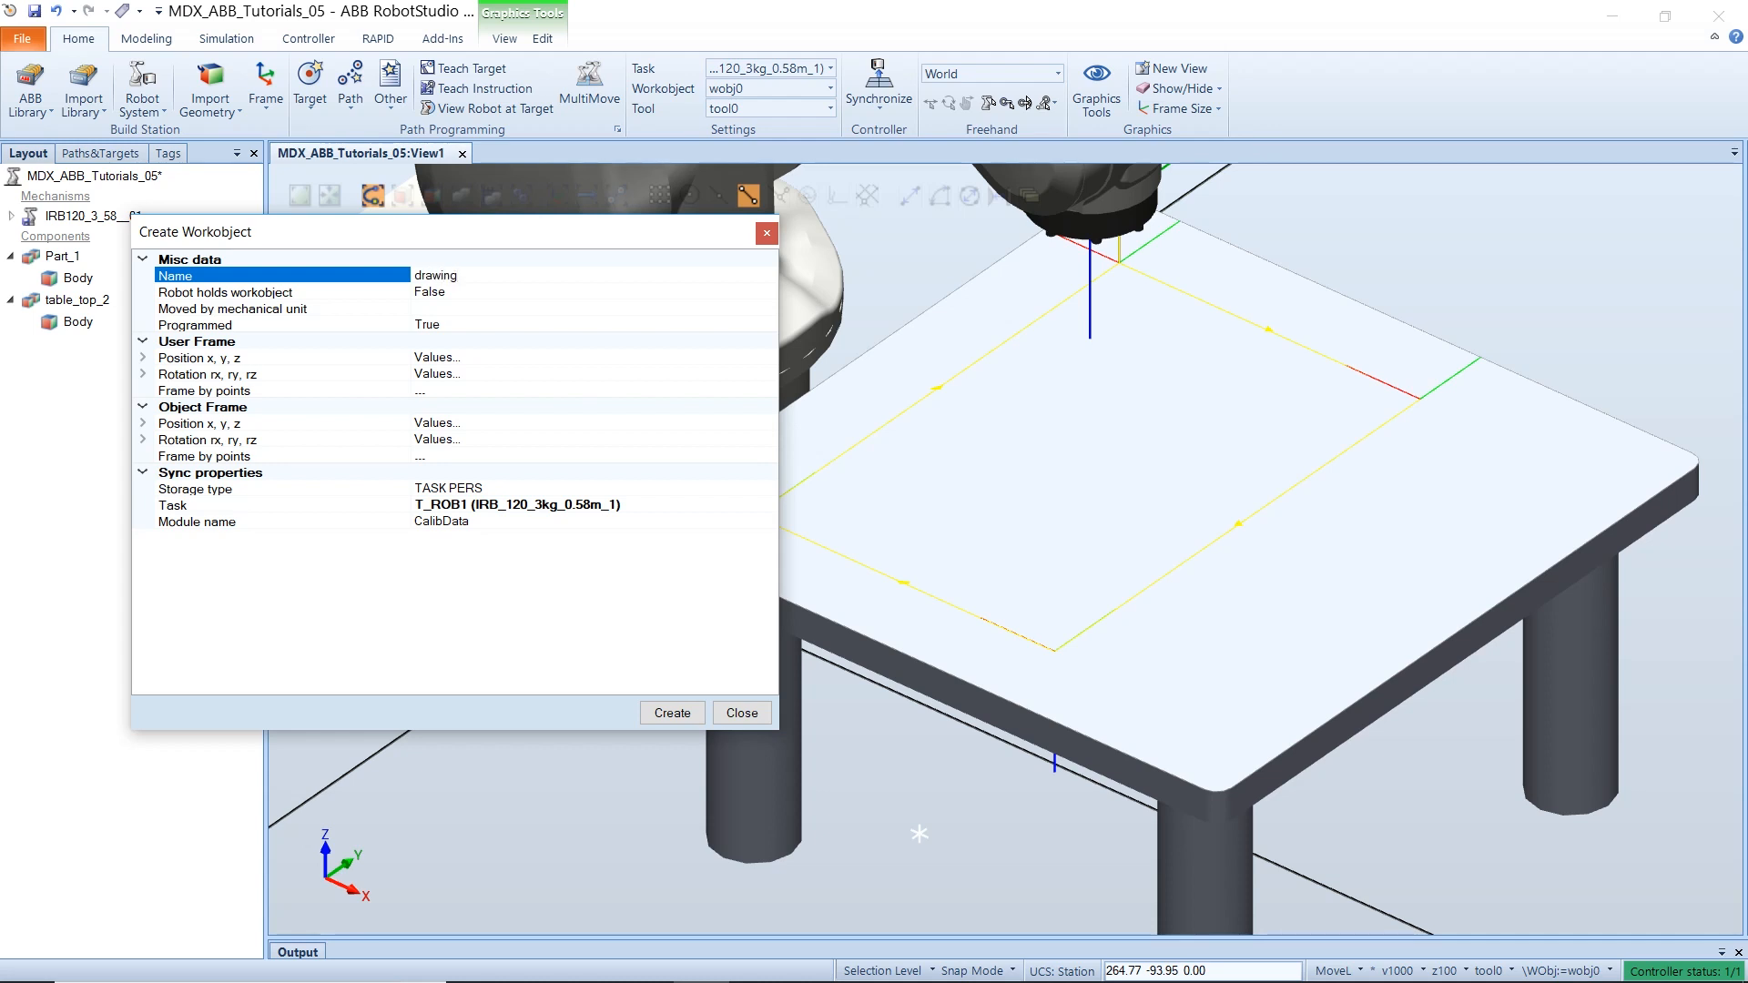
pyautogui.write('_table')
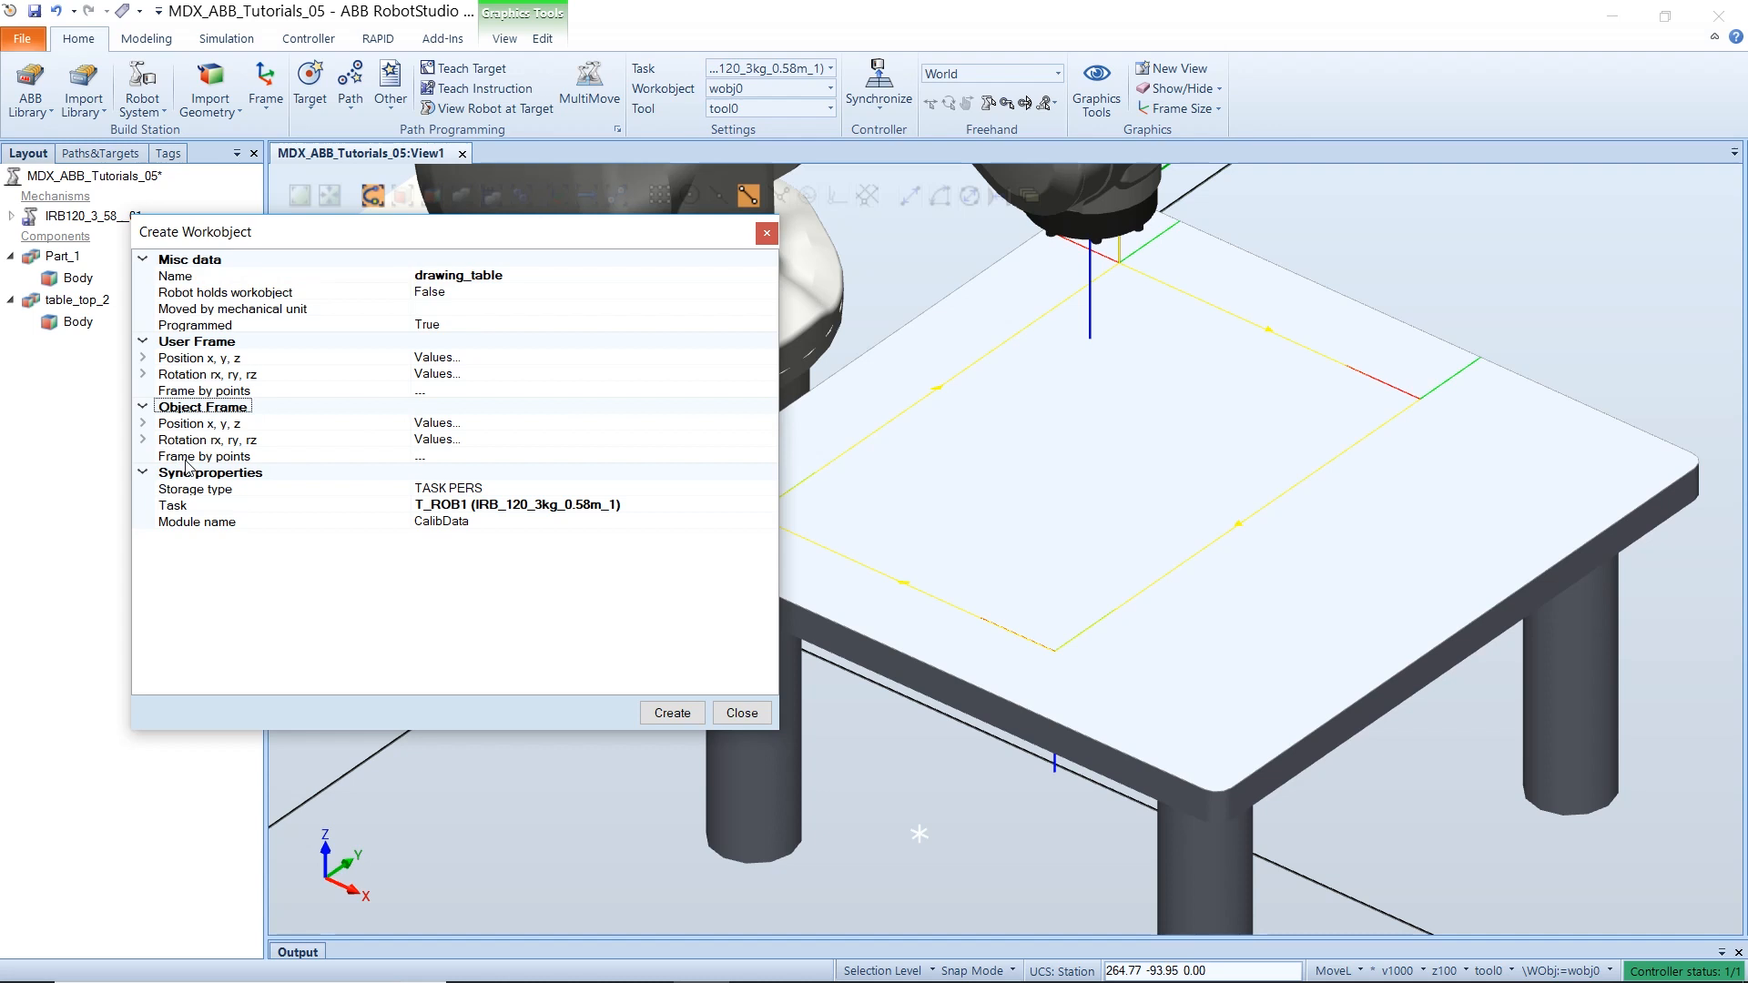
pyautogui.click(204, 456)
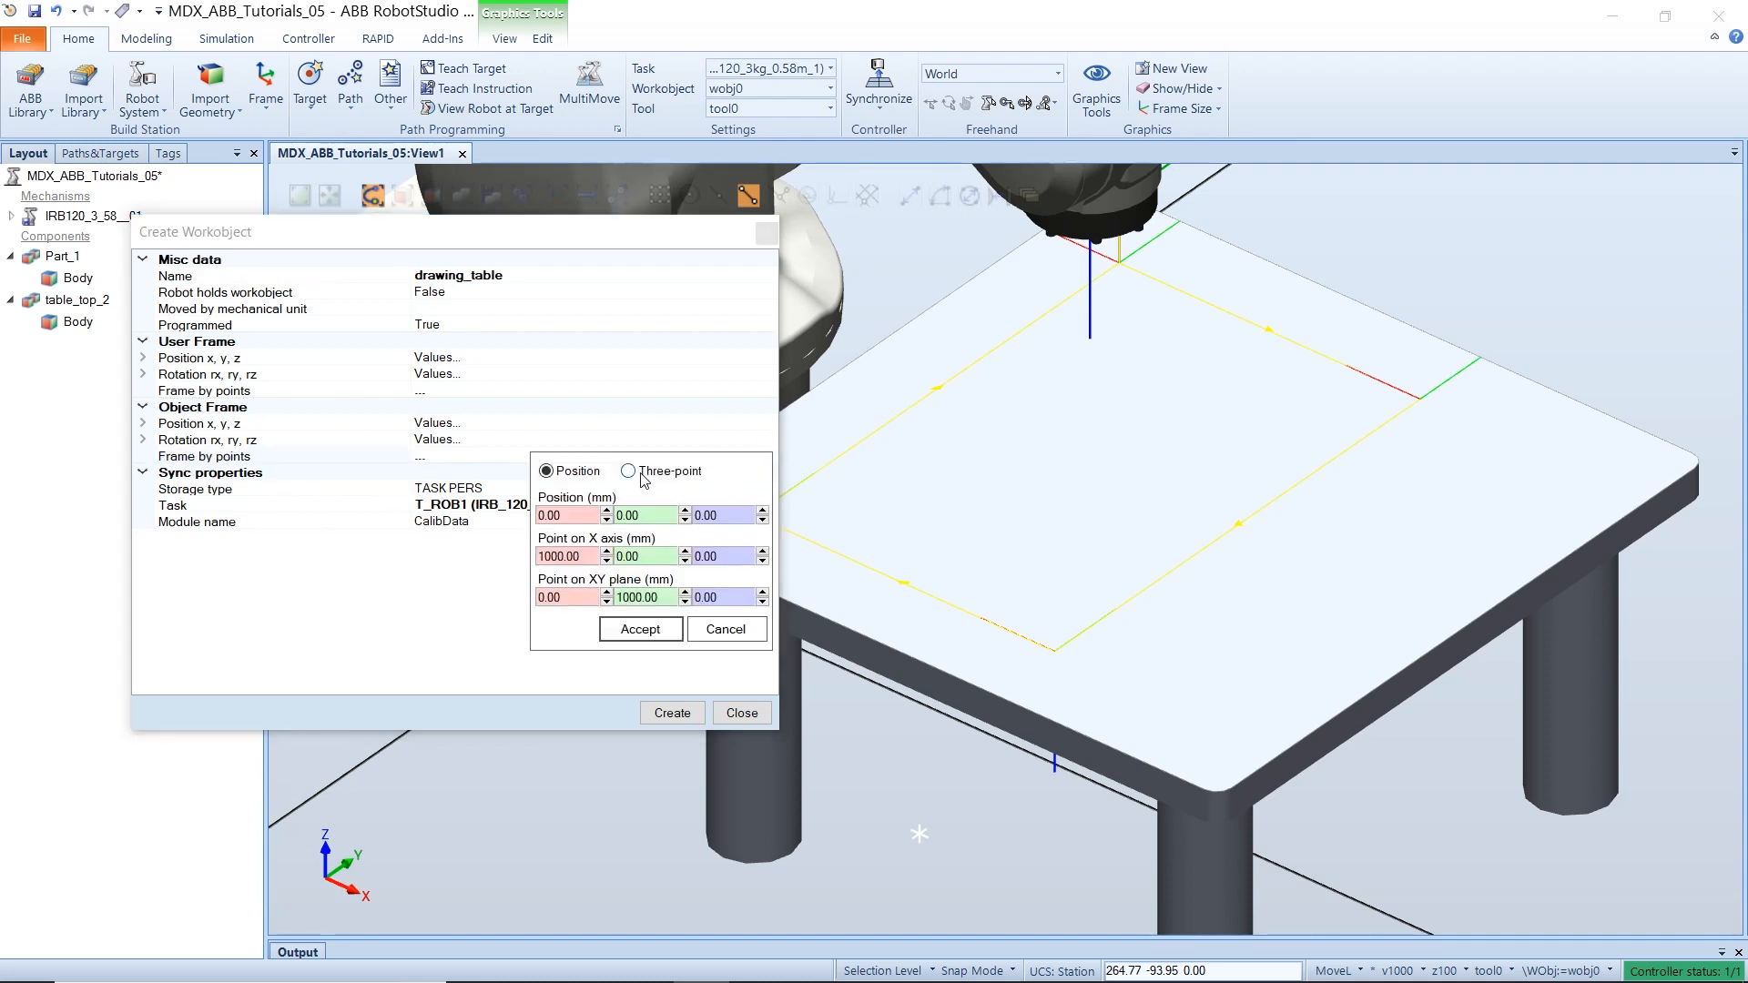
# - Define drawing_table's frame with three points on the table top and create it
pyautogui.click(628, 471)
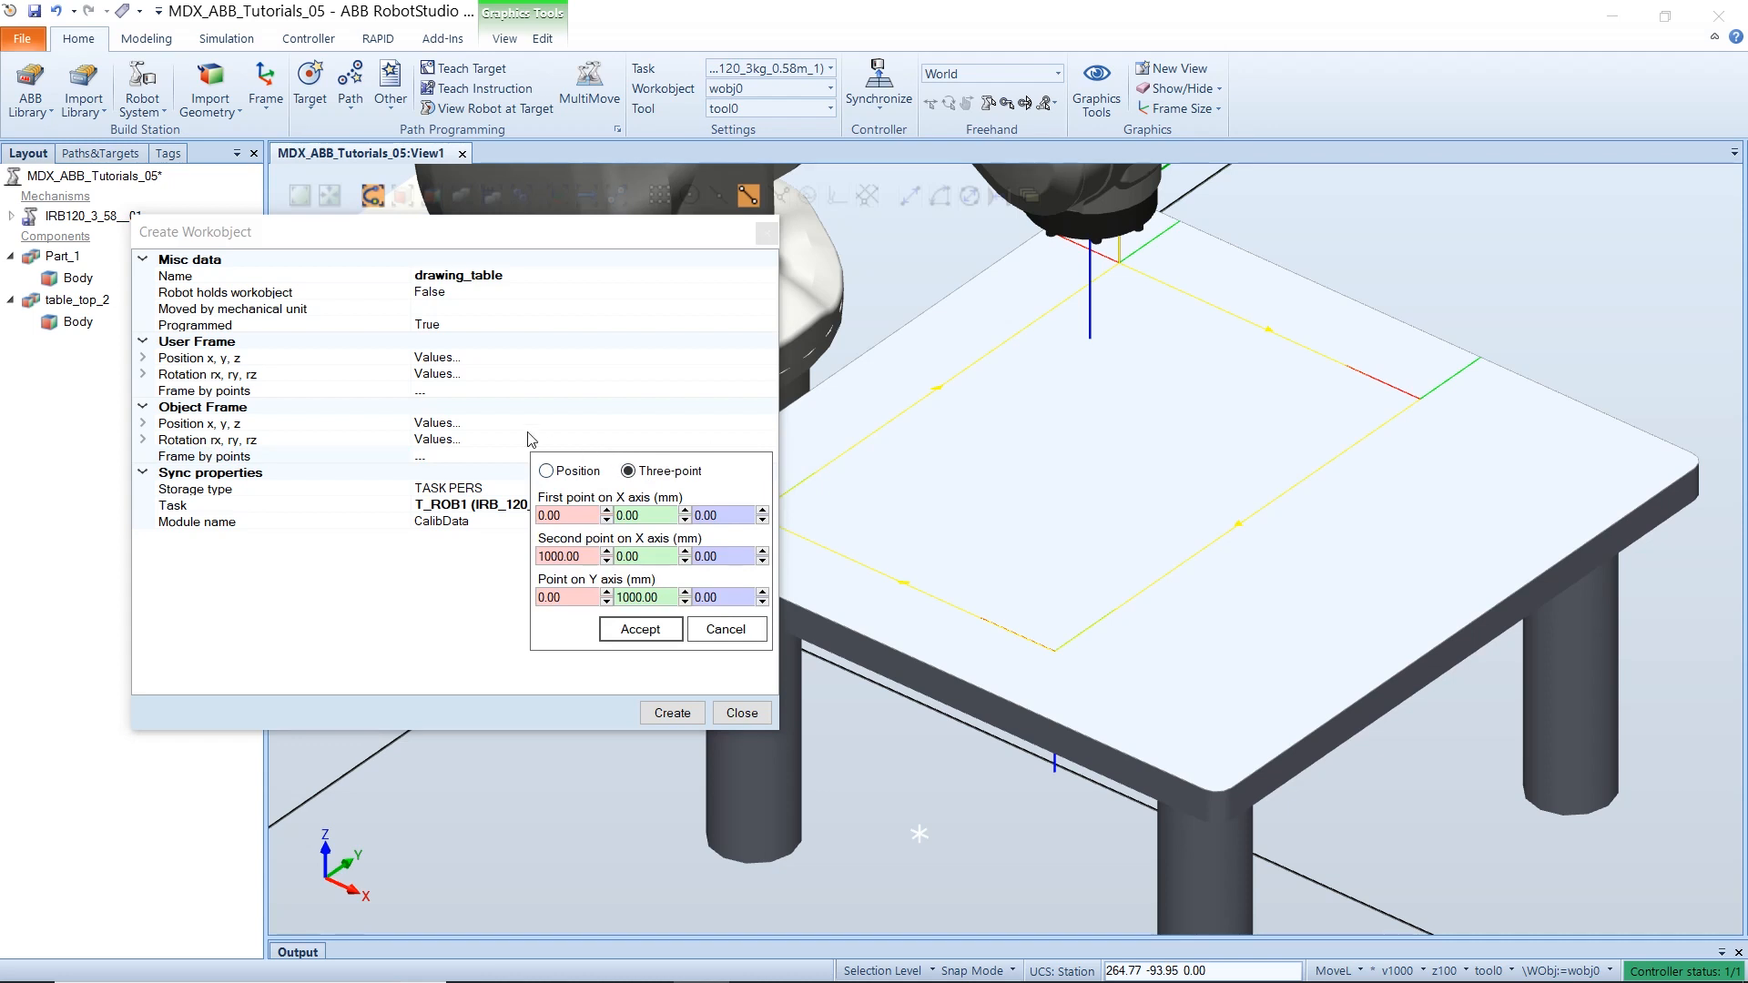
pyautogui.moveTo(614, 539)
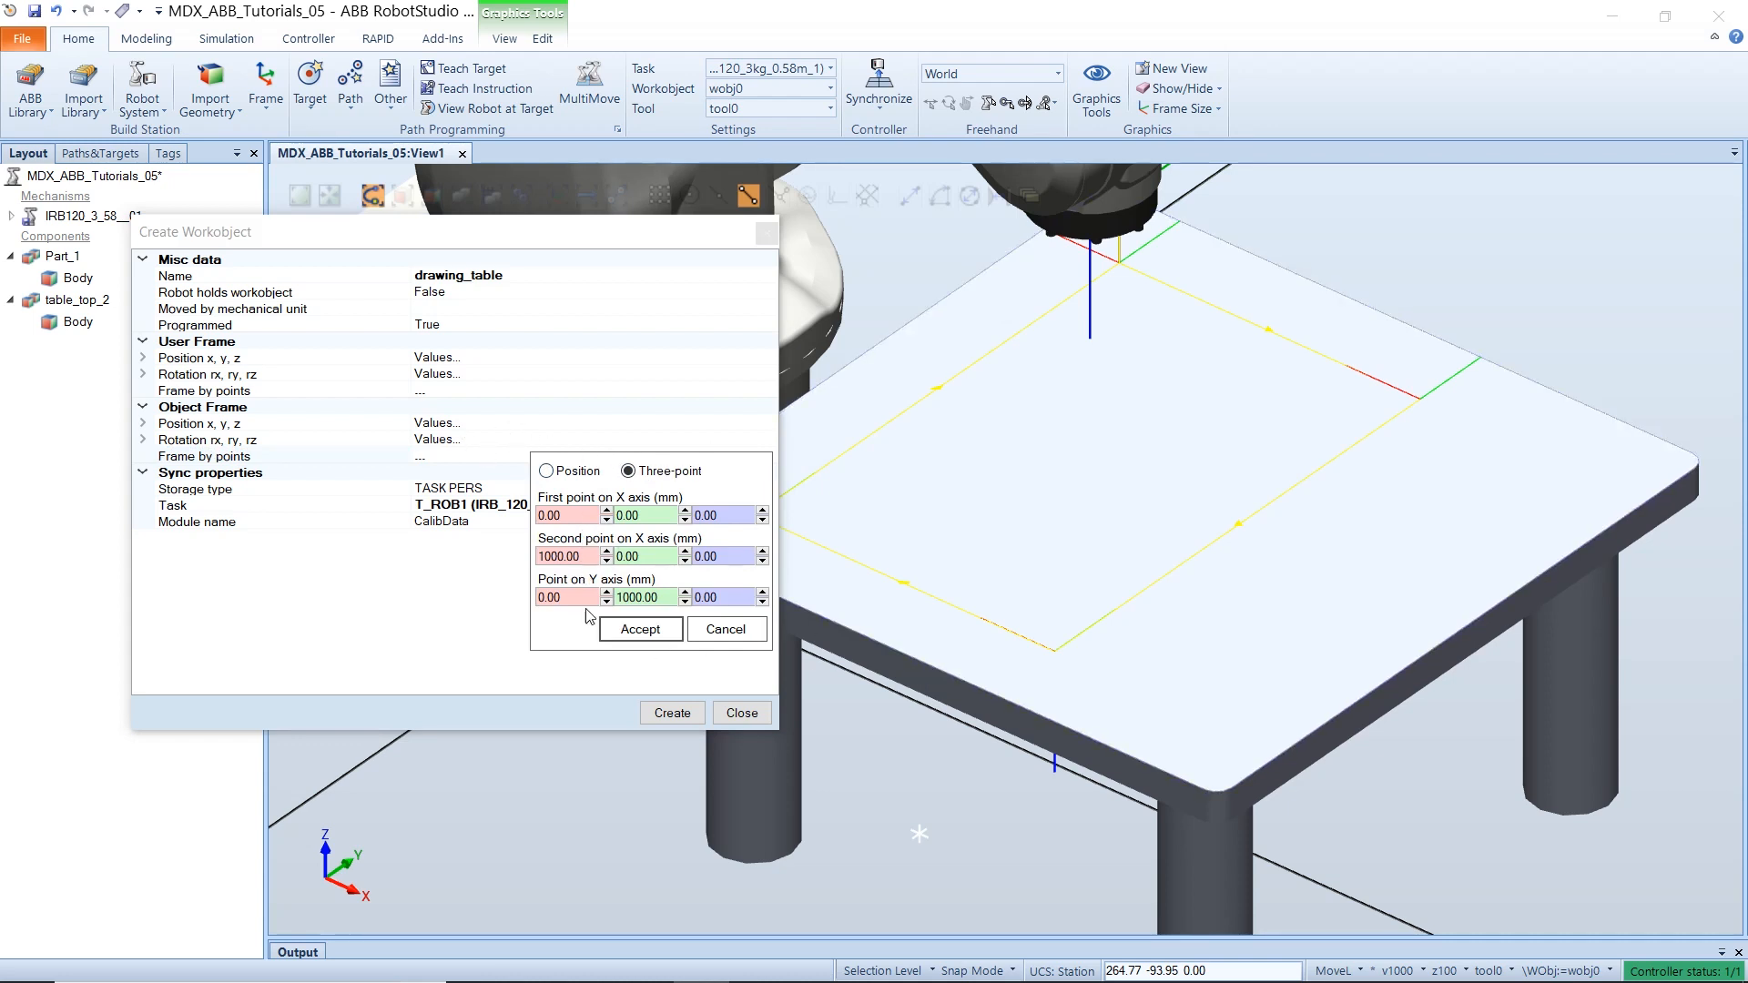
pyautogui.moveTo(461, 859)
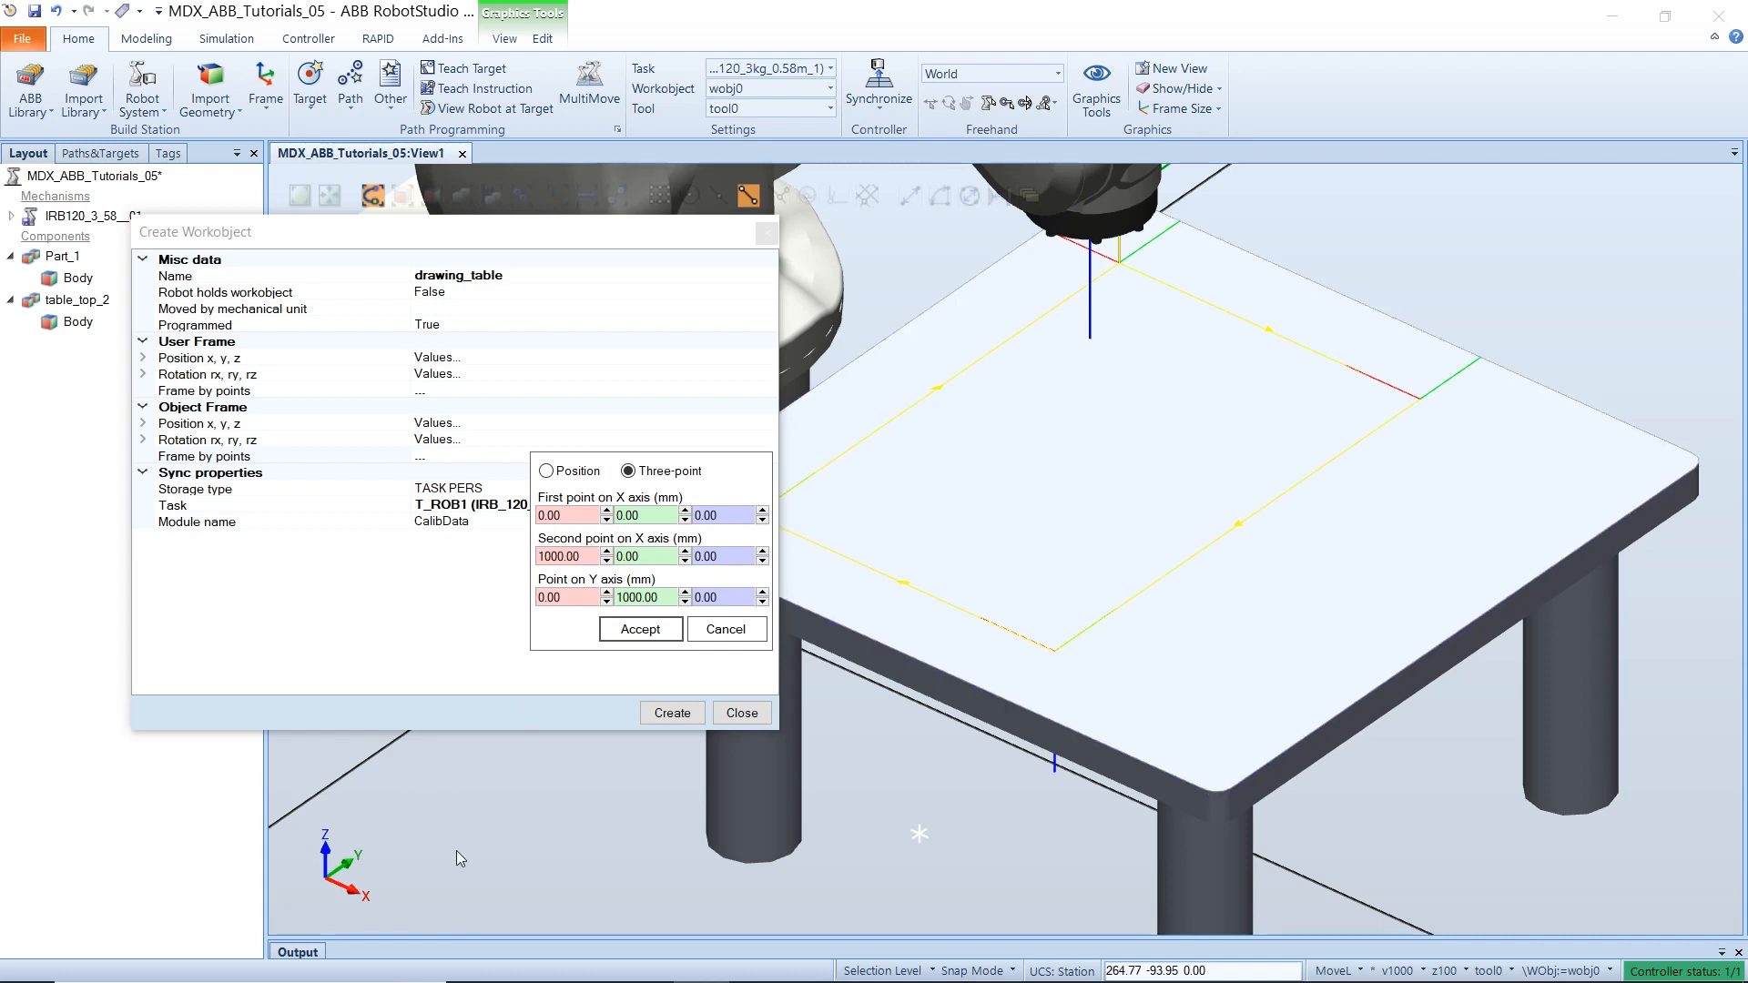
pyautogui.moveTo(607, 613)
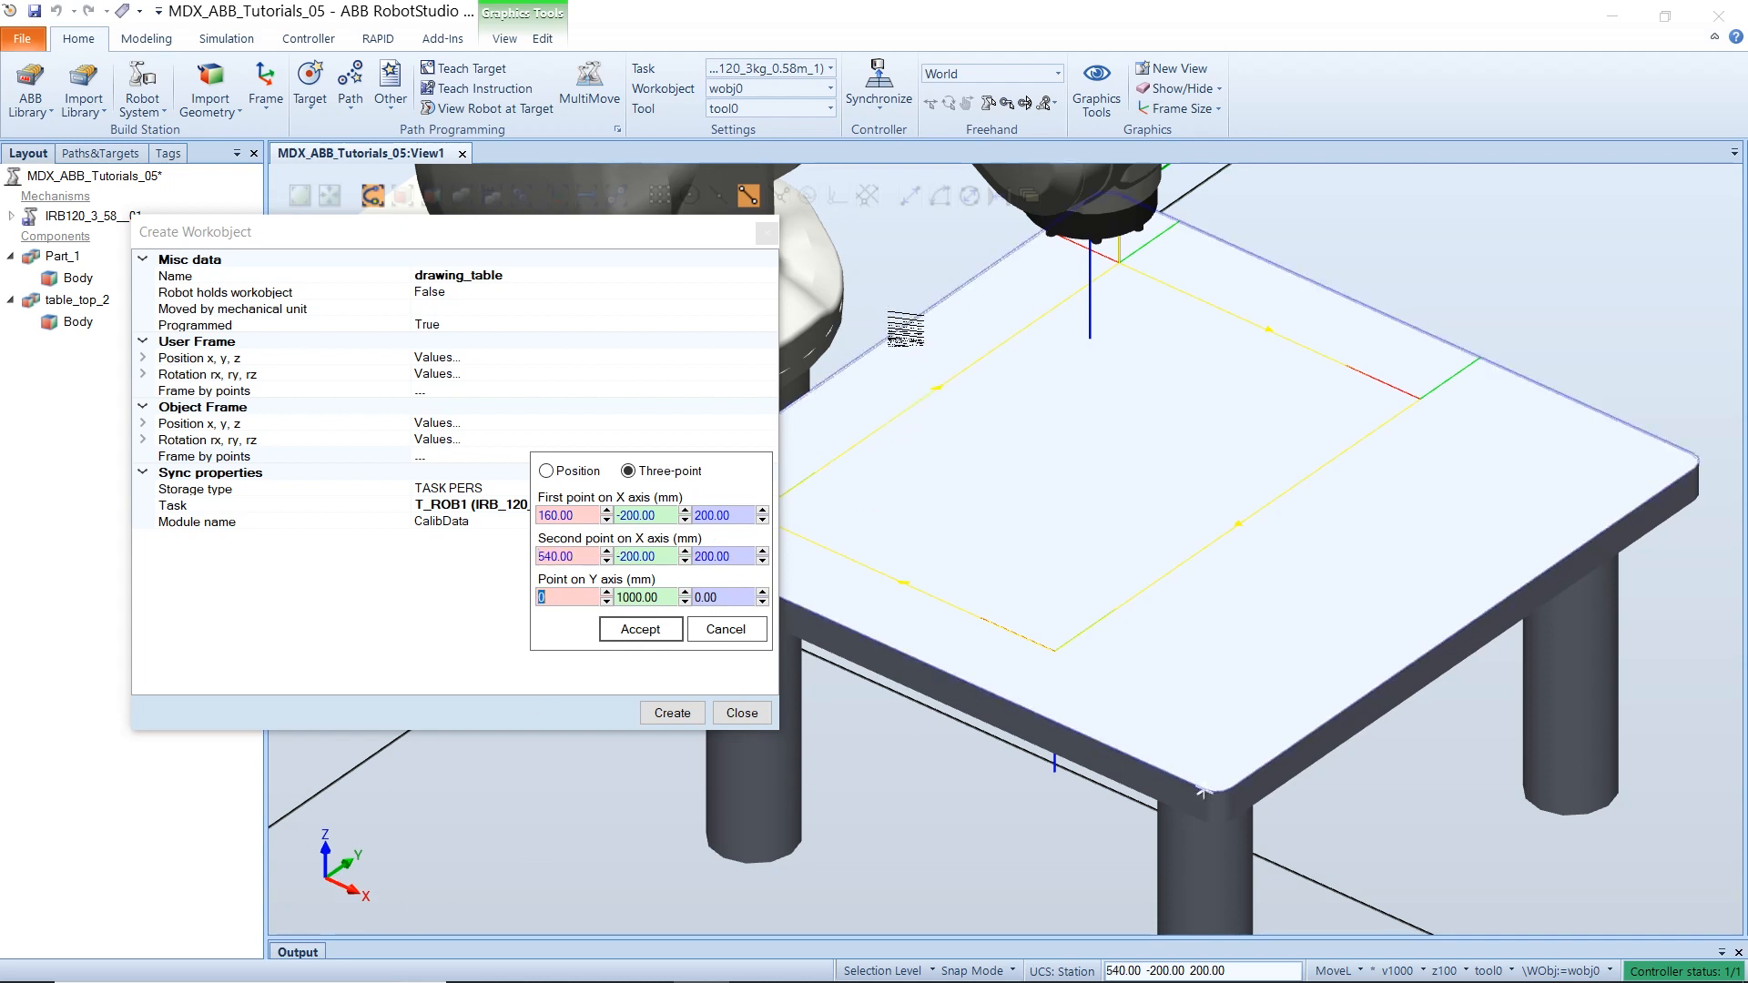
pyautogui.click(641, 629)
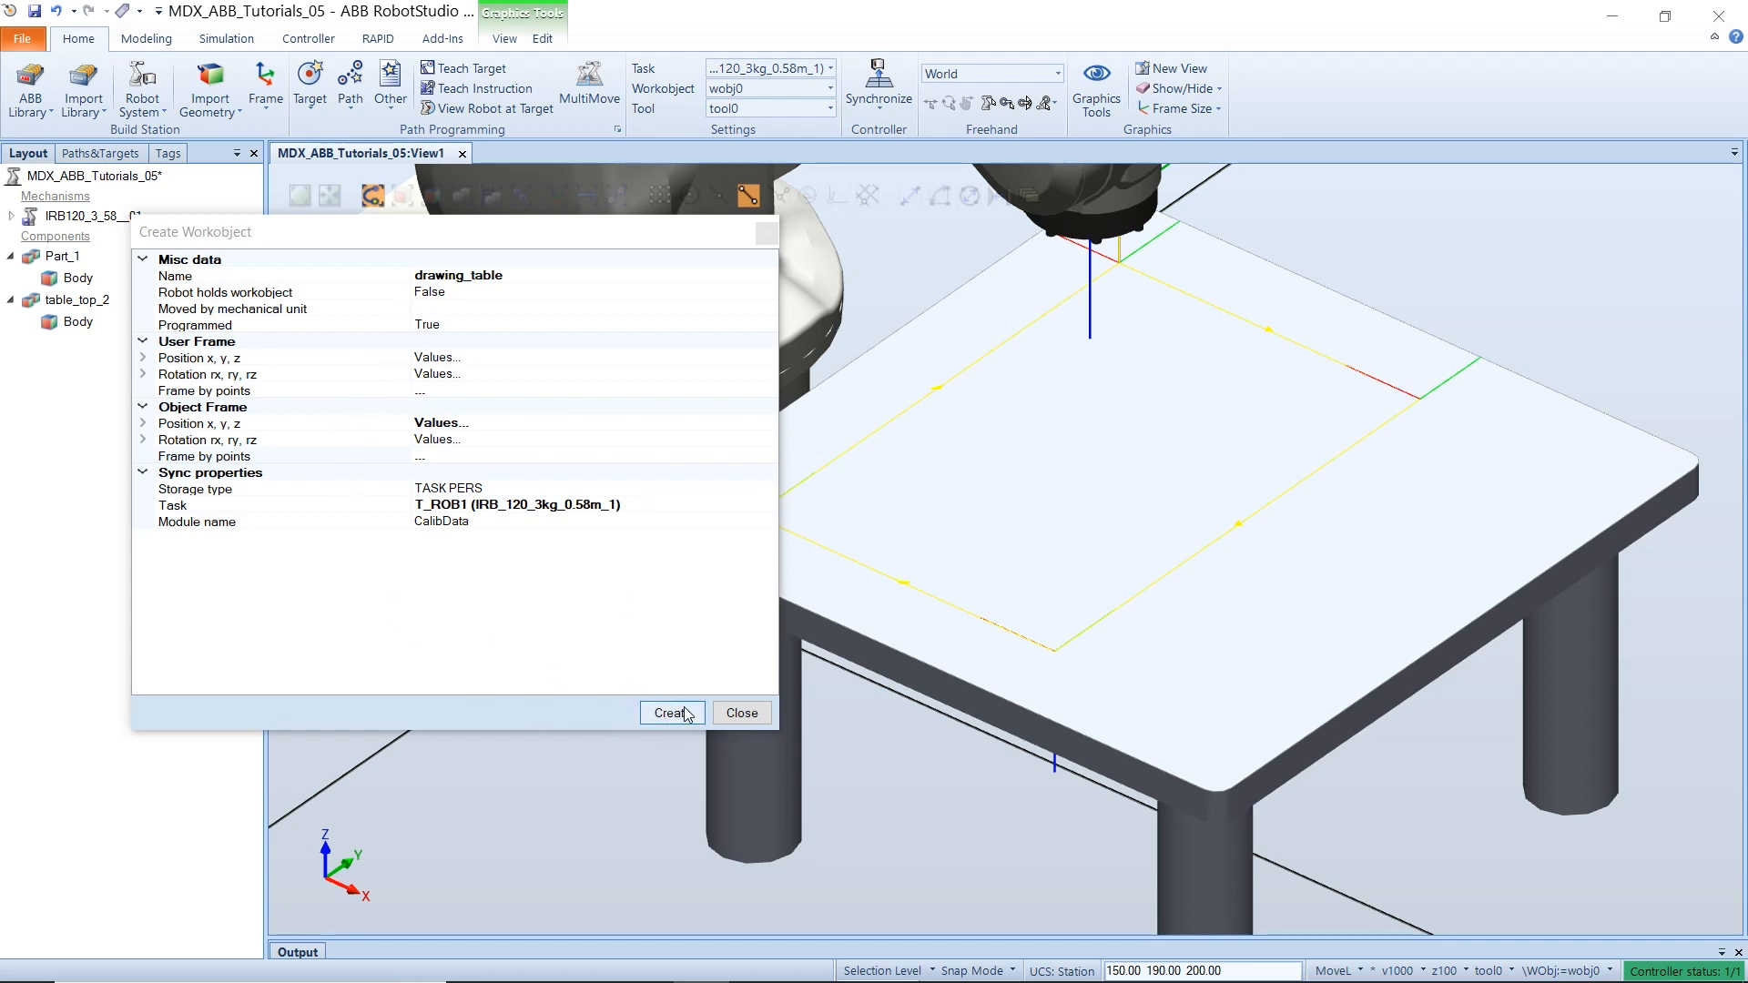
pyautogui.click(671, 713)
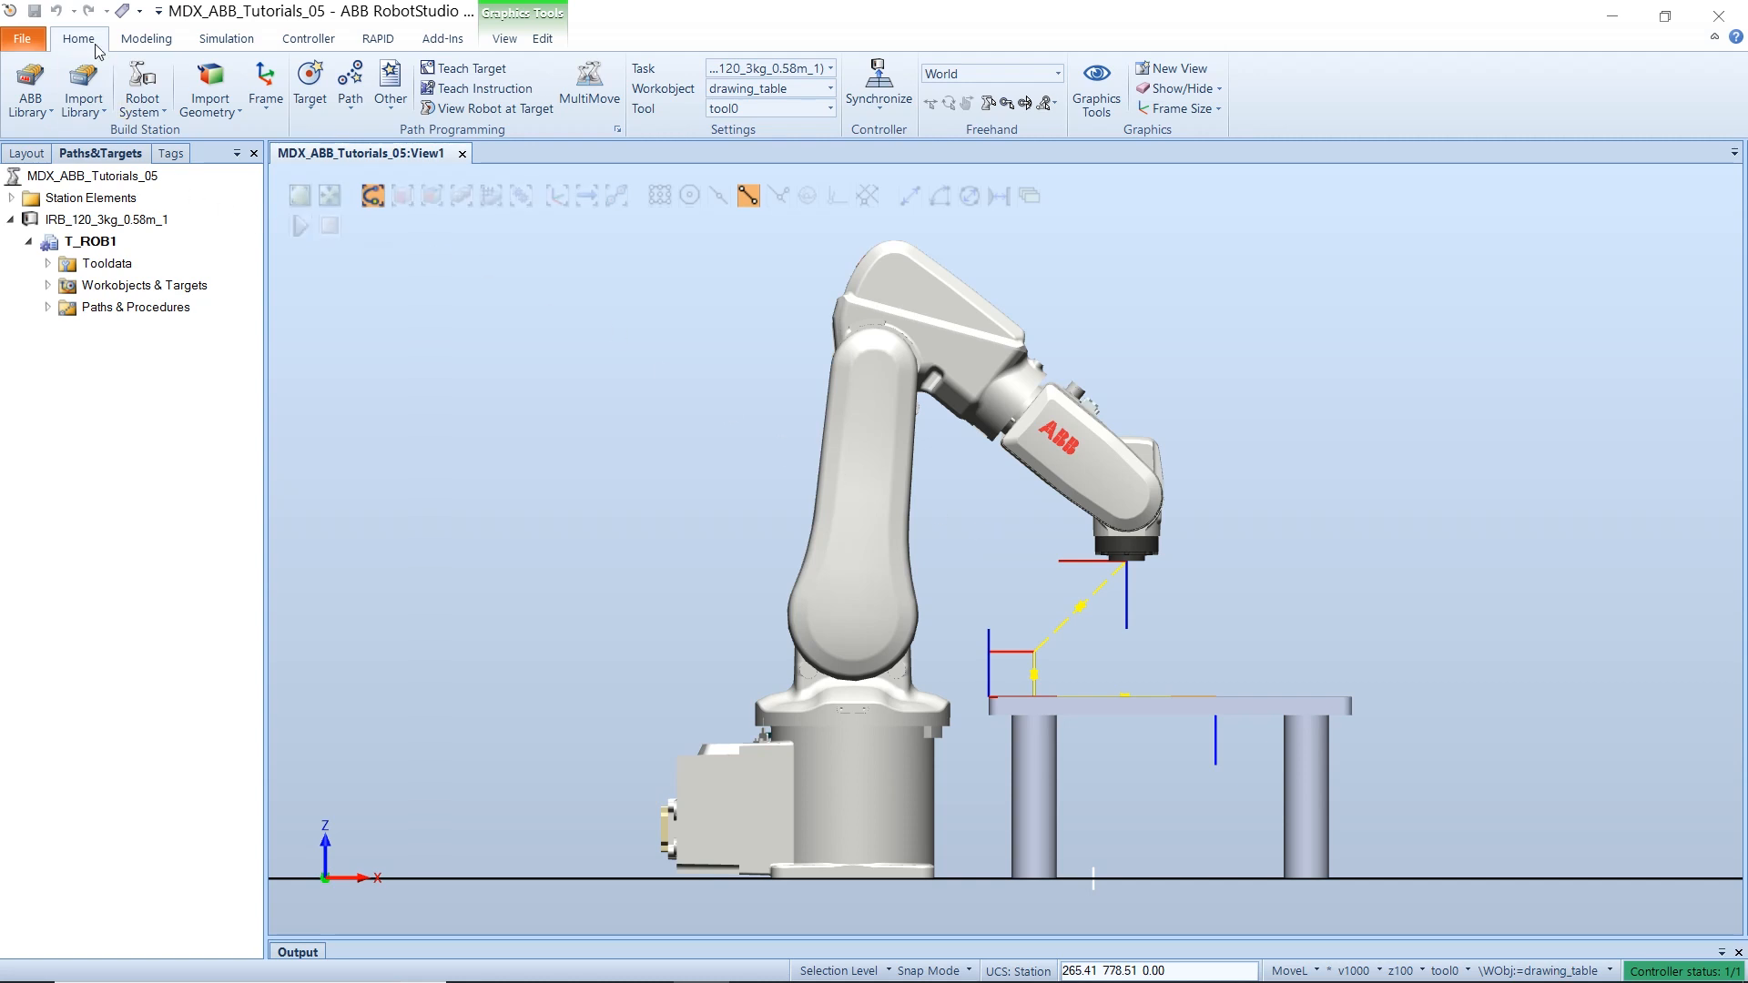
pyautogui.moveTo(666, 100)
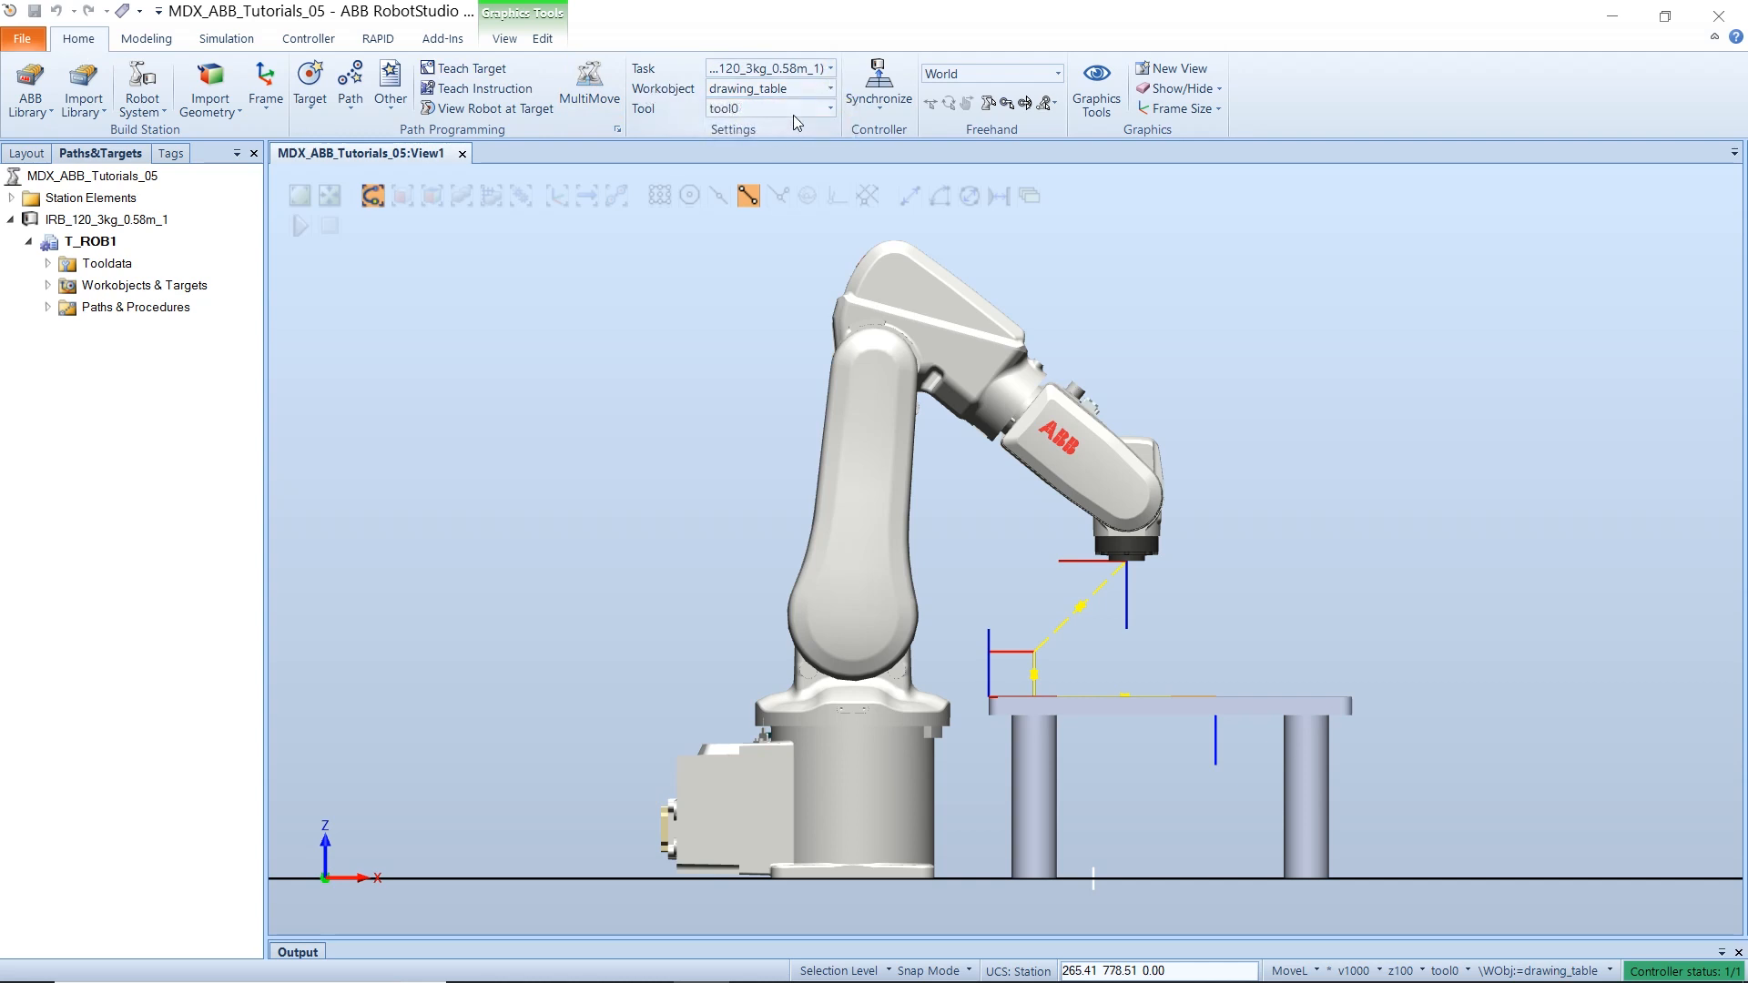
# - Make drawing_table the active workobject and expand wobj0, wobj0_of and drawing_table in the tree
pyautogui.click(827, 87)
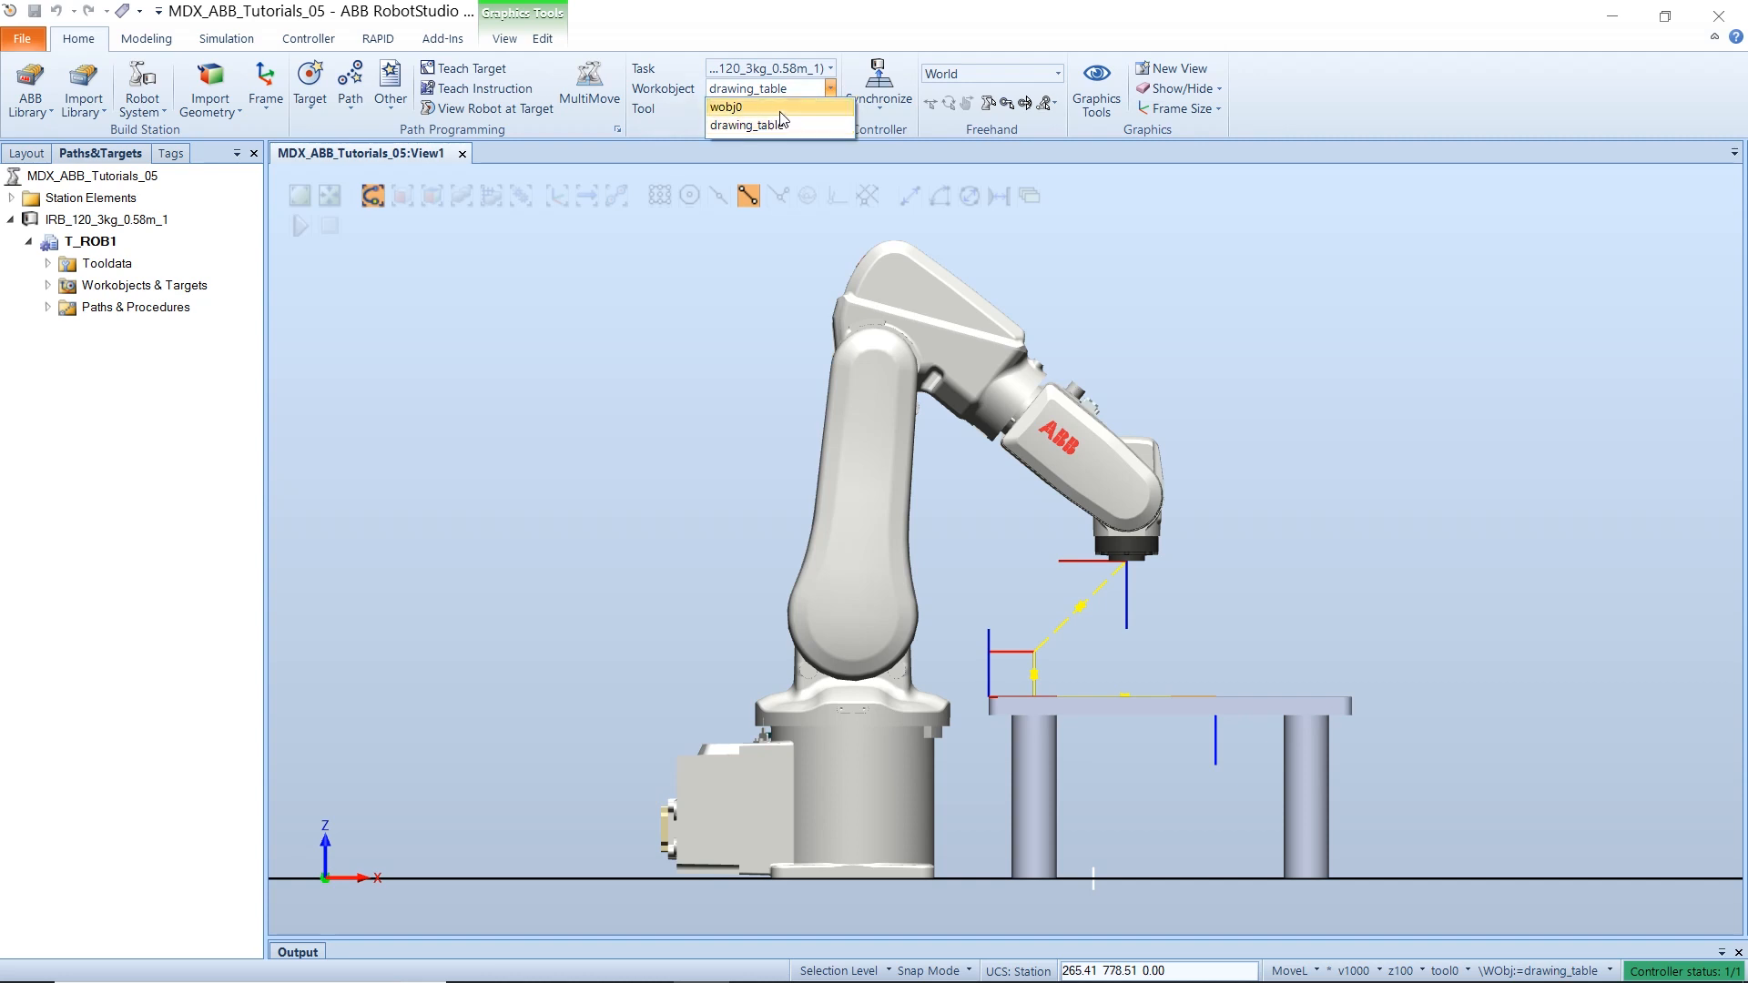
pyautogui.moveTo(799, 131)
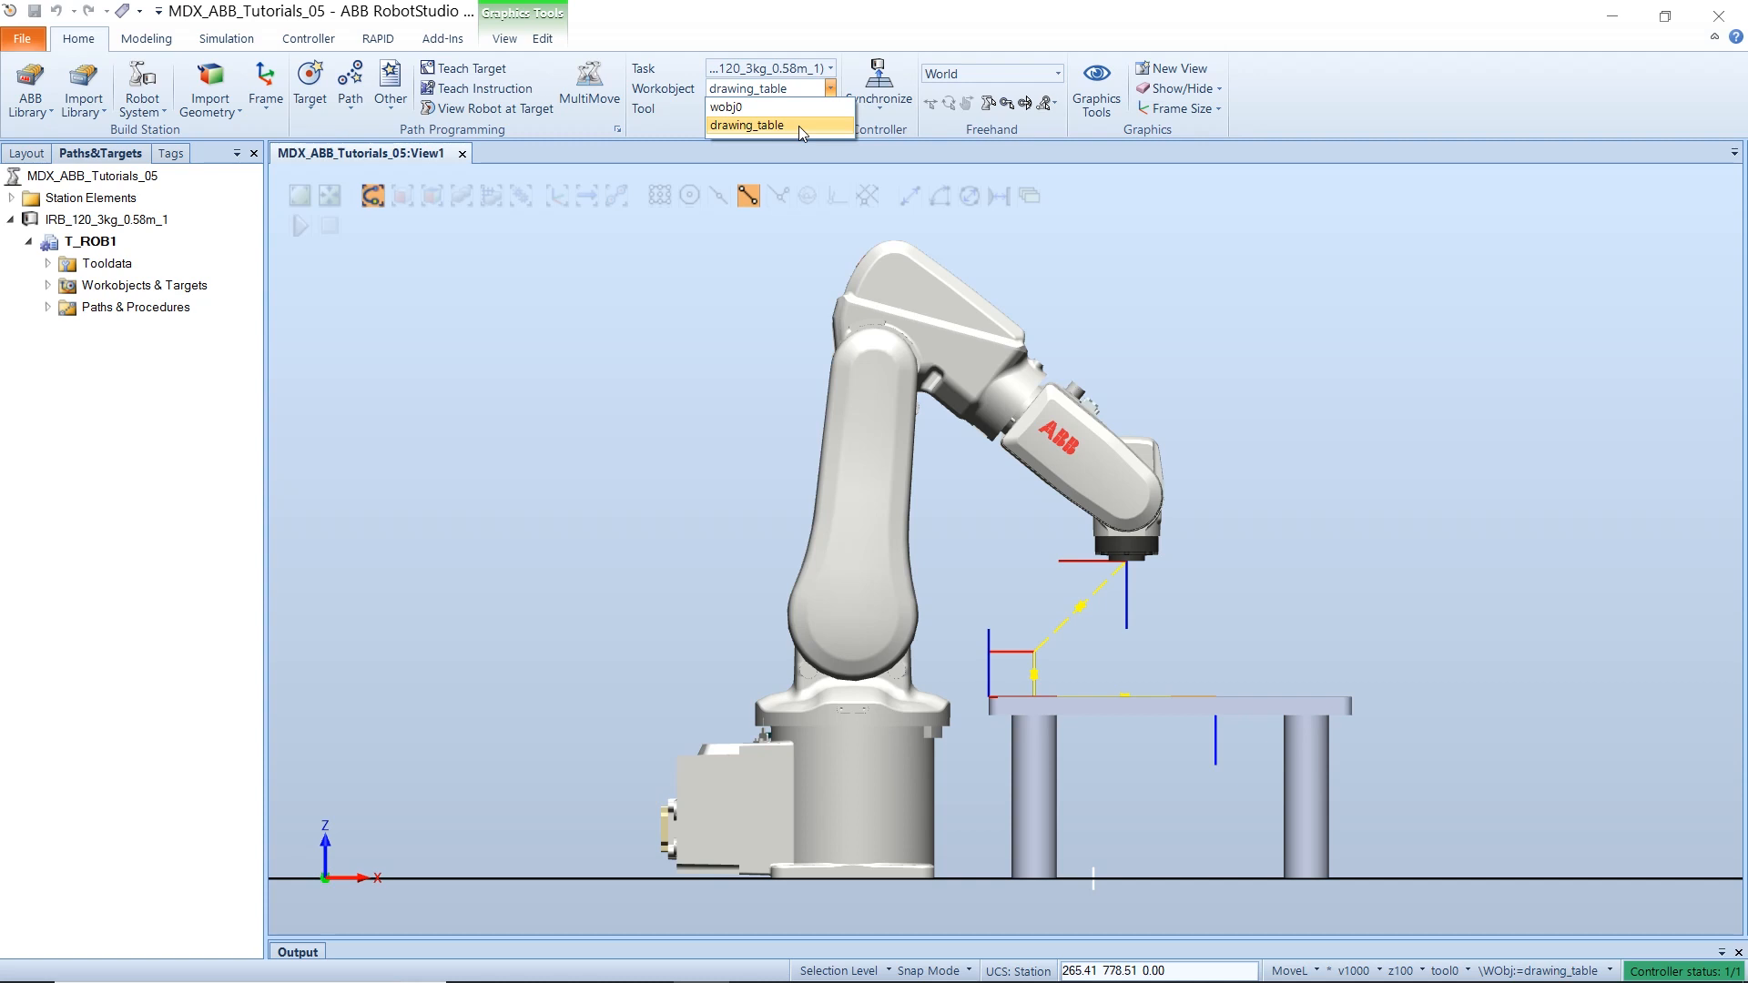
pyautogui.click(747, 125)
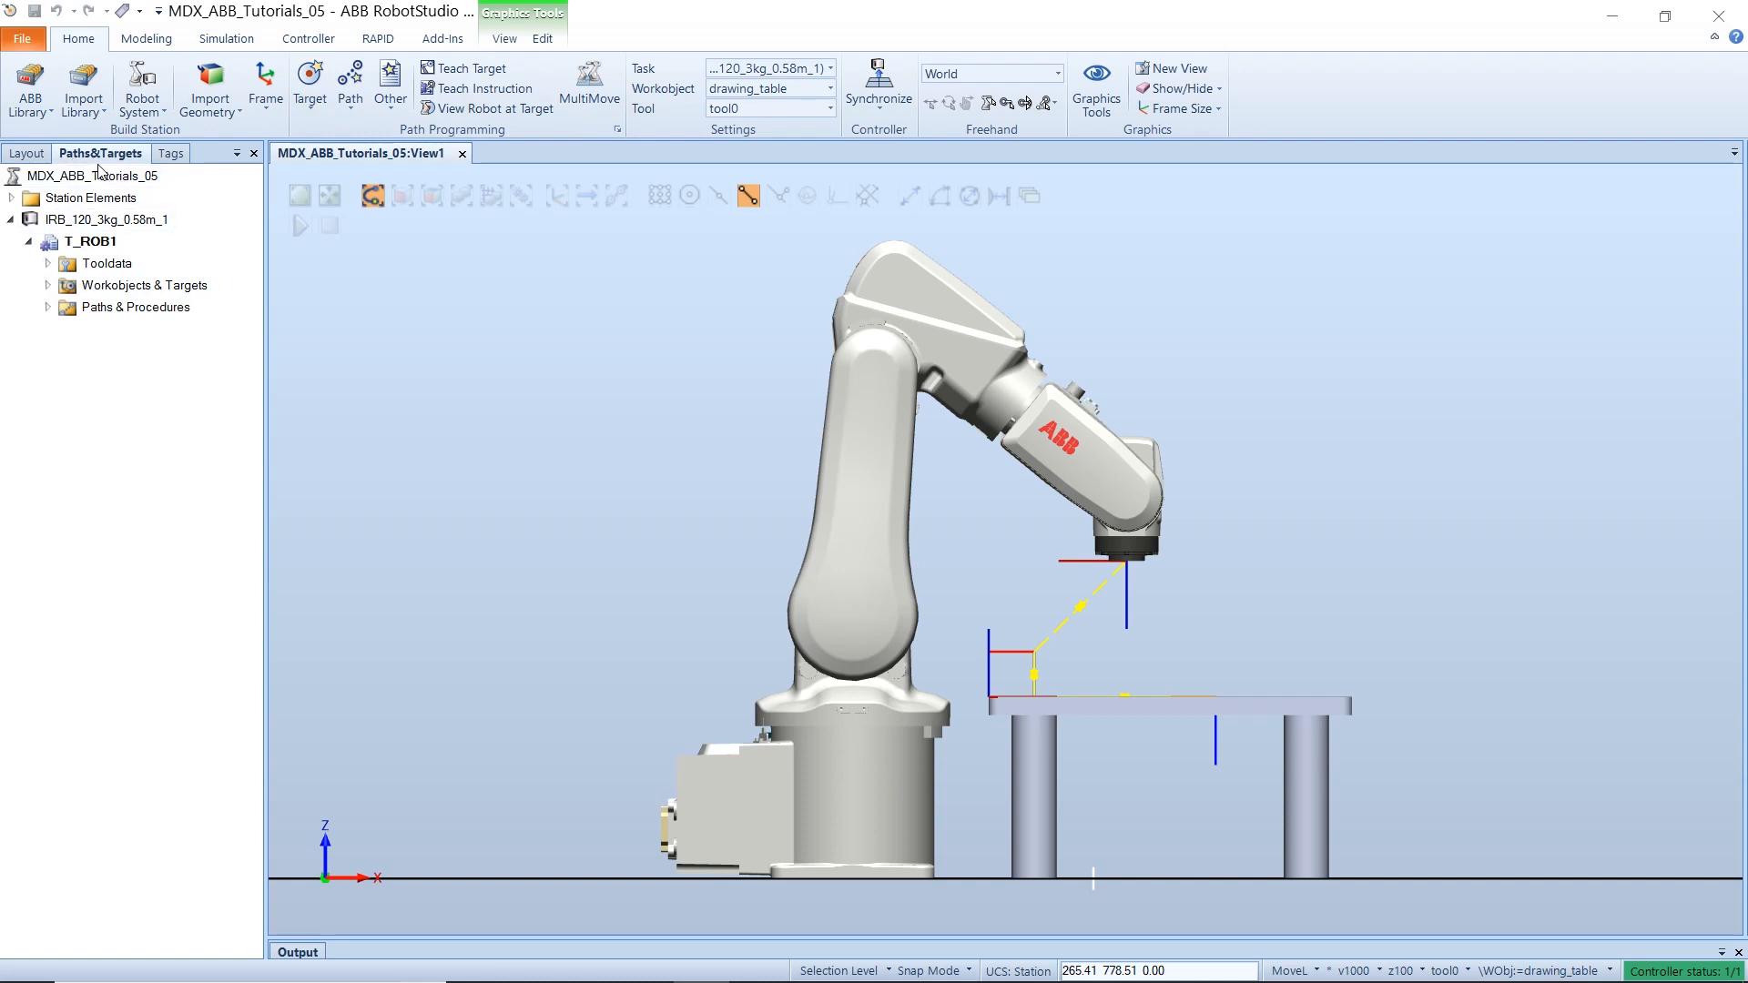
pyautogui.click(51, 286)
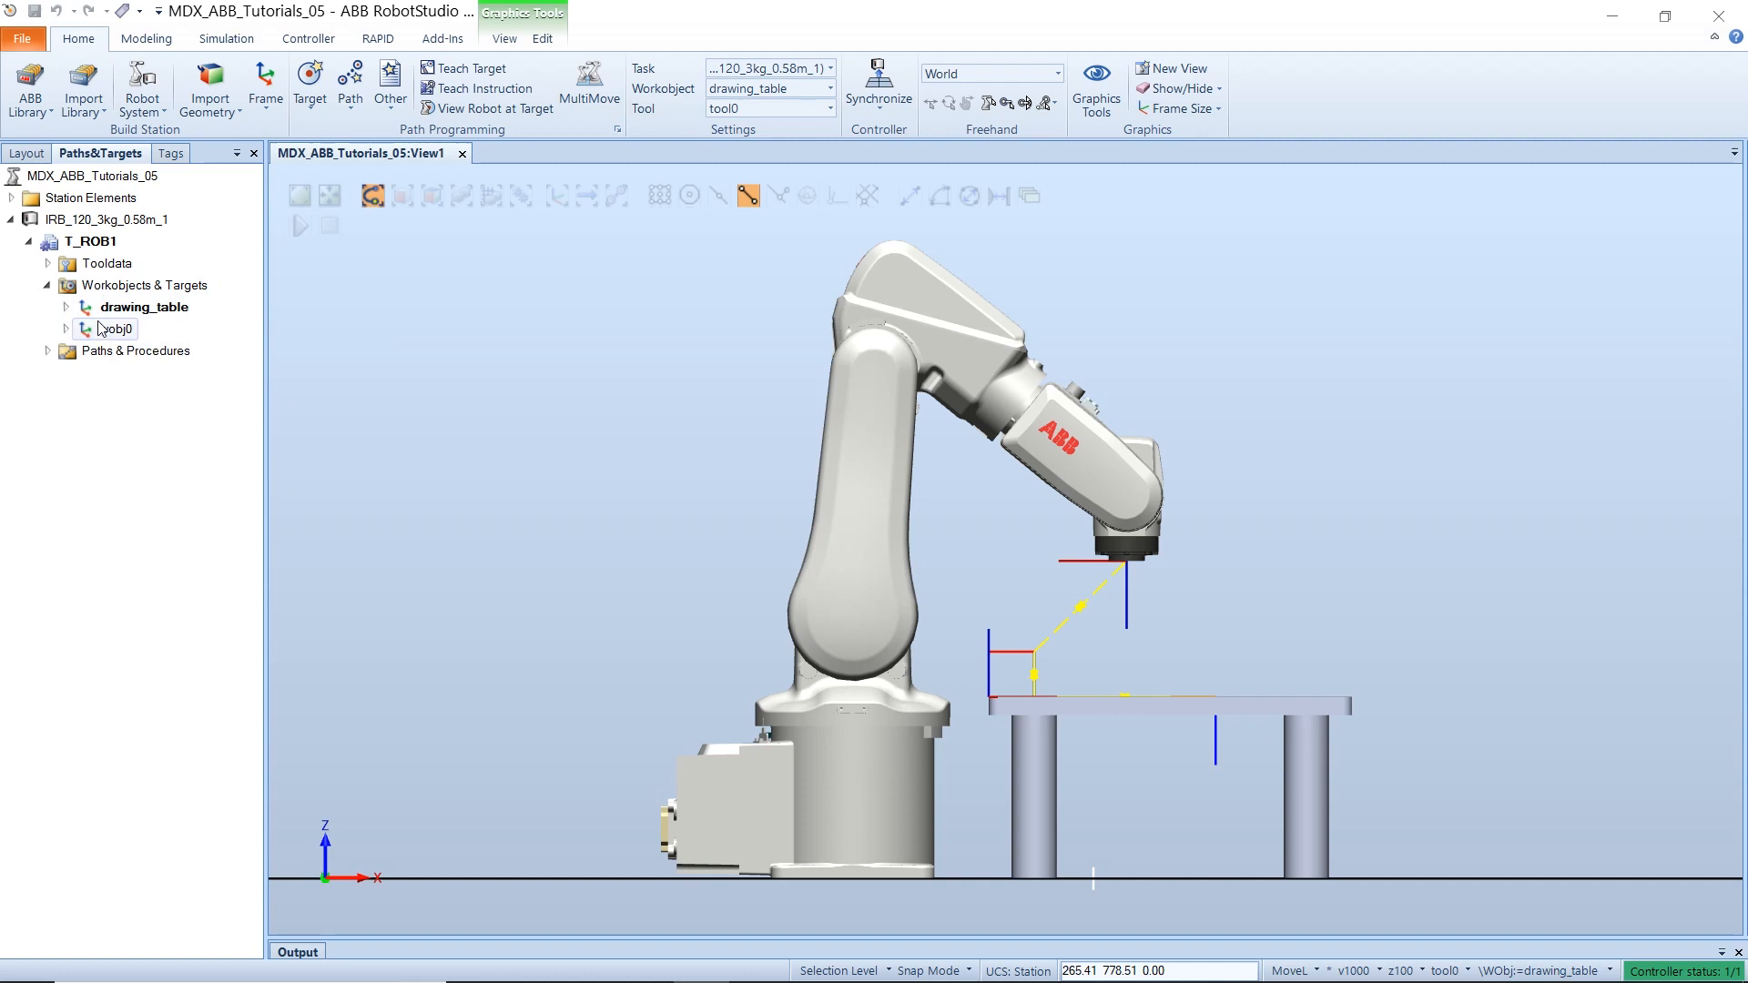
pyautogui.click(66, 329)
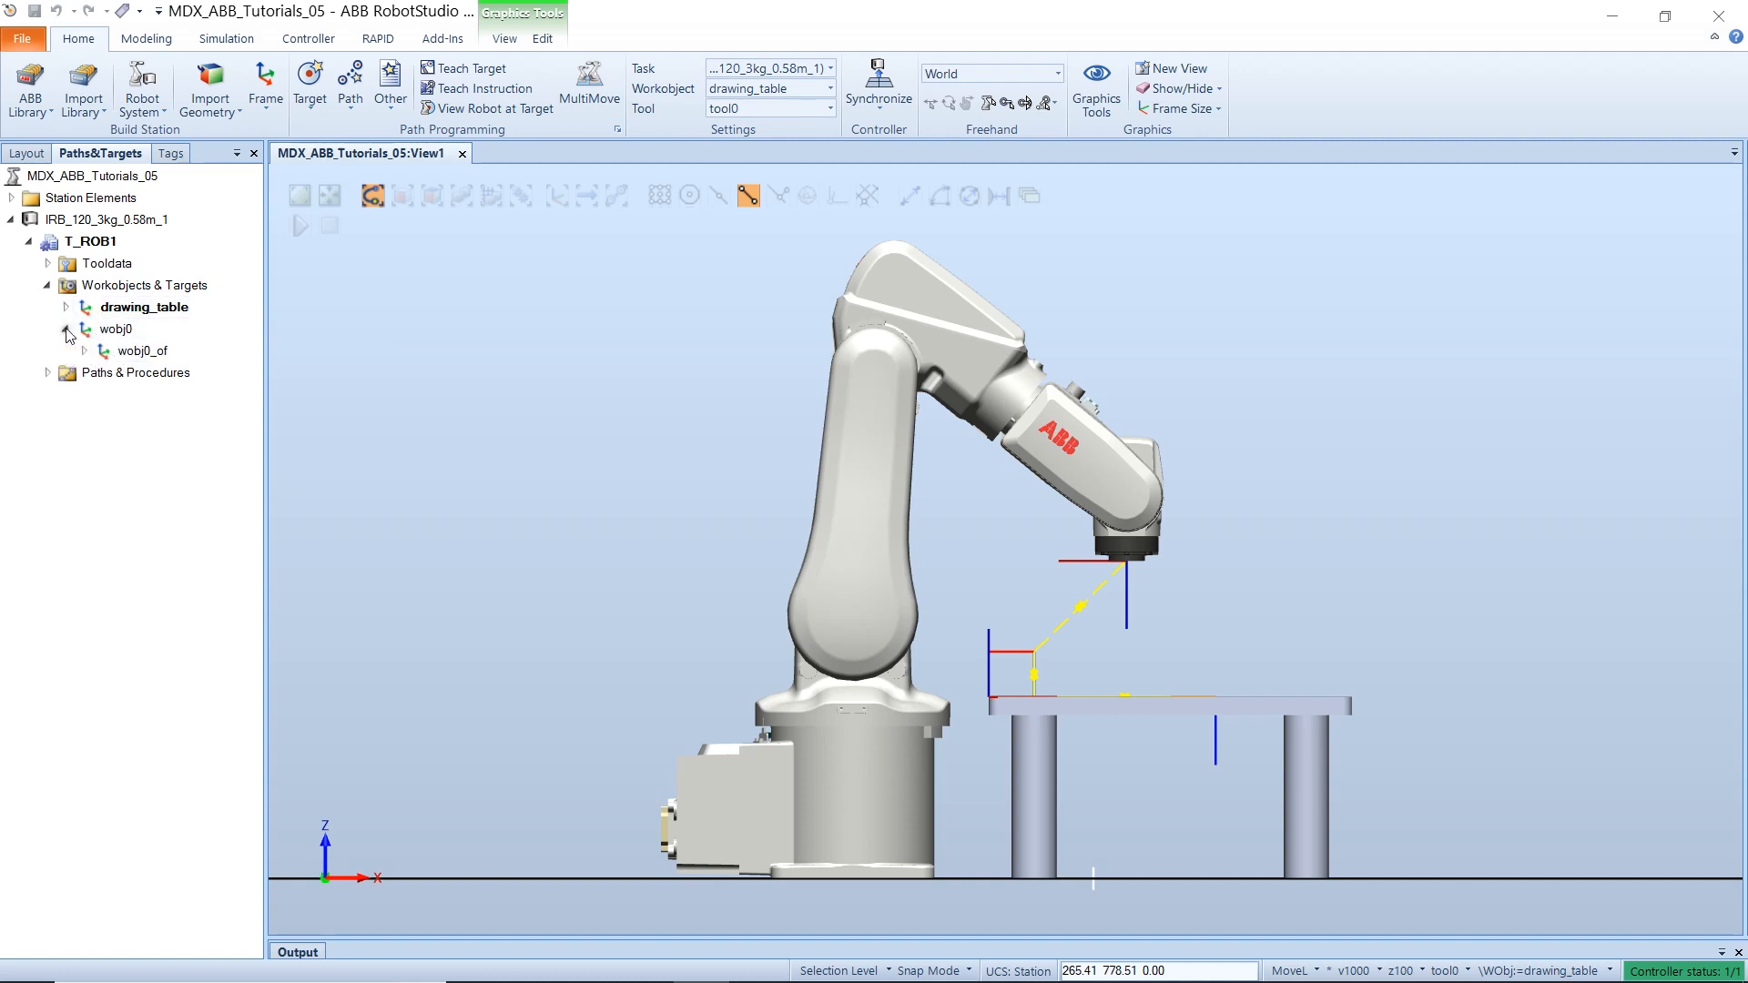
pyautogui.click(82, 351)
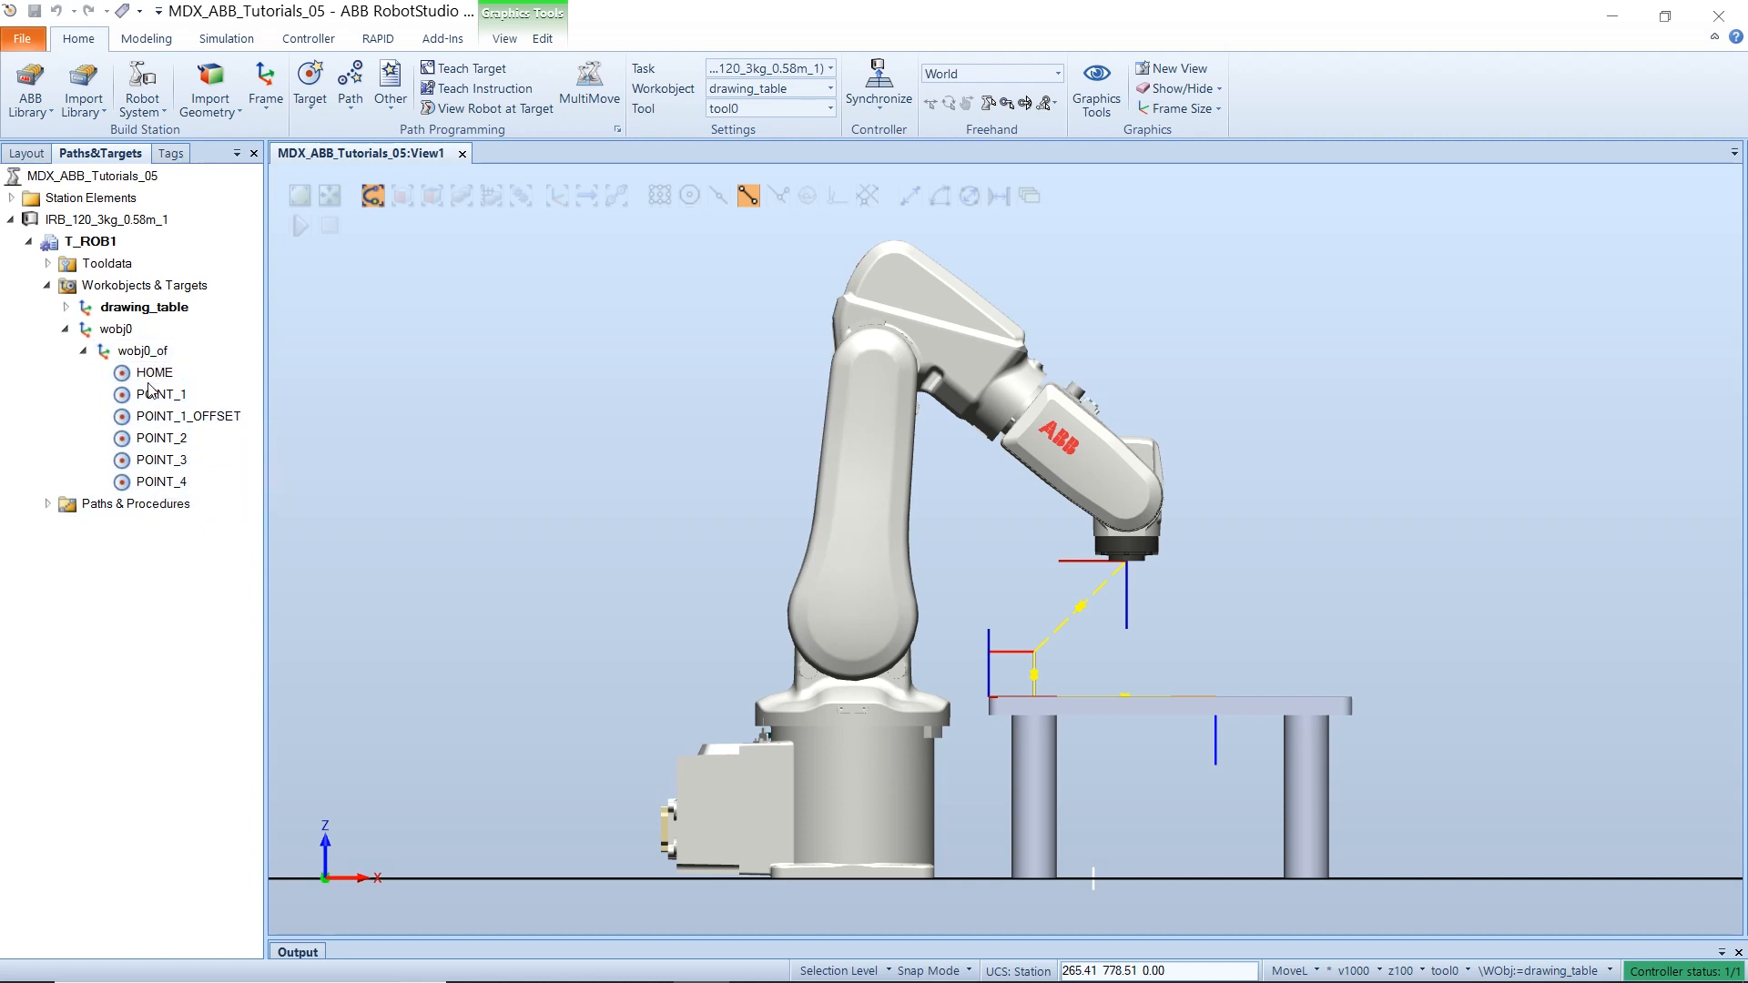
pyautogui.click(64, 307)
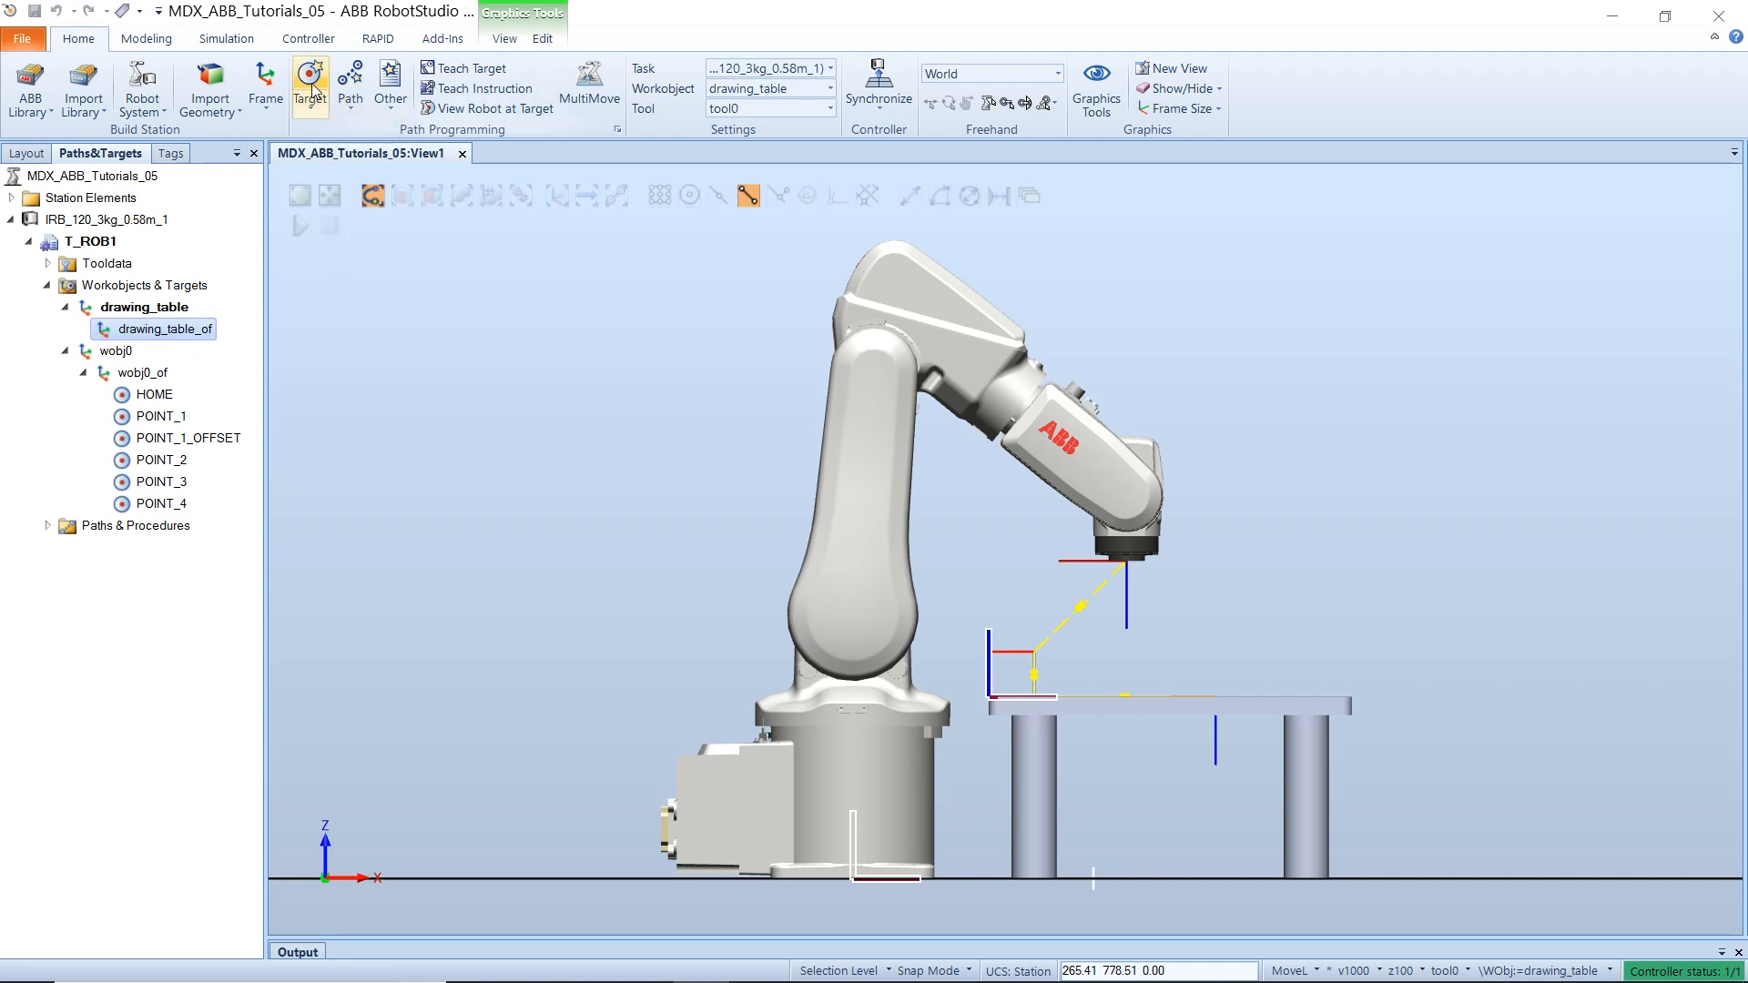
# - Create Target_10 at position 0,0,0 in the drawing_table frame
pyautogui.click(310, 80)
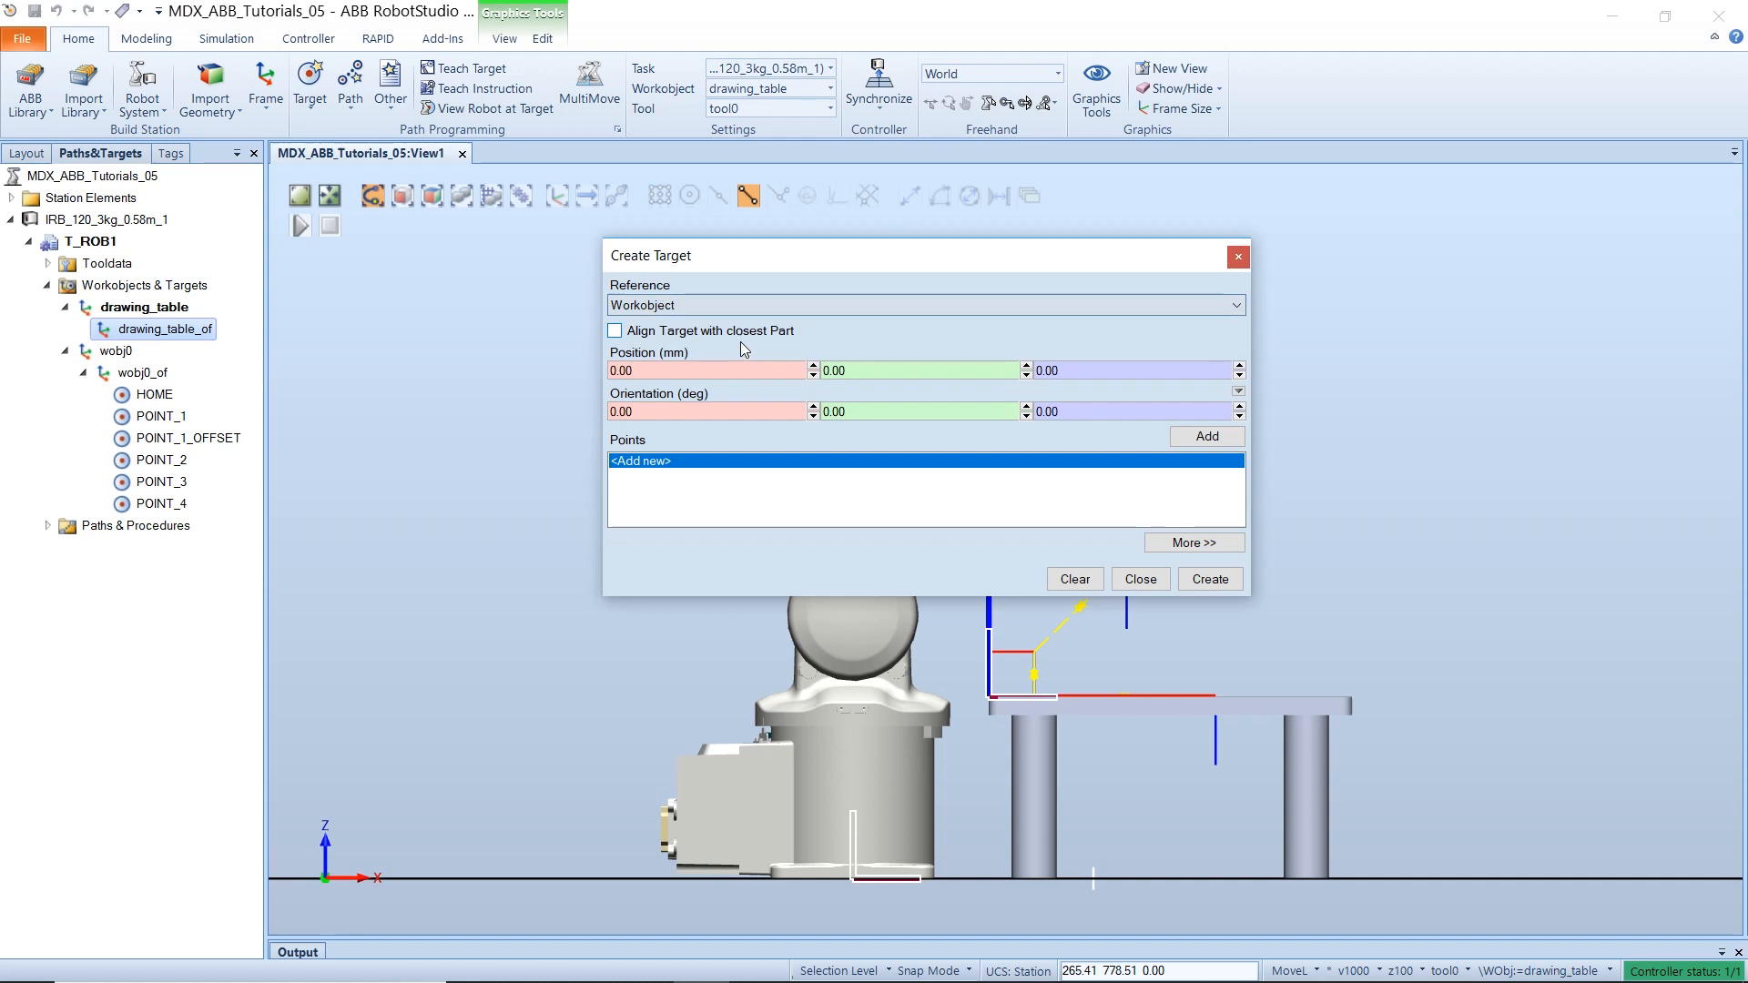
pyautogui.click(671, 371)
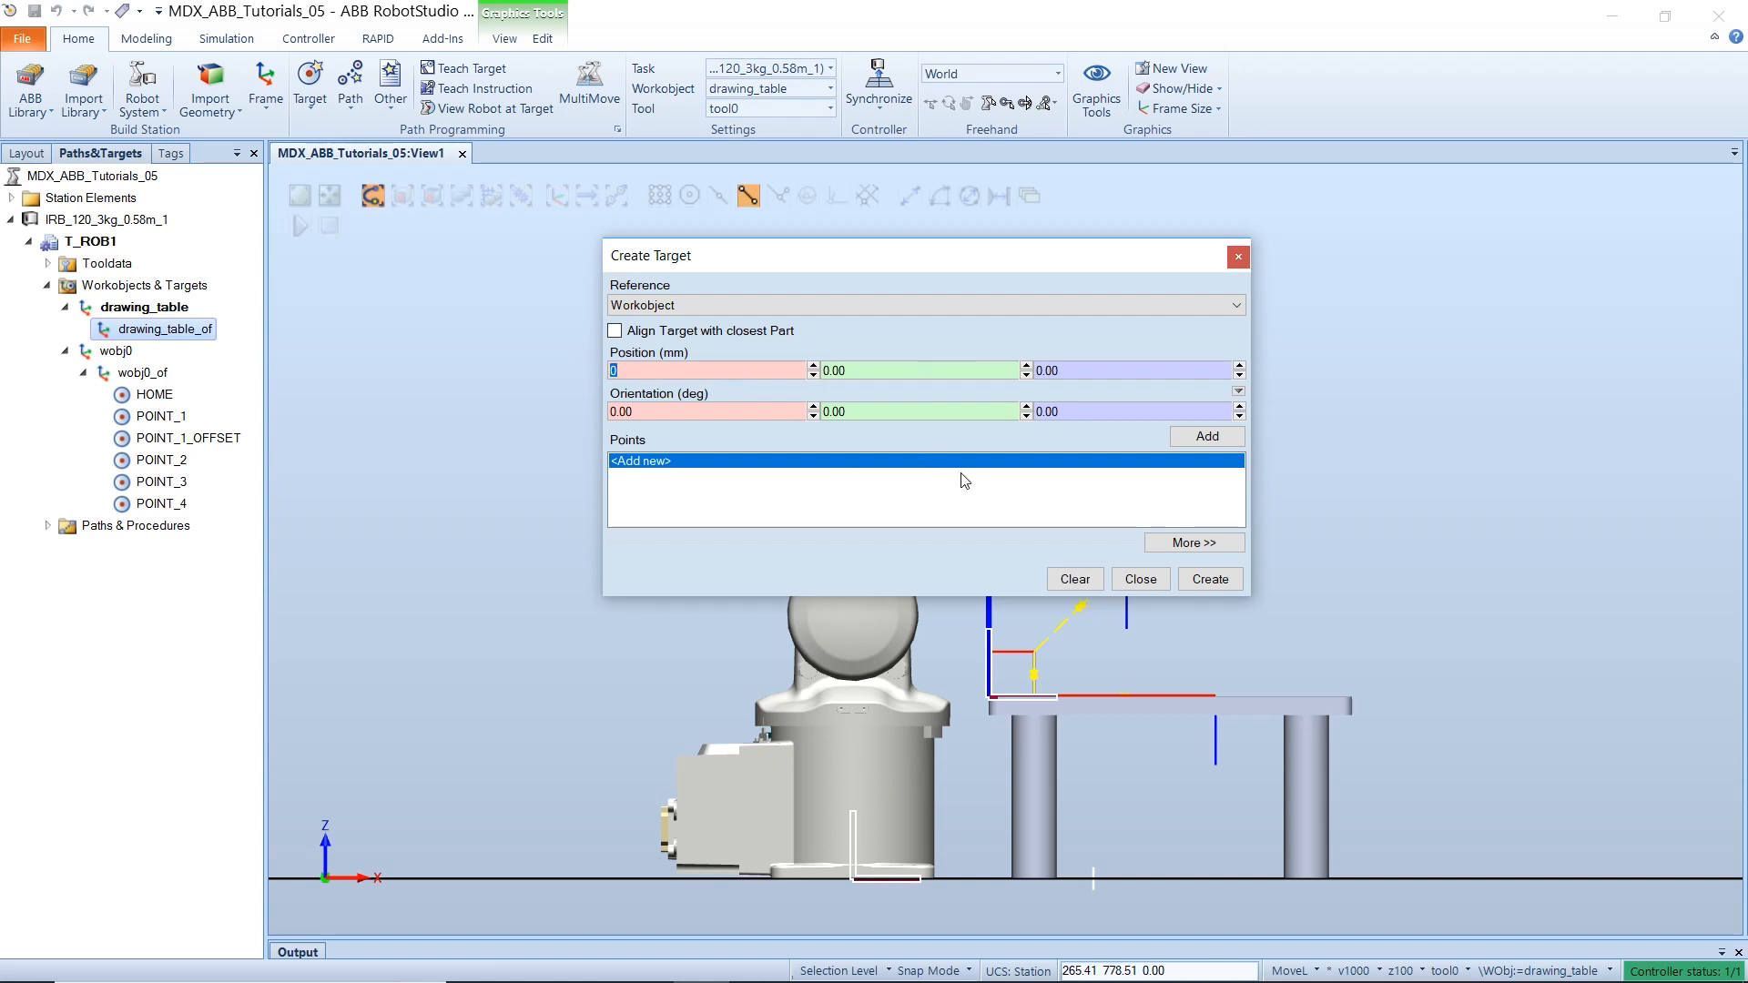
pyautogui.click(1207, 436)
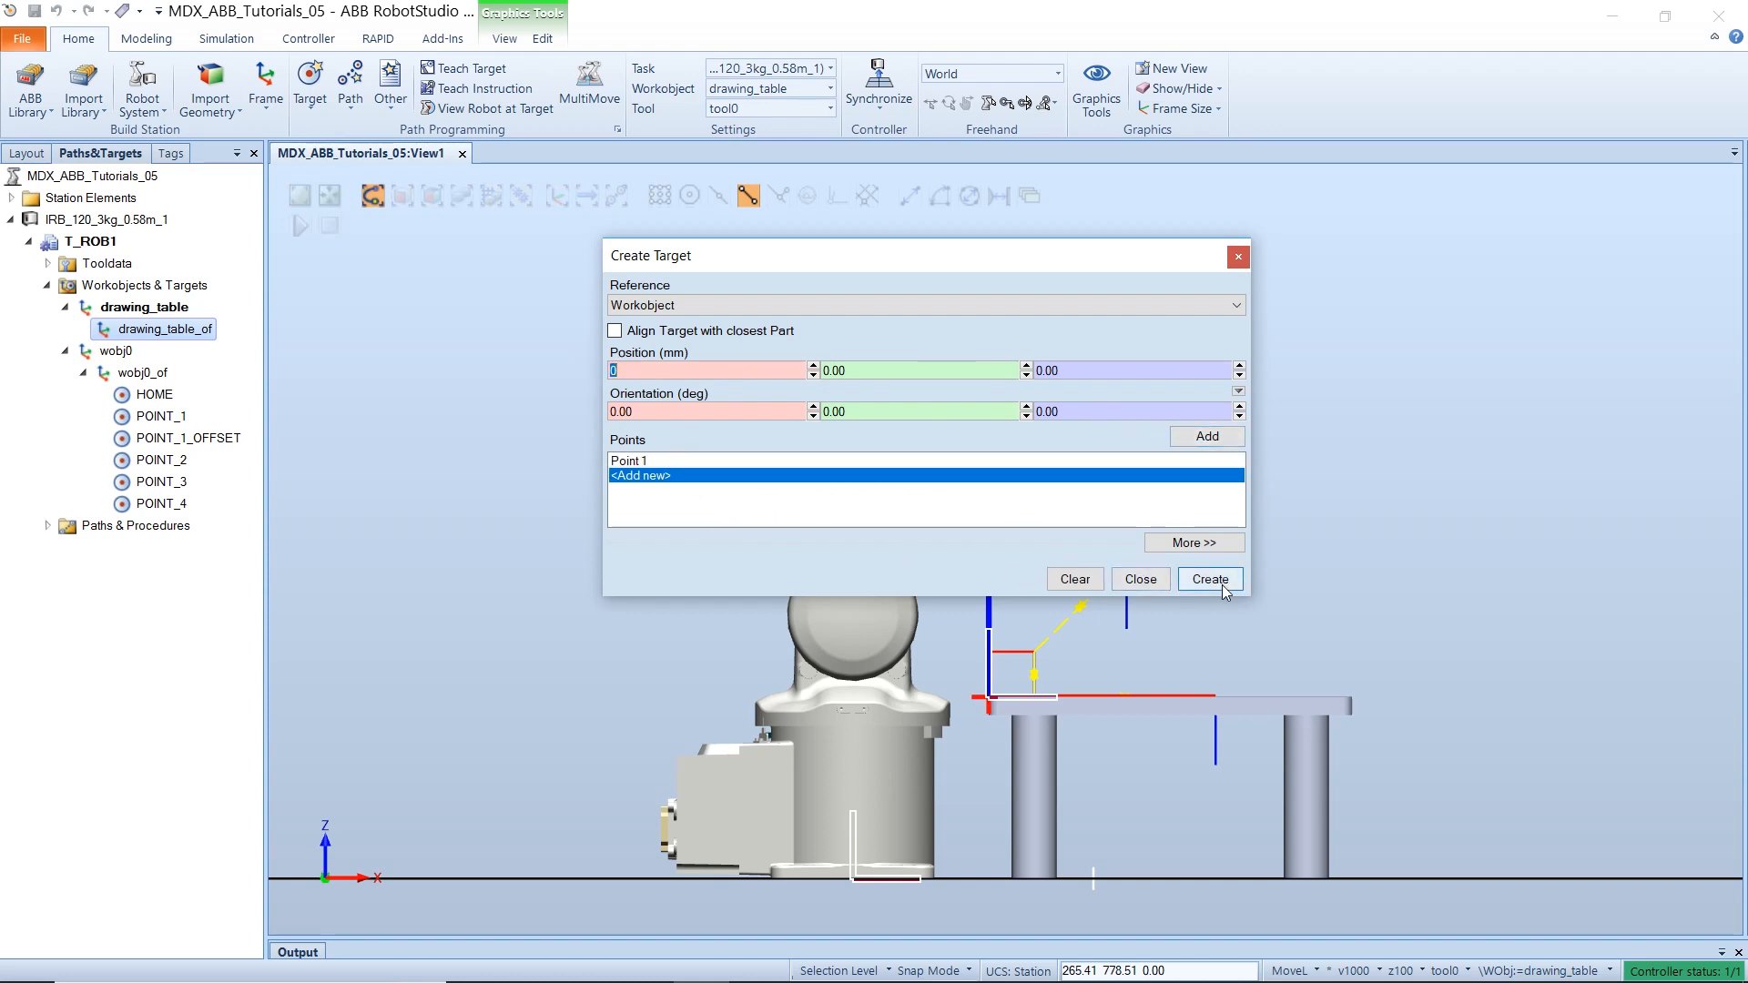
pyautogui.click(1210, 579)
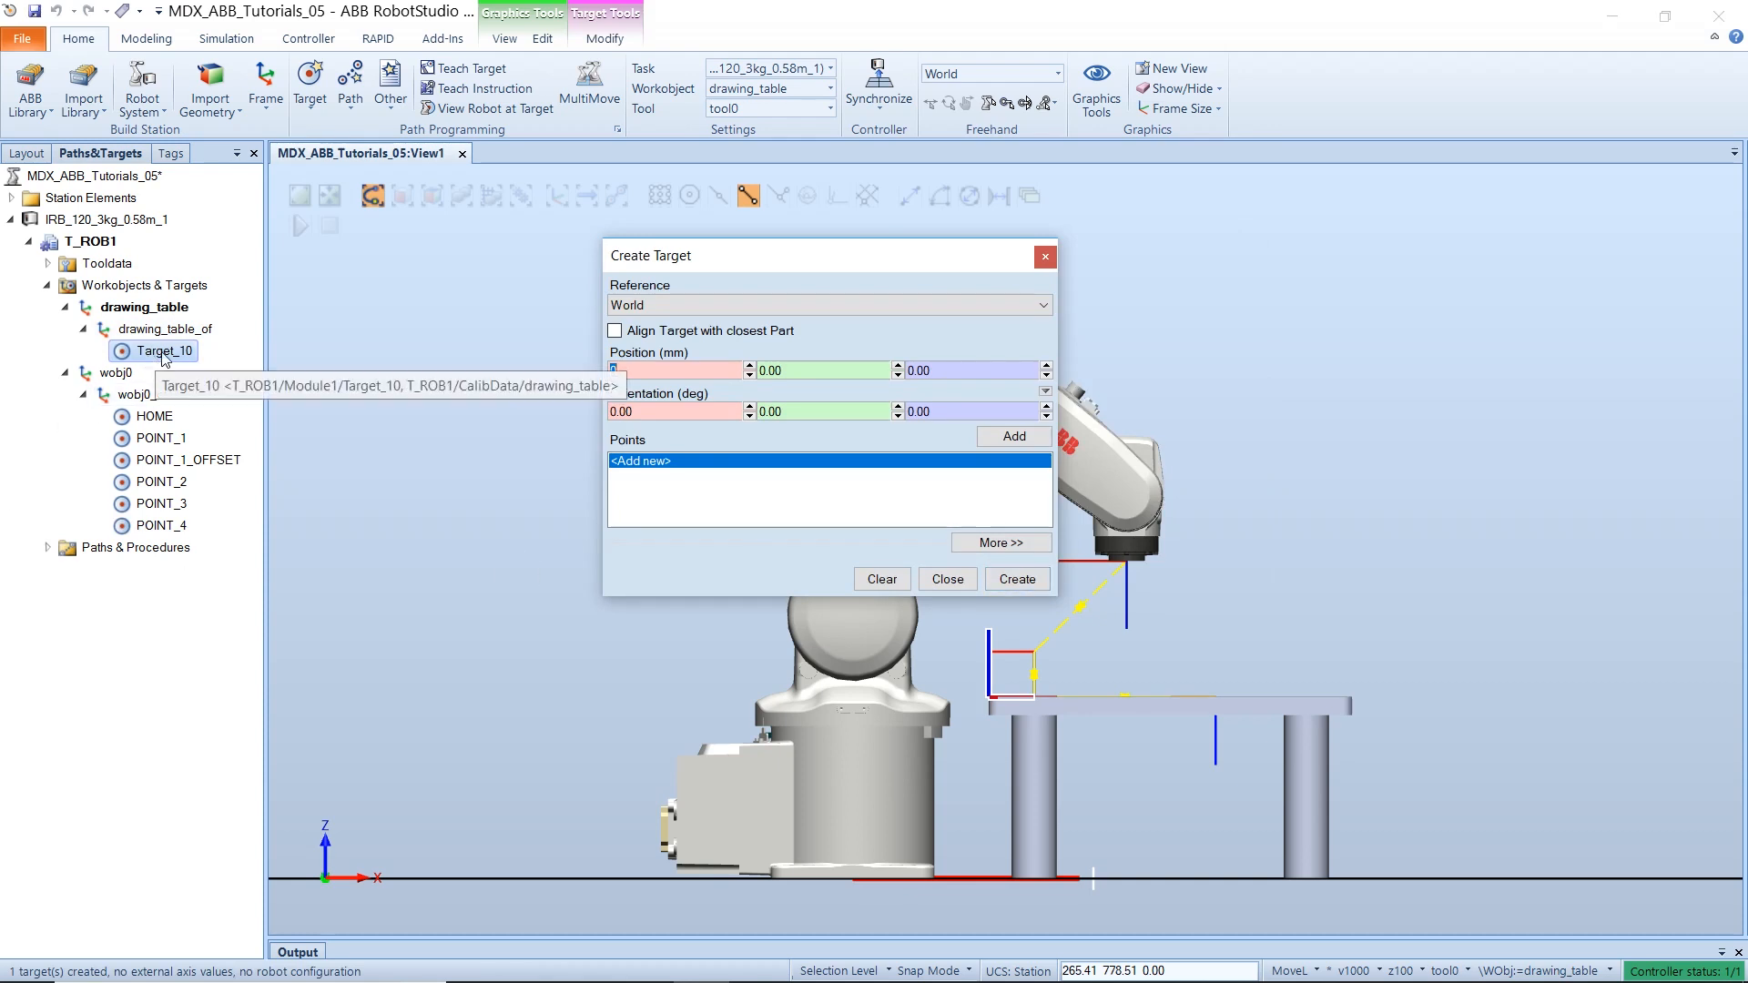
pyautogui.moveTo(150, 324)
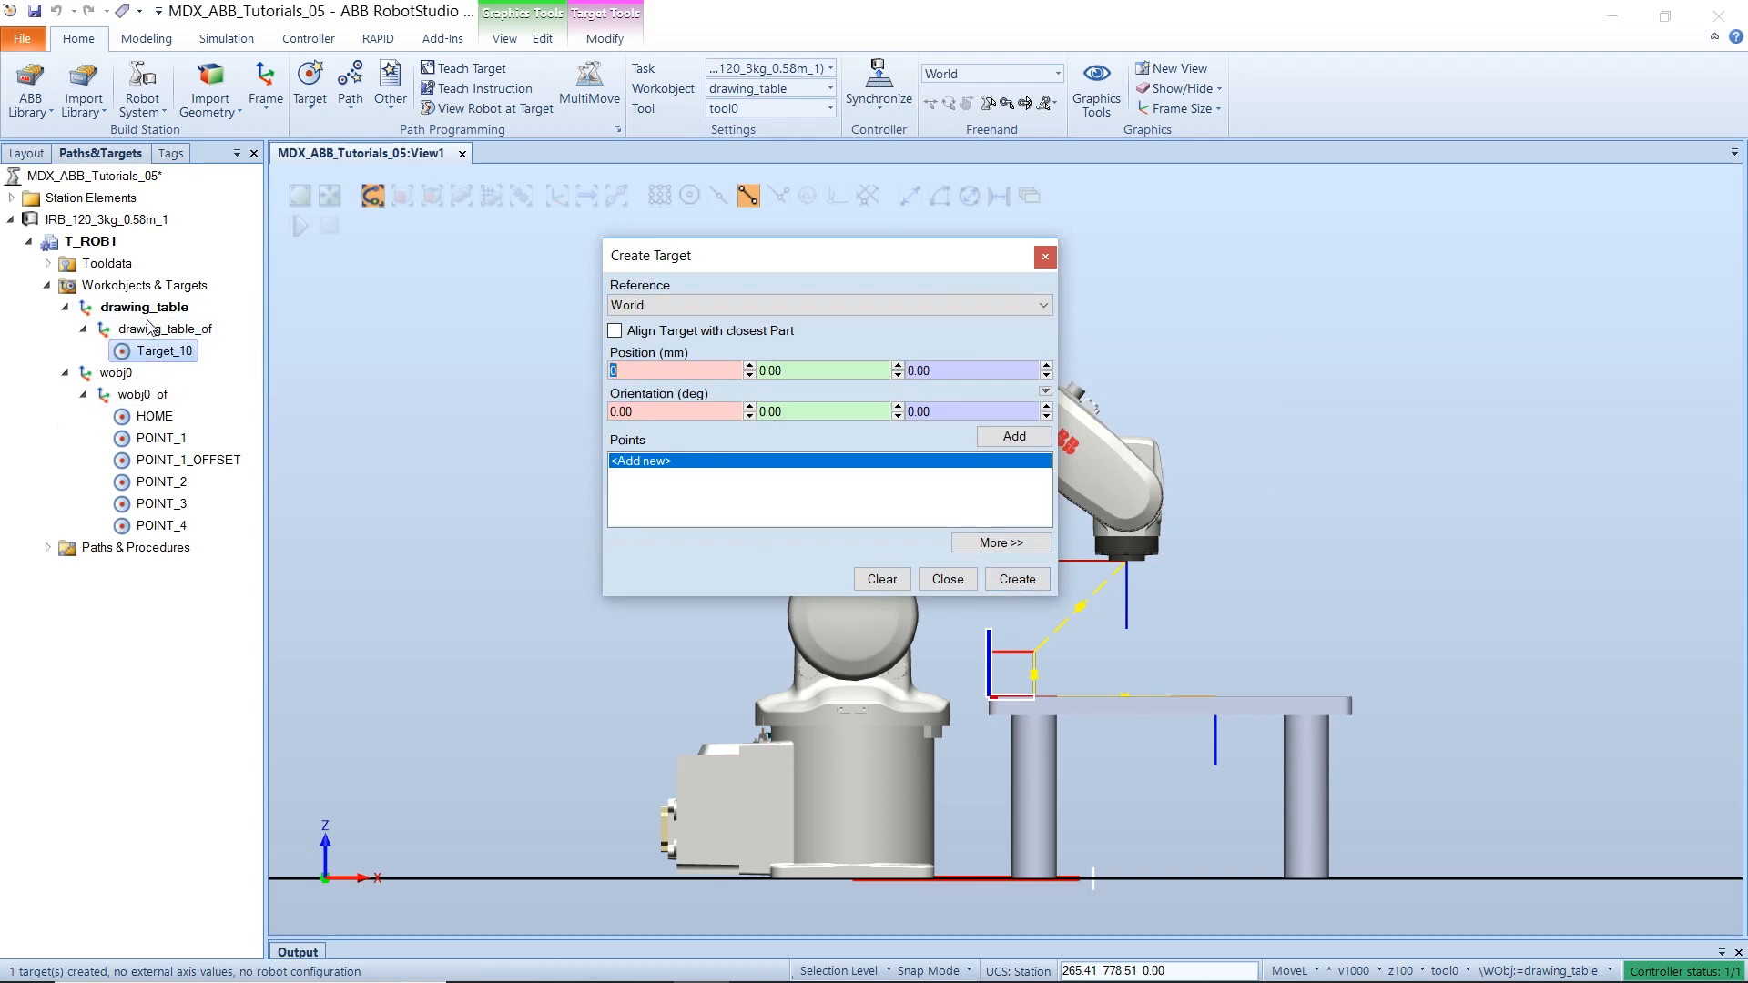
pyautogui.moveTo(1046, 256)
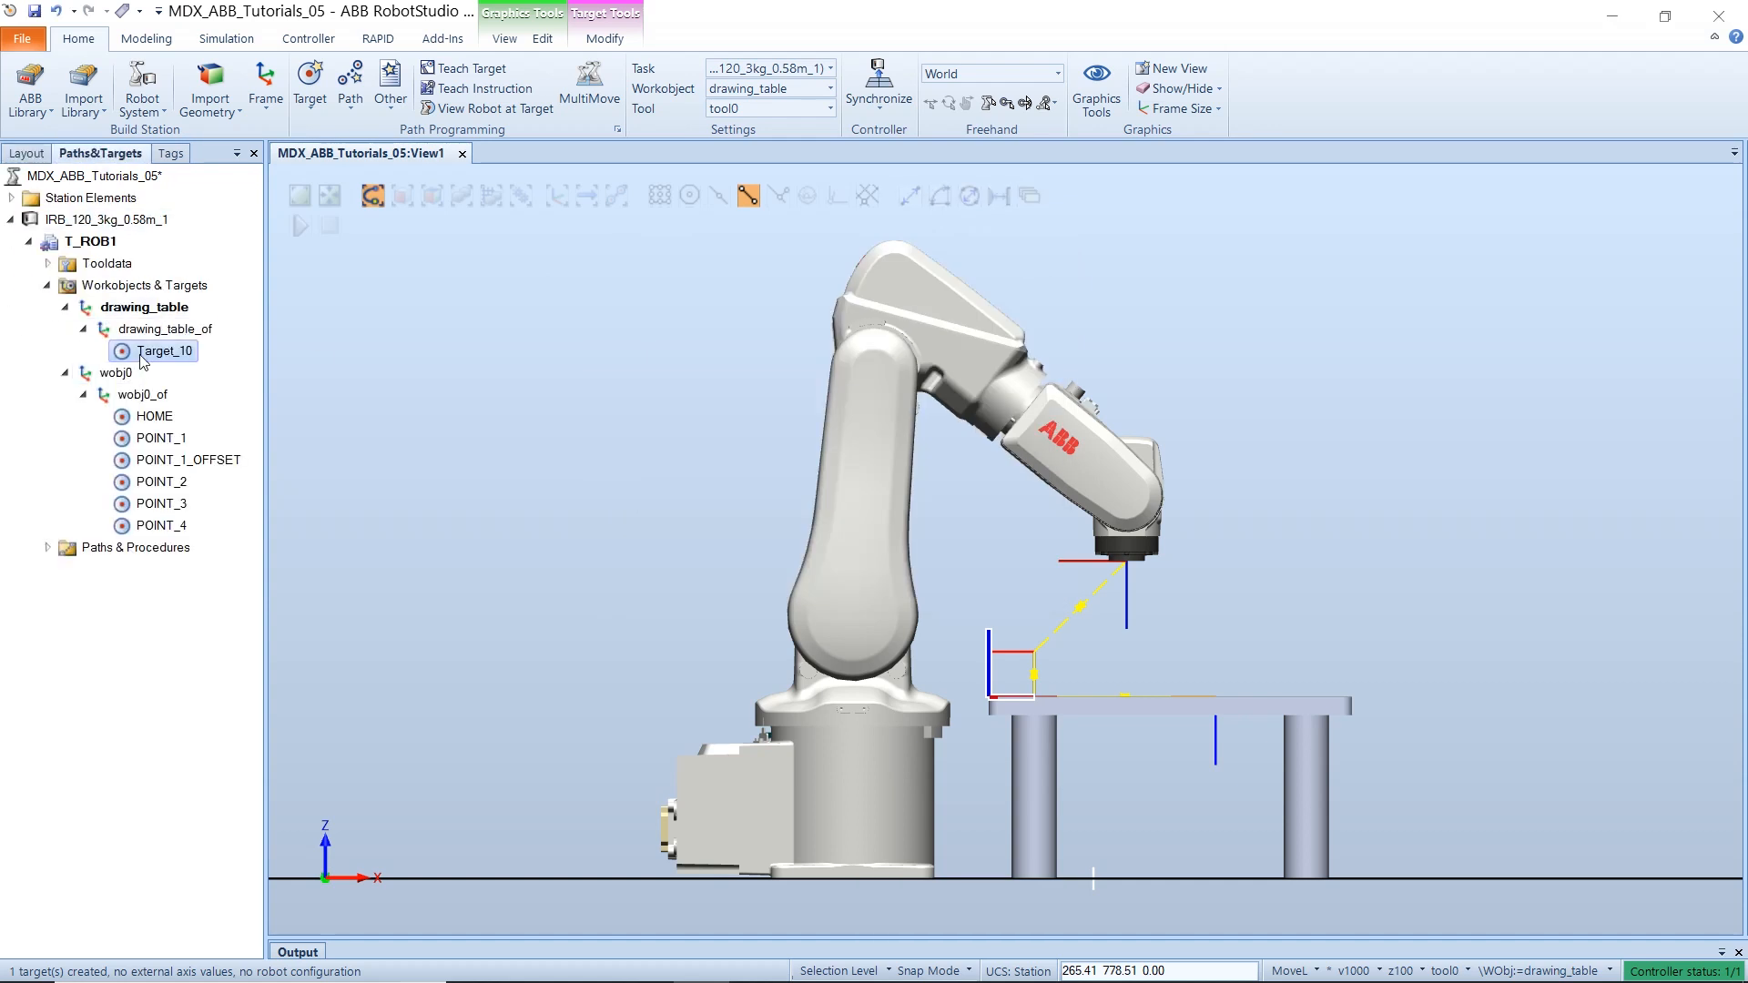
# - Move the robot to Target_10 and orbit to see the table and target
pyautogui.rightClick(167, 352)
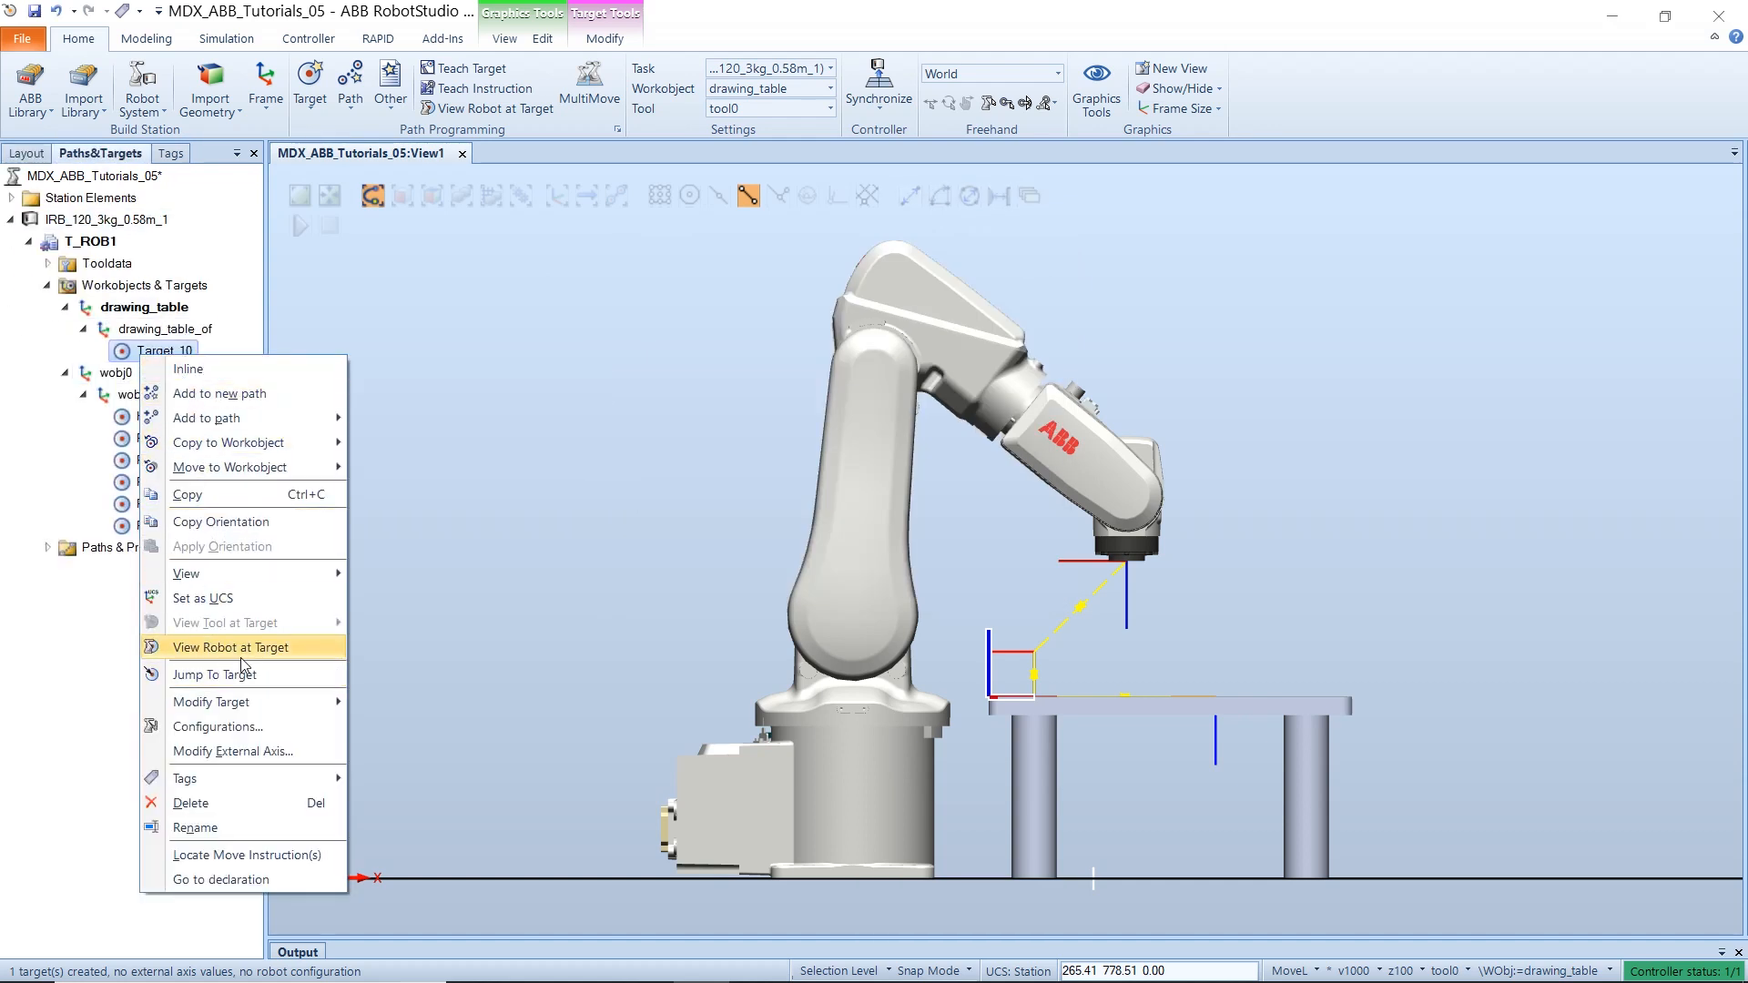
pyautogui.click(231, 647)
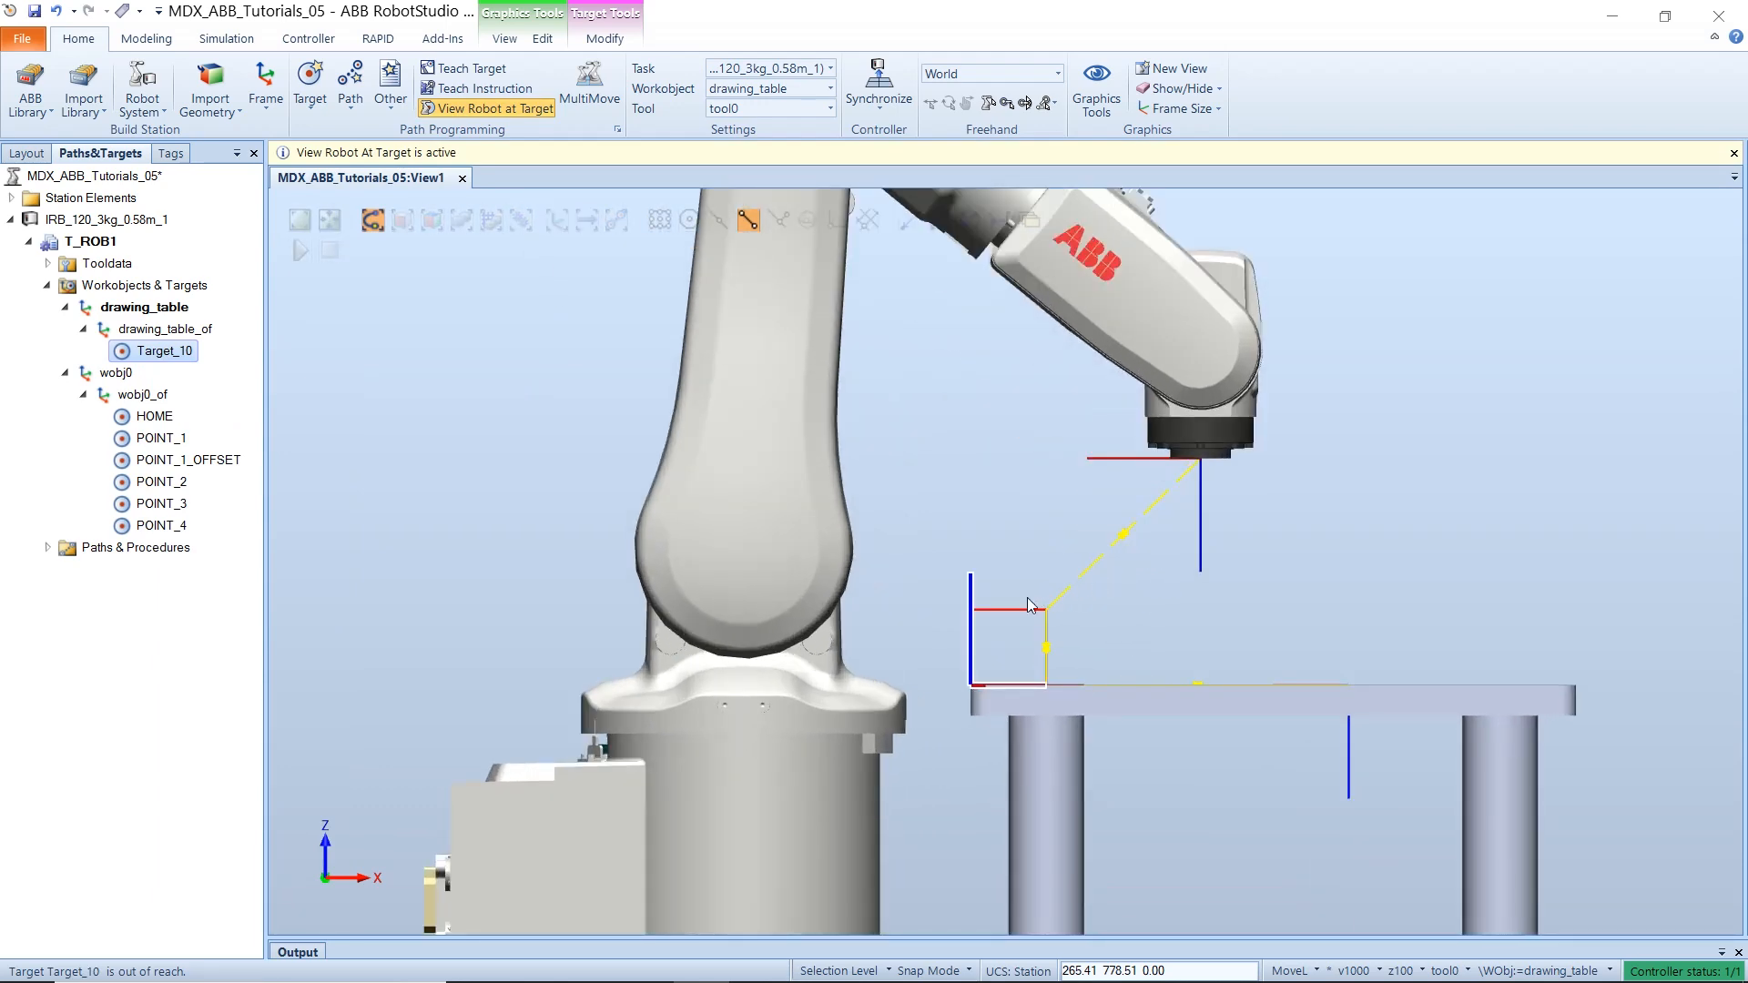
pyautogui.moveTo(1027, 601); pyautogui.dragTo(898, 654)
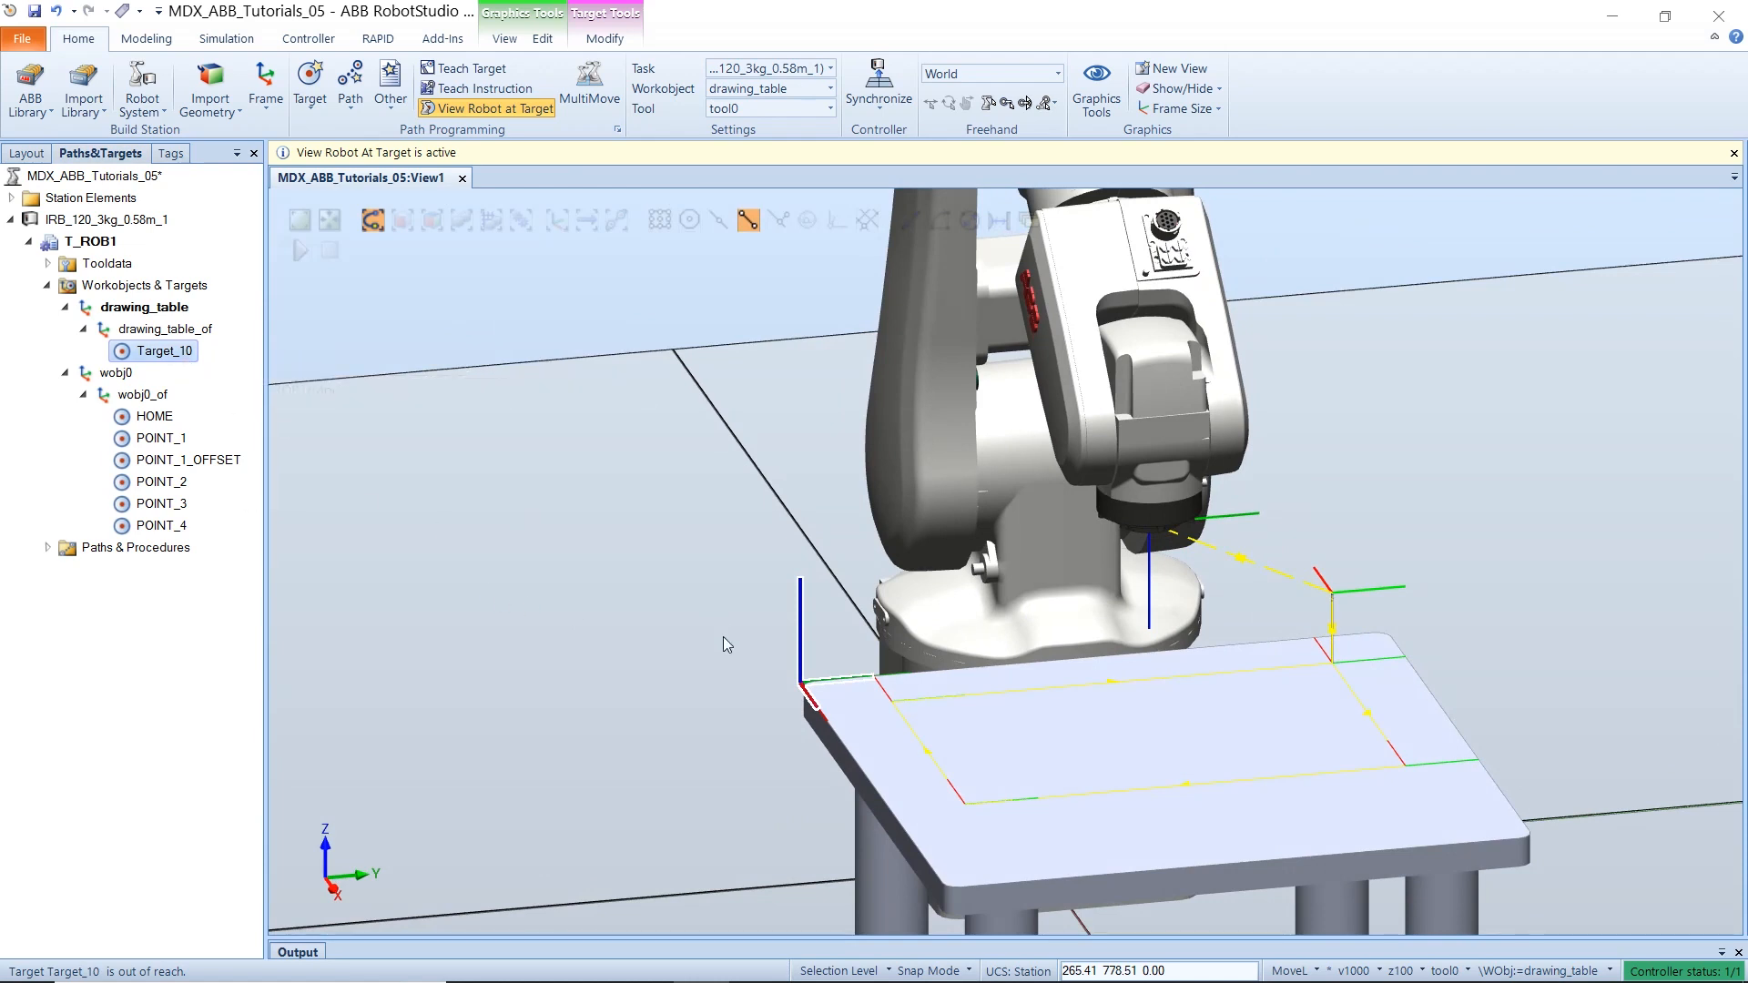
pyautogui.moveTo(798, 657)
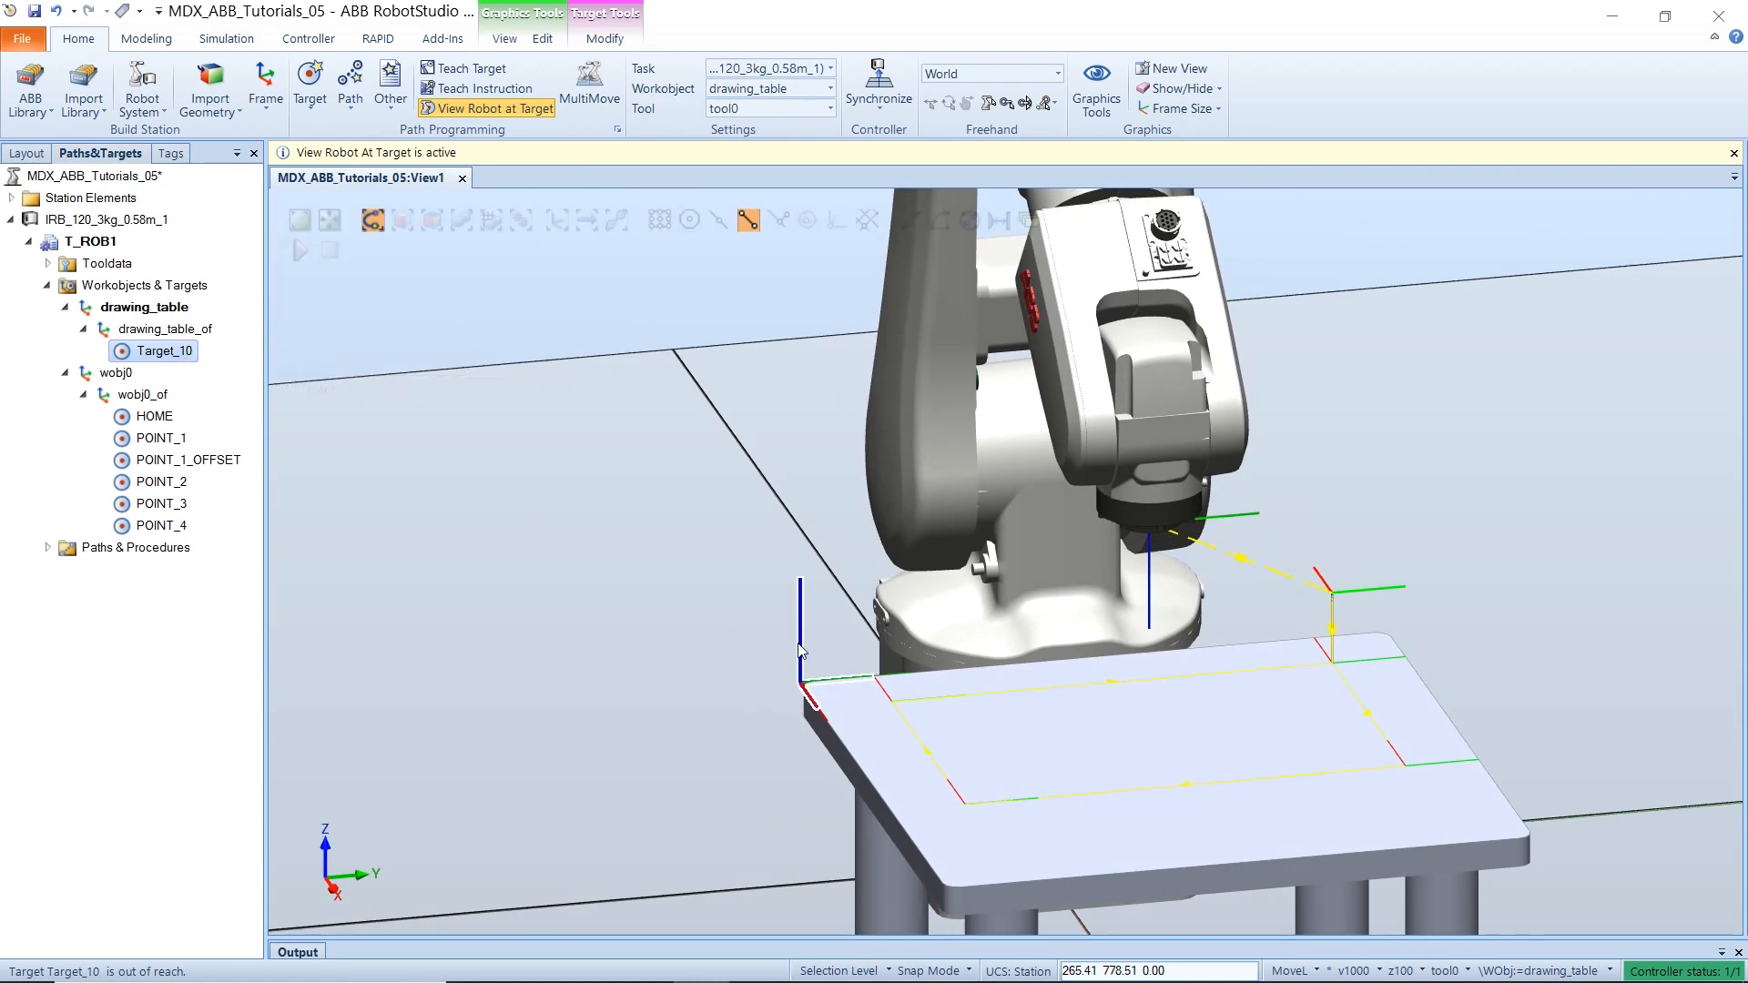
# - Rotate Target_10 by 180° about its X axis
pyautogui.rightClick(164, 351)
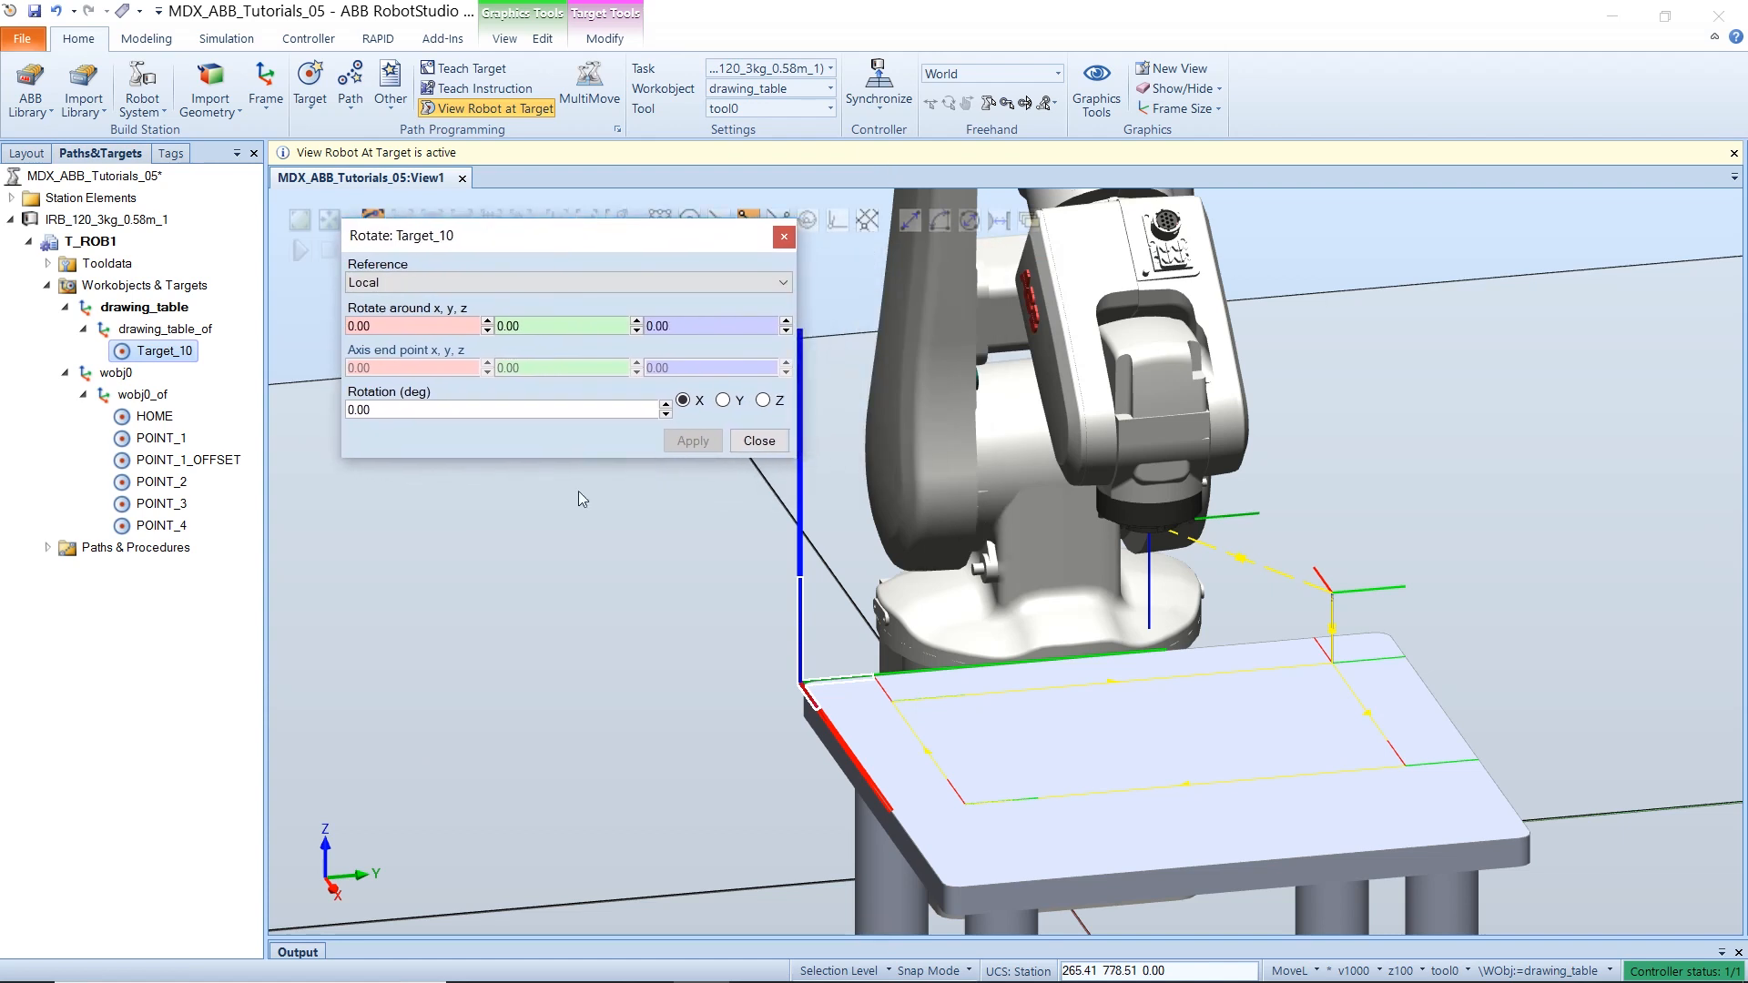
pyautogui.click(502, 410)
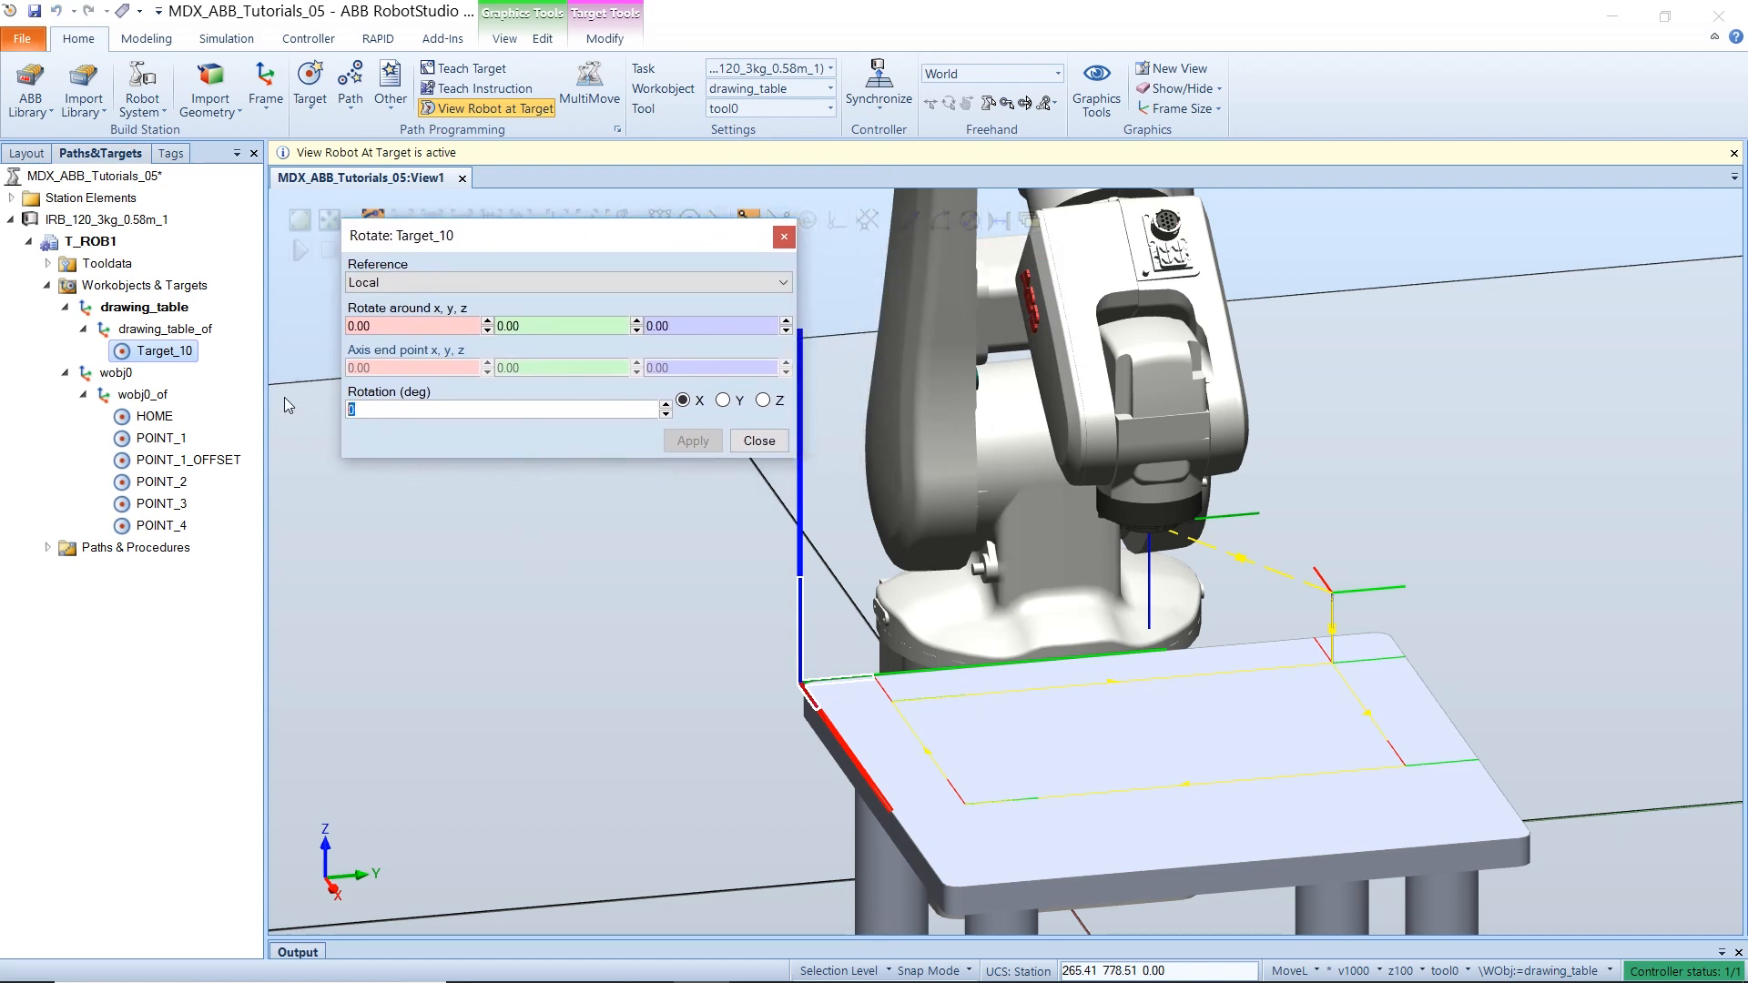
pyautogui.write('180')
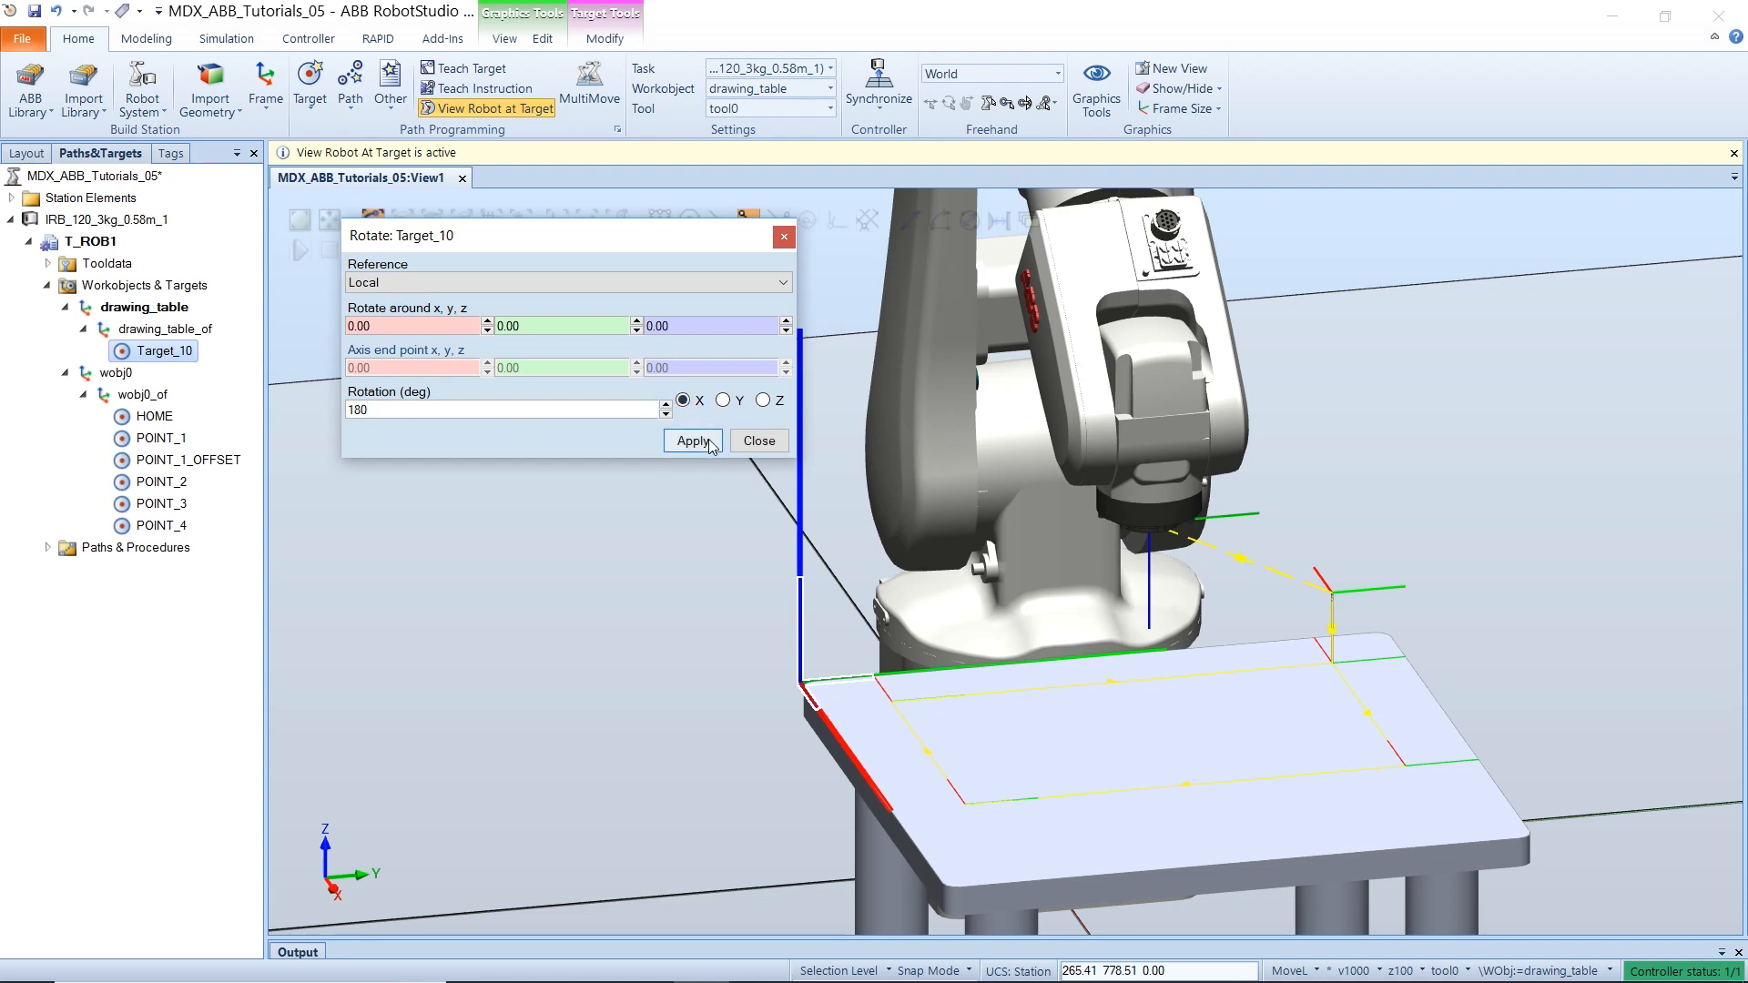
pyautogui.click(693, 441)
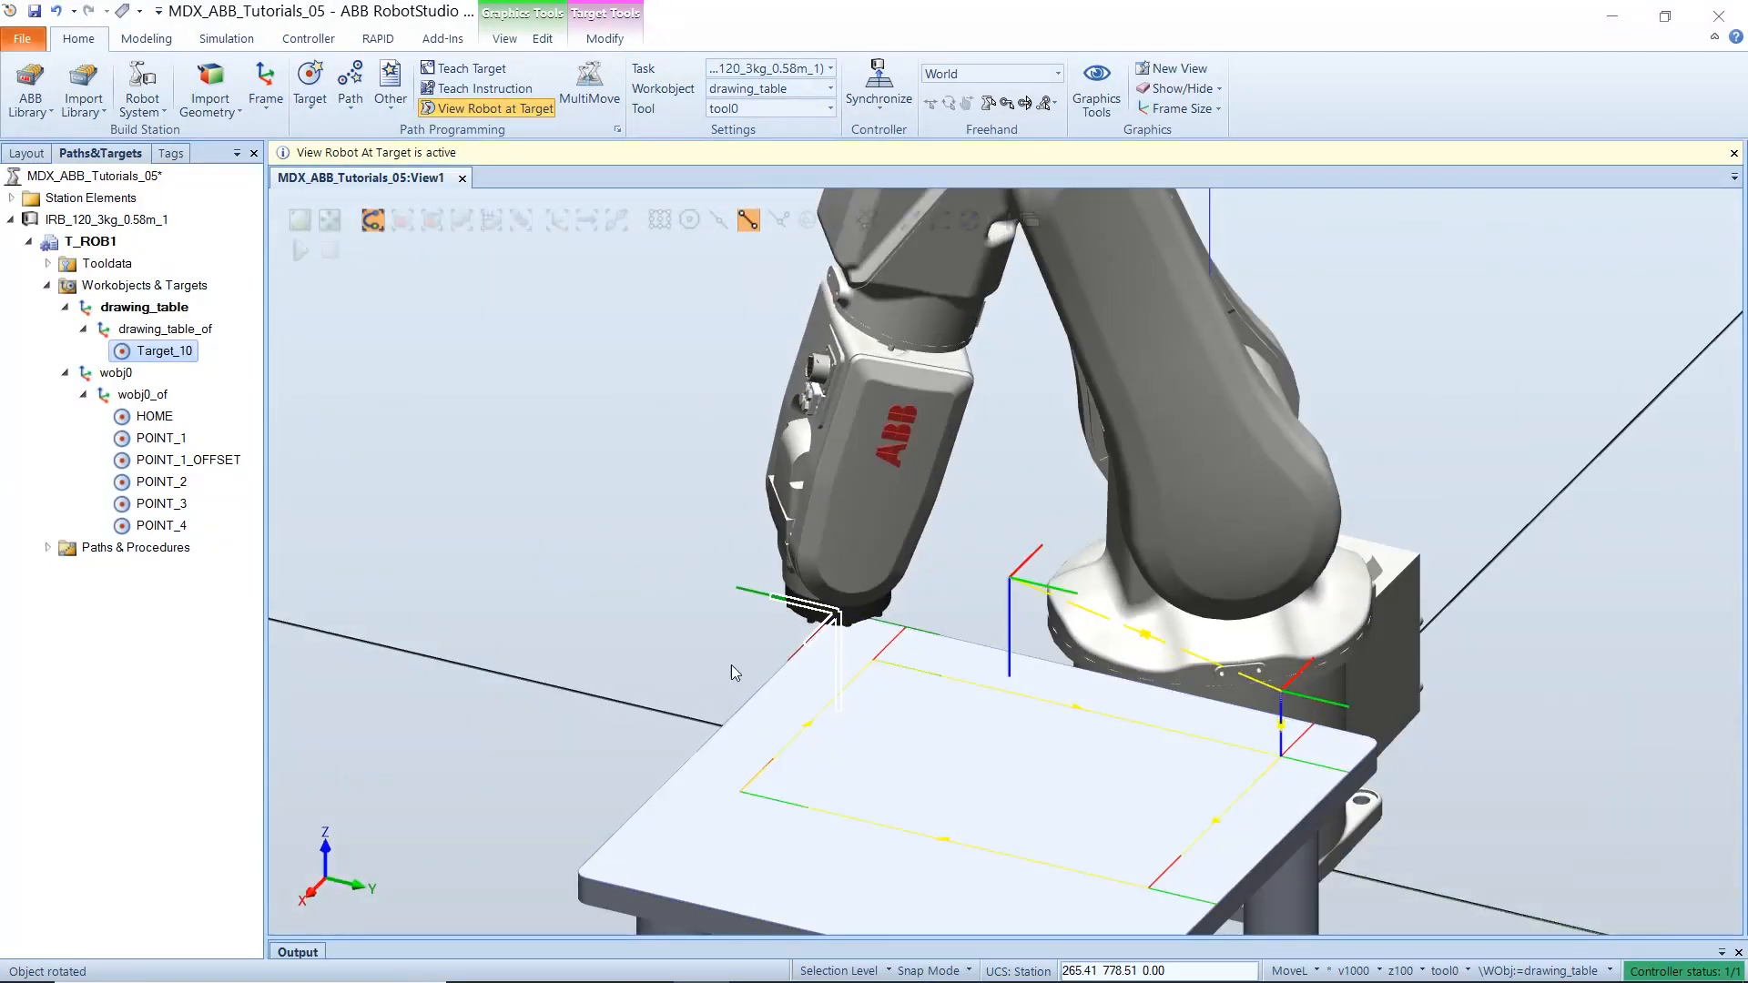
pyautogui.moveTo(1166, 699)
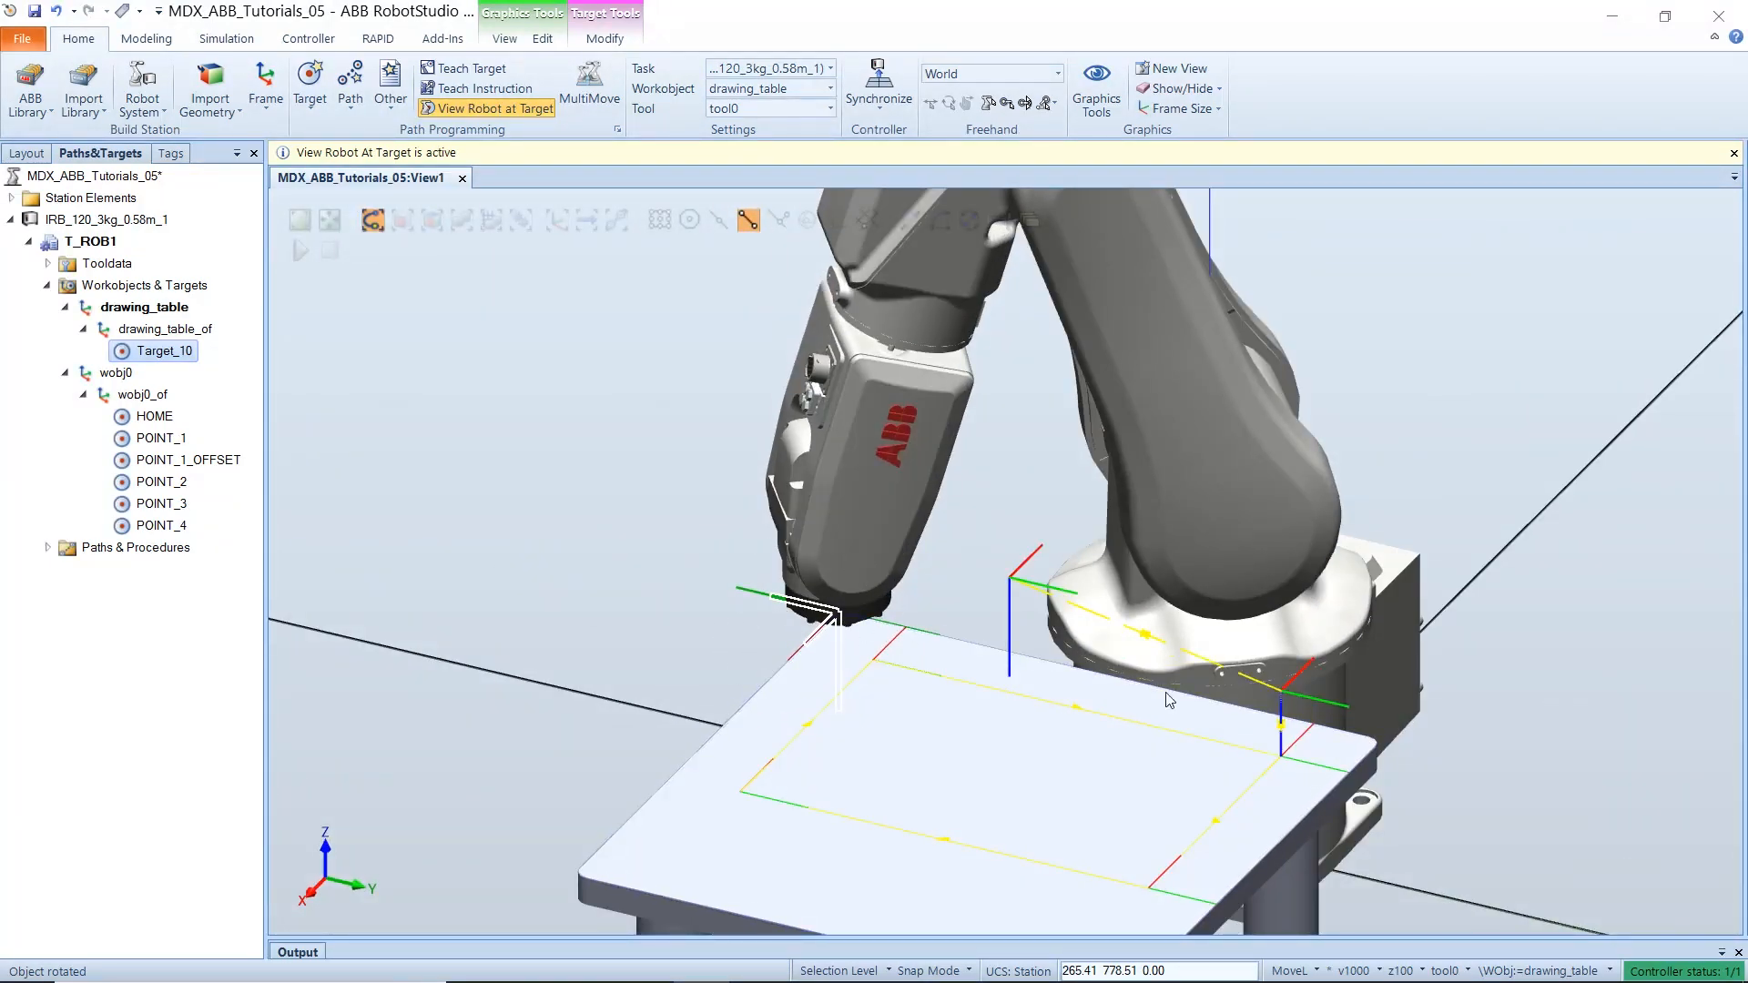
pyautogui.moveTo(173, 356)
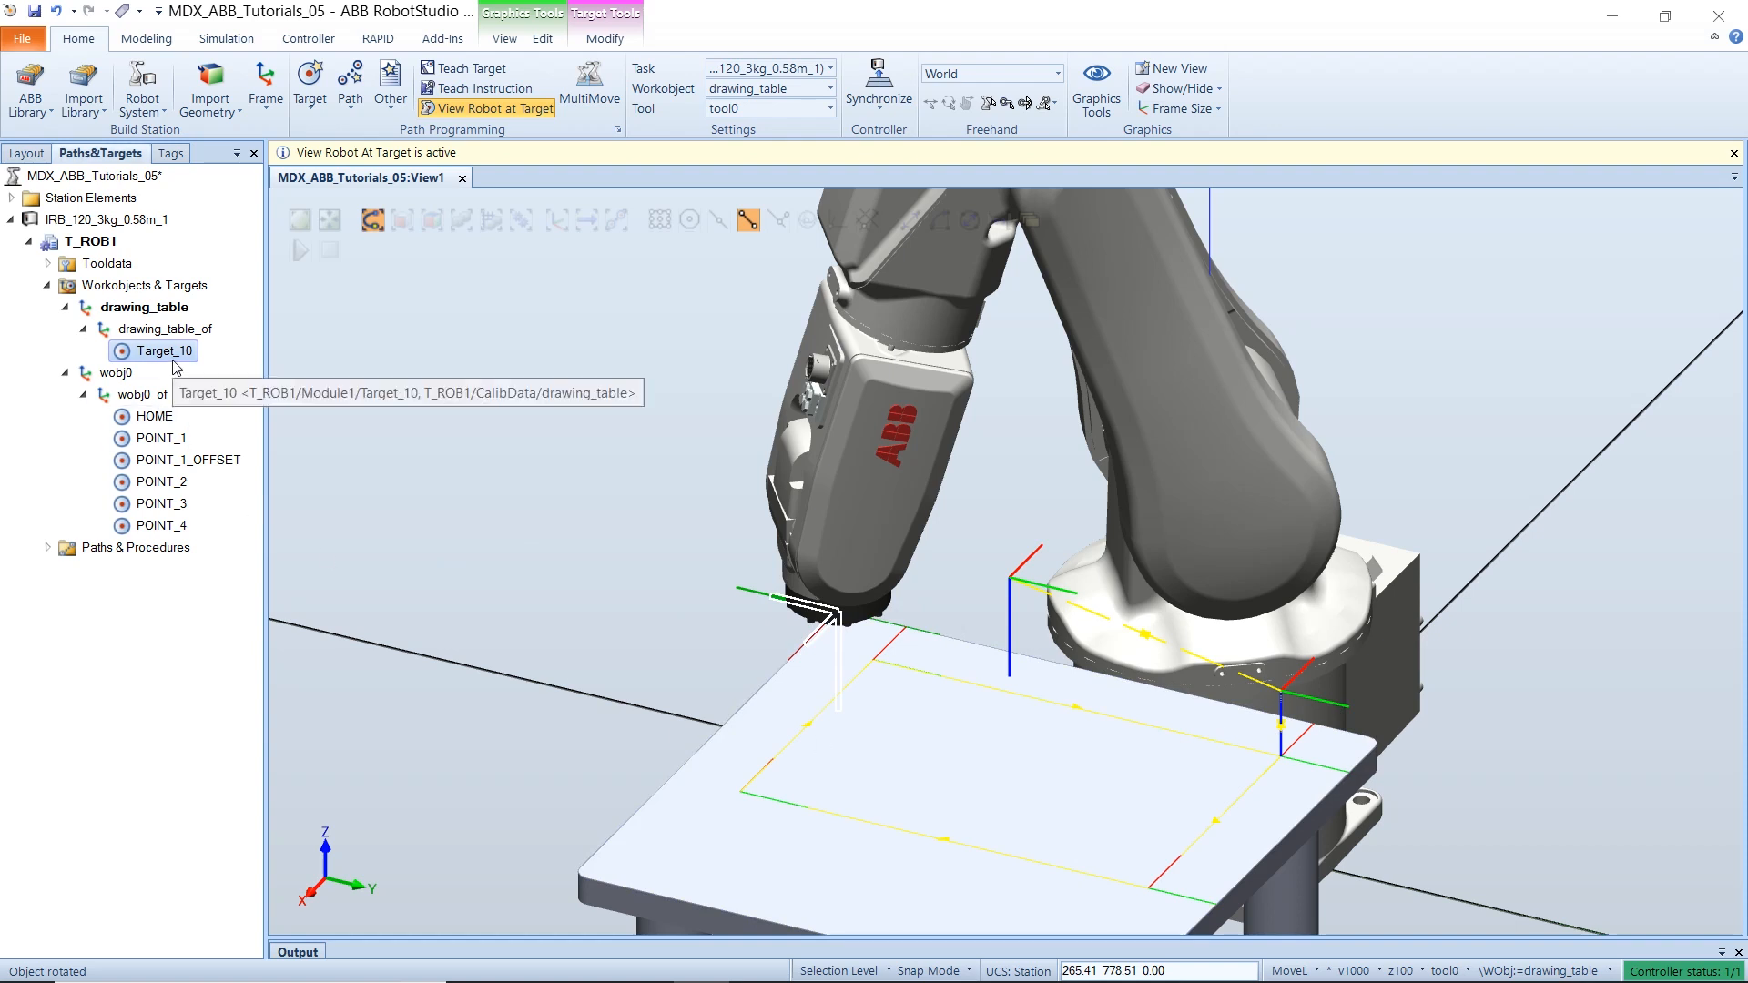
# - Offset Target_10 by 100 mm along X
pyautogui.rightClick(152, 351)
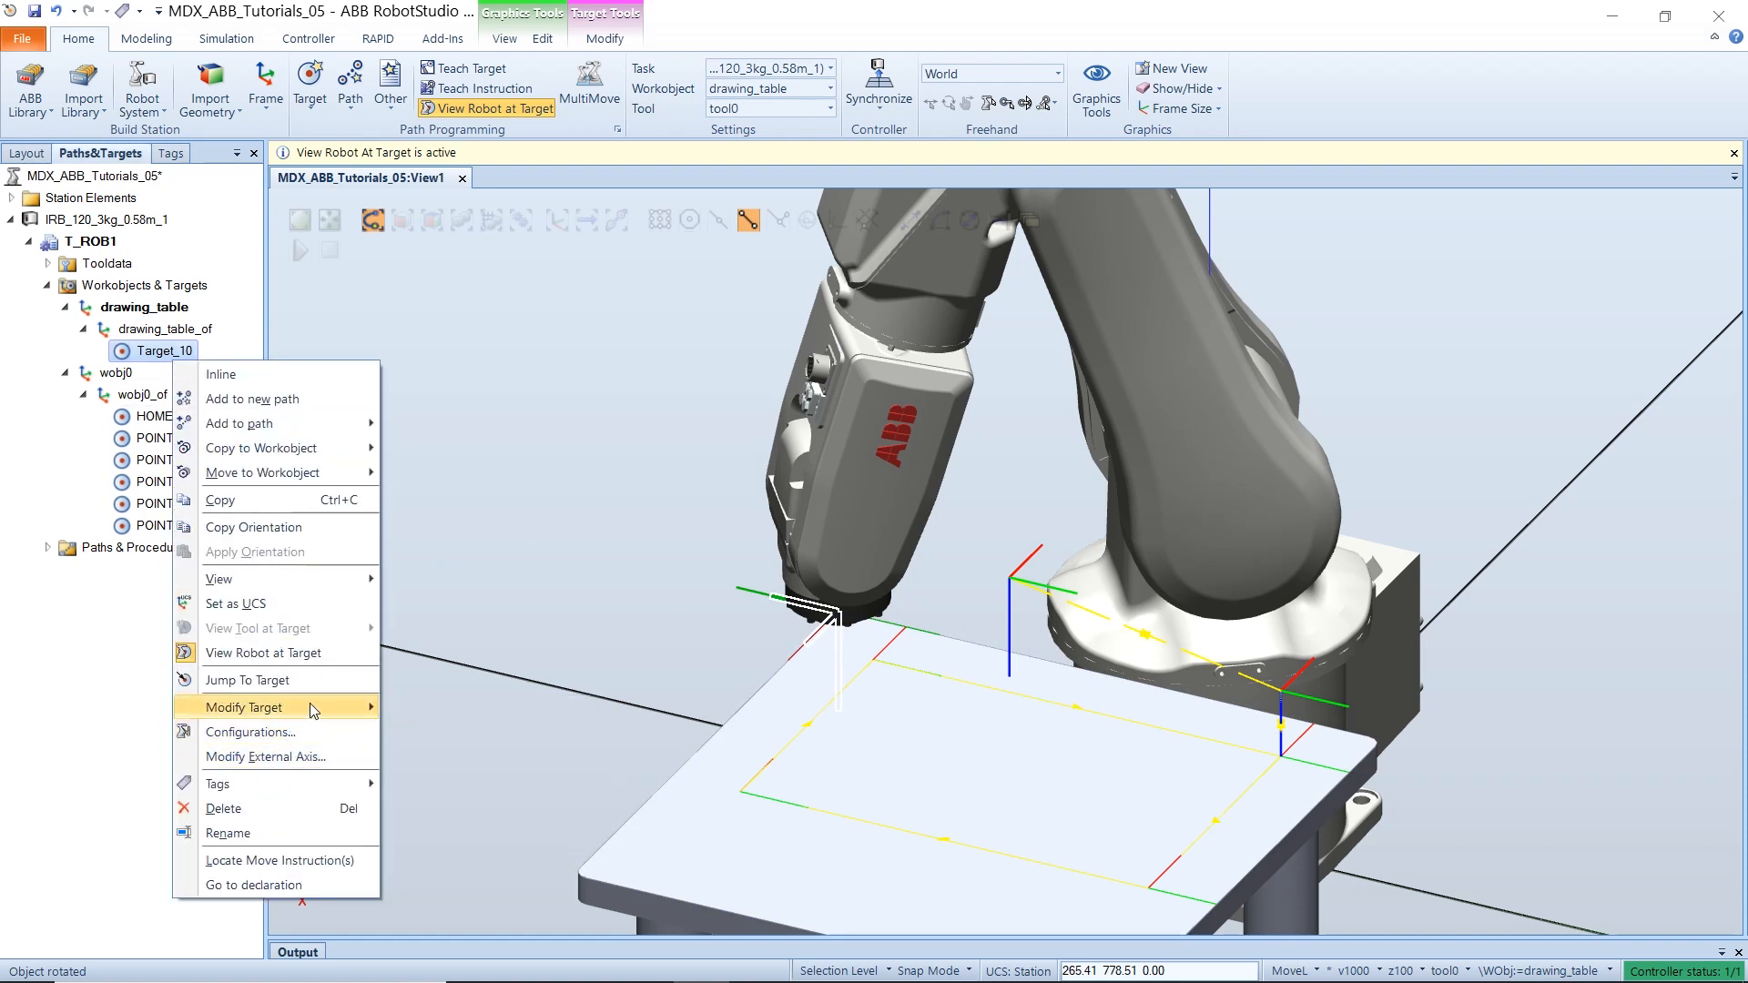
pyautogui.click(243, 708)
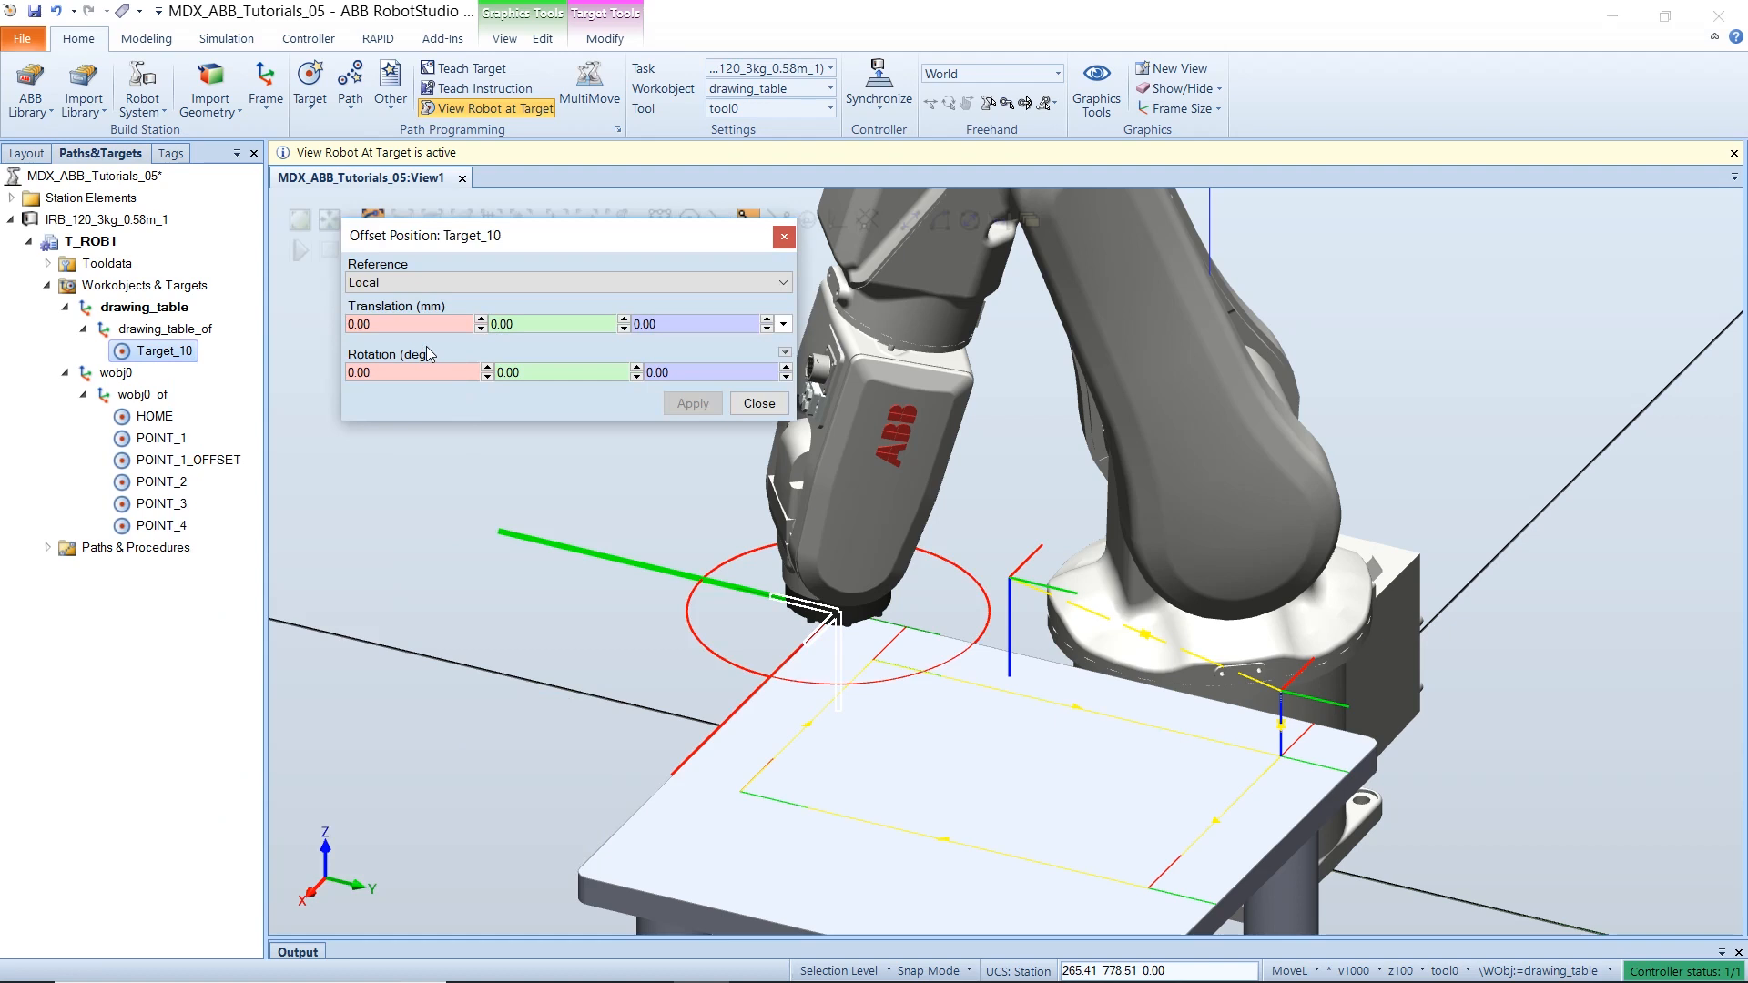
pyautogui.write('10')
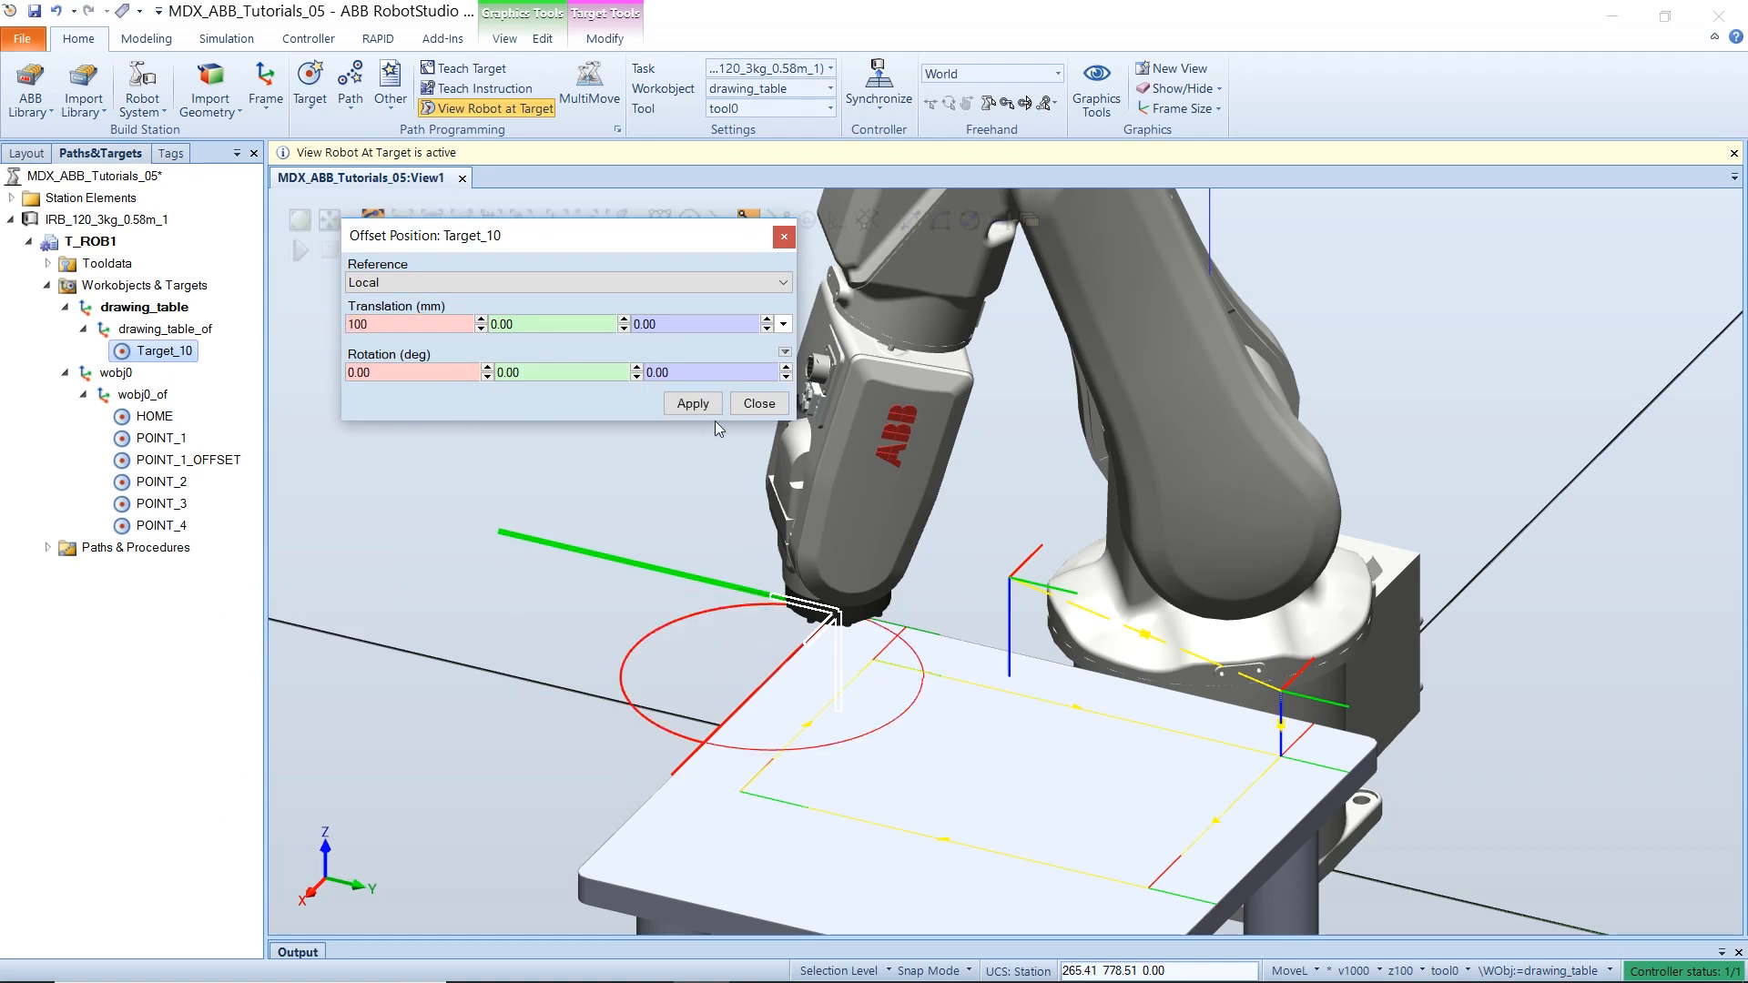
pyautogui.moveTo(634, 421)
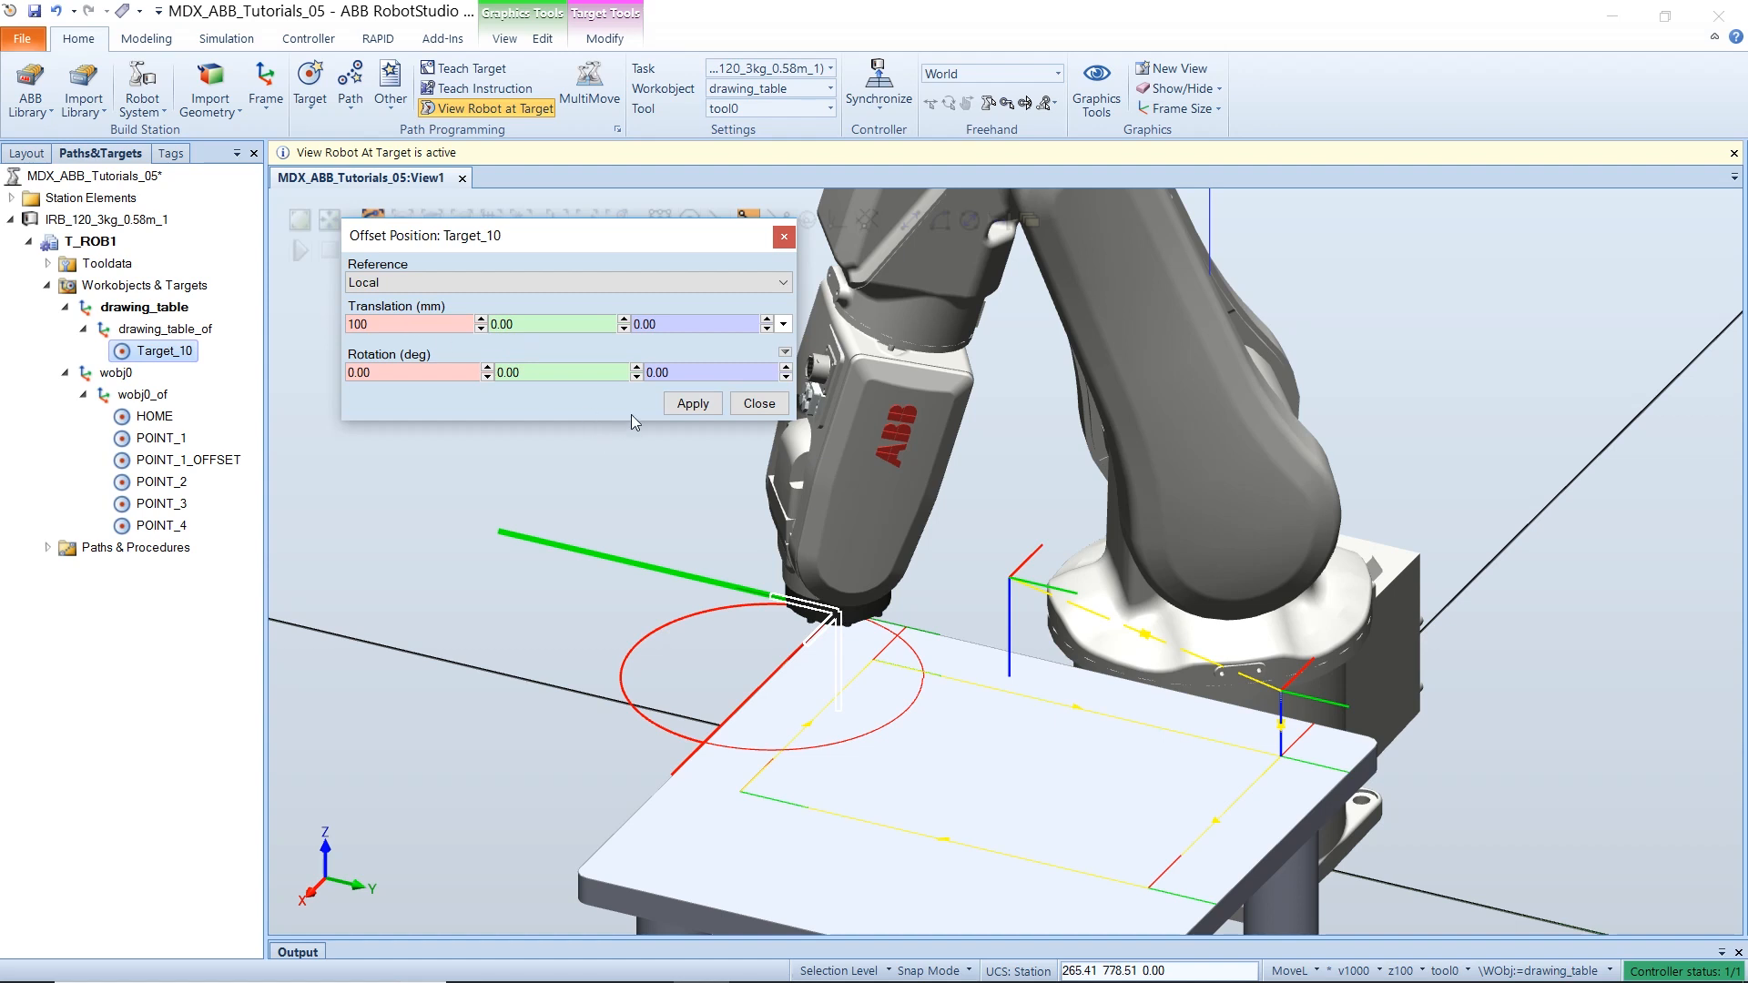
pyautogui.click(693, 404)
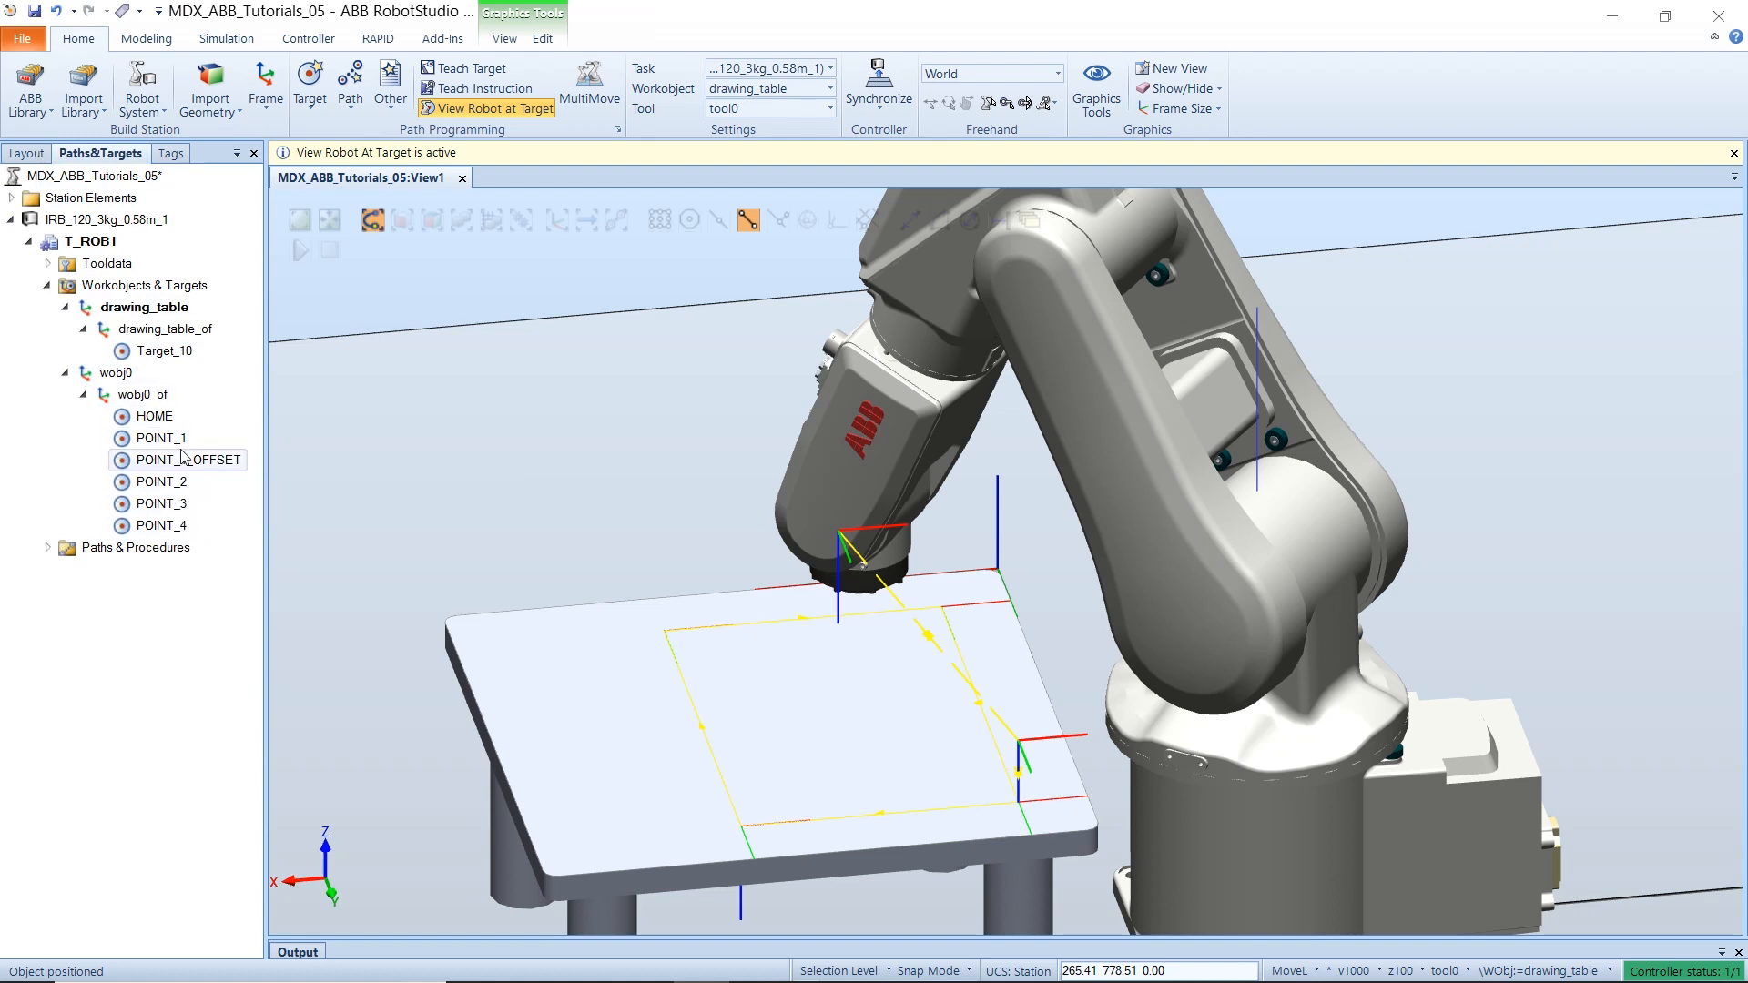
pyautogui.moveTo(143, 352)
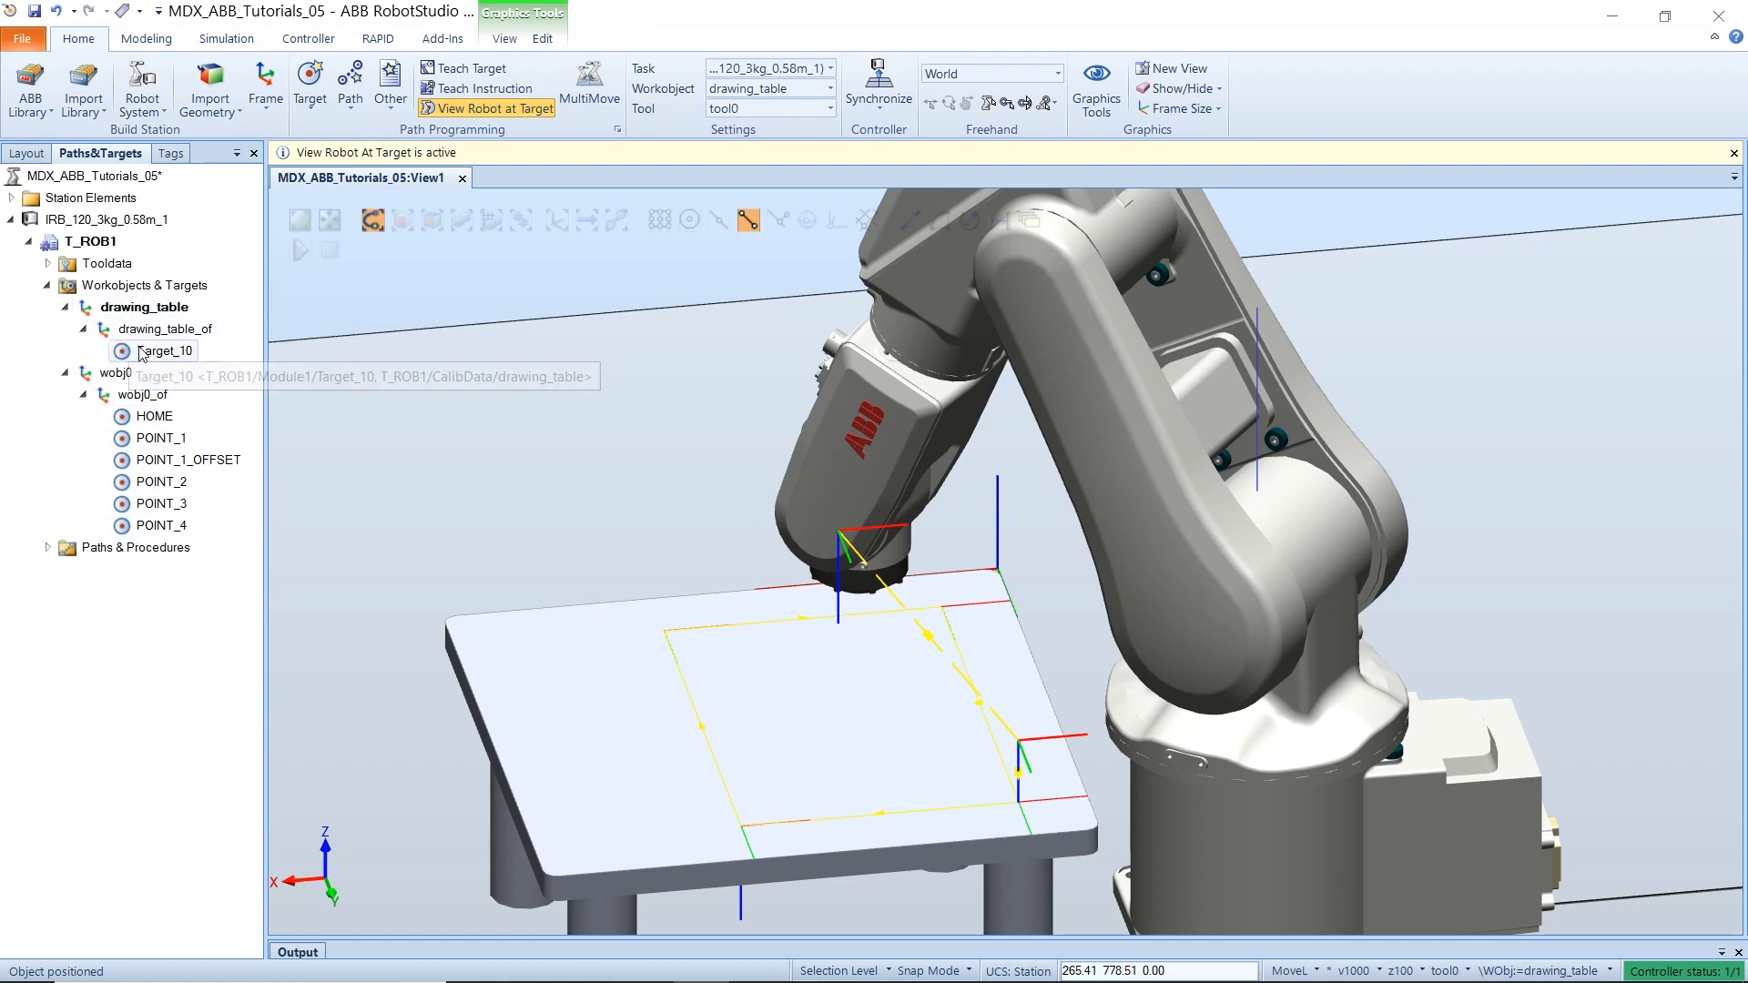
# - Copy the six wobj0 targets into the drawing_table workobject with a _2 suffix
pyautogui.click(164, 350)
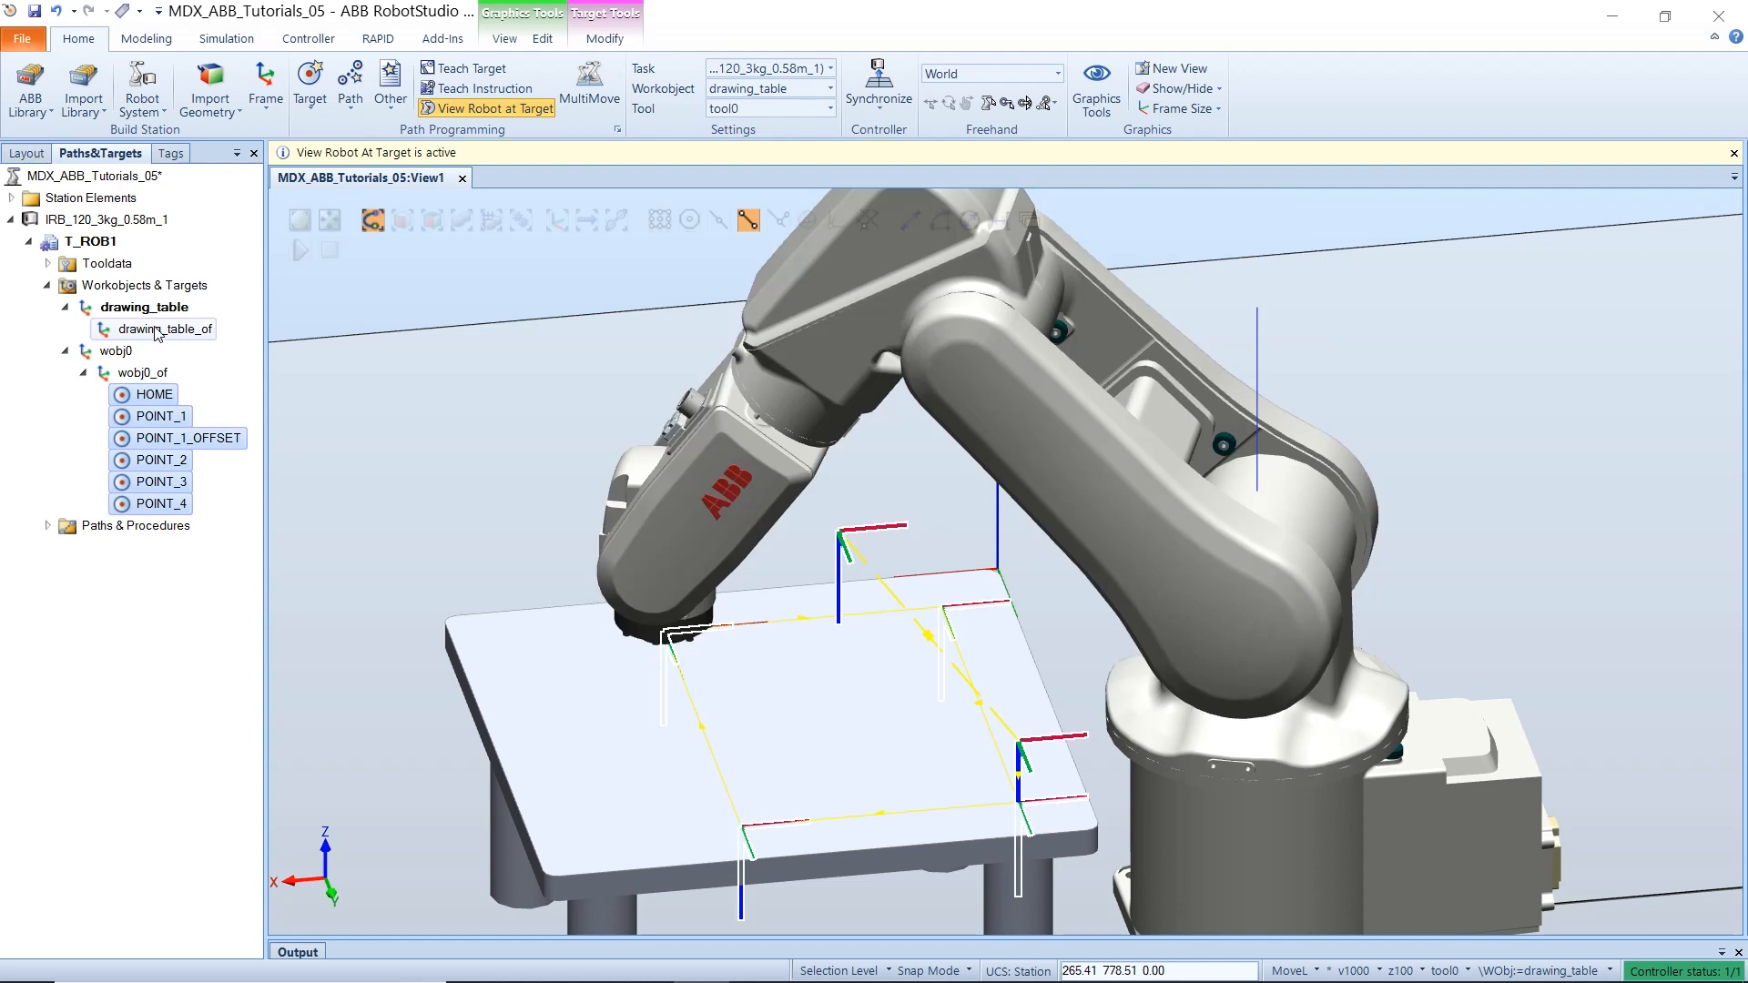
pyautogui.rightClick(159, 328)
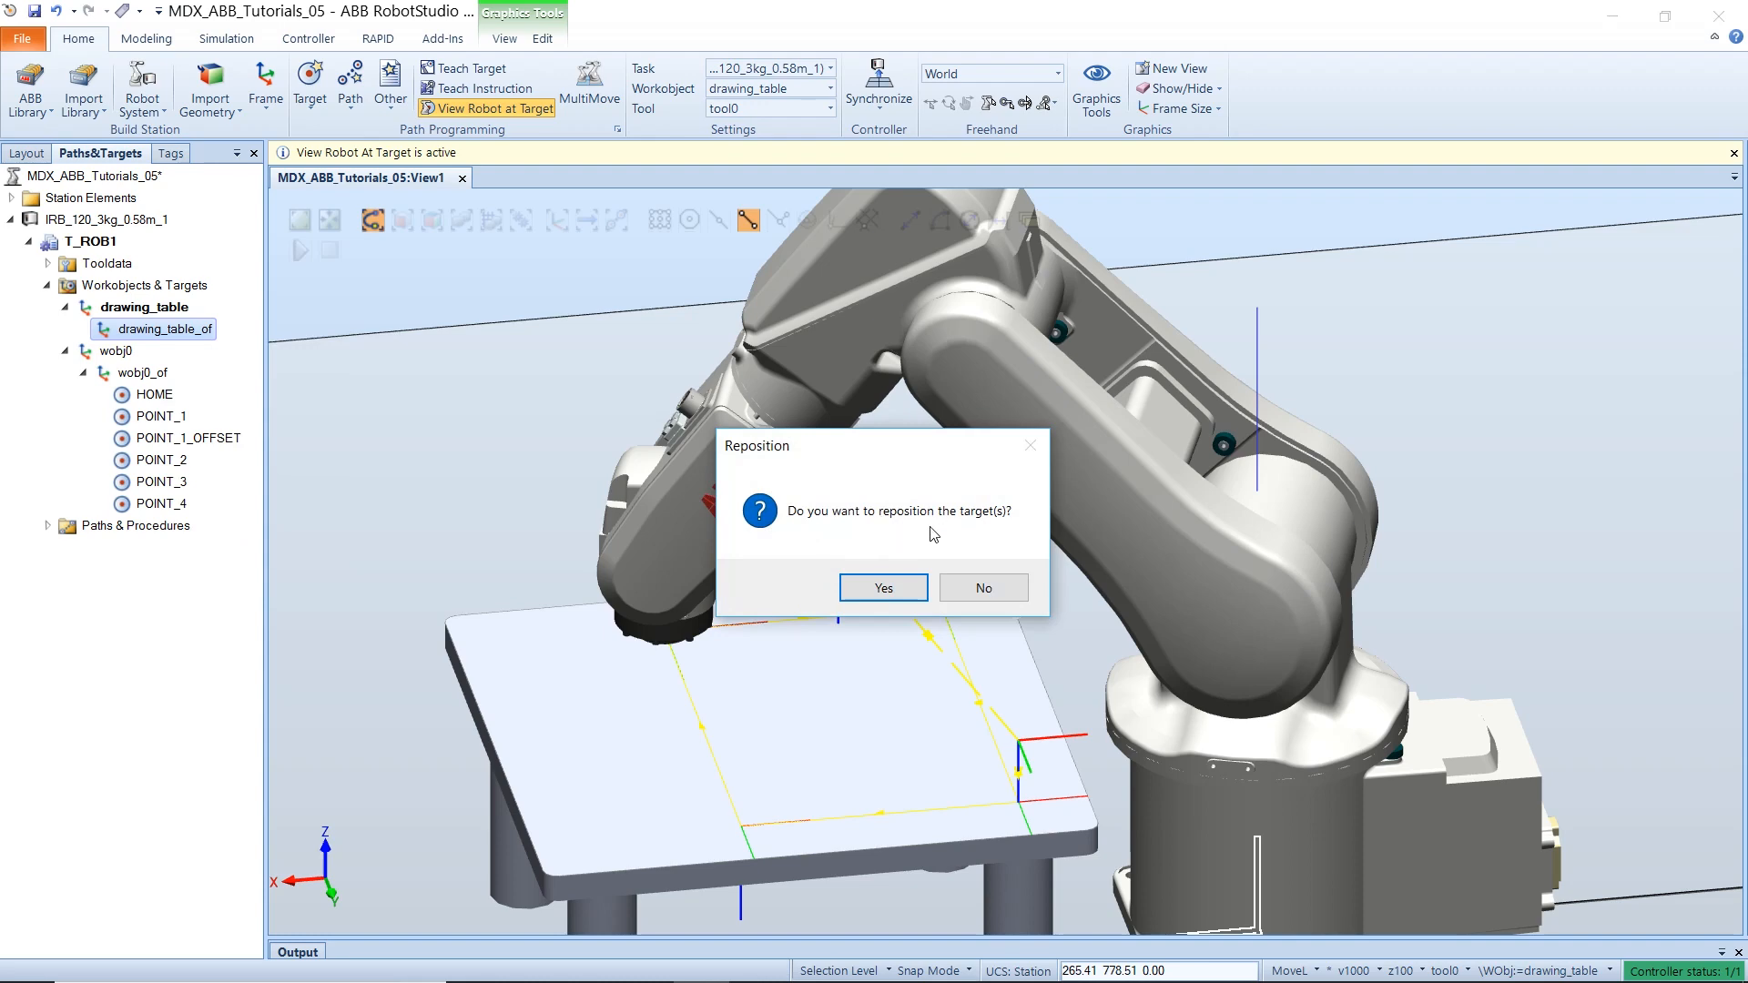
pyautogui.click(882, 588)
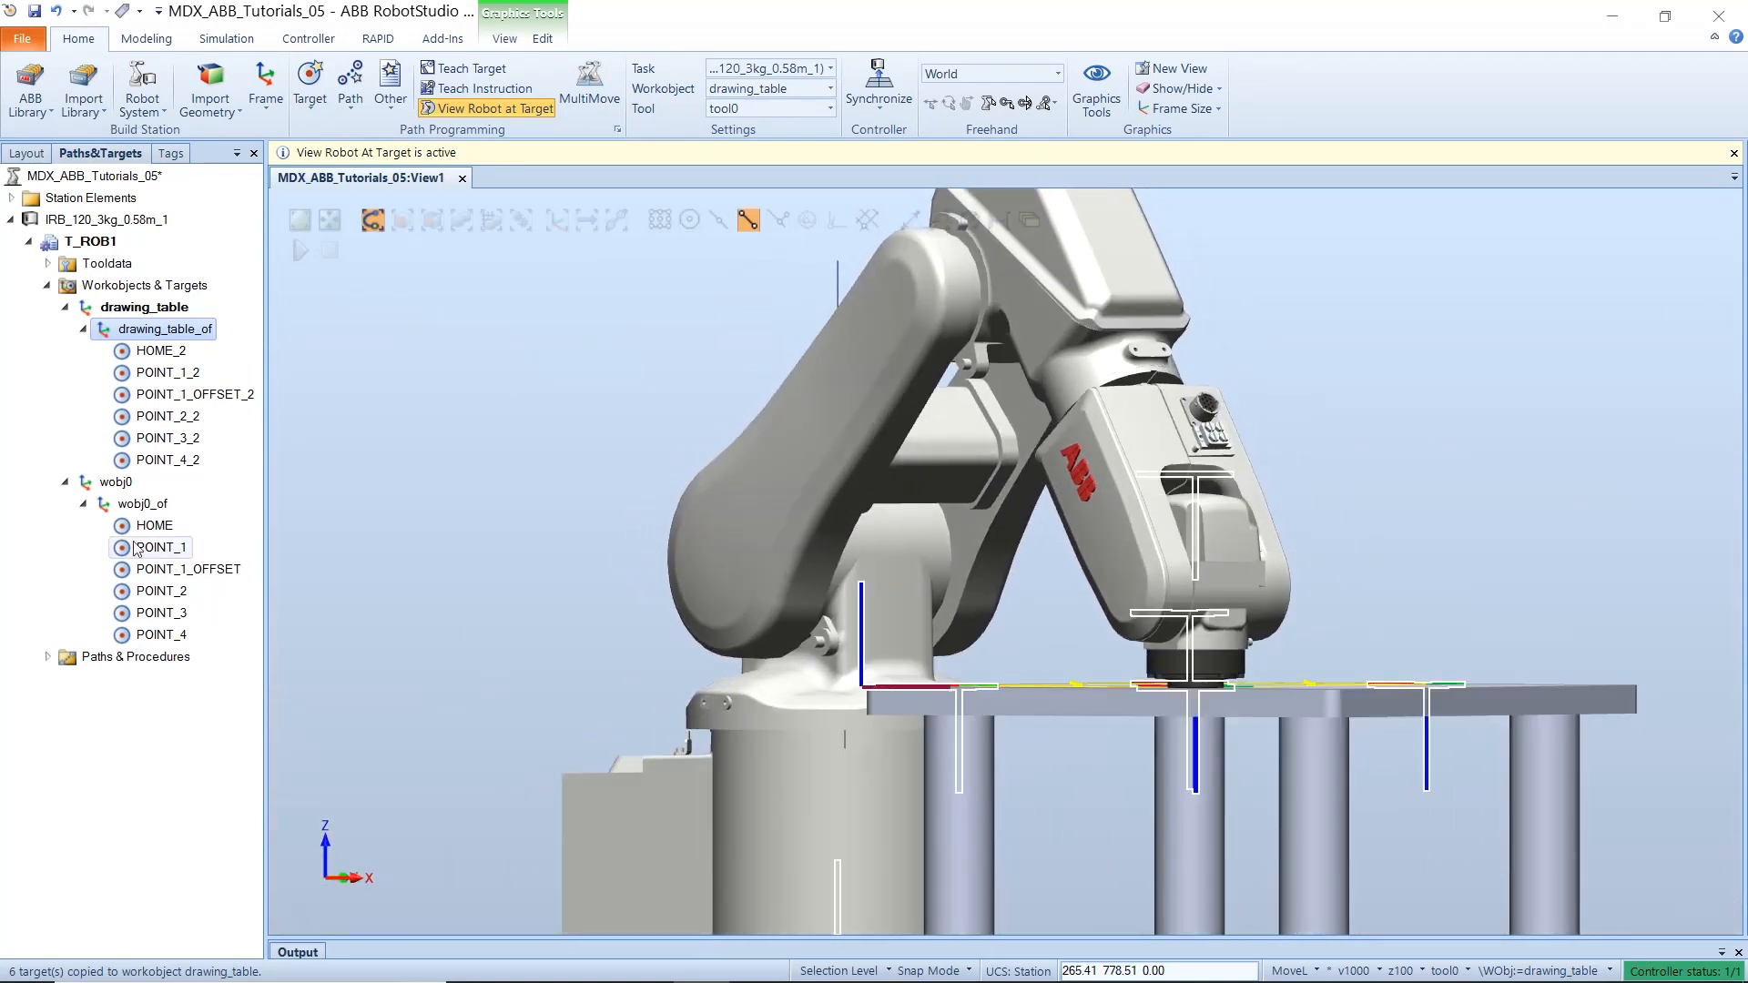
# - Delete the original wobj0 targets and rename POINT_1_OFFSET_2 to TARGET_1_OFFSET
pyautogui.click(159, 547)
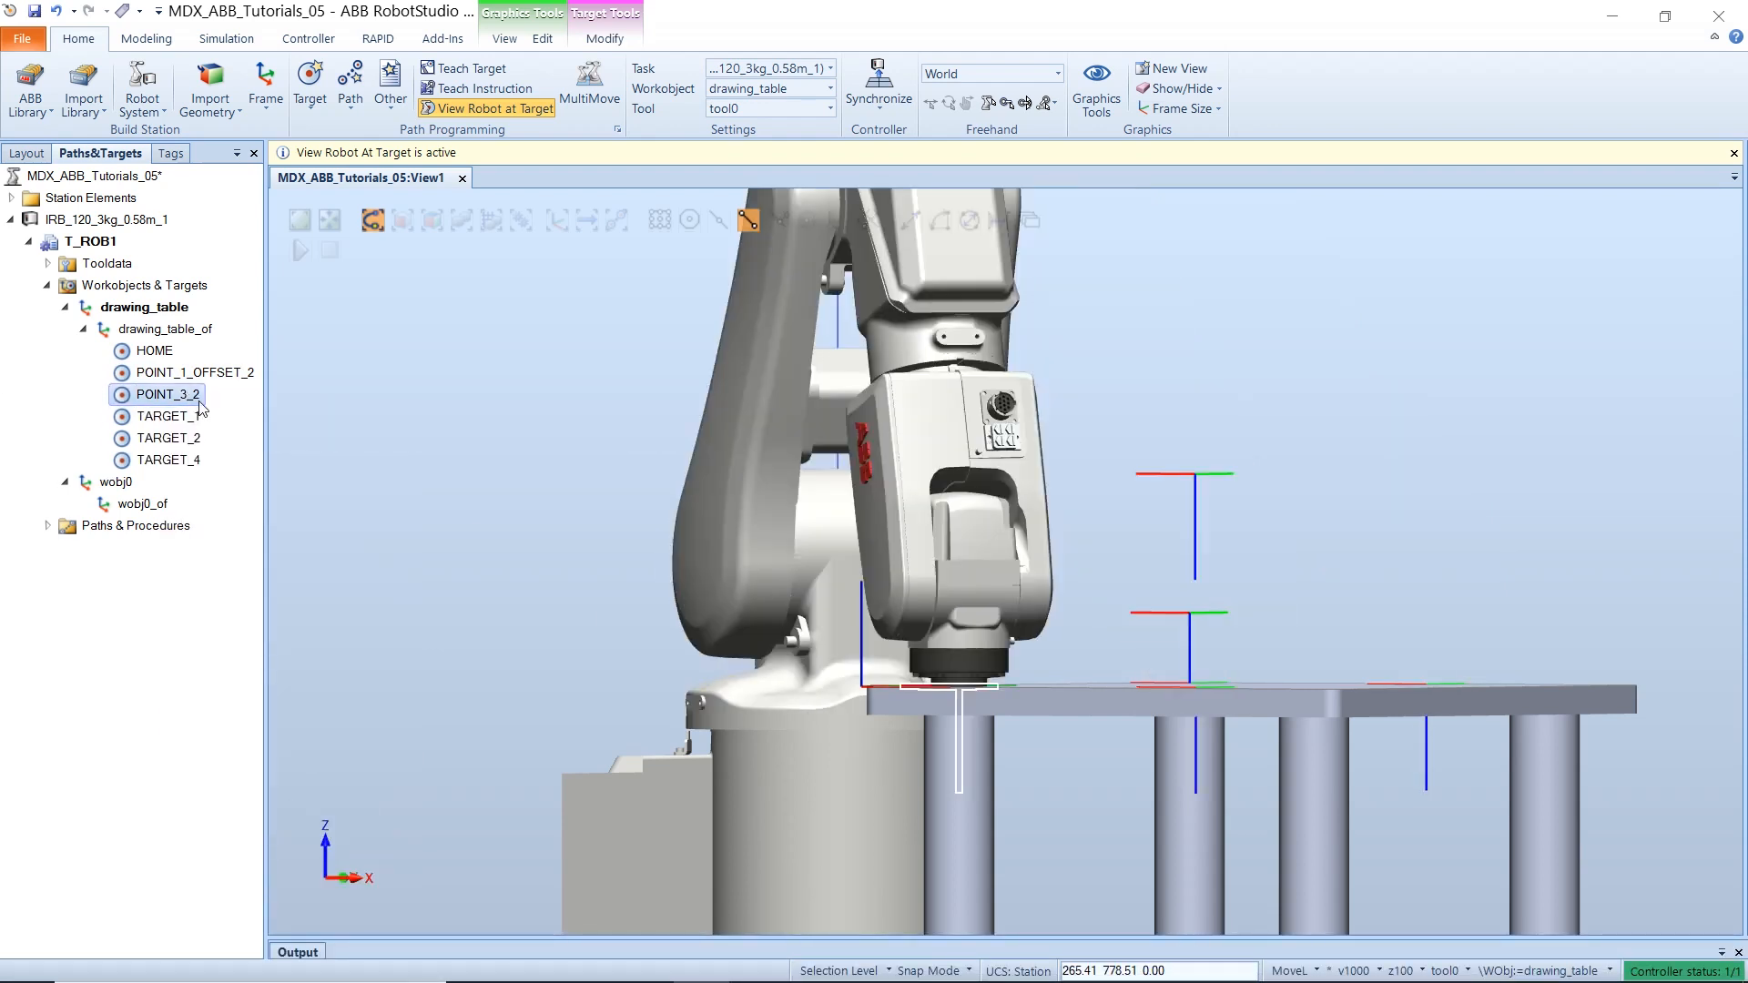
pyautogui.rightClick(182, 372)
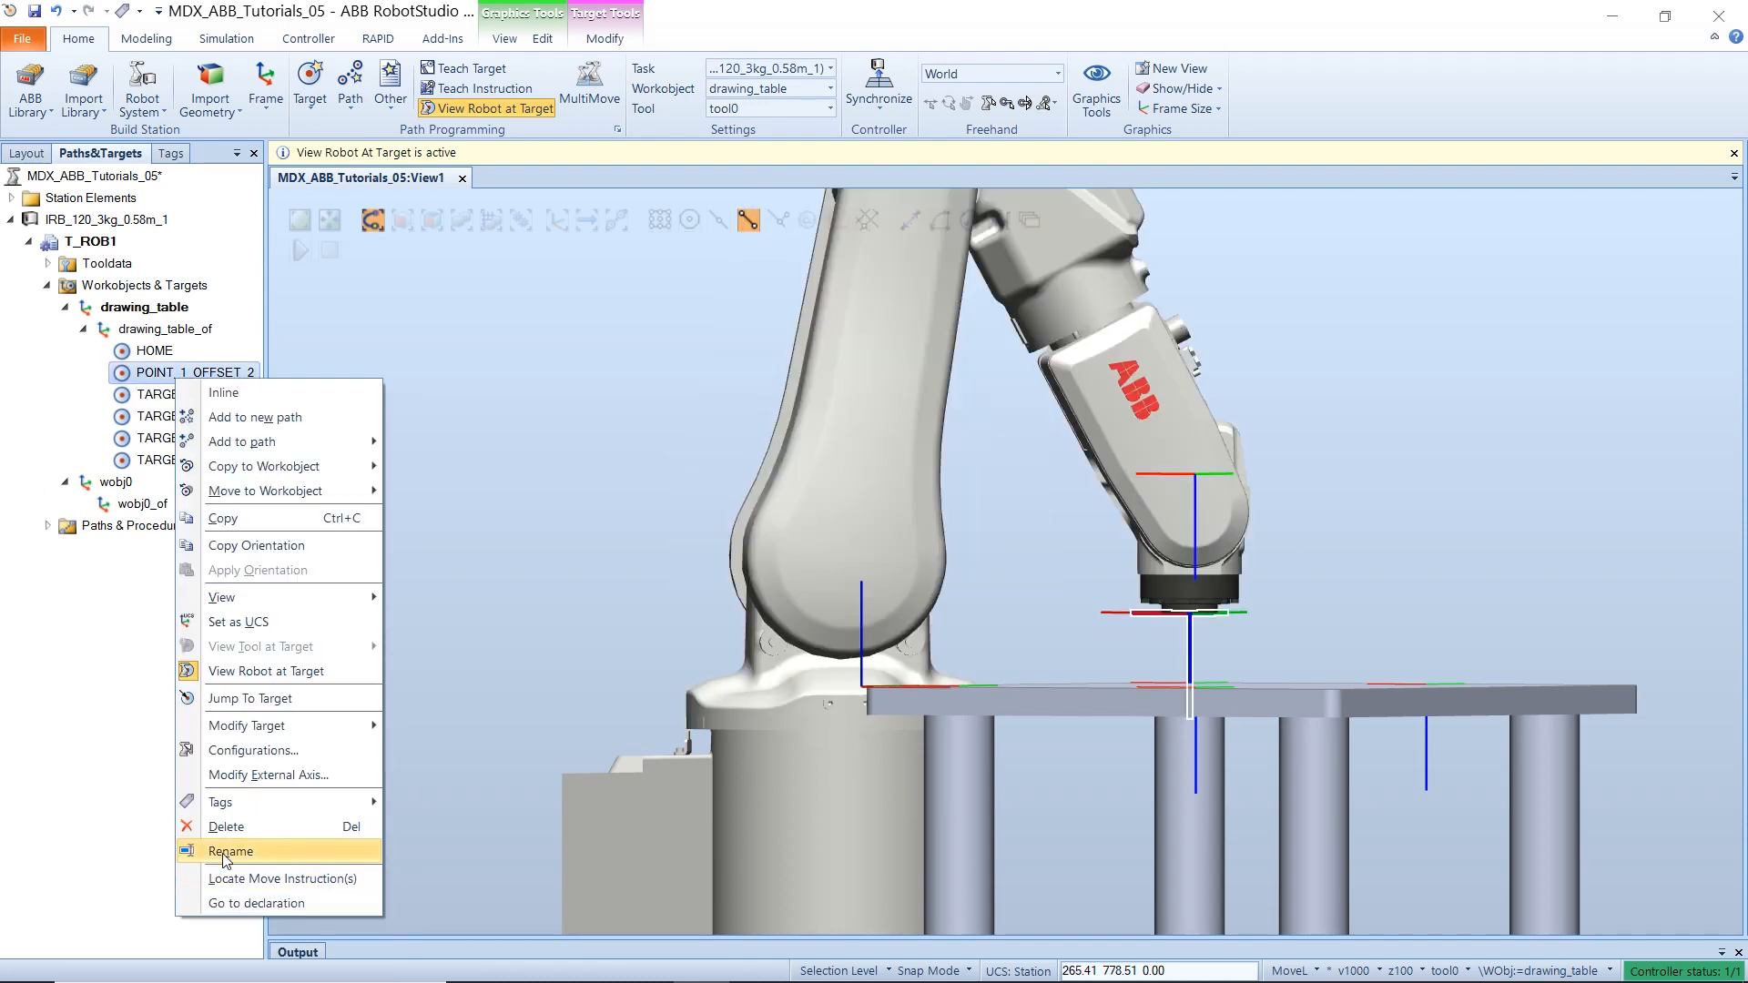
pyautogui.click(231, 851)
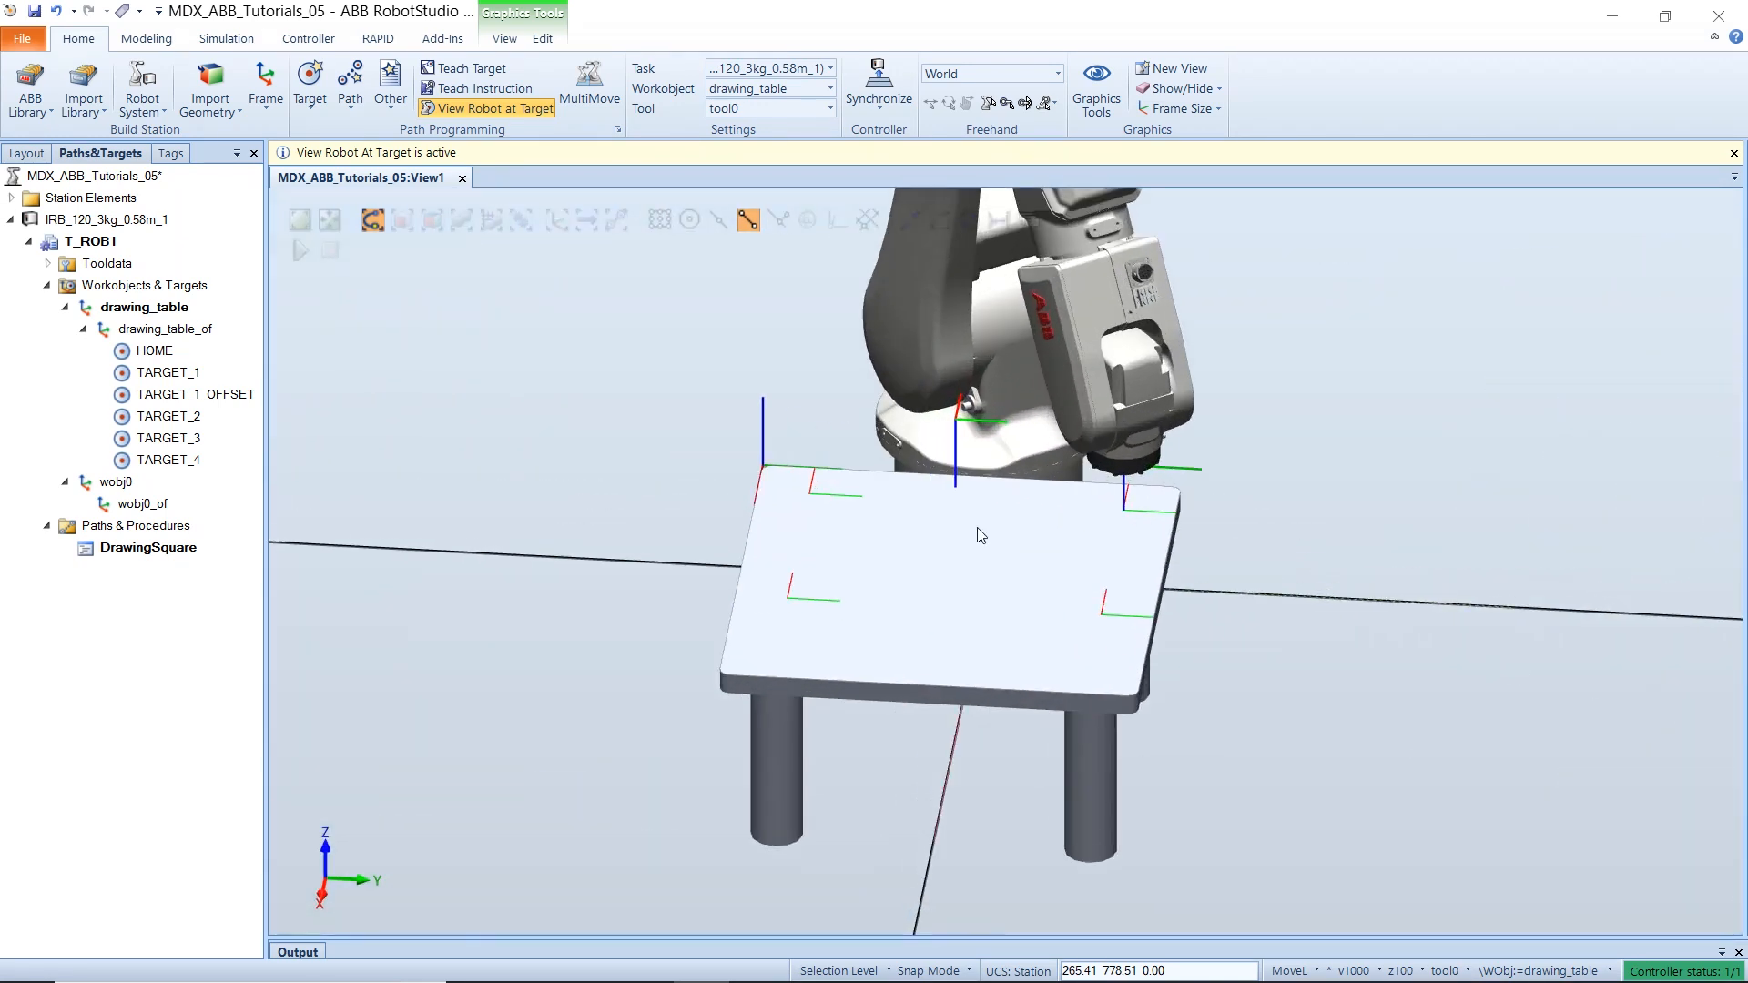
pyautogui.click(195, 394)
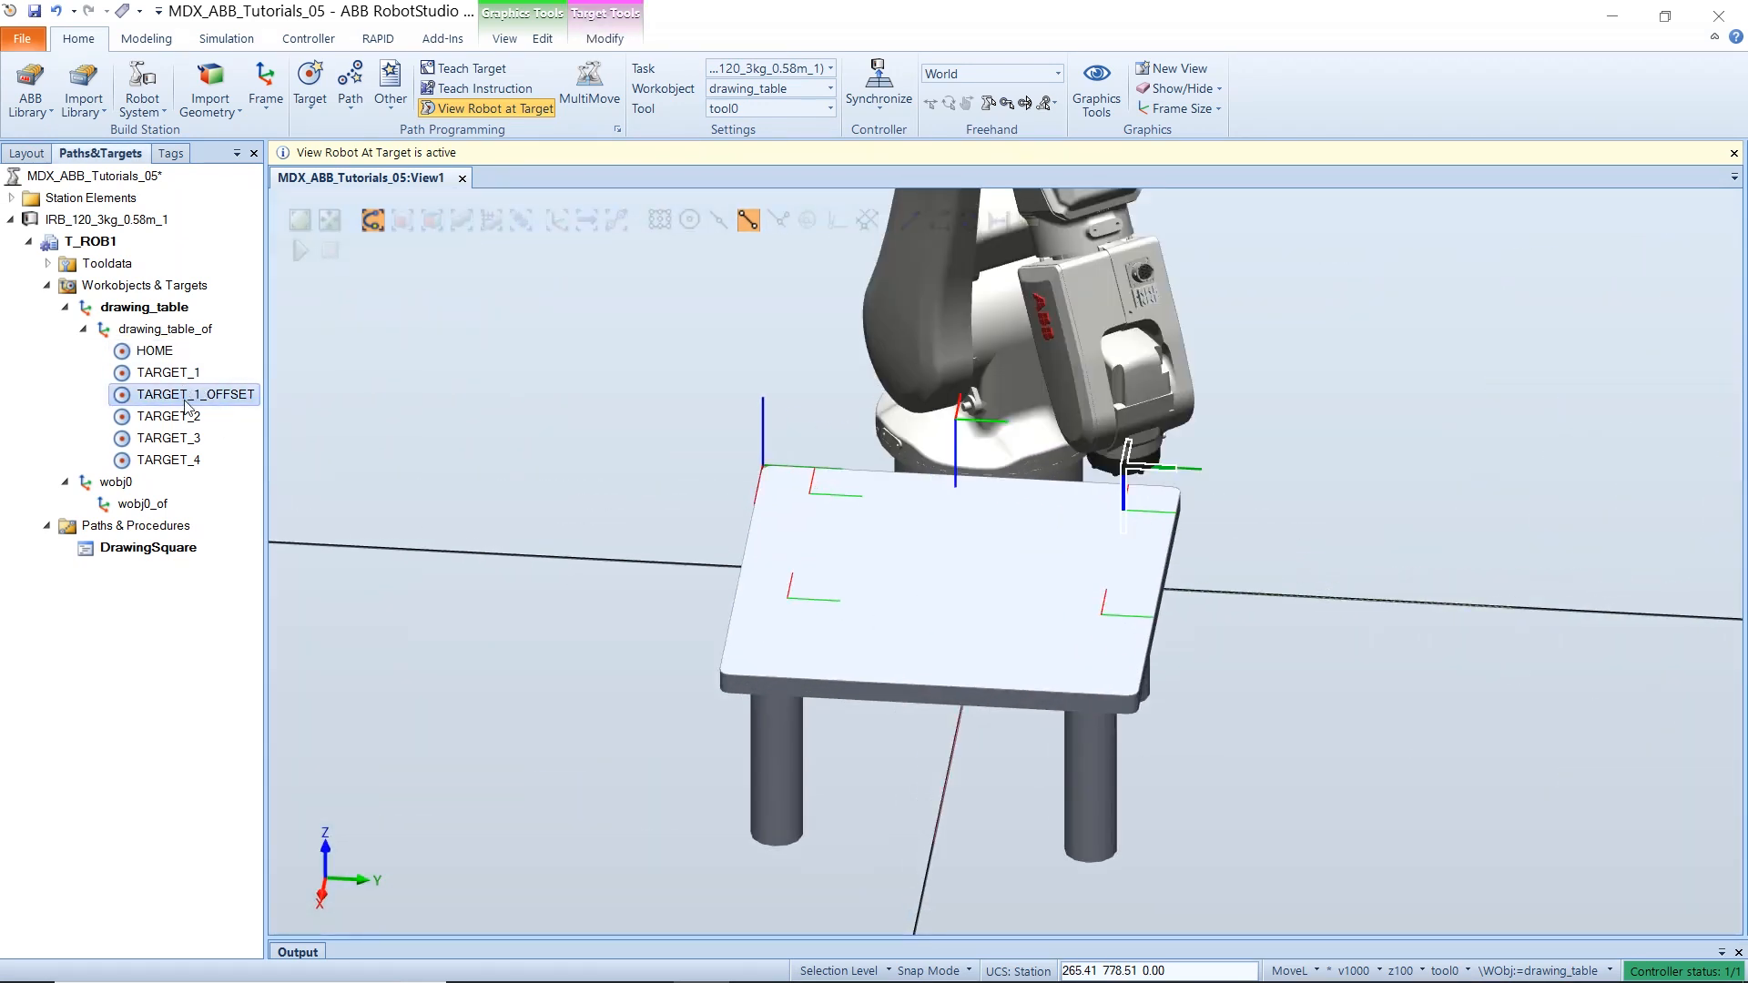
pyautogui.click(168, 416)
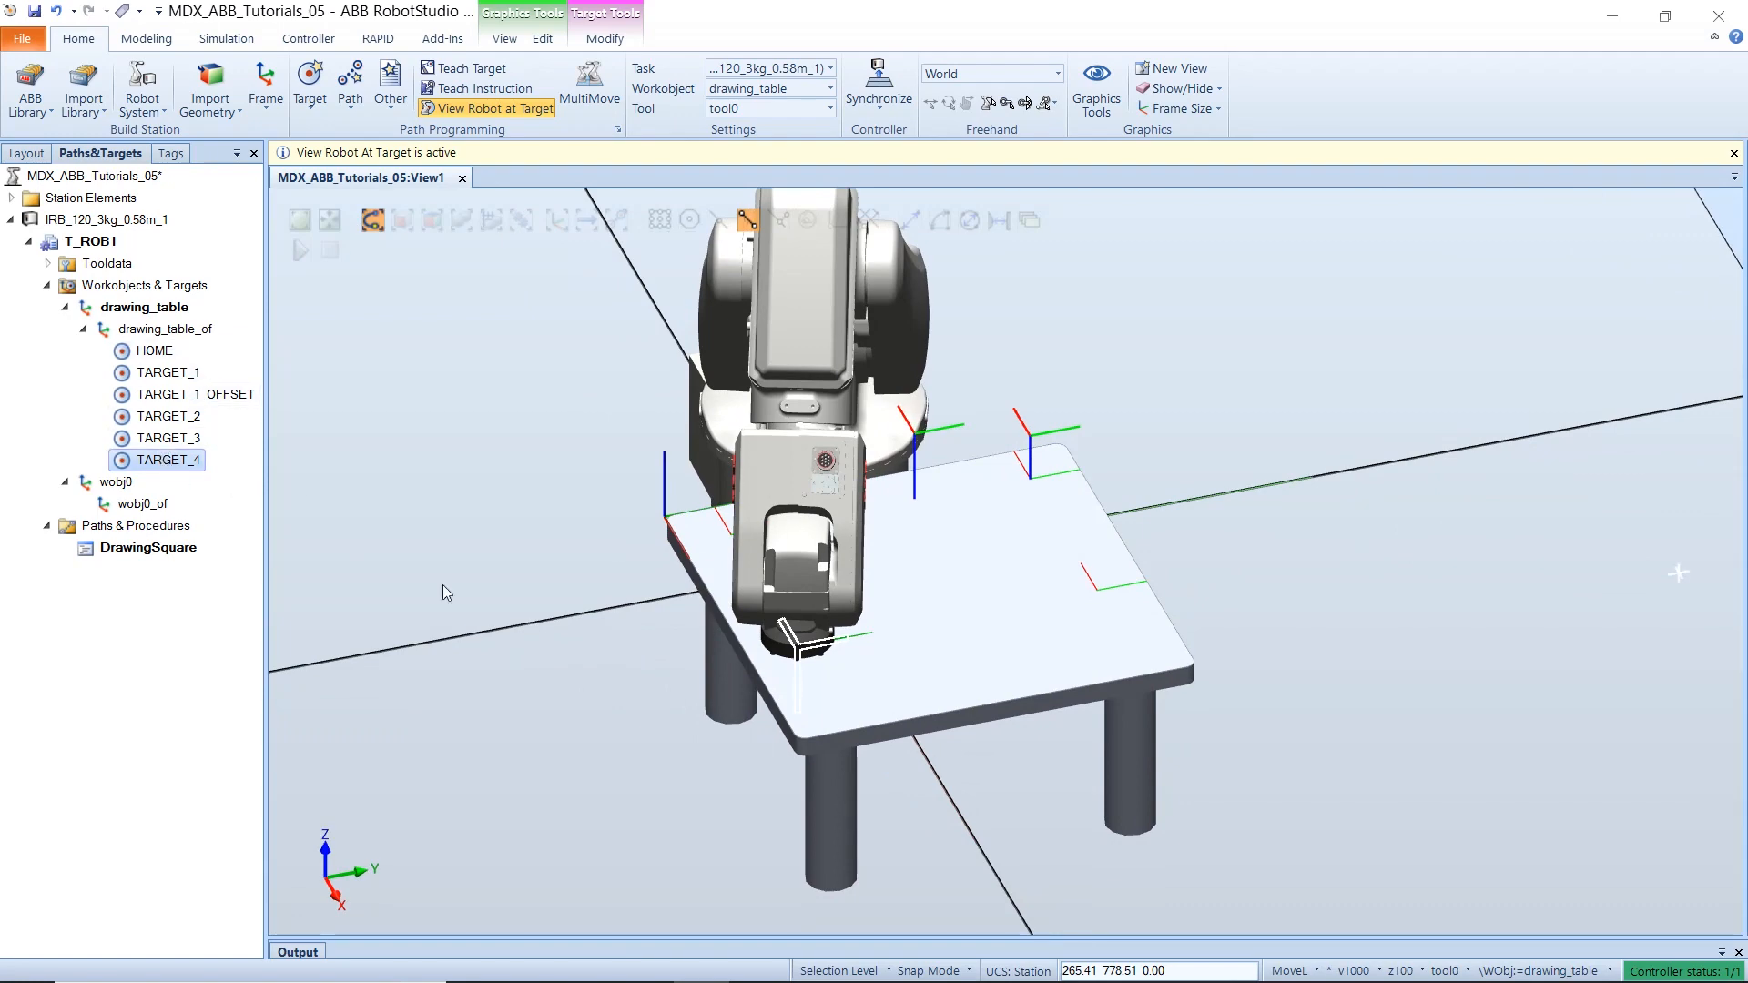
pyautogui.moveTo(873, 727)
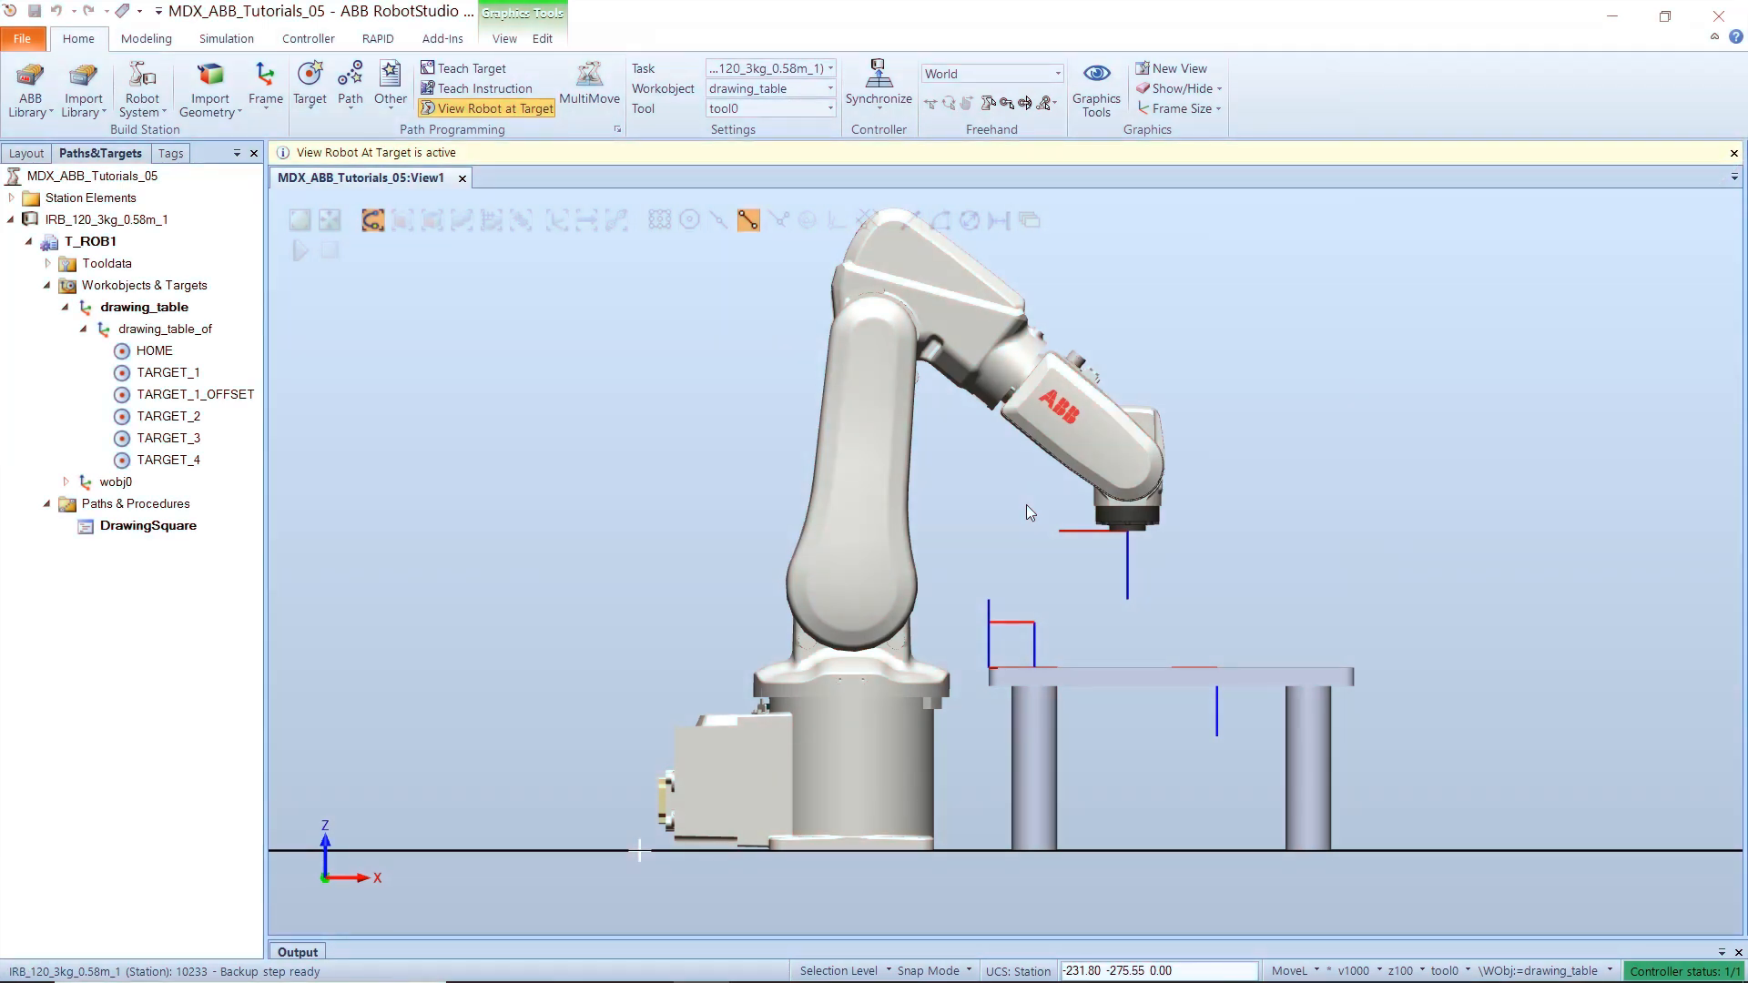
pyautogui.moveTo(997, 522)
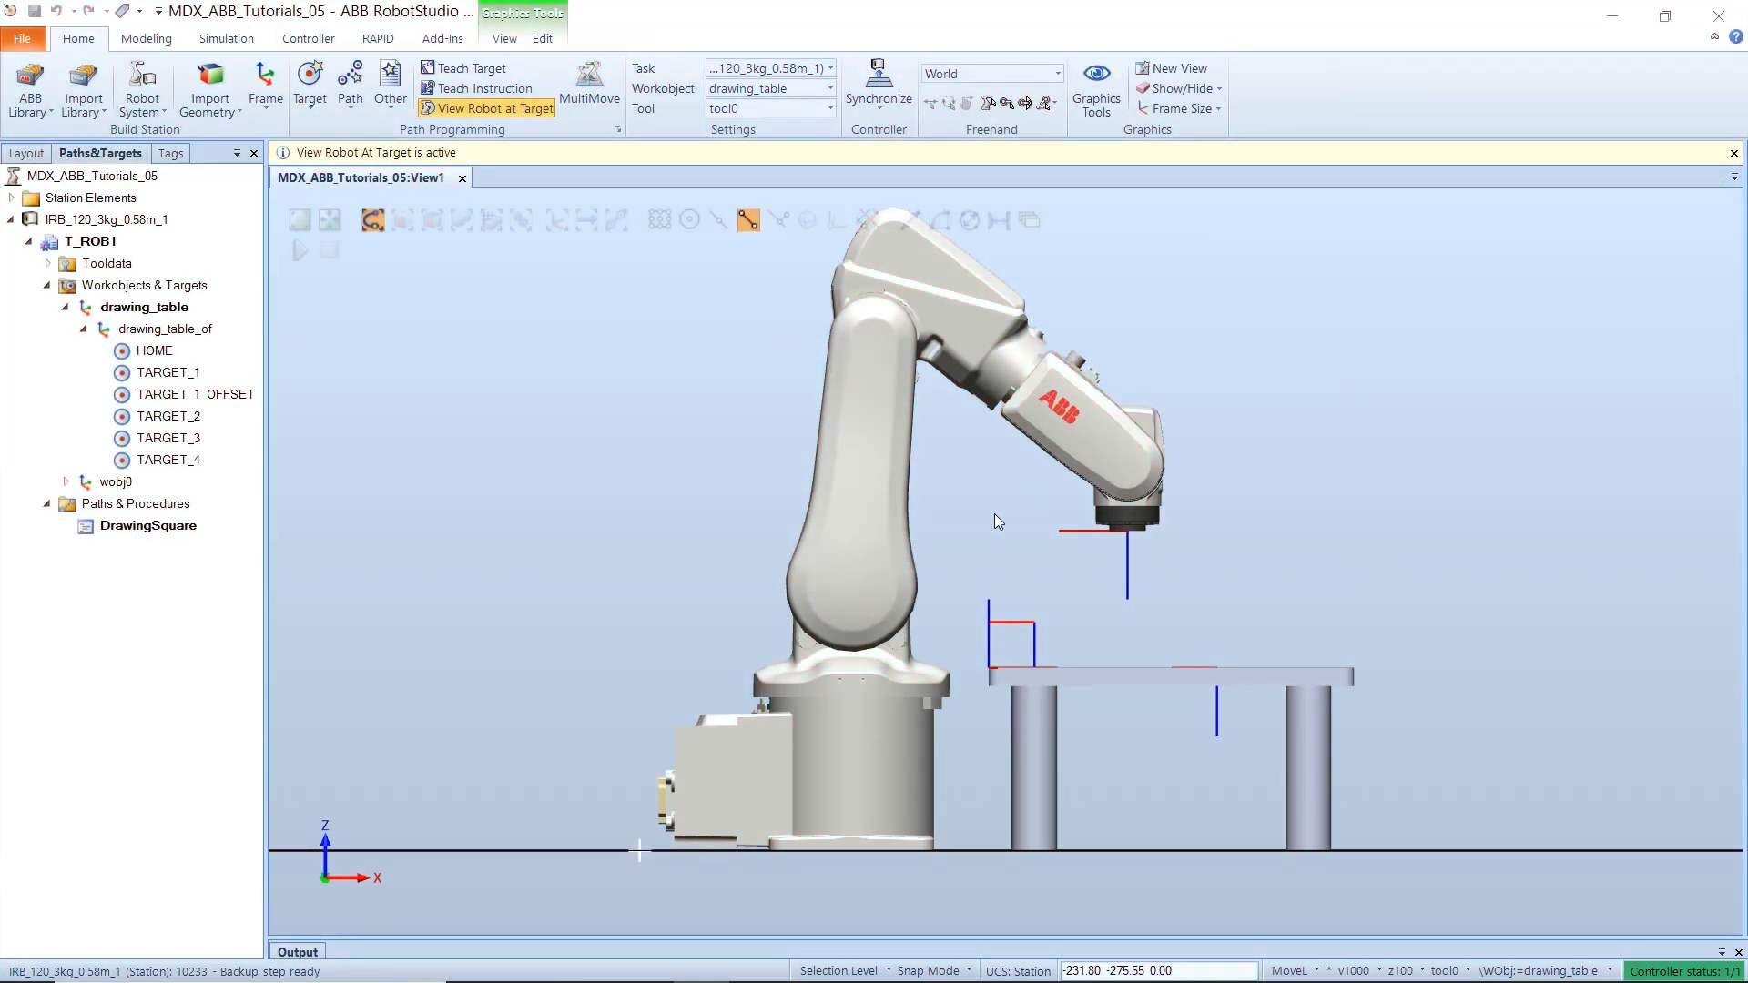
# - Offset the drawing_table workobject 100 mm along Y
pyautogui.moveTo(998, 522); pyautogui.dragTo(881, 613)
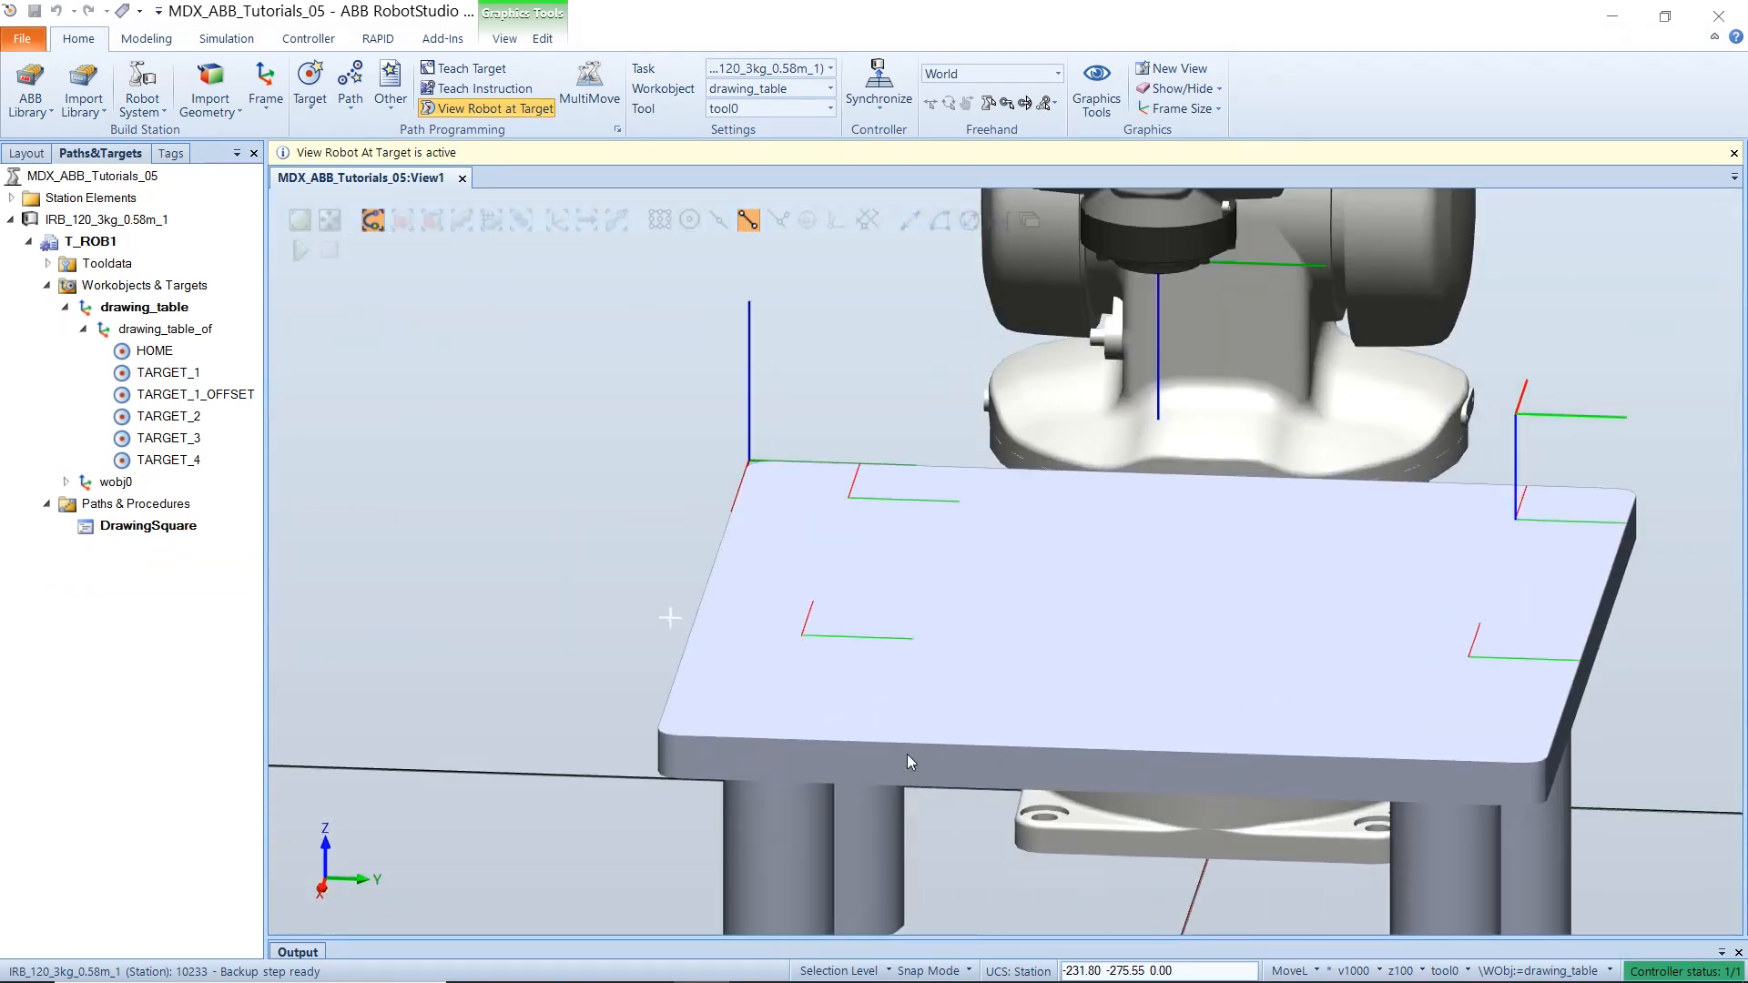
pyautogui.moveTo(1497, 611)
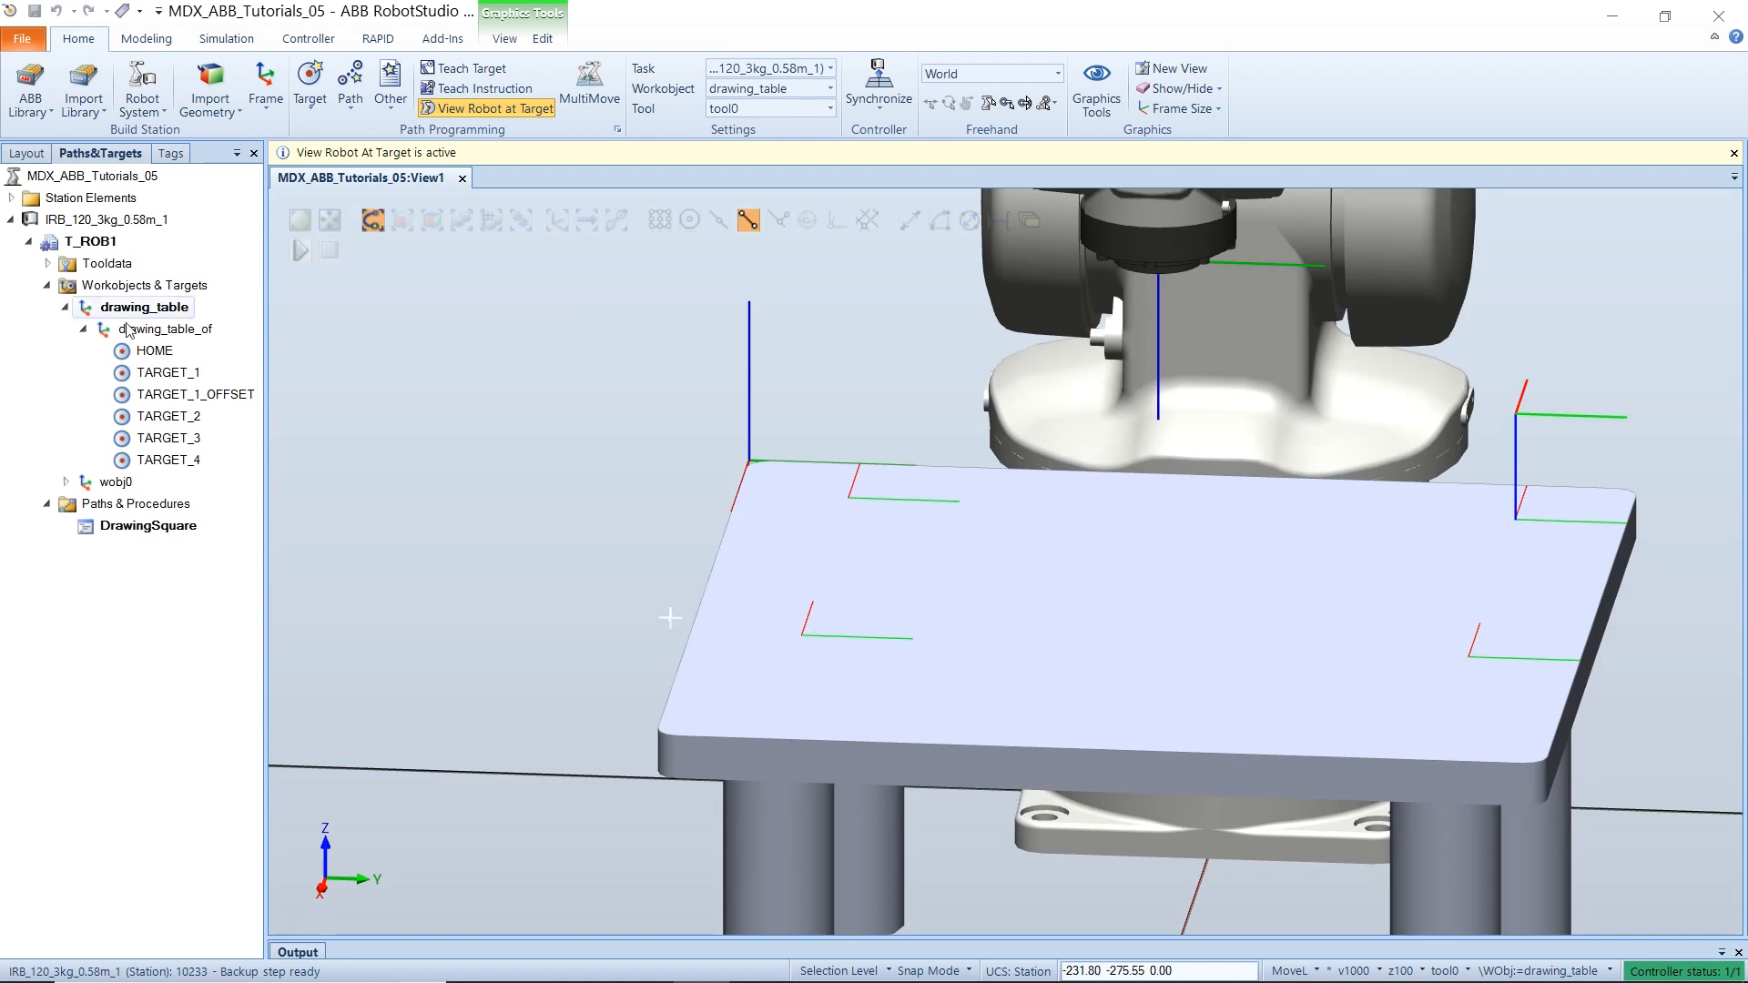
pyautogui.click(141, 307)
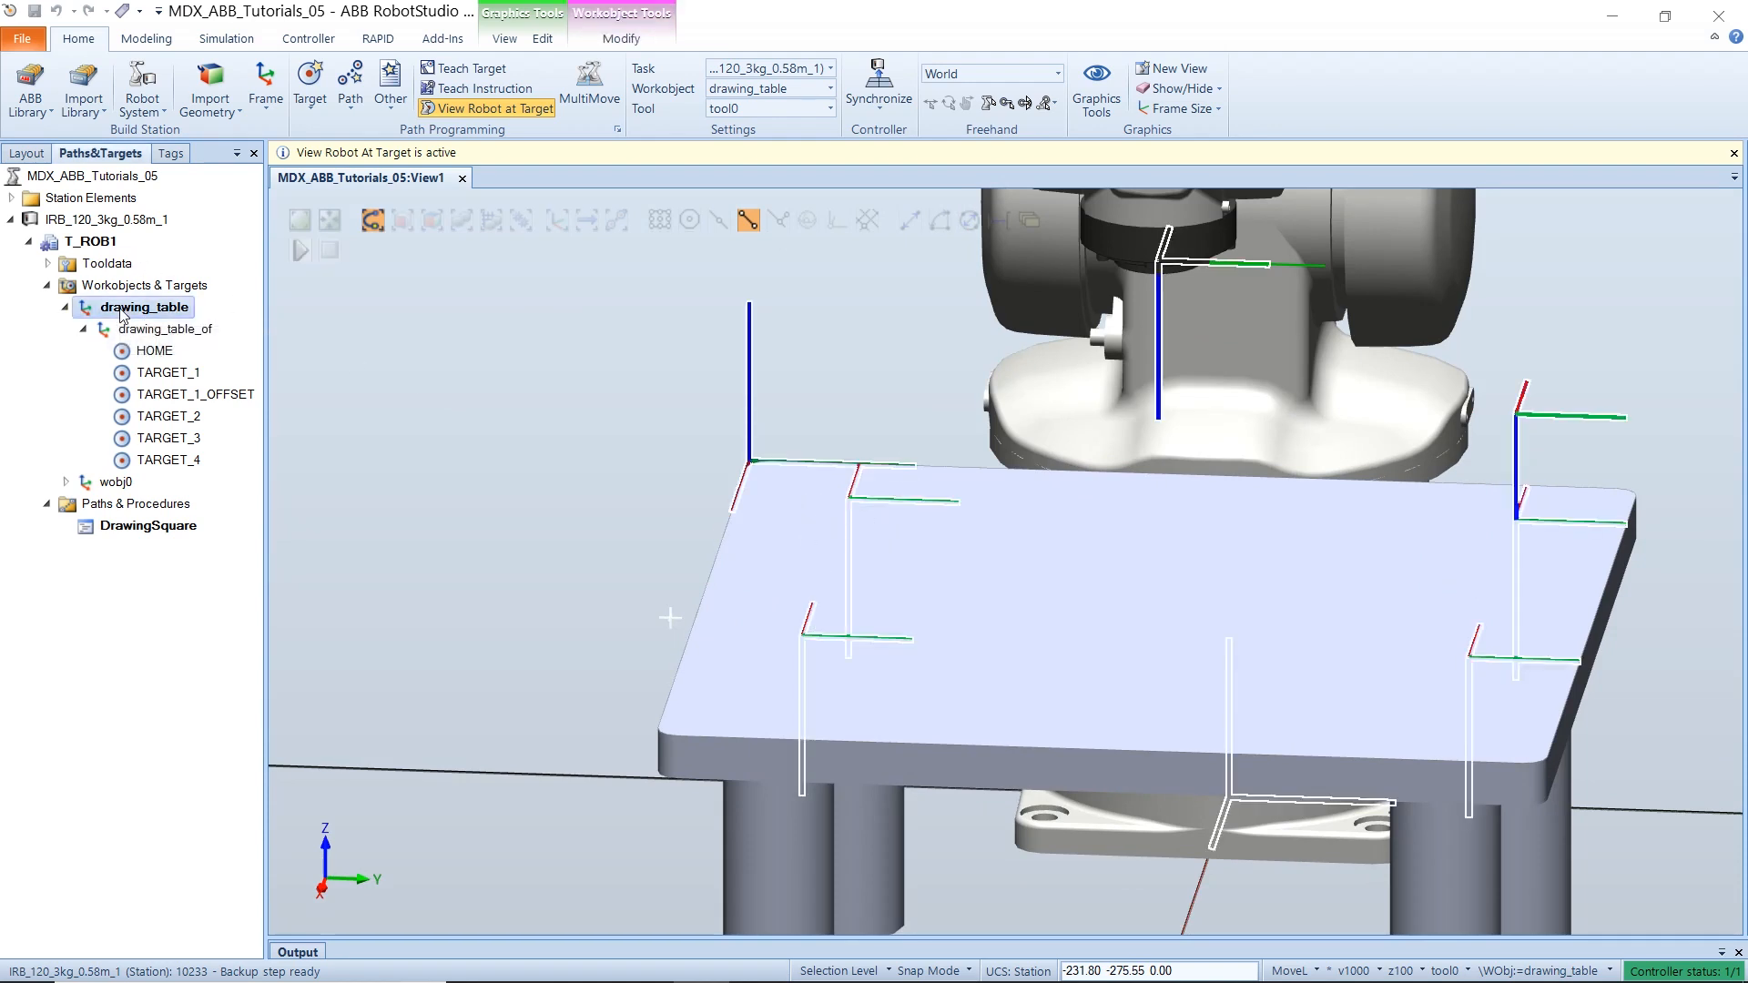
pyautogui.rightClick(127, 307)
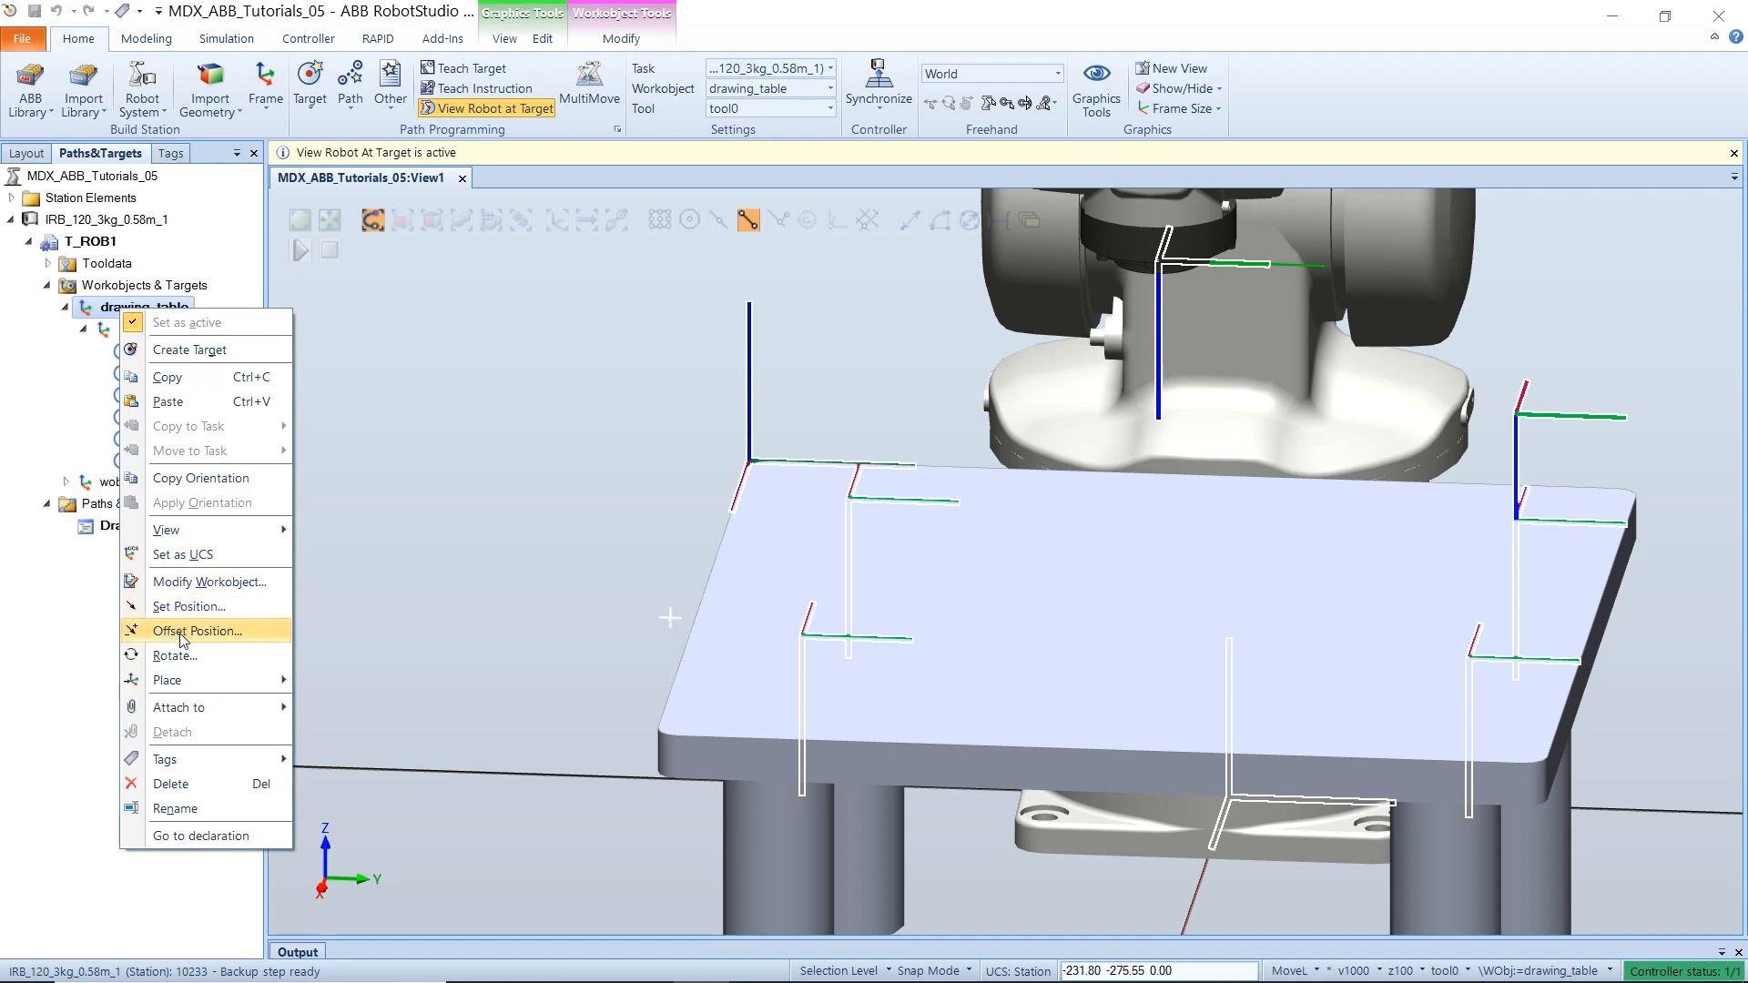
pyautogui.click(196, 631)
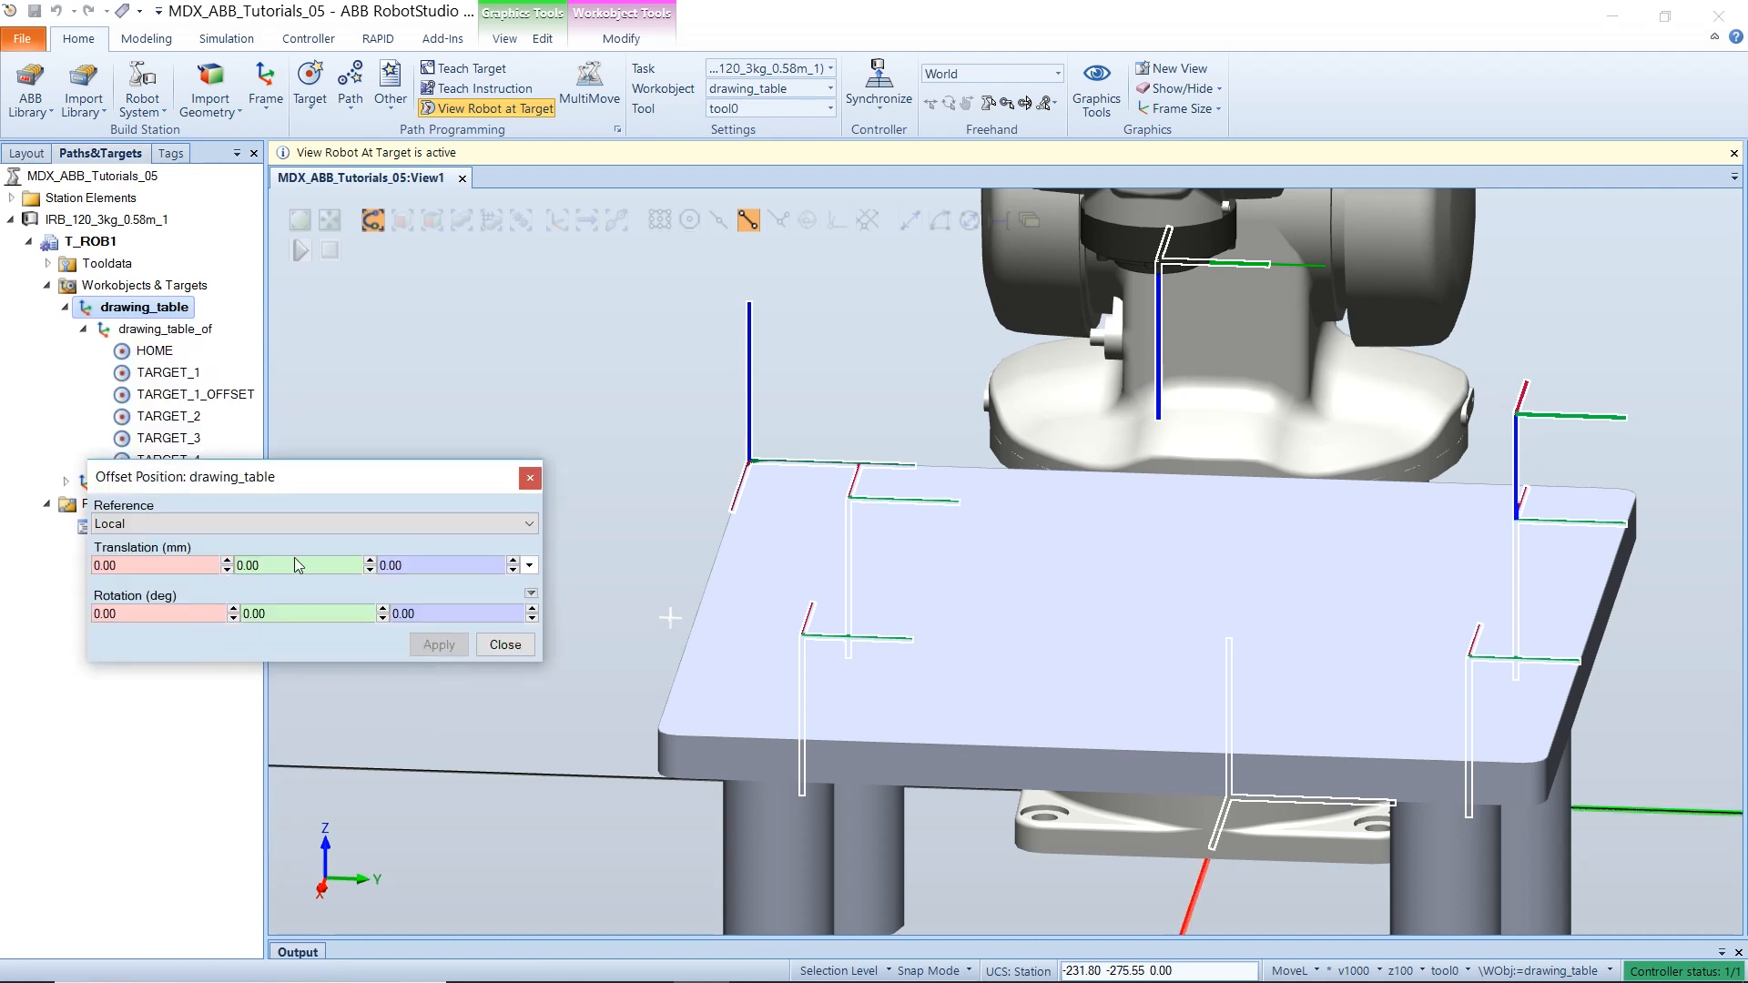
pyautogui.write('100')
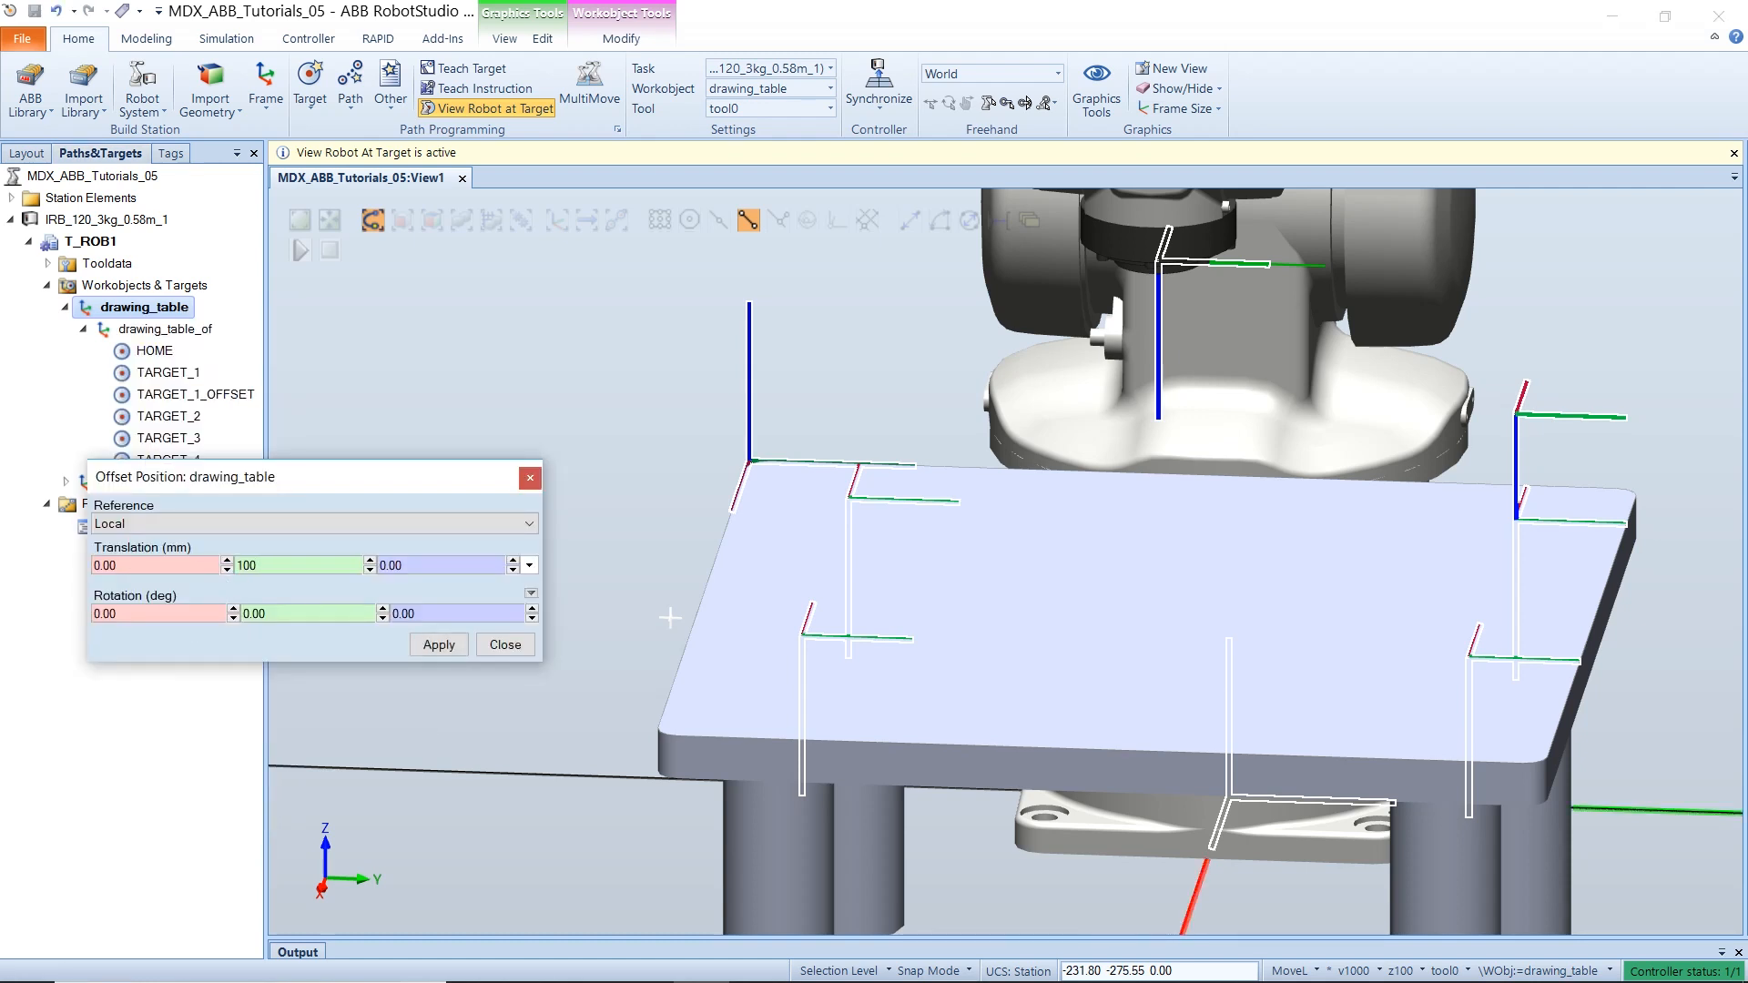
pyautogui.click(438, 645)
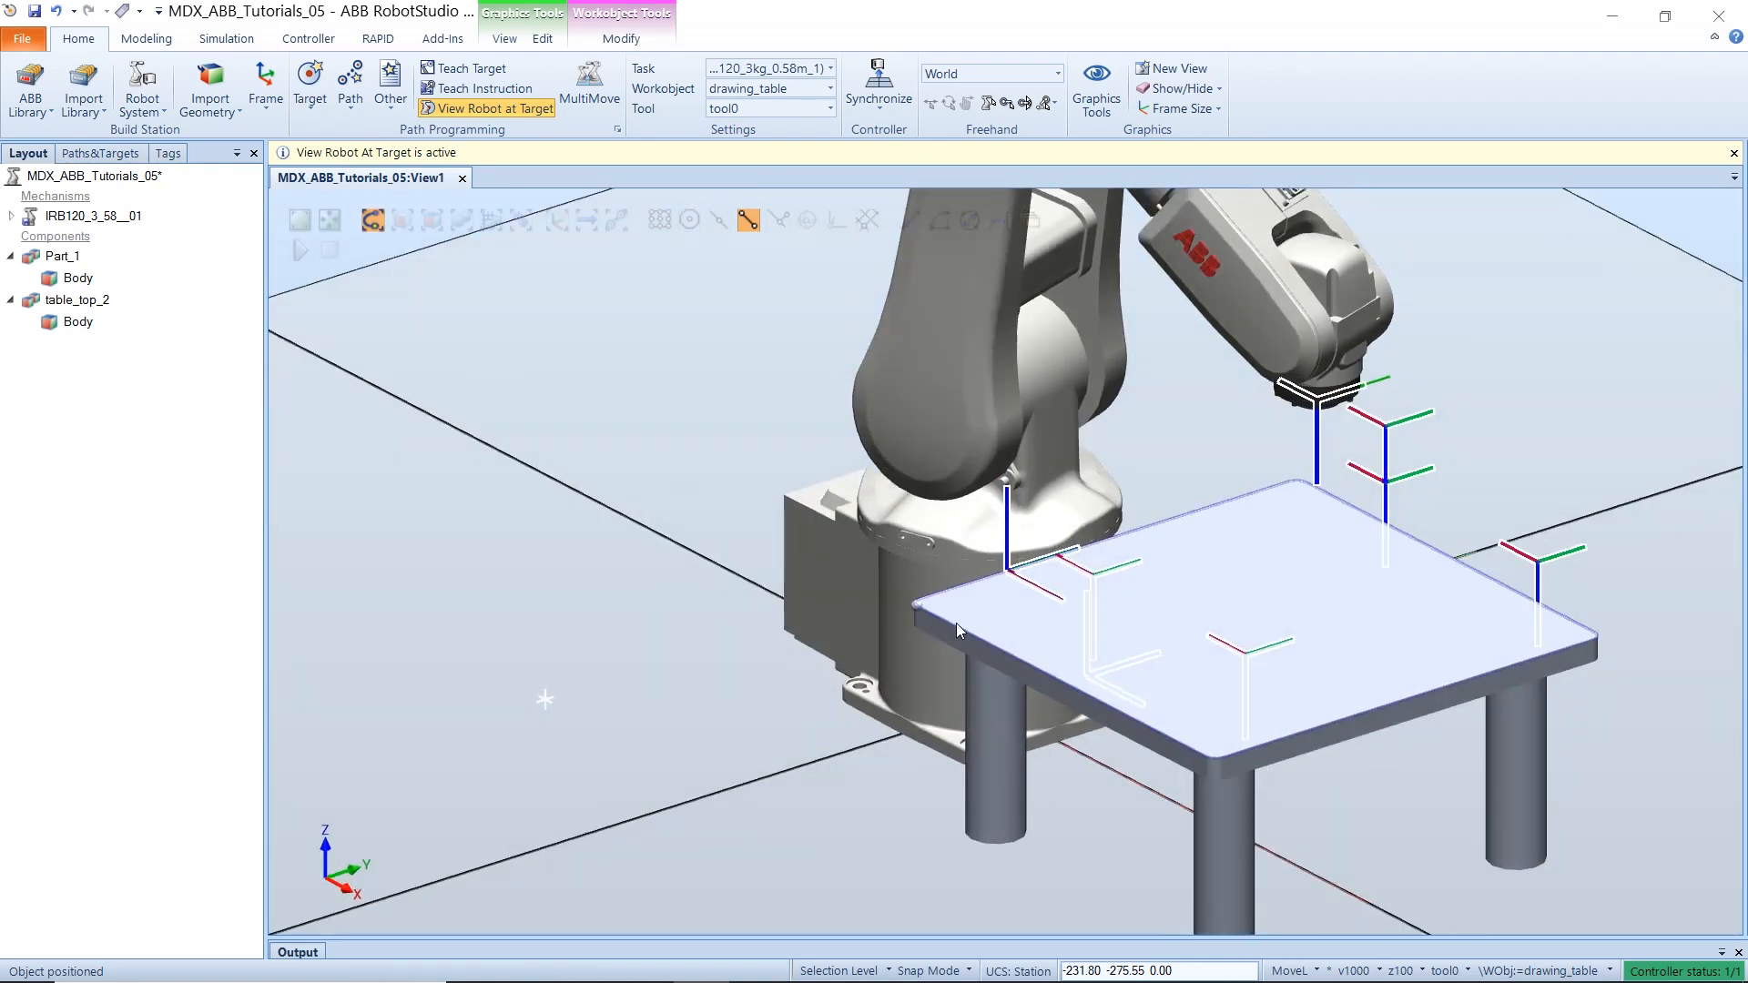
pyautogui.moveTo(946, 627)
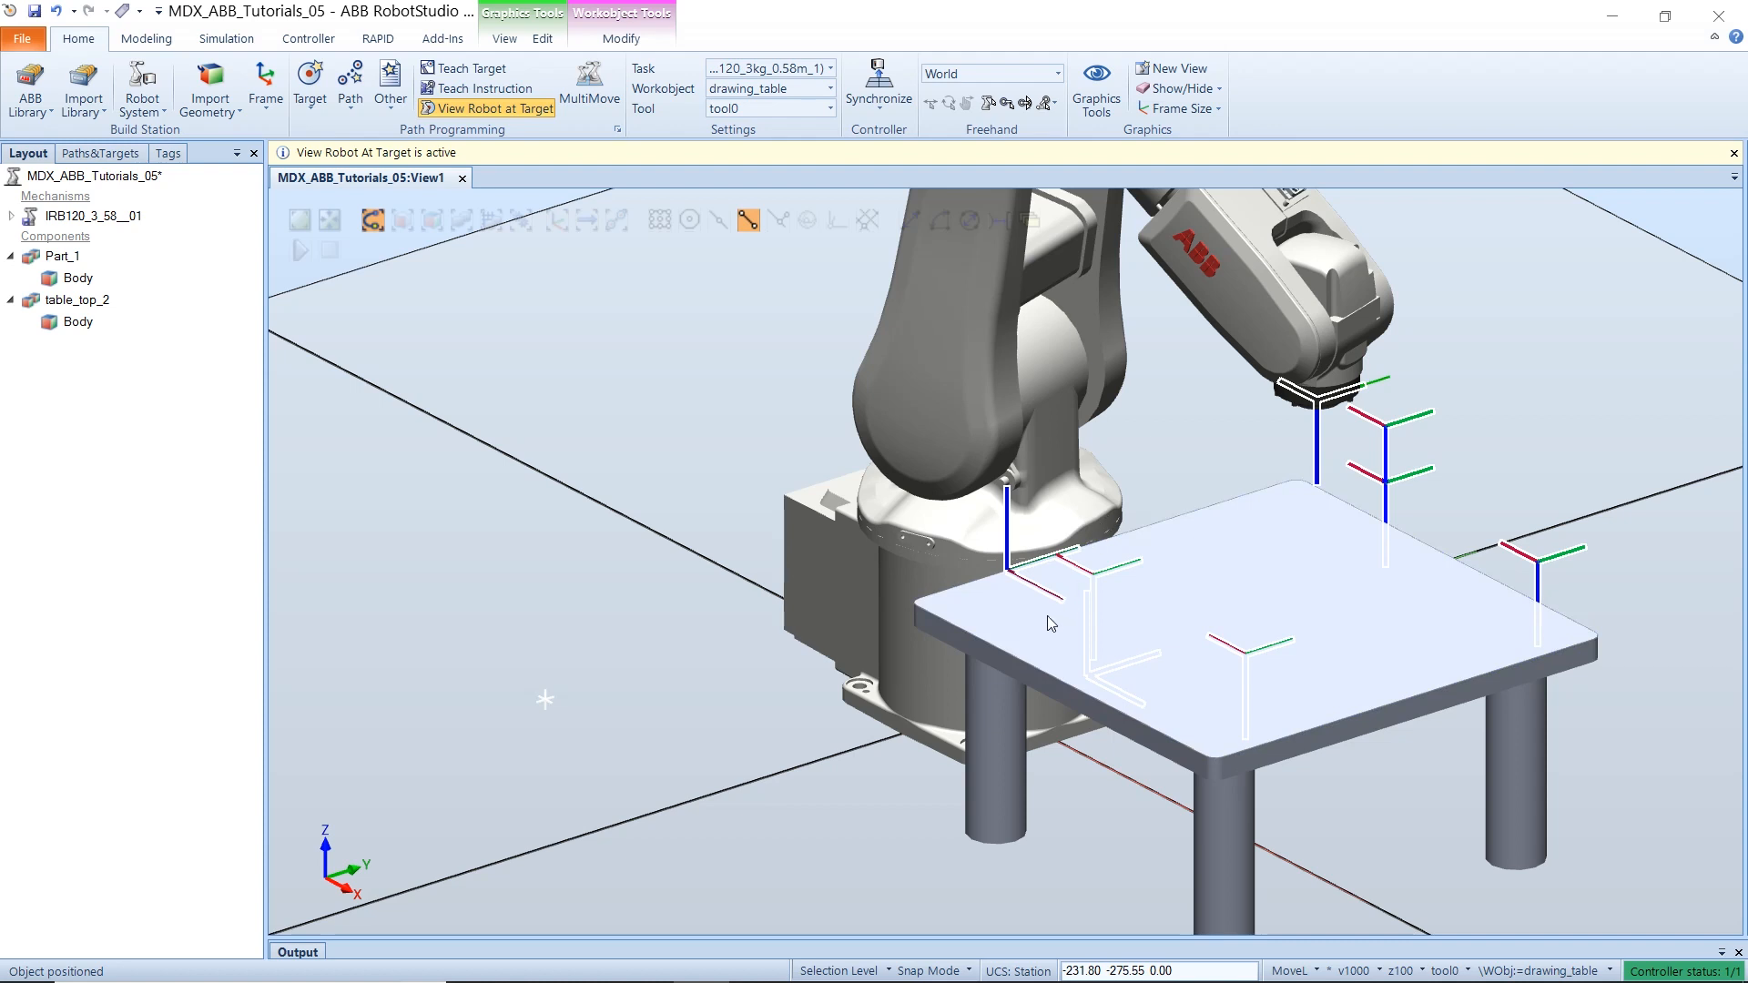
pyautogui.moveTo(1075, 716)
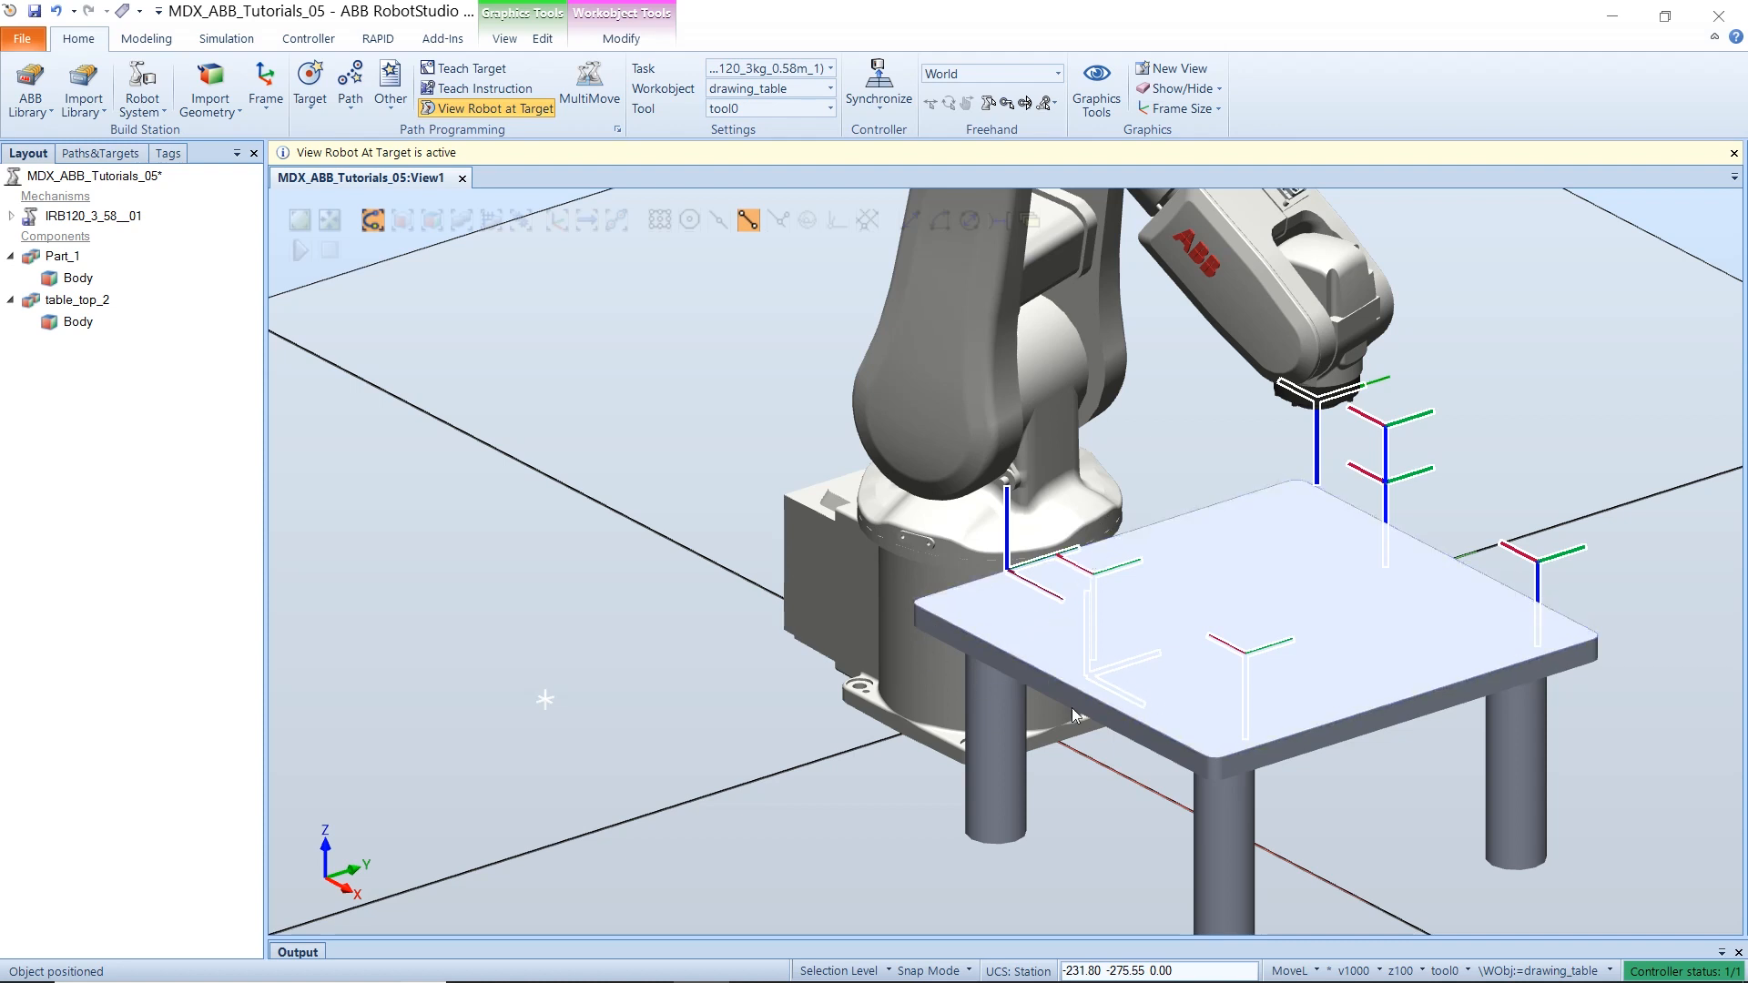
pyautogui.moveTo(993, 613)
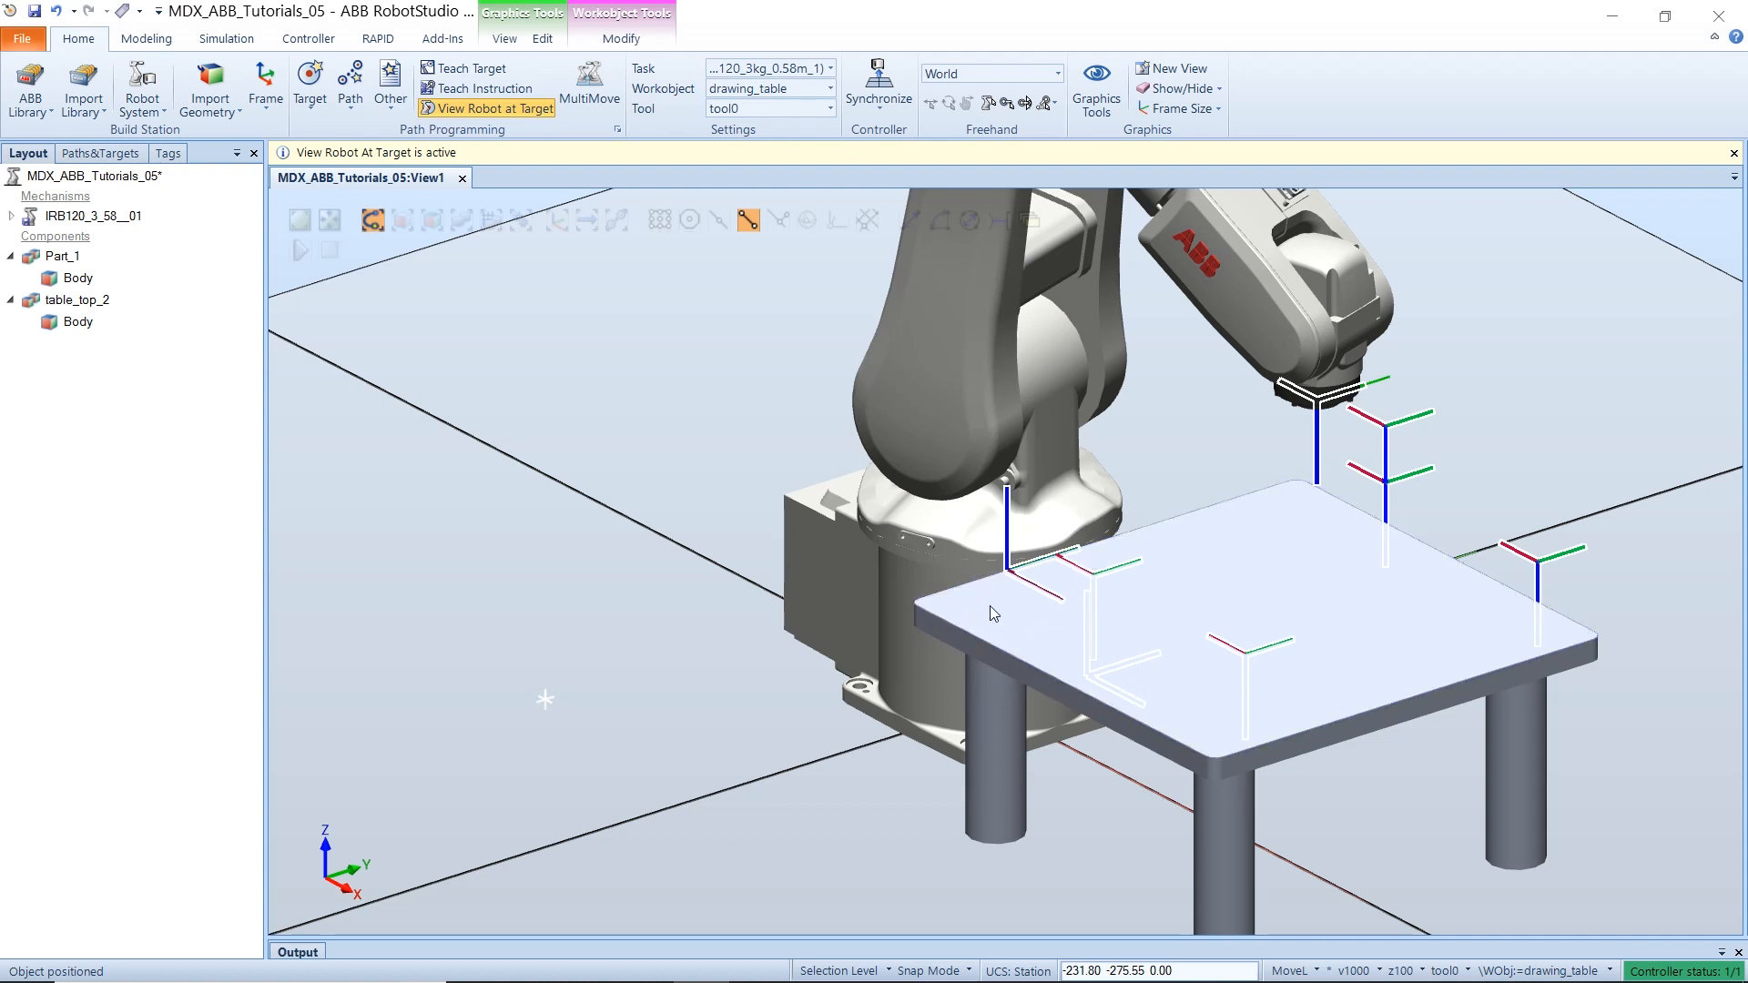
pyautogui.moveTo(764, 601)
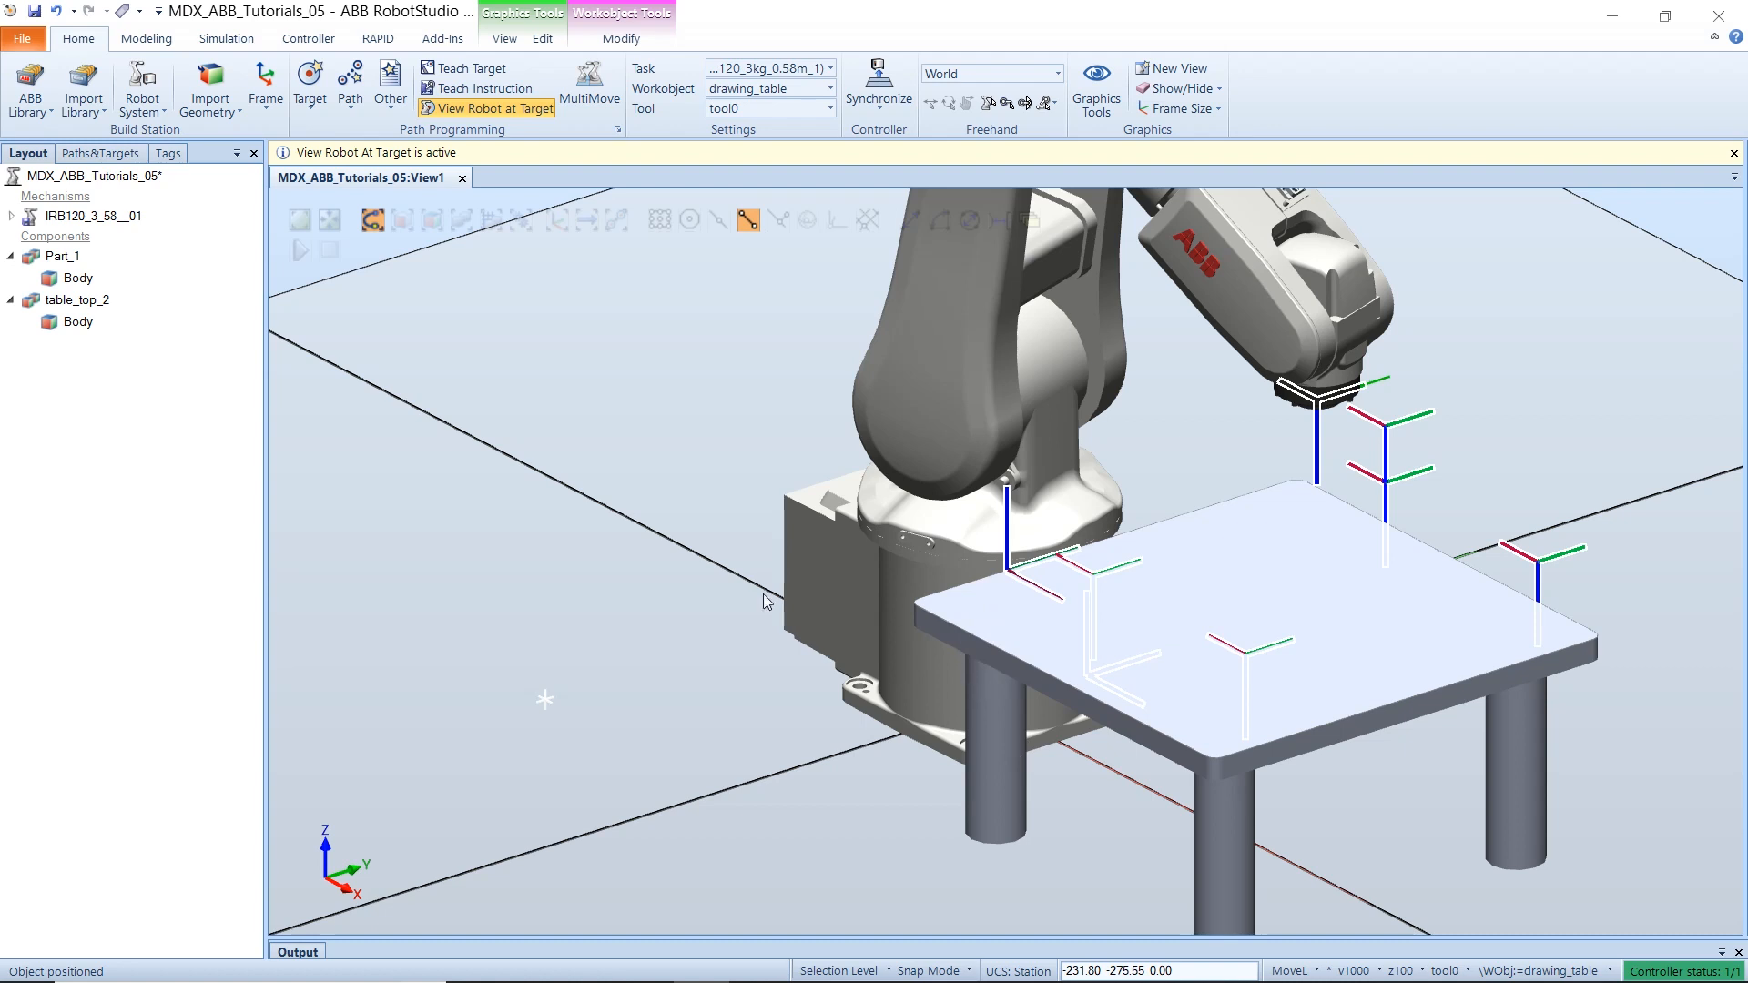
# - Offset the table_top_2 part 100 mm along World Y
pyautogui.click(81, 154)
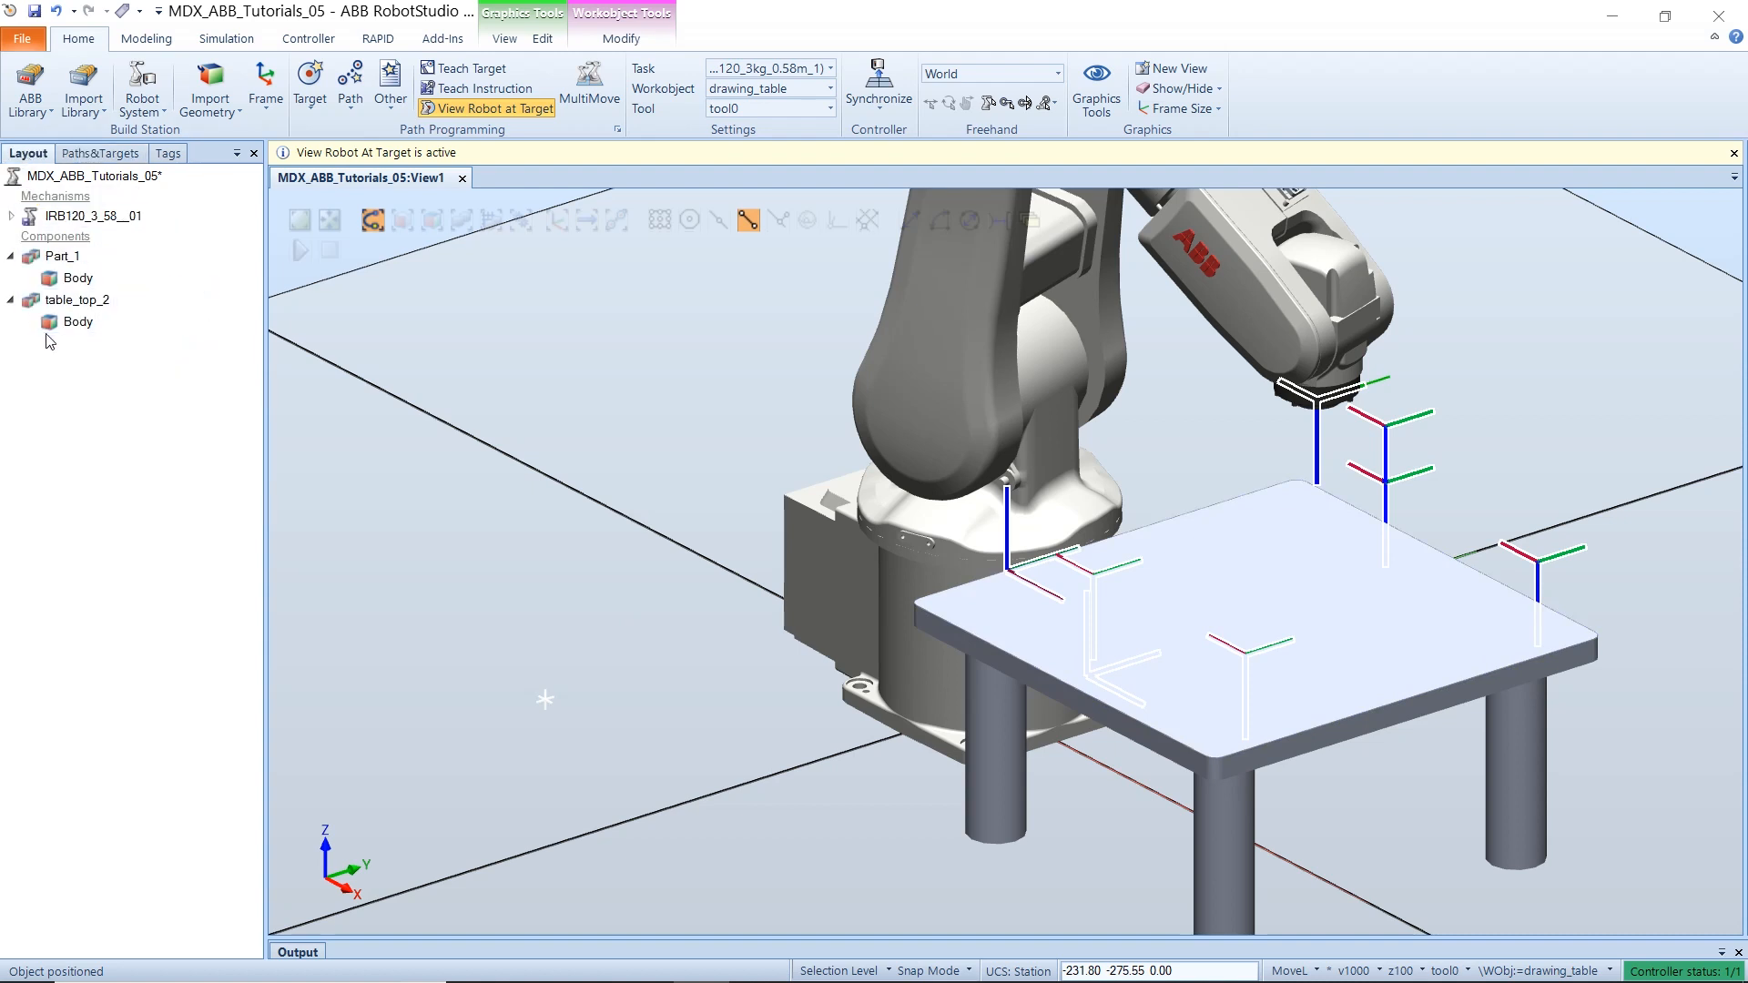
pyautogui.click(60, 300)
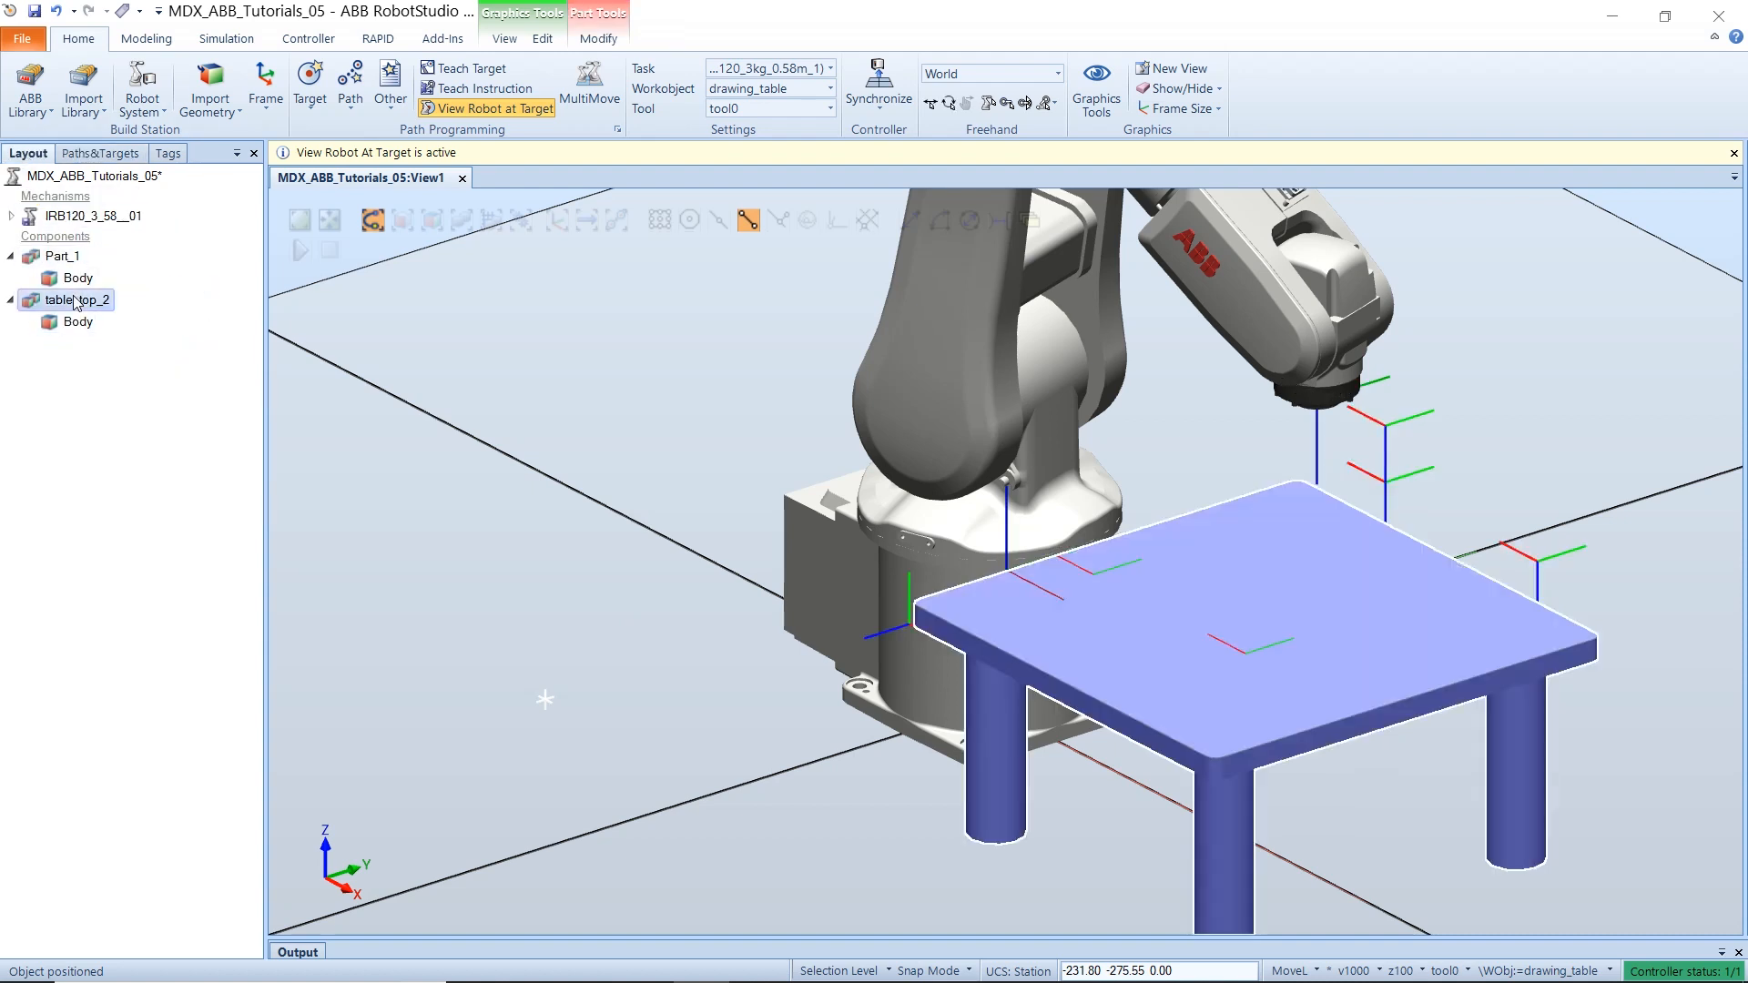
pyautogui.rightClick(59, 299)
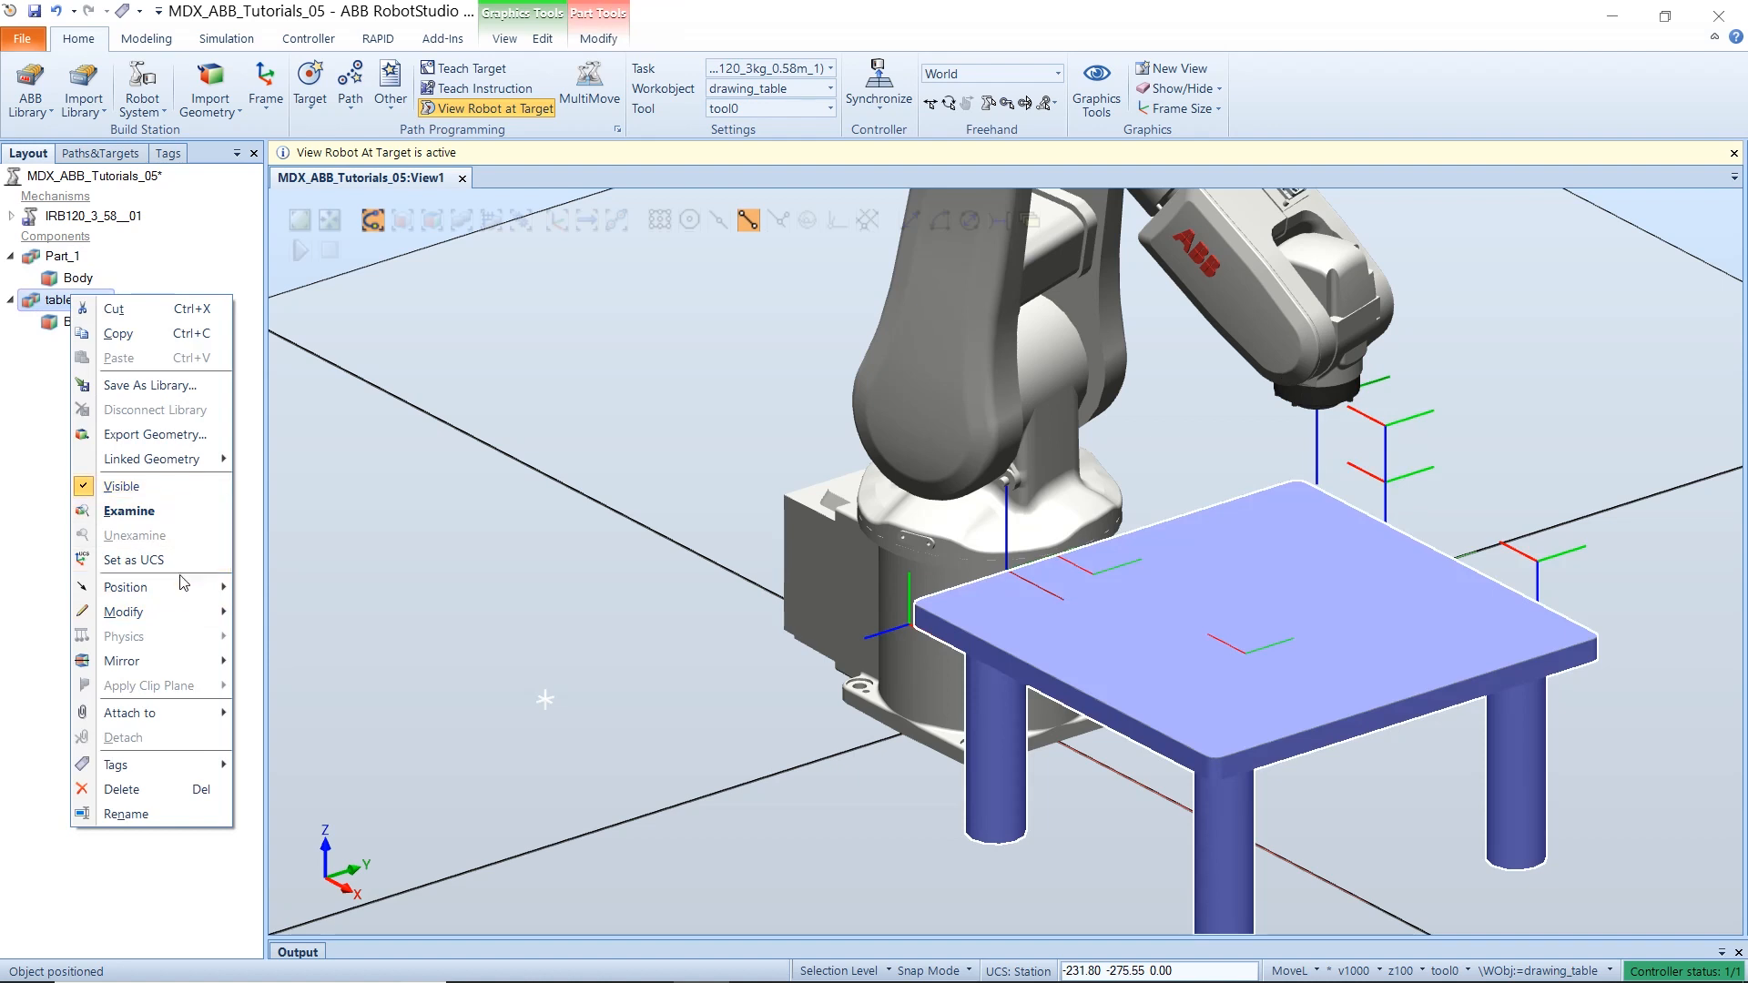
pyautogui.click(126, 586)
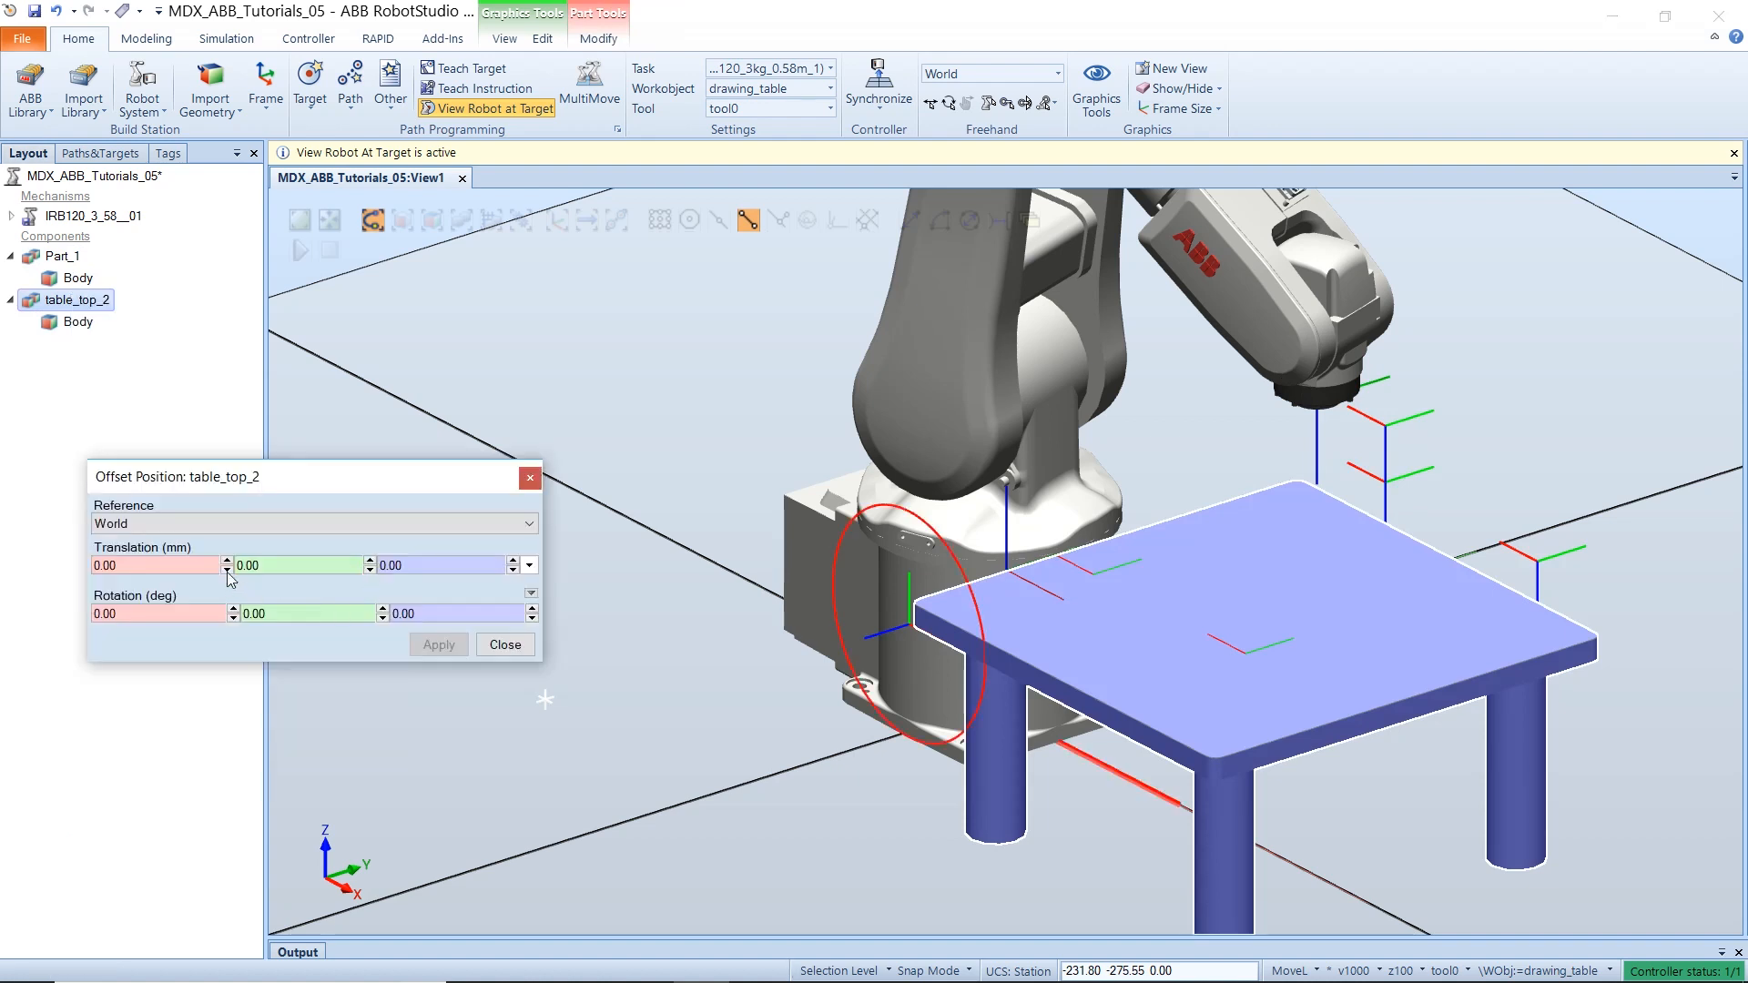
pyautogui.write('100')
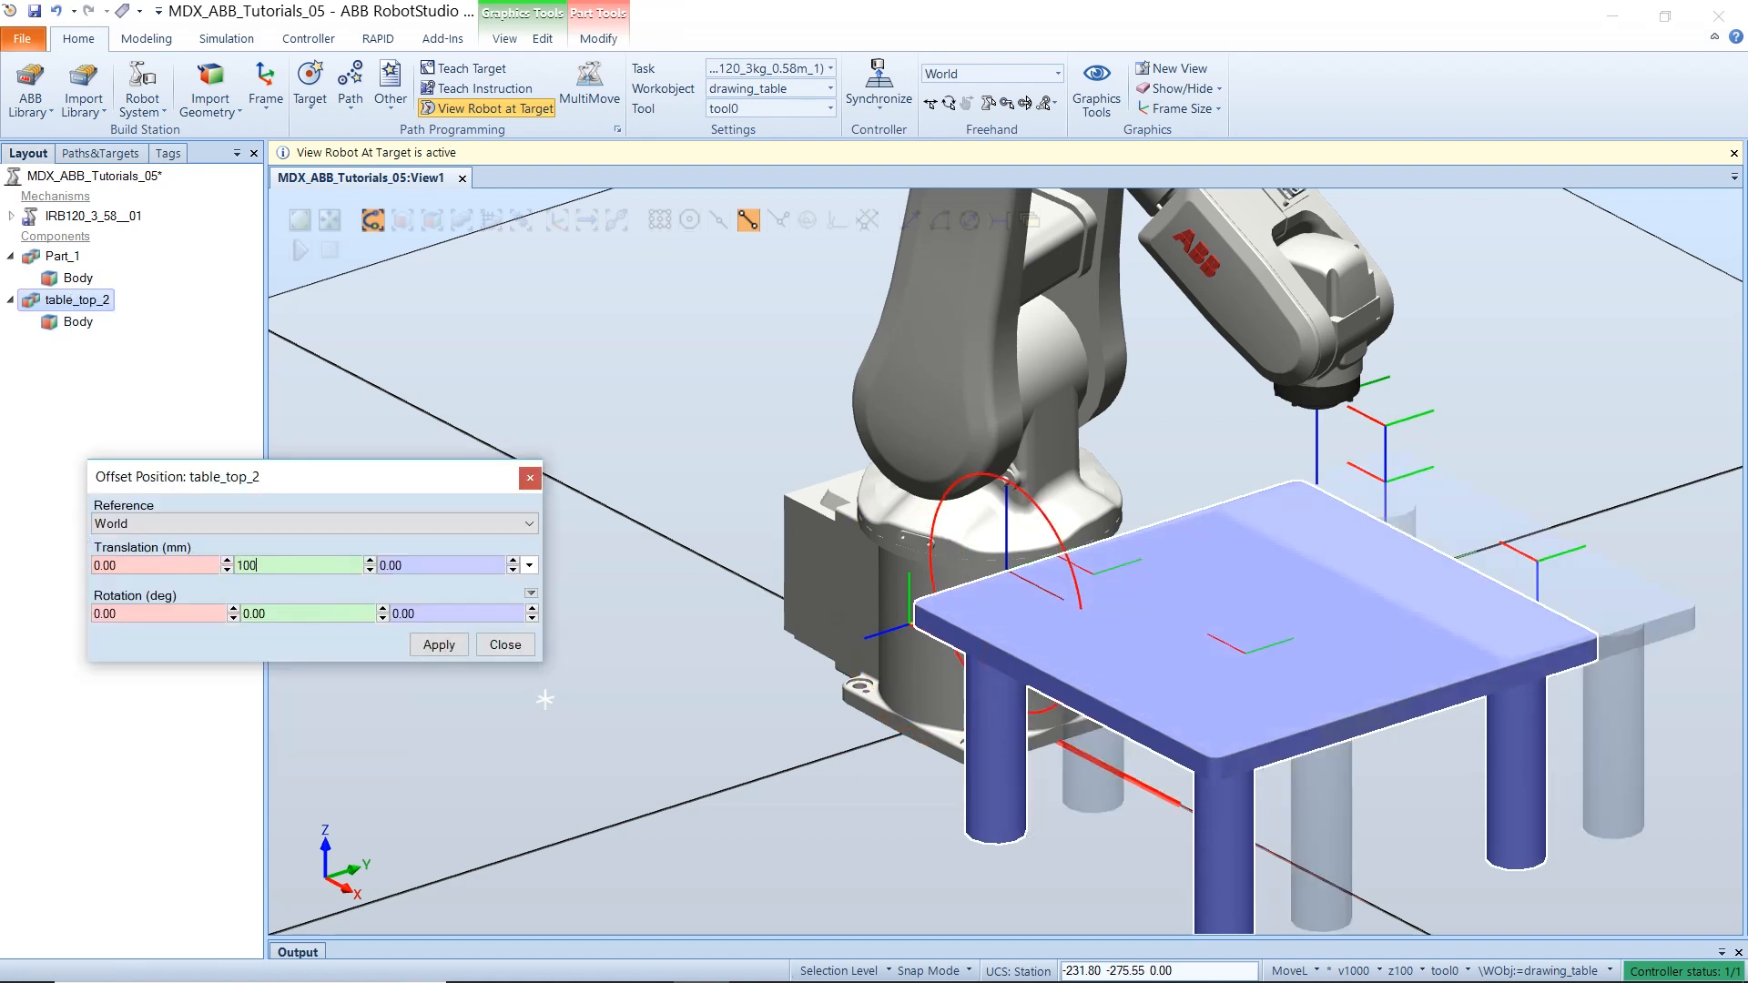
pyautogui.click(439, 644)
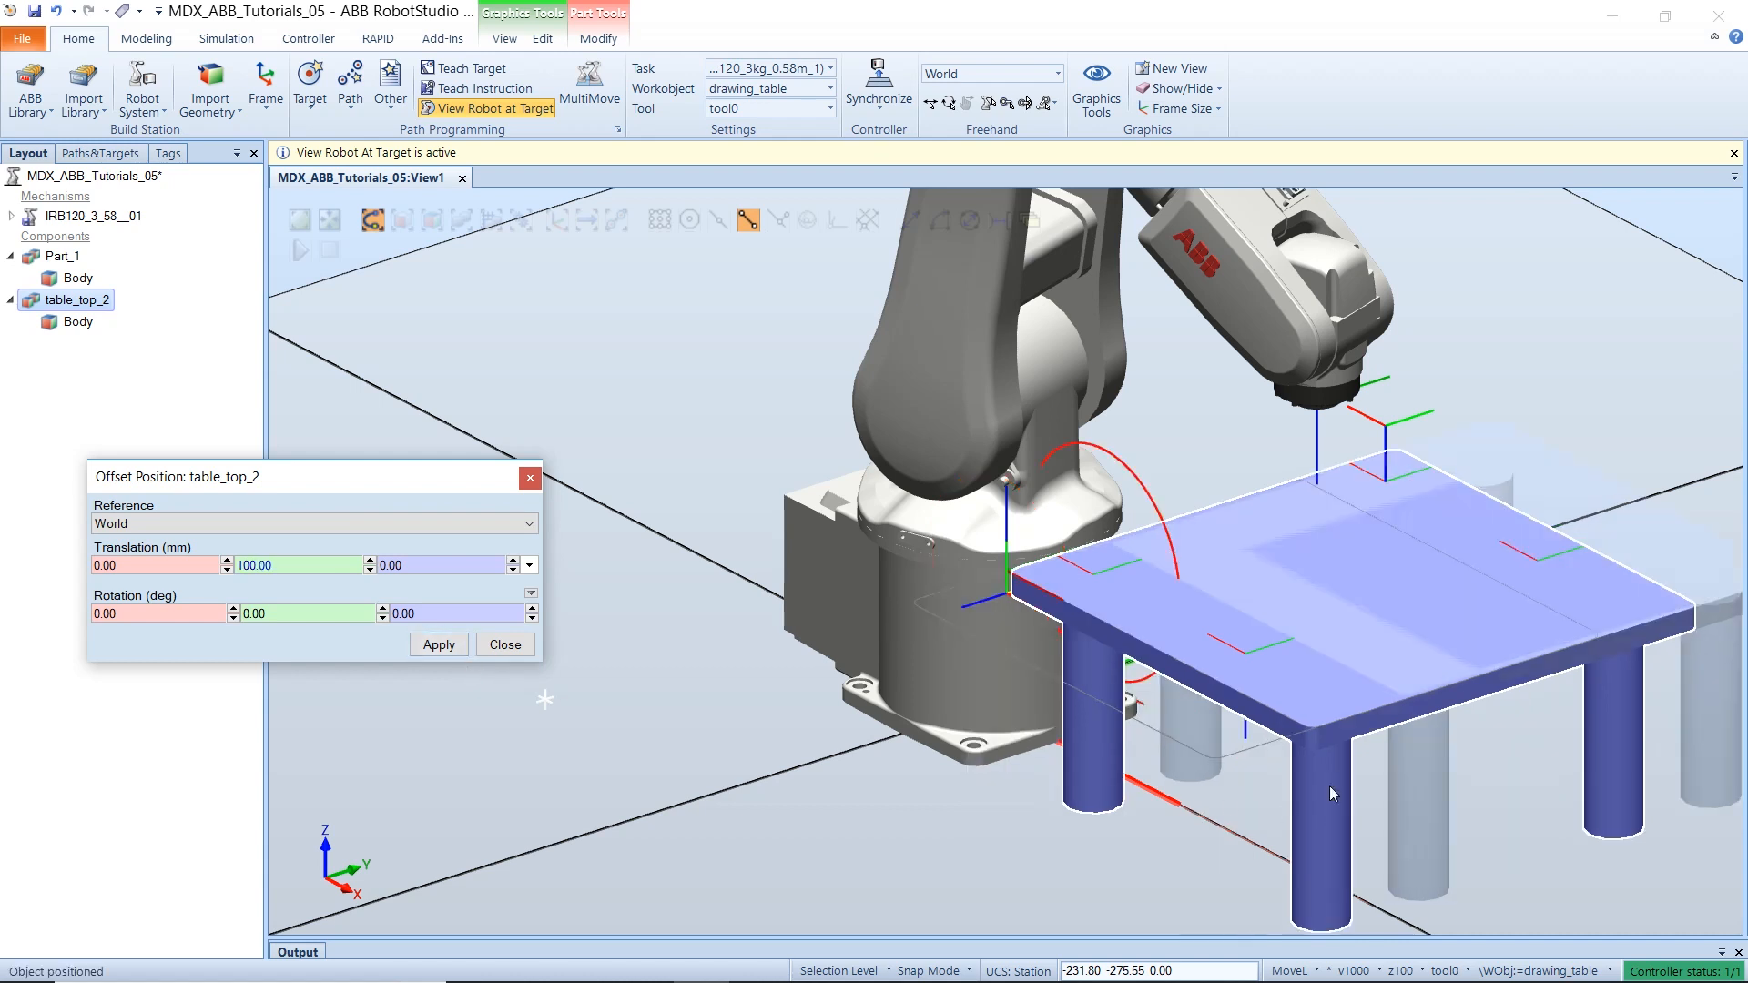
# - Offset the Part_1 border 100 mm along World Y and close the offset settings
pyautogui.click(53, 256)
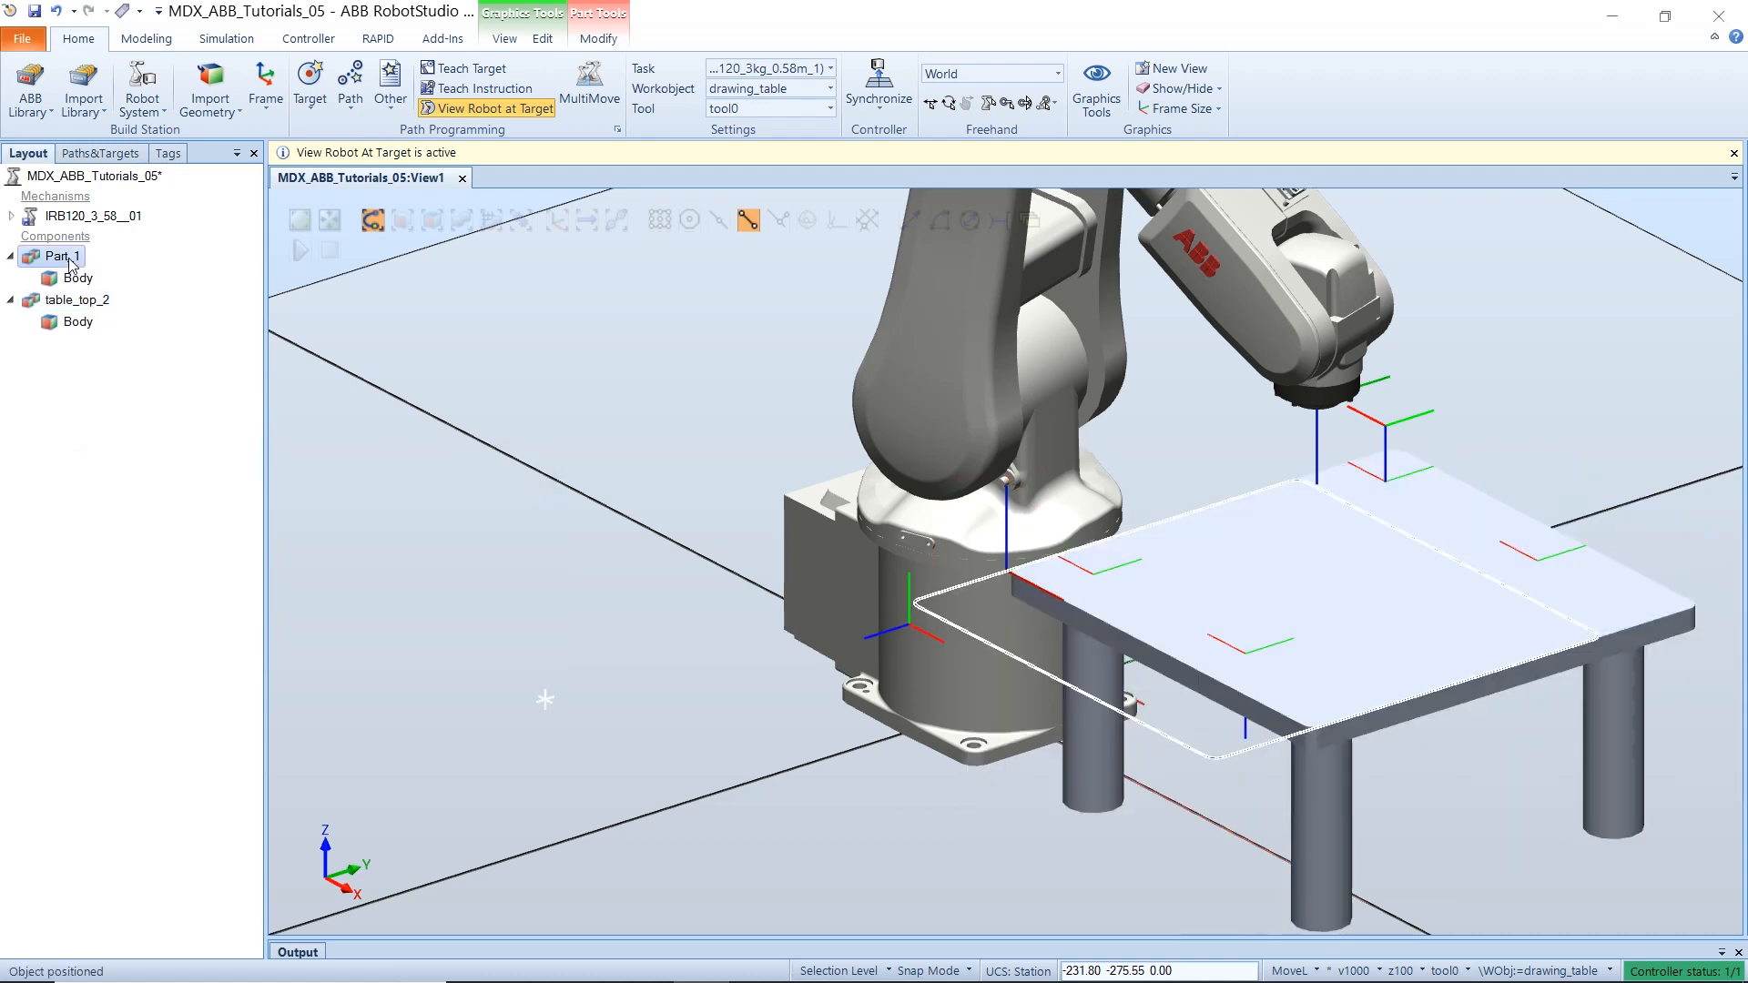
pyautogui.rightClick(76, 278)
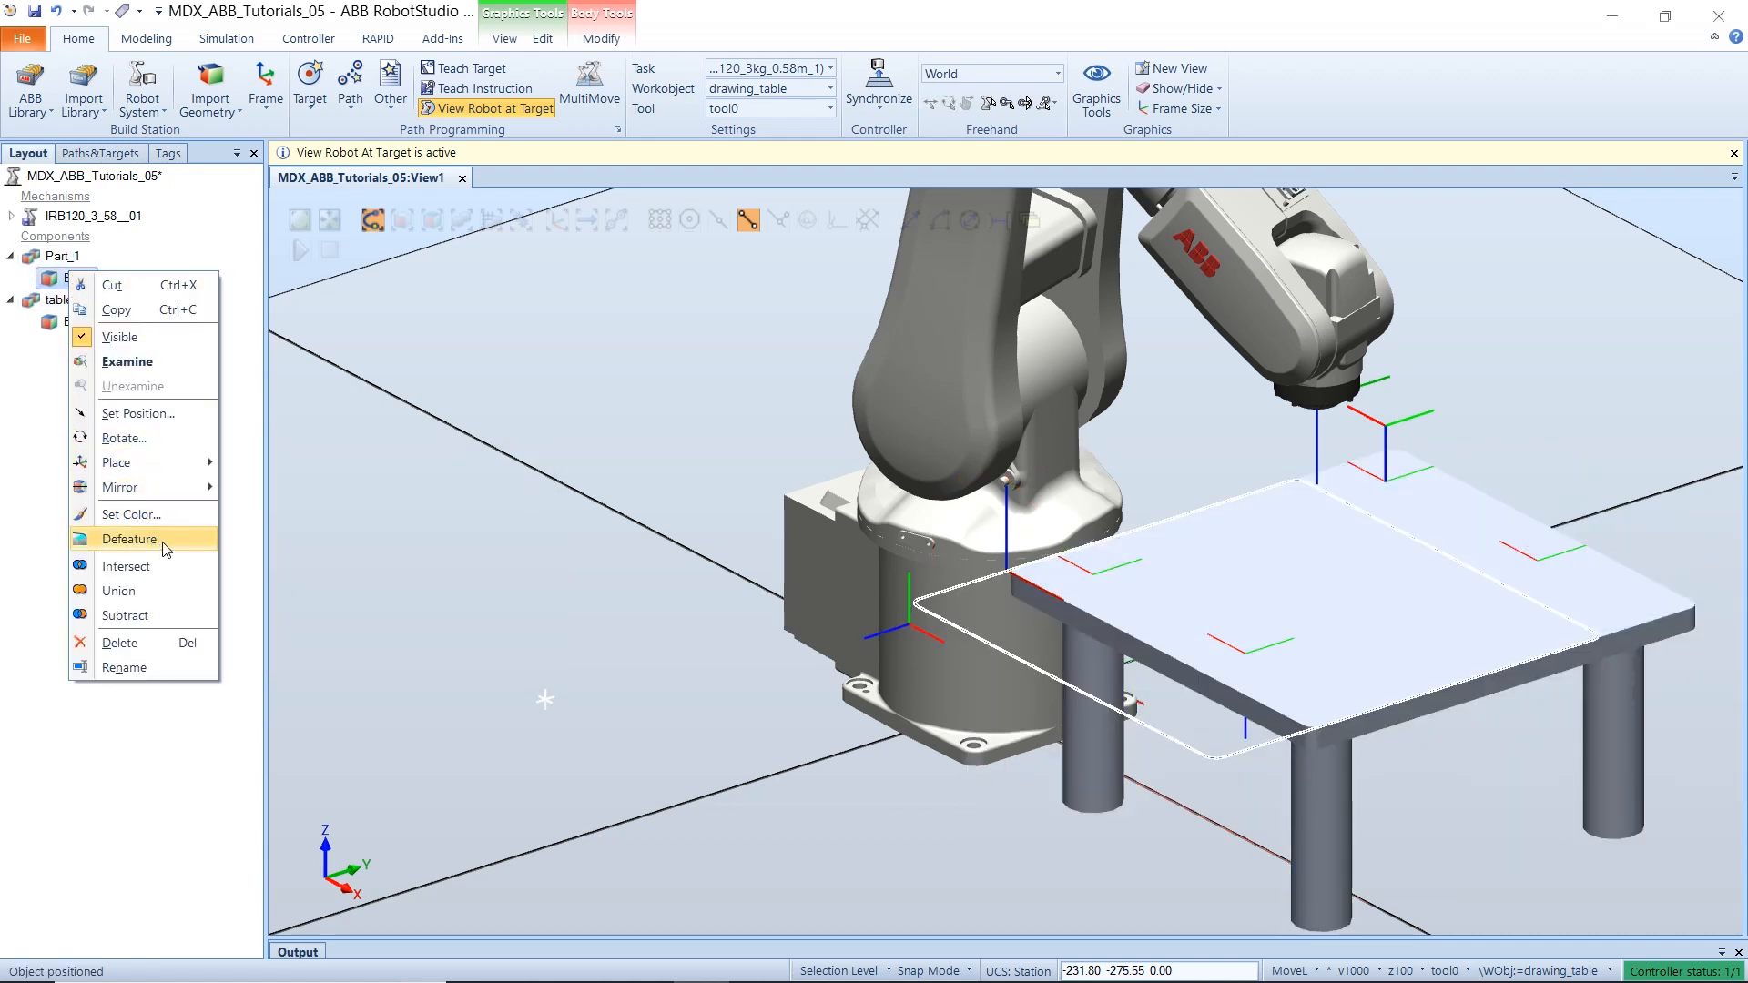
pyautogui.moveTo(166, 549)
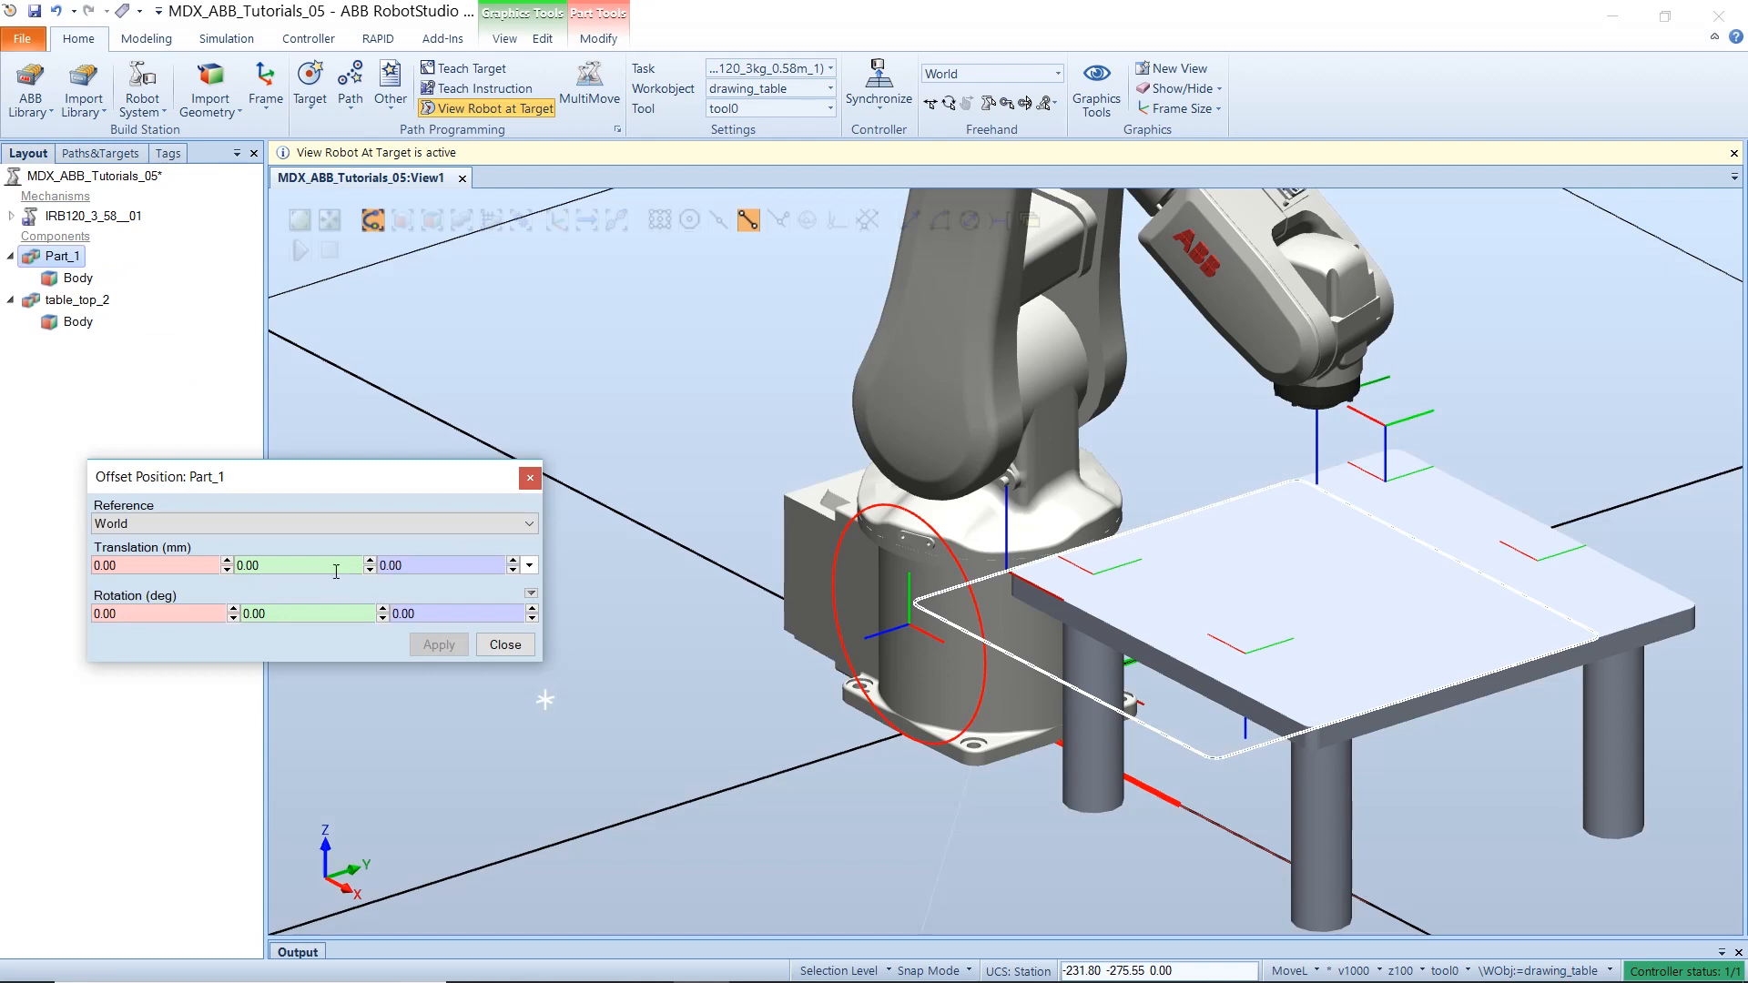
pyautogui.write('100')
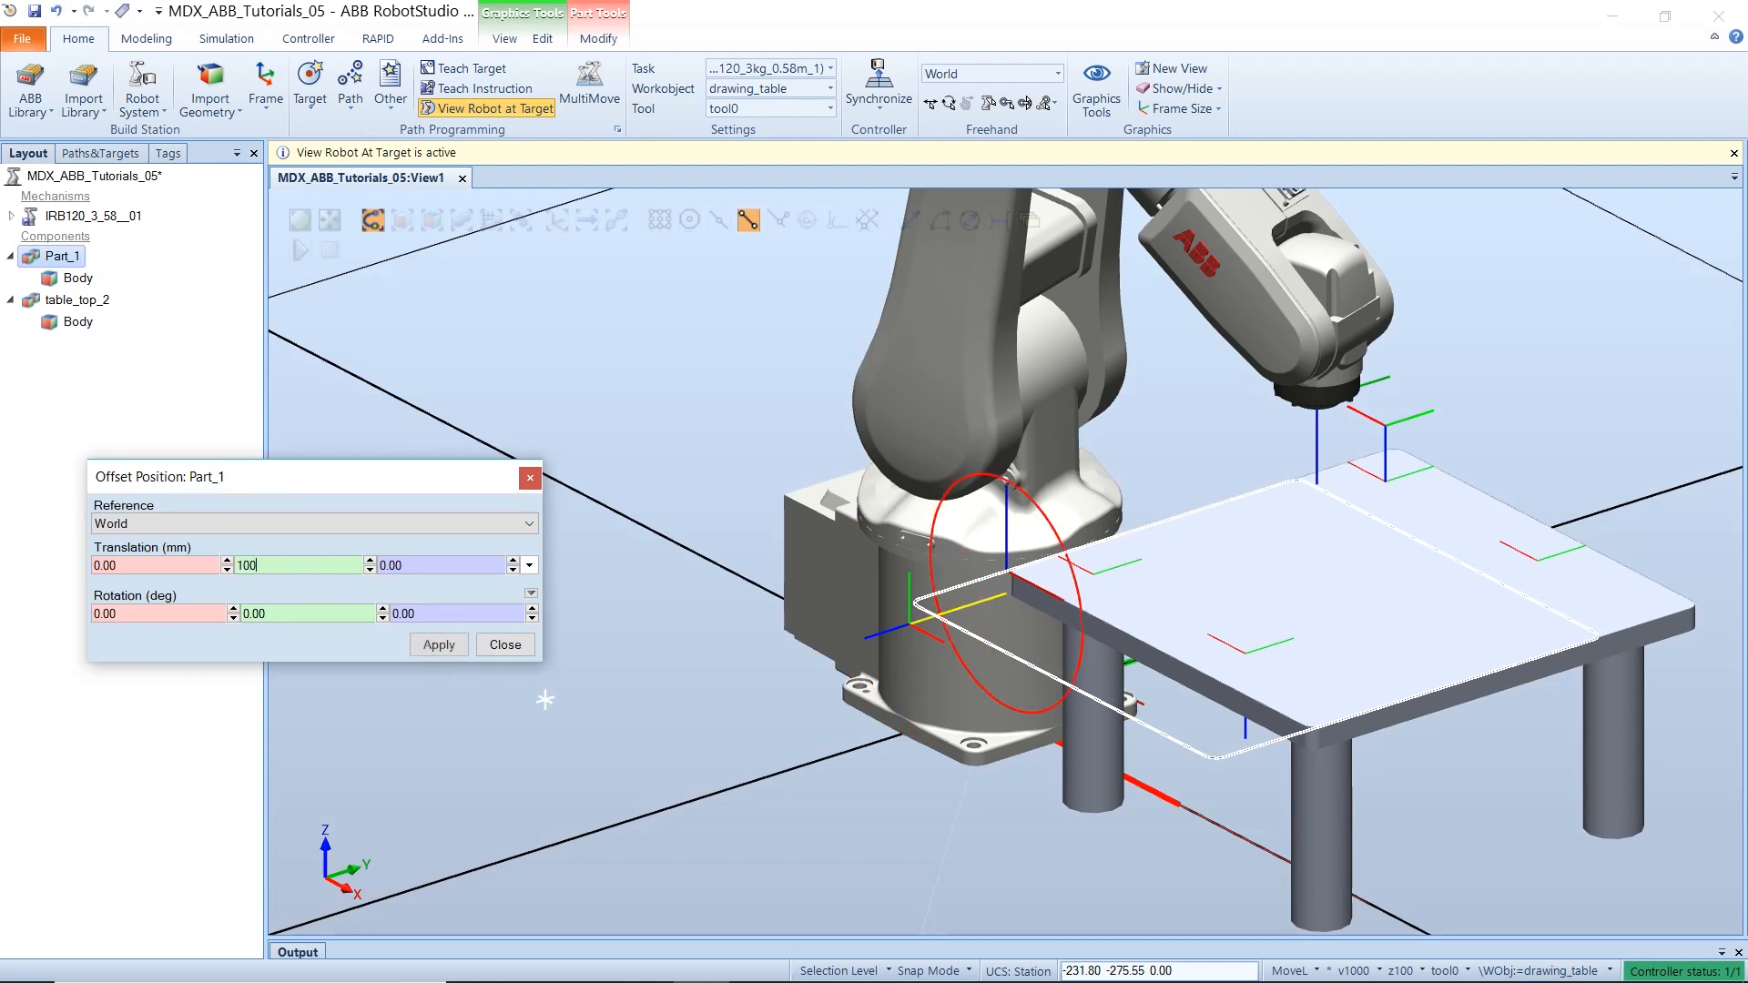
pyautogui.click(439, 645)
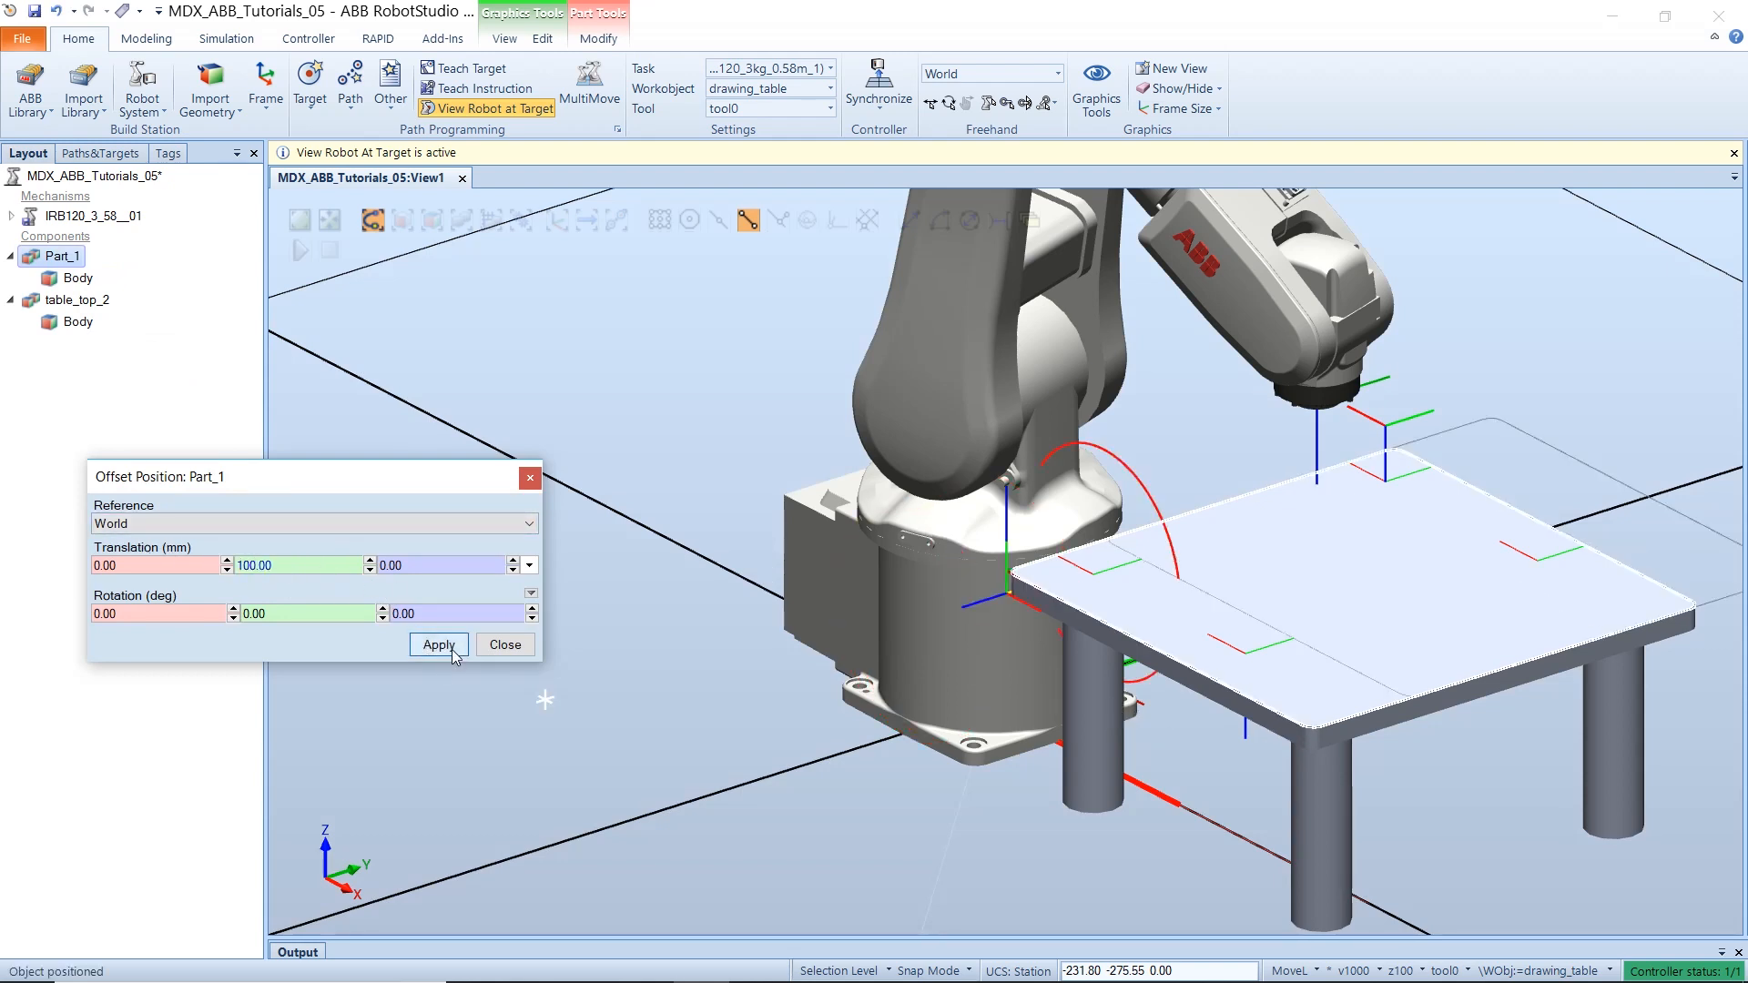
pyautogui.click(439, 645)
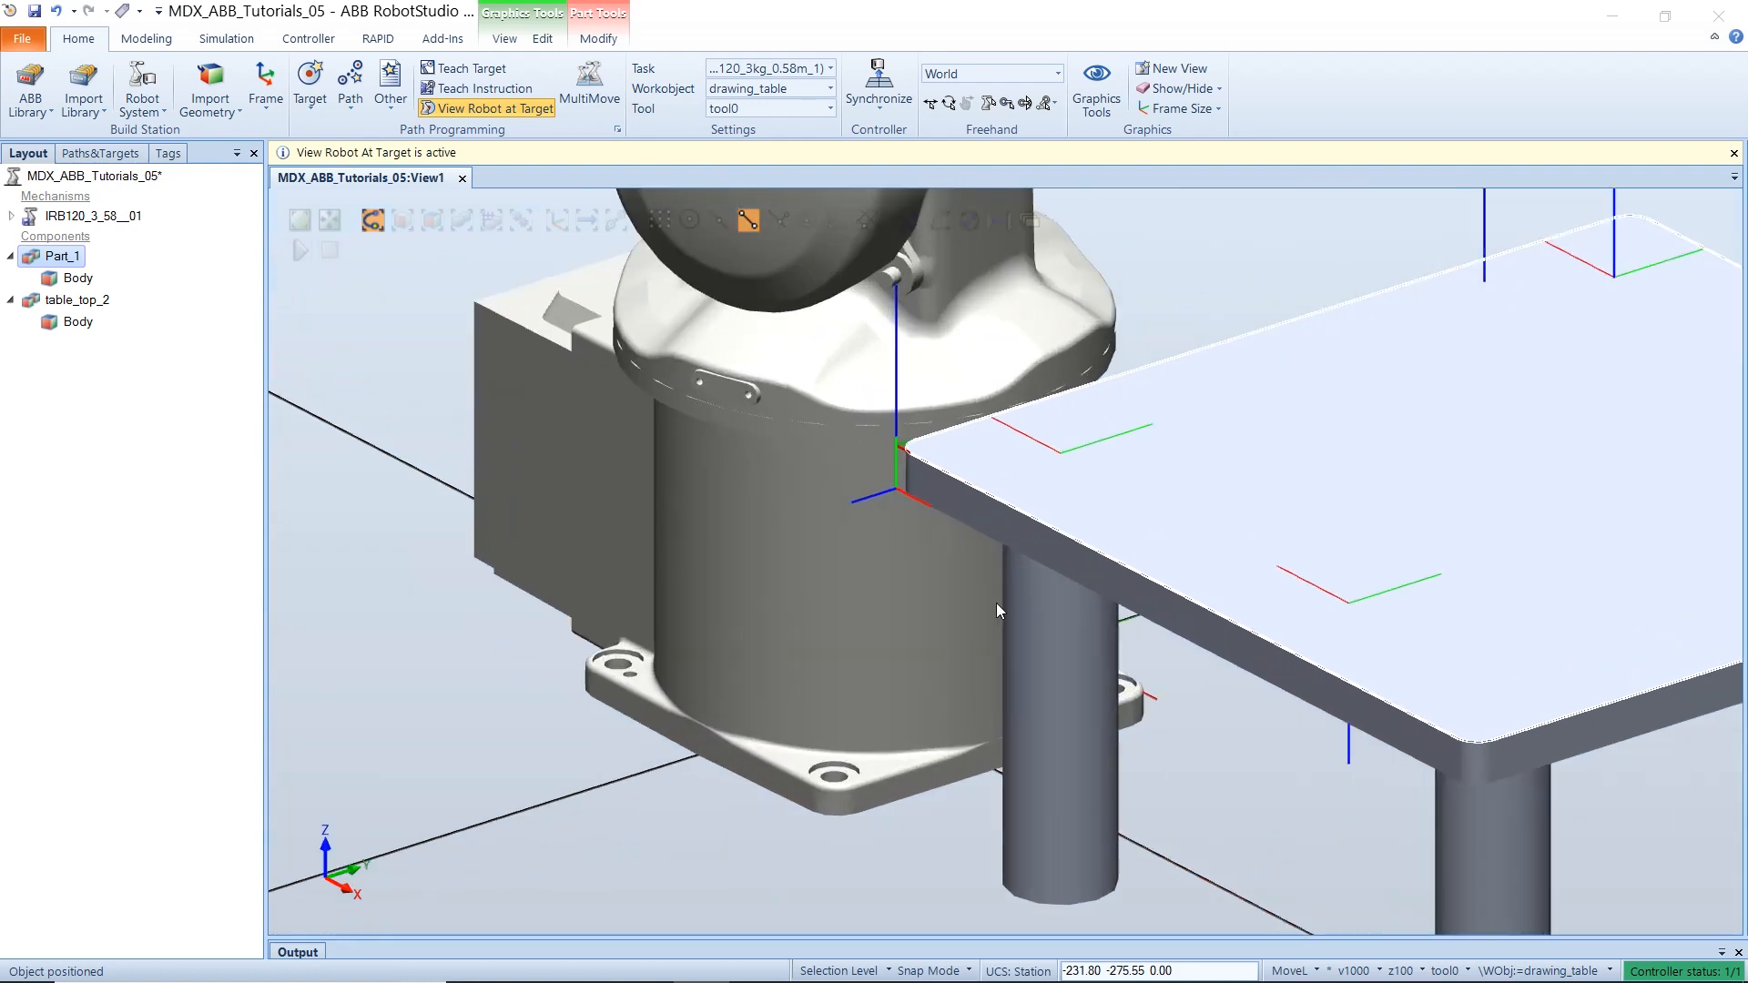